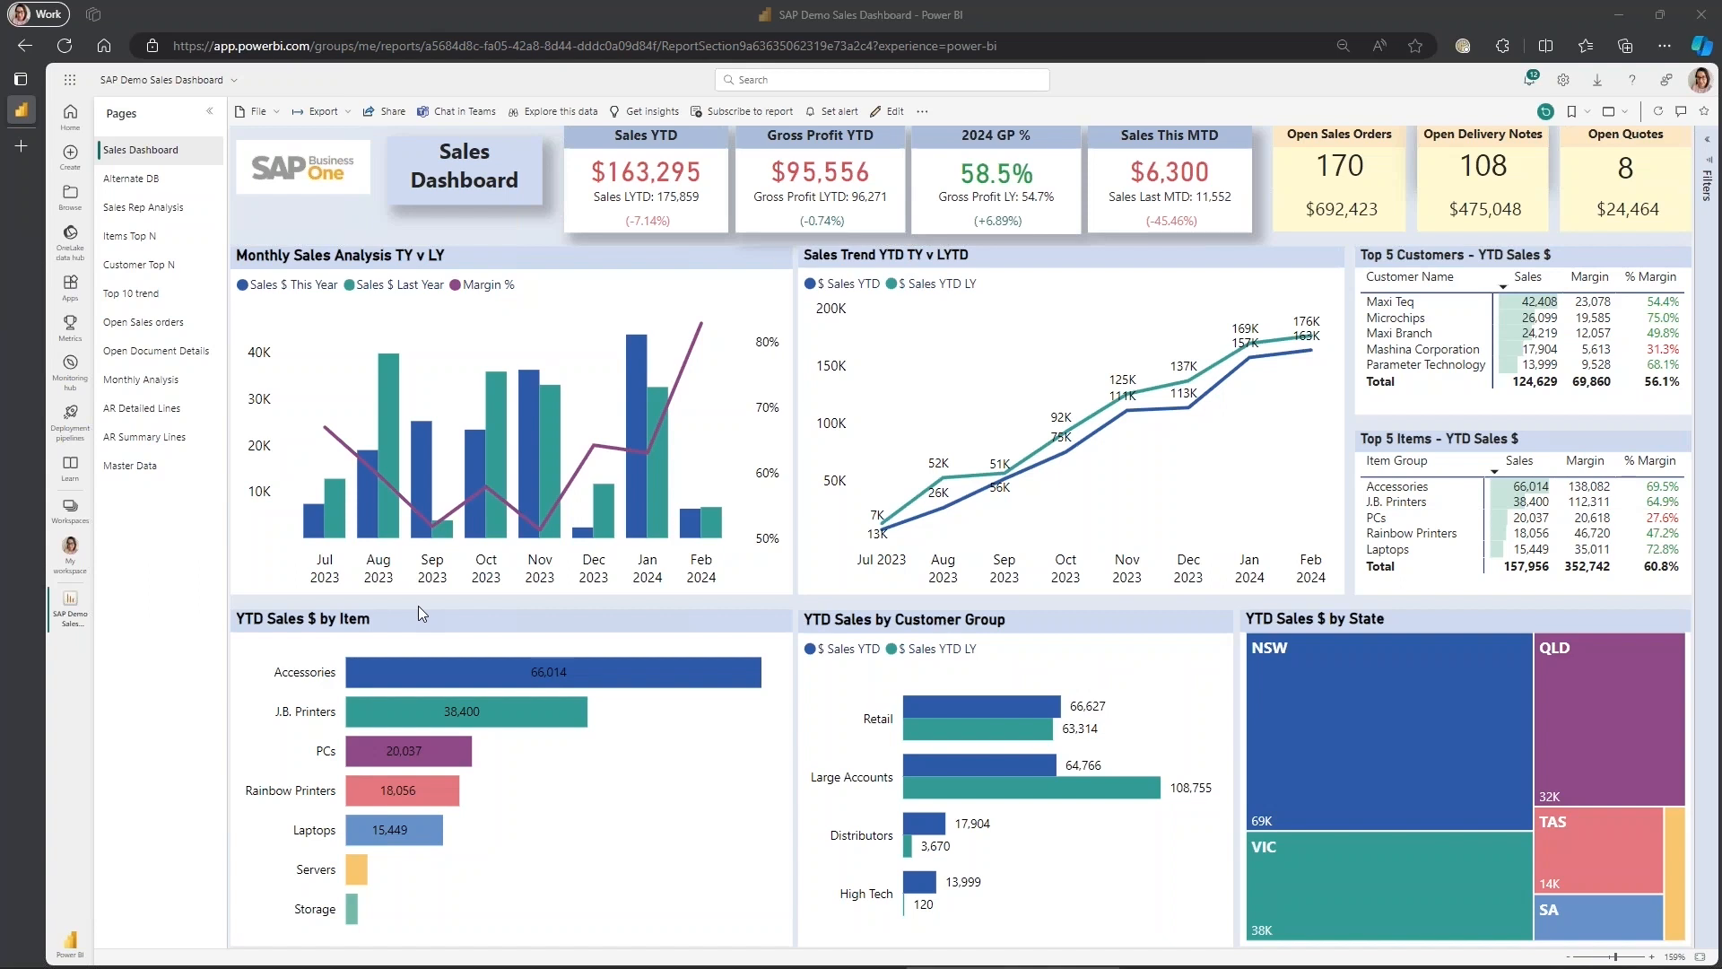
{"action": "mouse_move", "coordinate": [228, 536]}
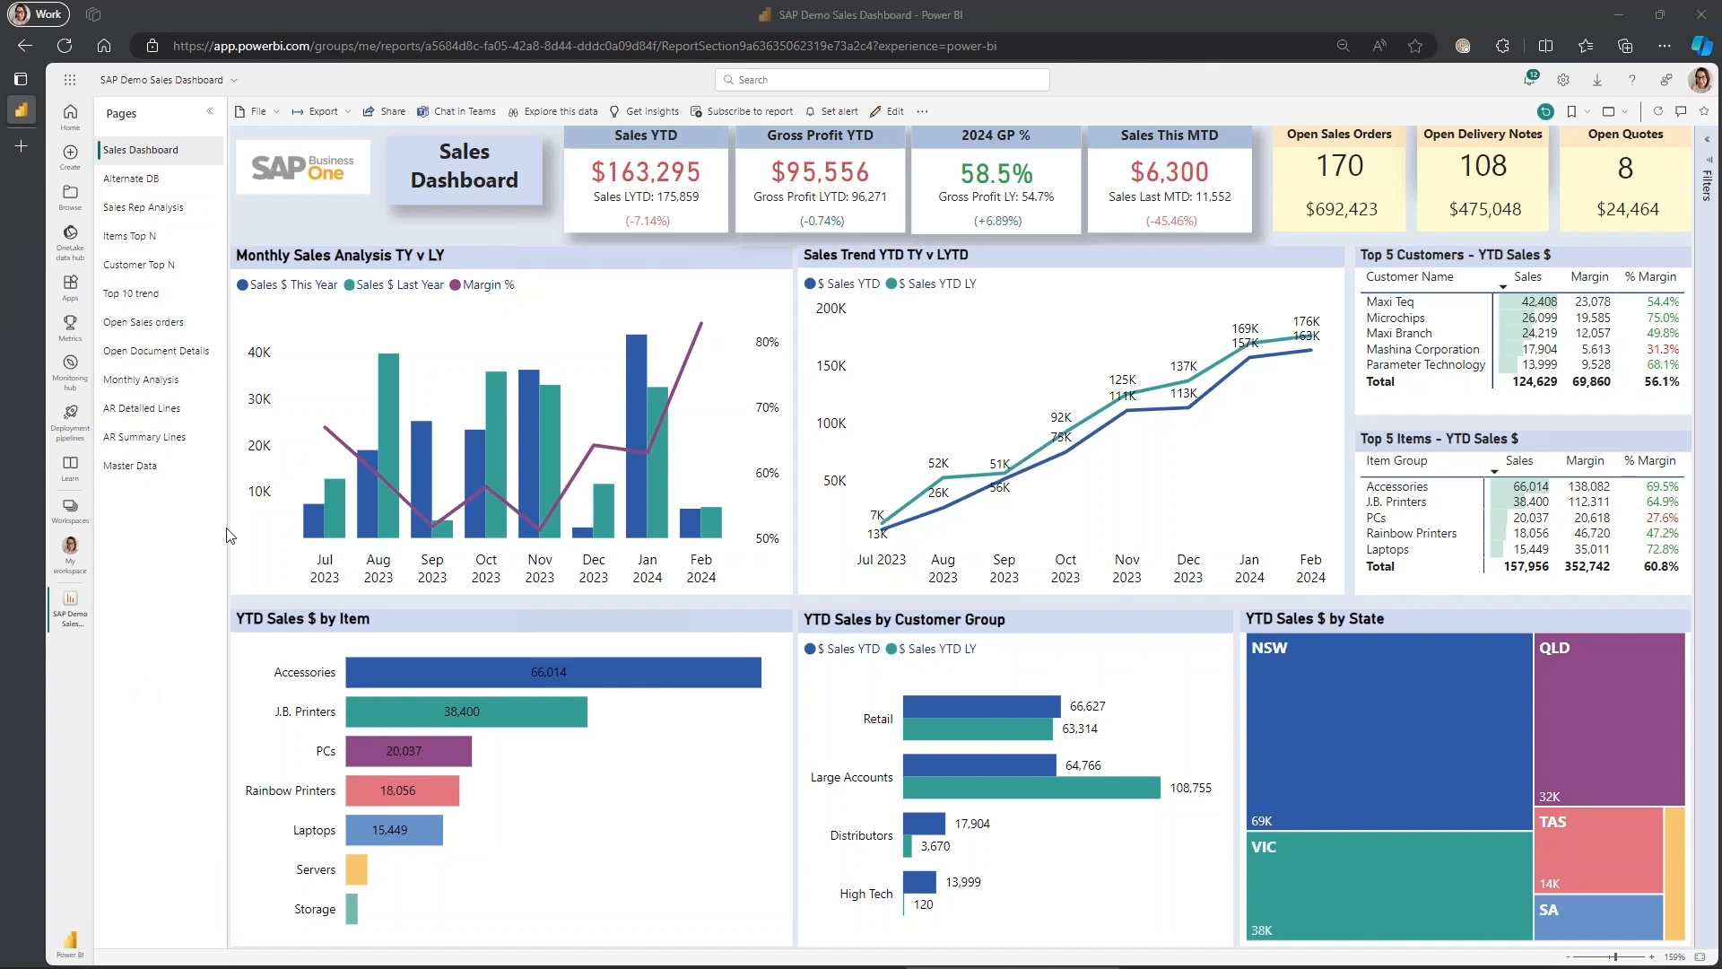
{"action": "mouse_move", "coordinate": [319, 316]}
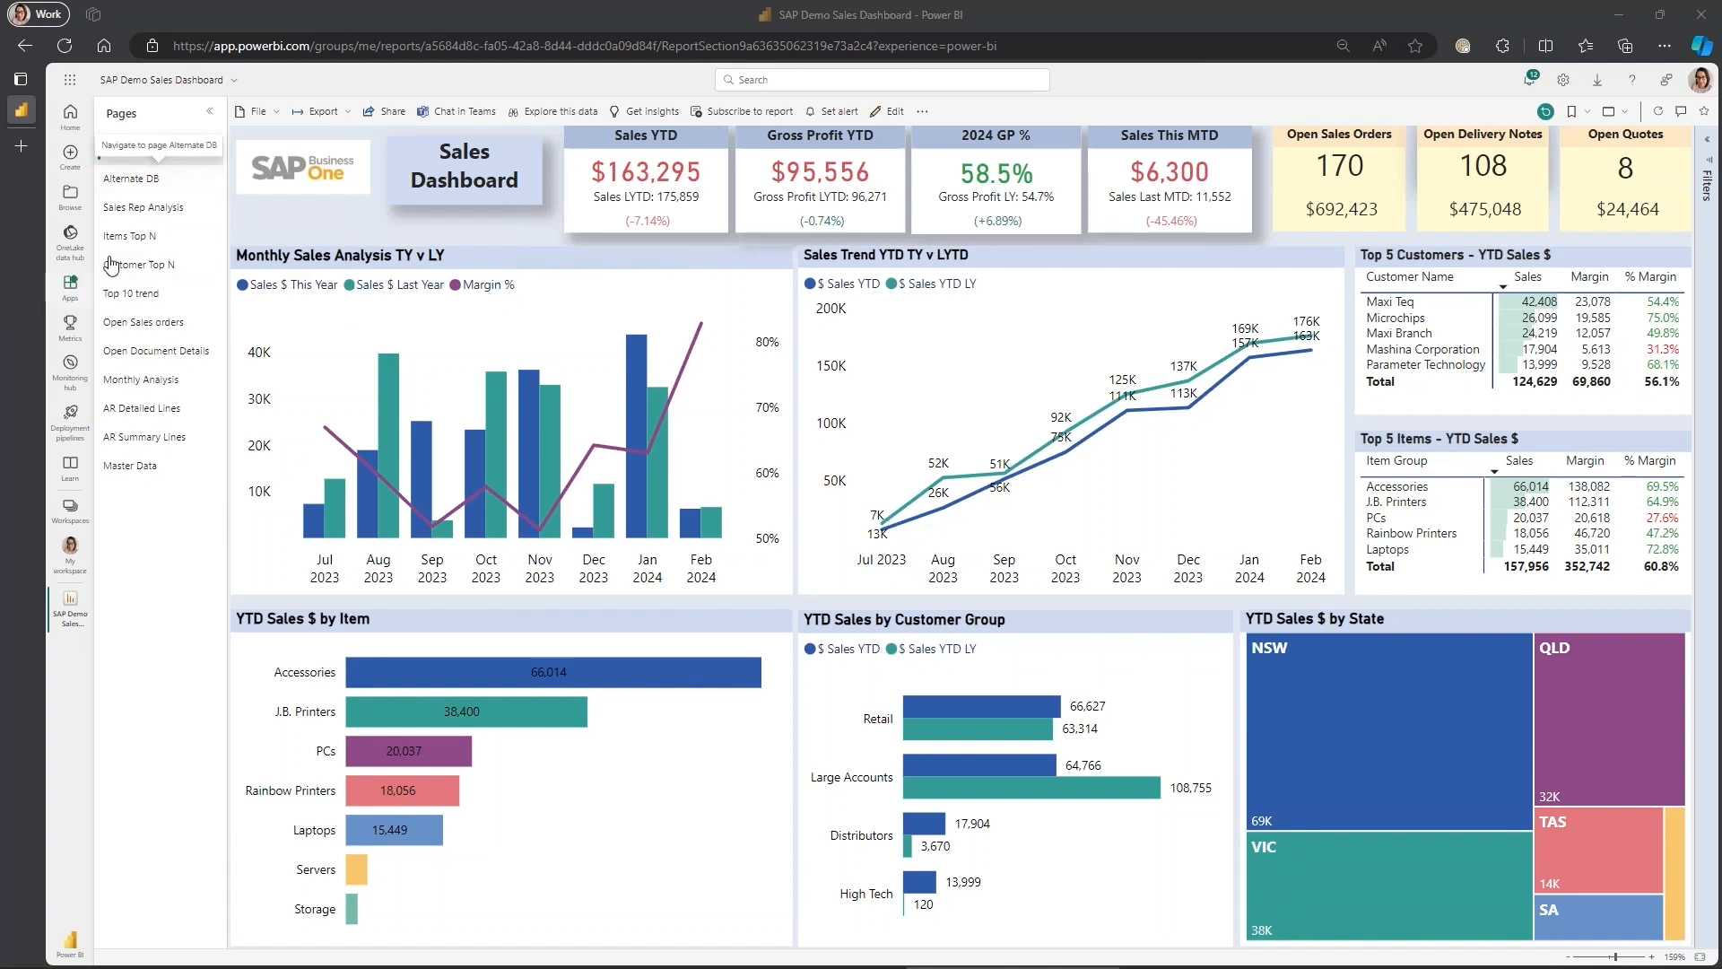
{"action": "mouse_move", "coordinate": [129, 178]}
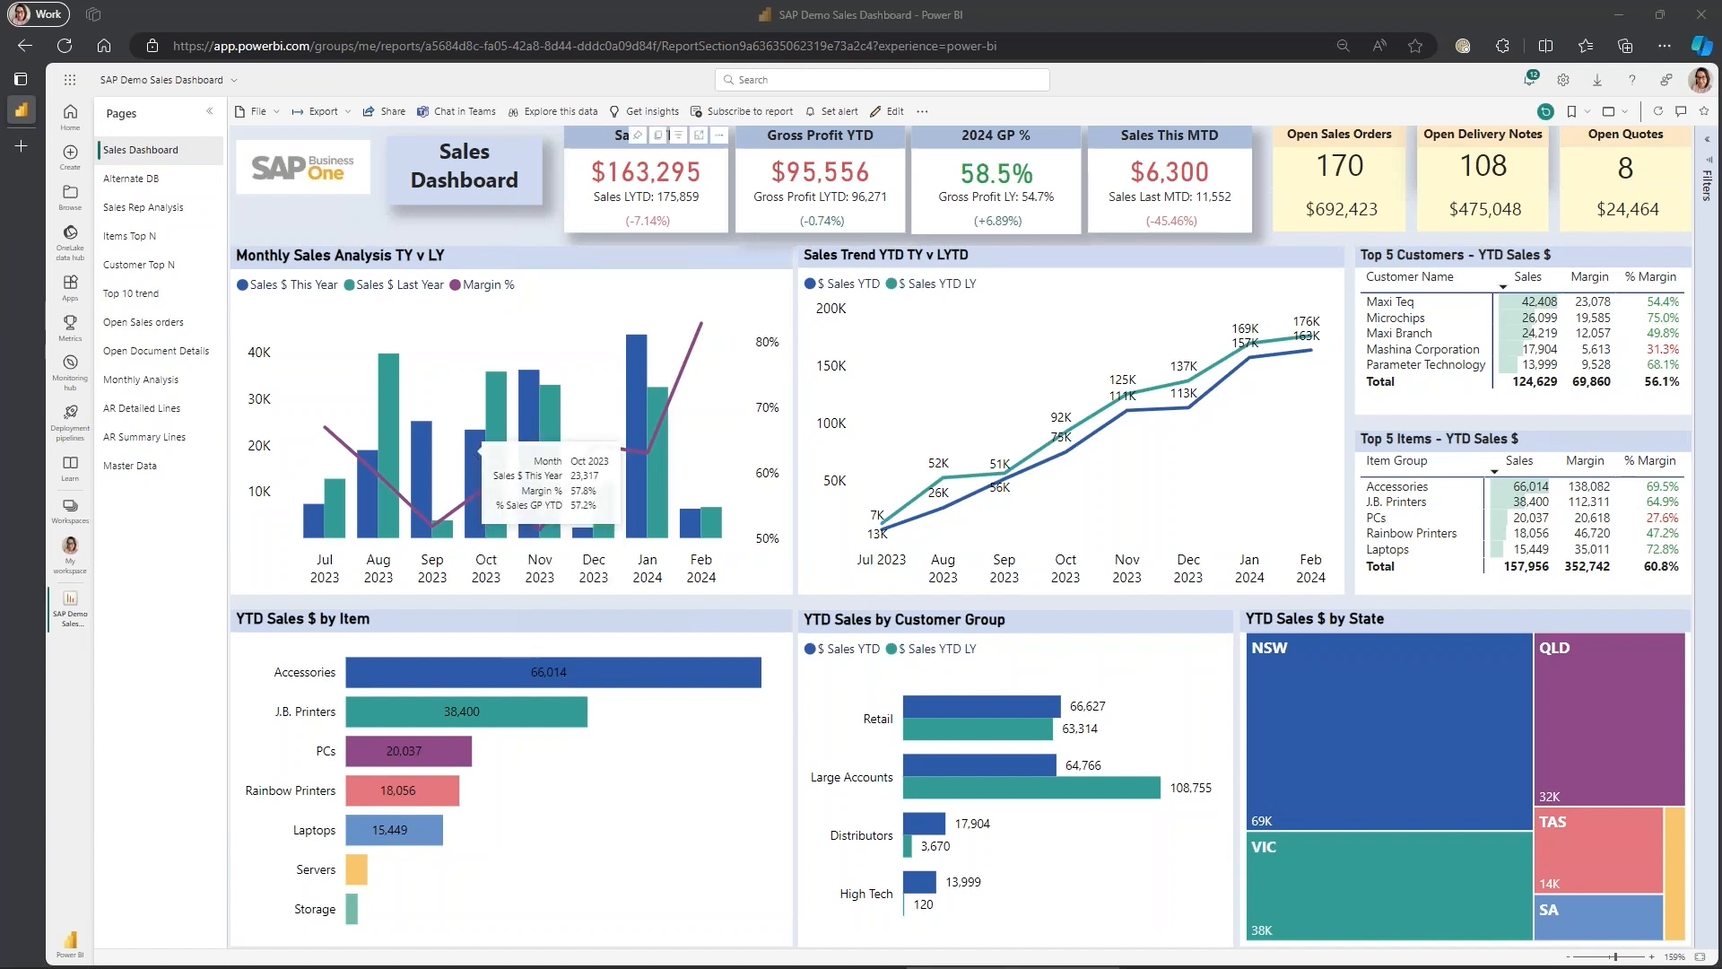
{"action": "mouse_move", "coordinate": [632, 206]}
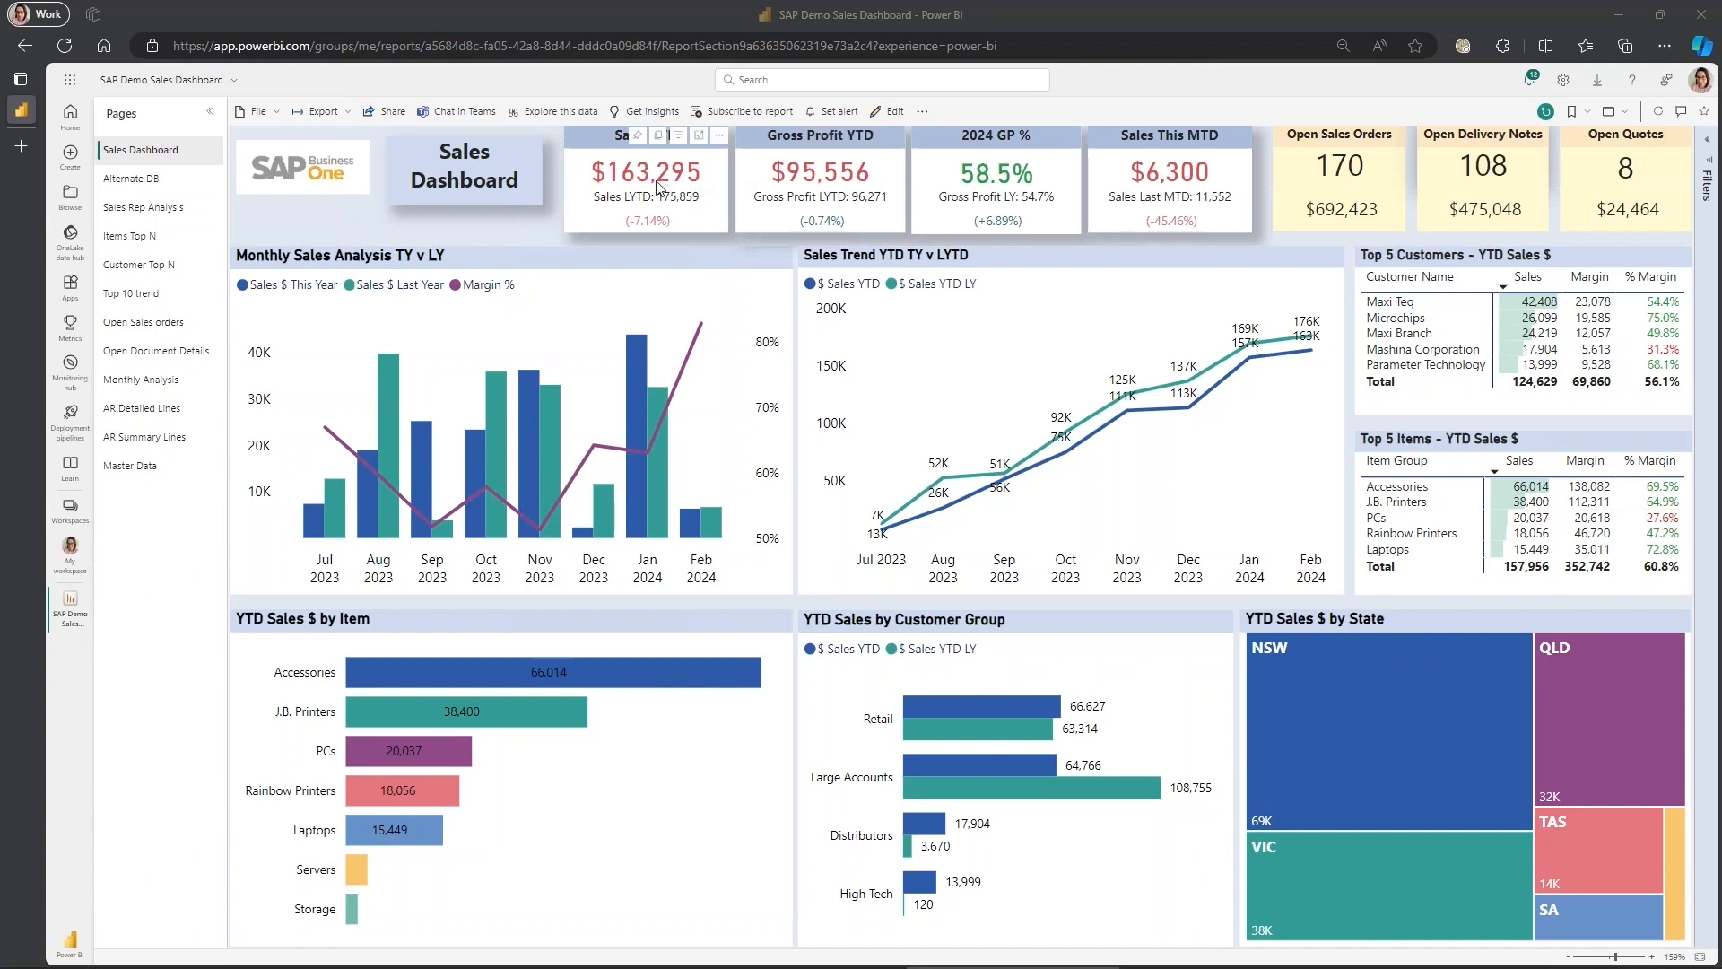
{"action": "mouse_move", "coordinate": [682, 196]}
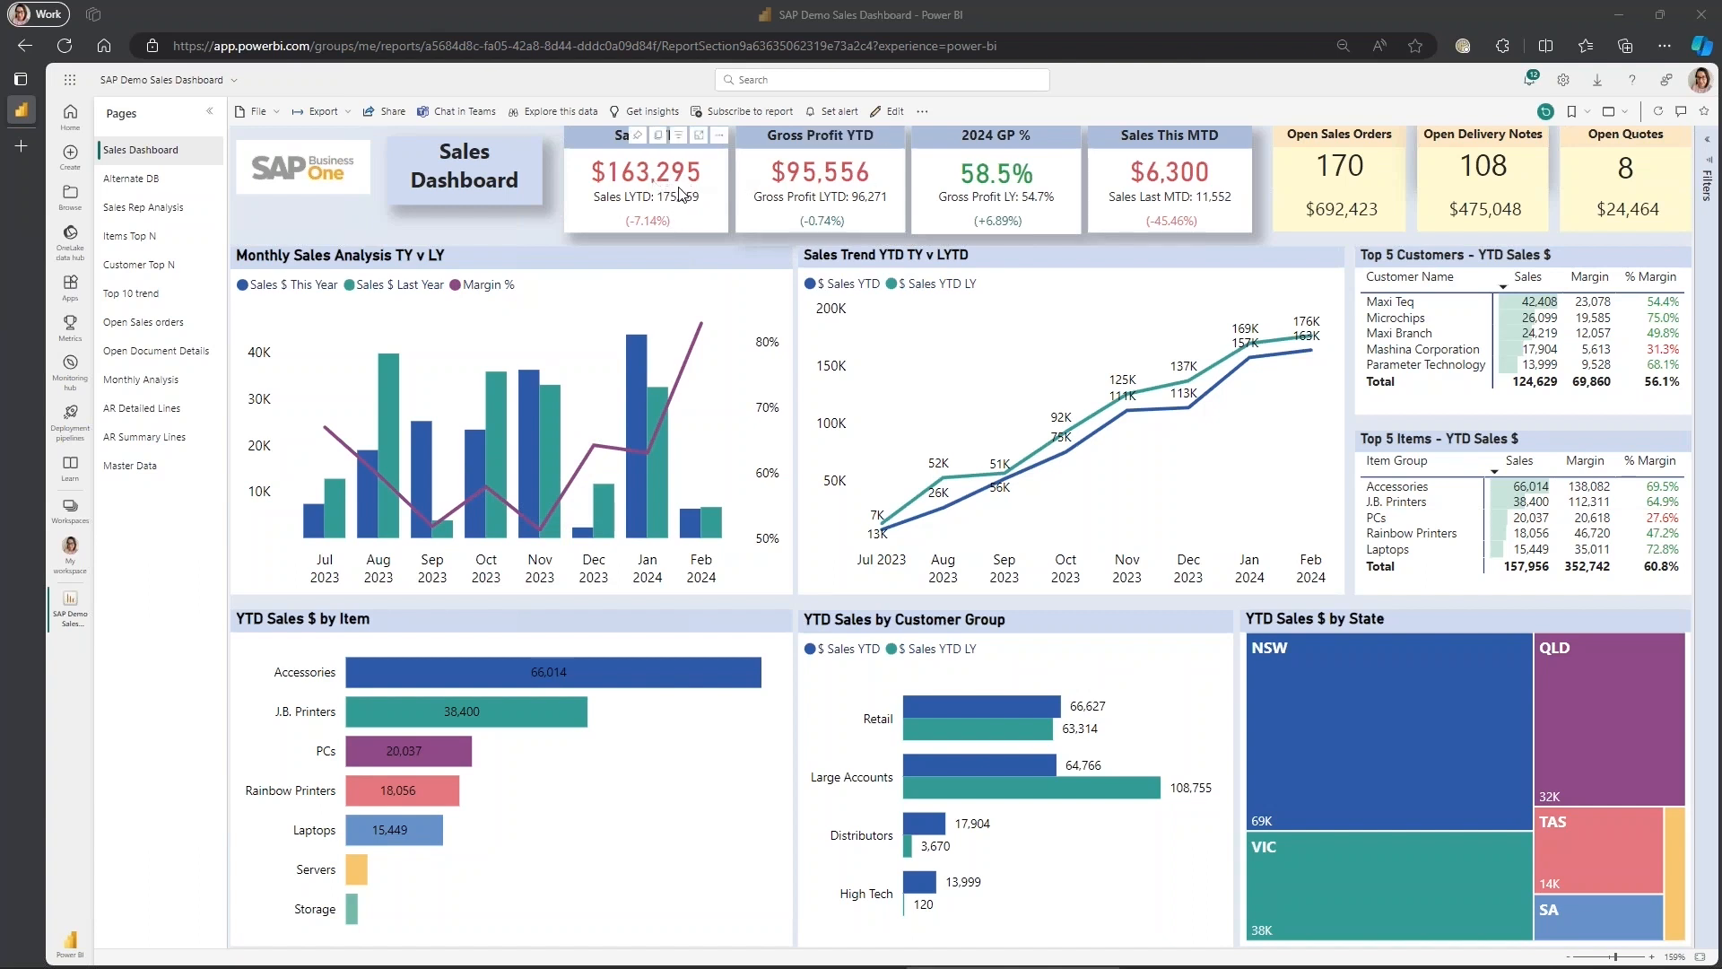
{"action": "mouse_move", "coordinate": [648, 209]}
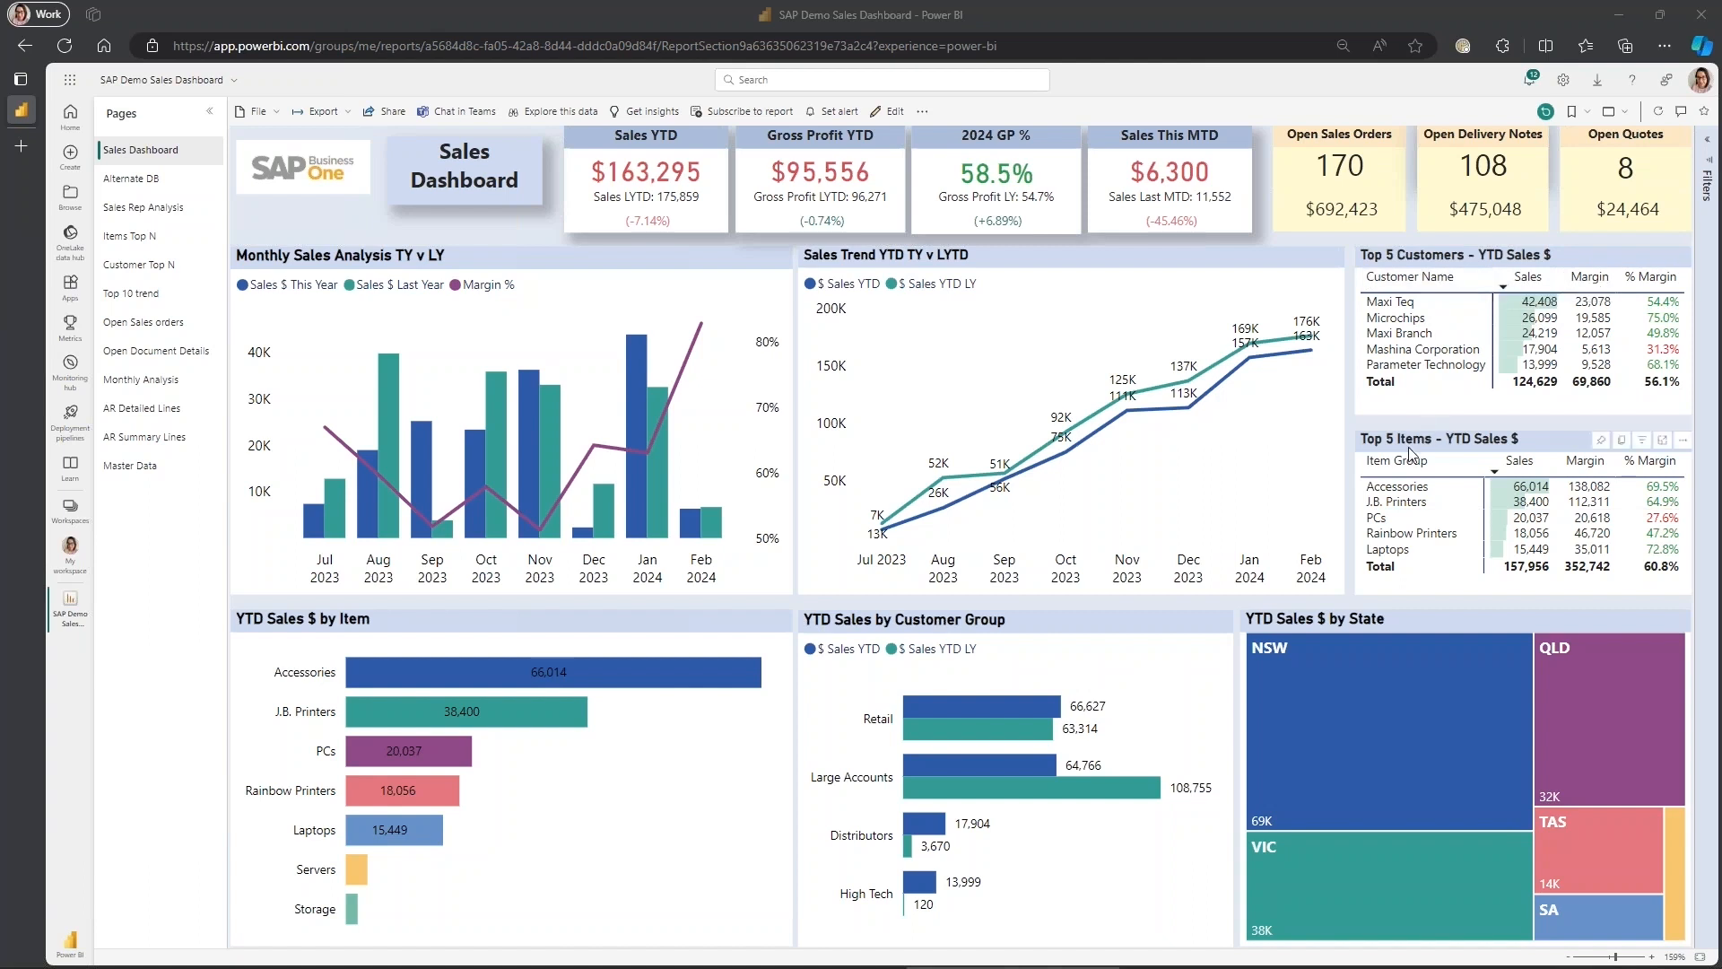
{"action": "mouse_move", "coordinate": [954, 699]}
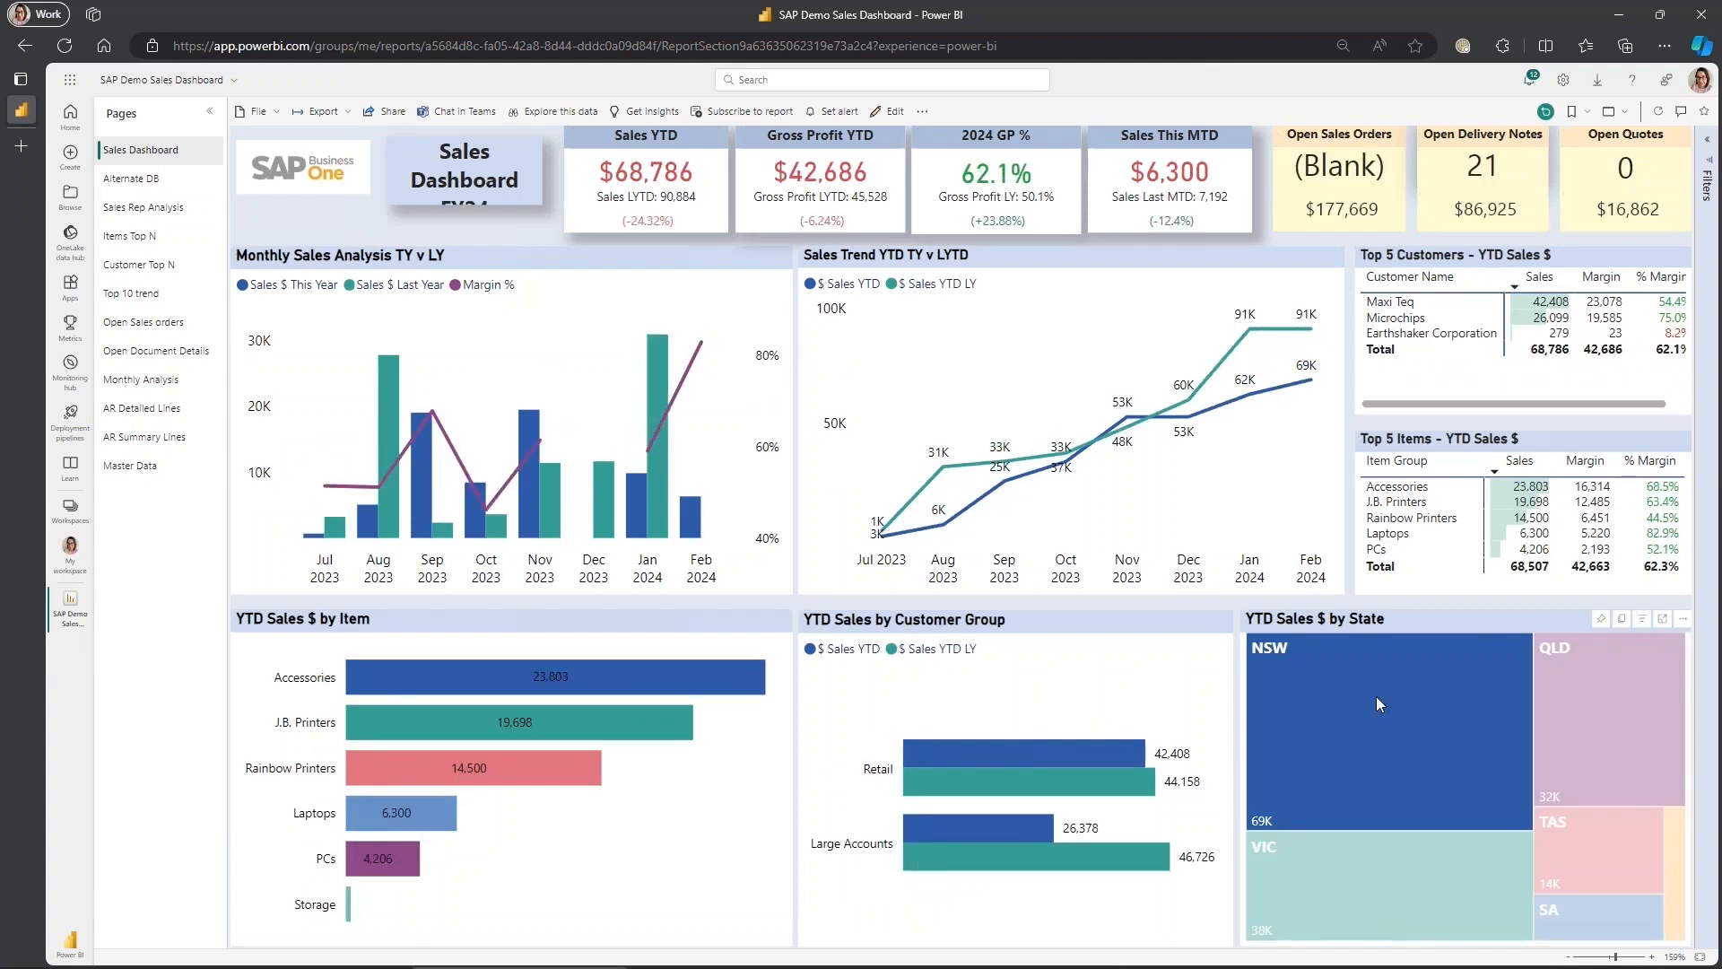
{"action": "mouse_move", "coordinate": [1409, 701]}
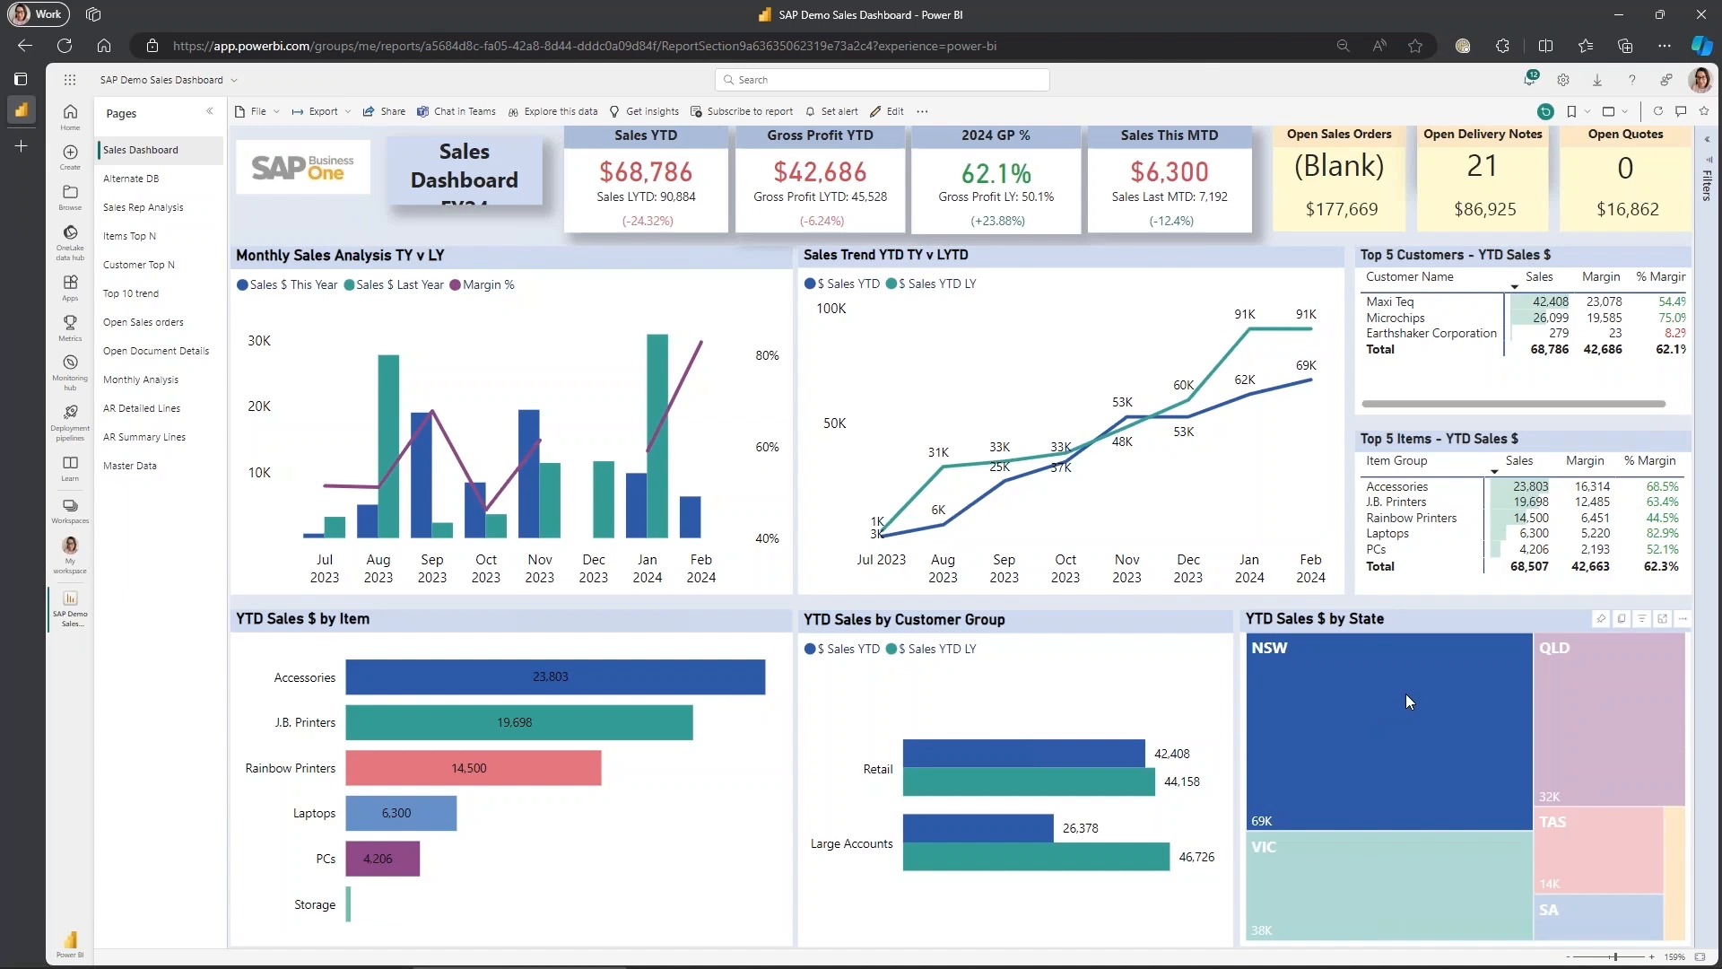
{"action": "mouse_move", "coordinate": [1313, 268]}
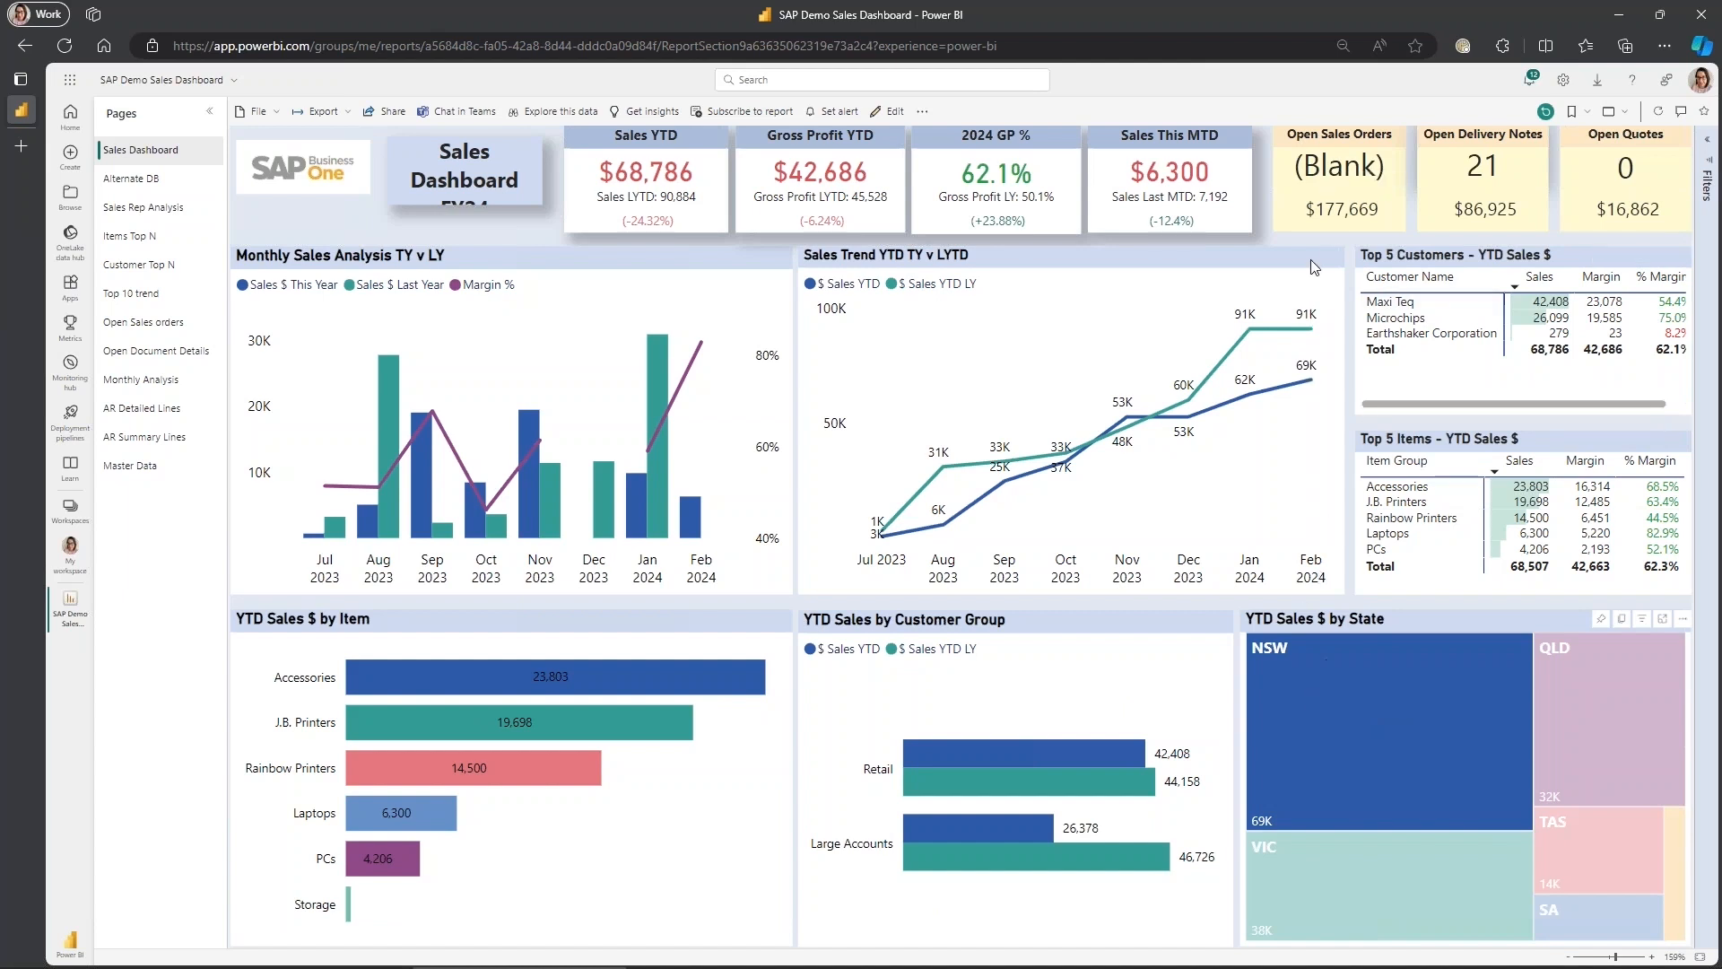
{"action": "mouse_move", "coordinate": [1316, 694]}
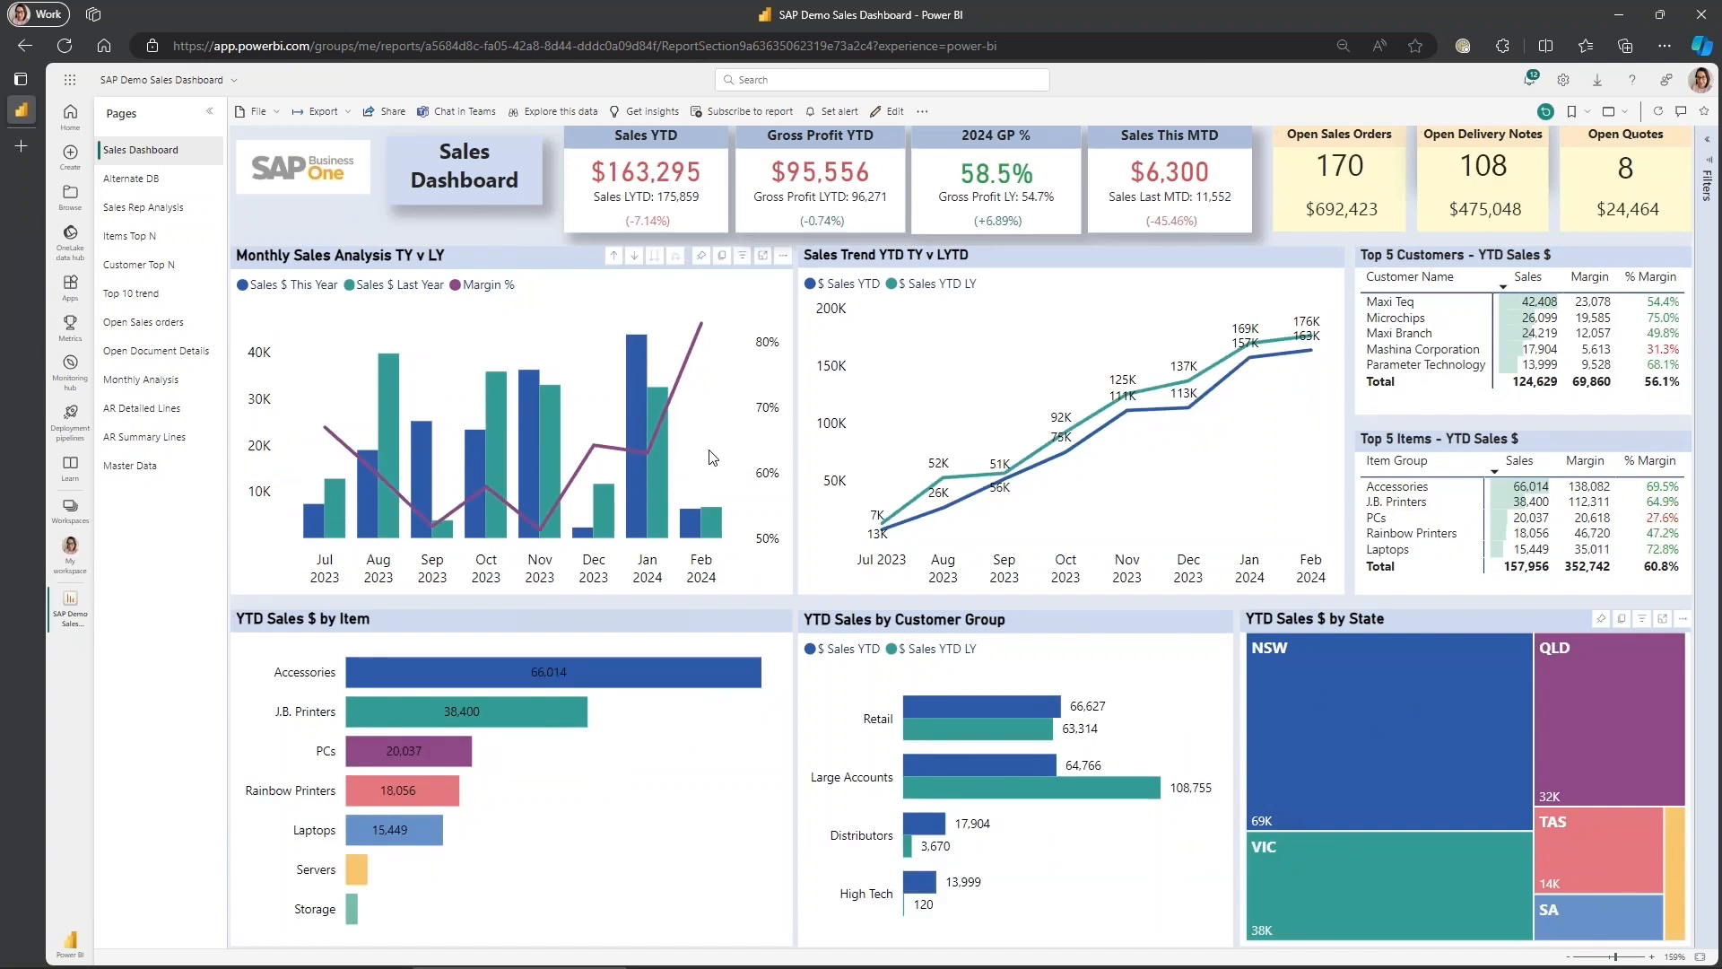
{"action": "mouse_move", "coordinate": [1034, 264]}
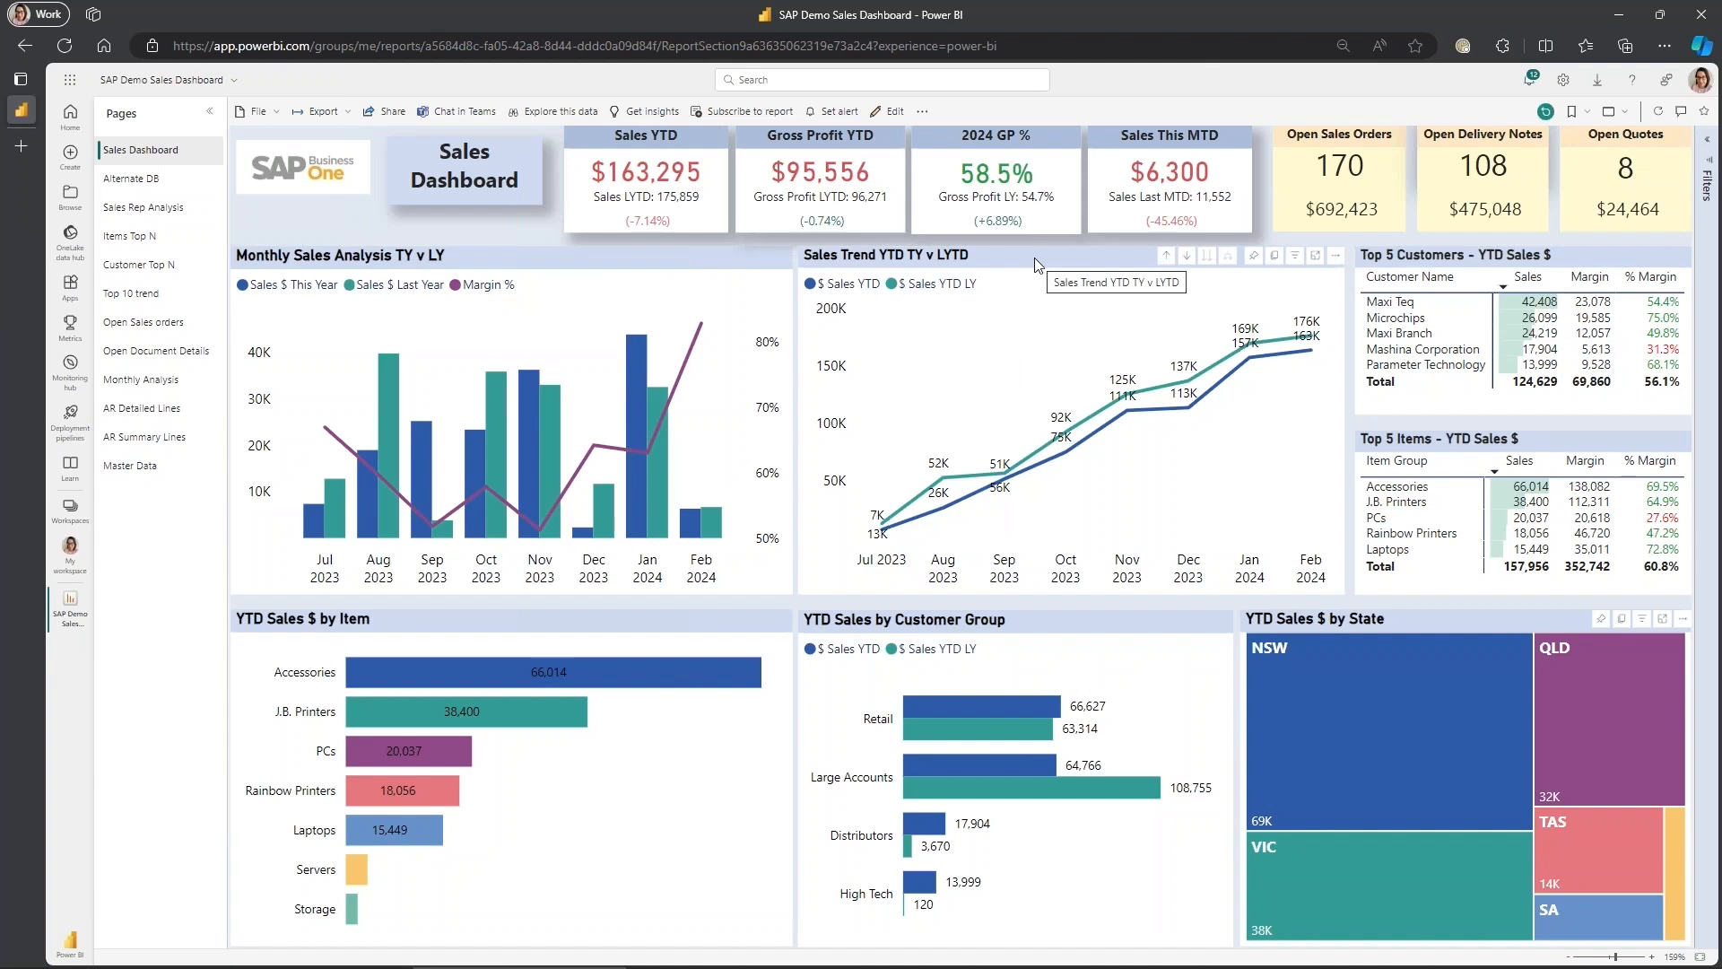
{"action": "mouse_move", "coordinate": [514, 444]}
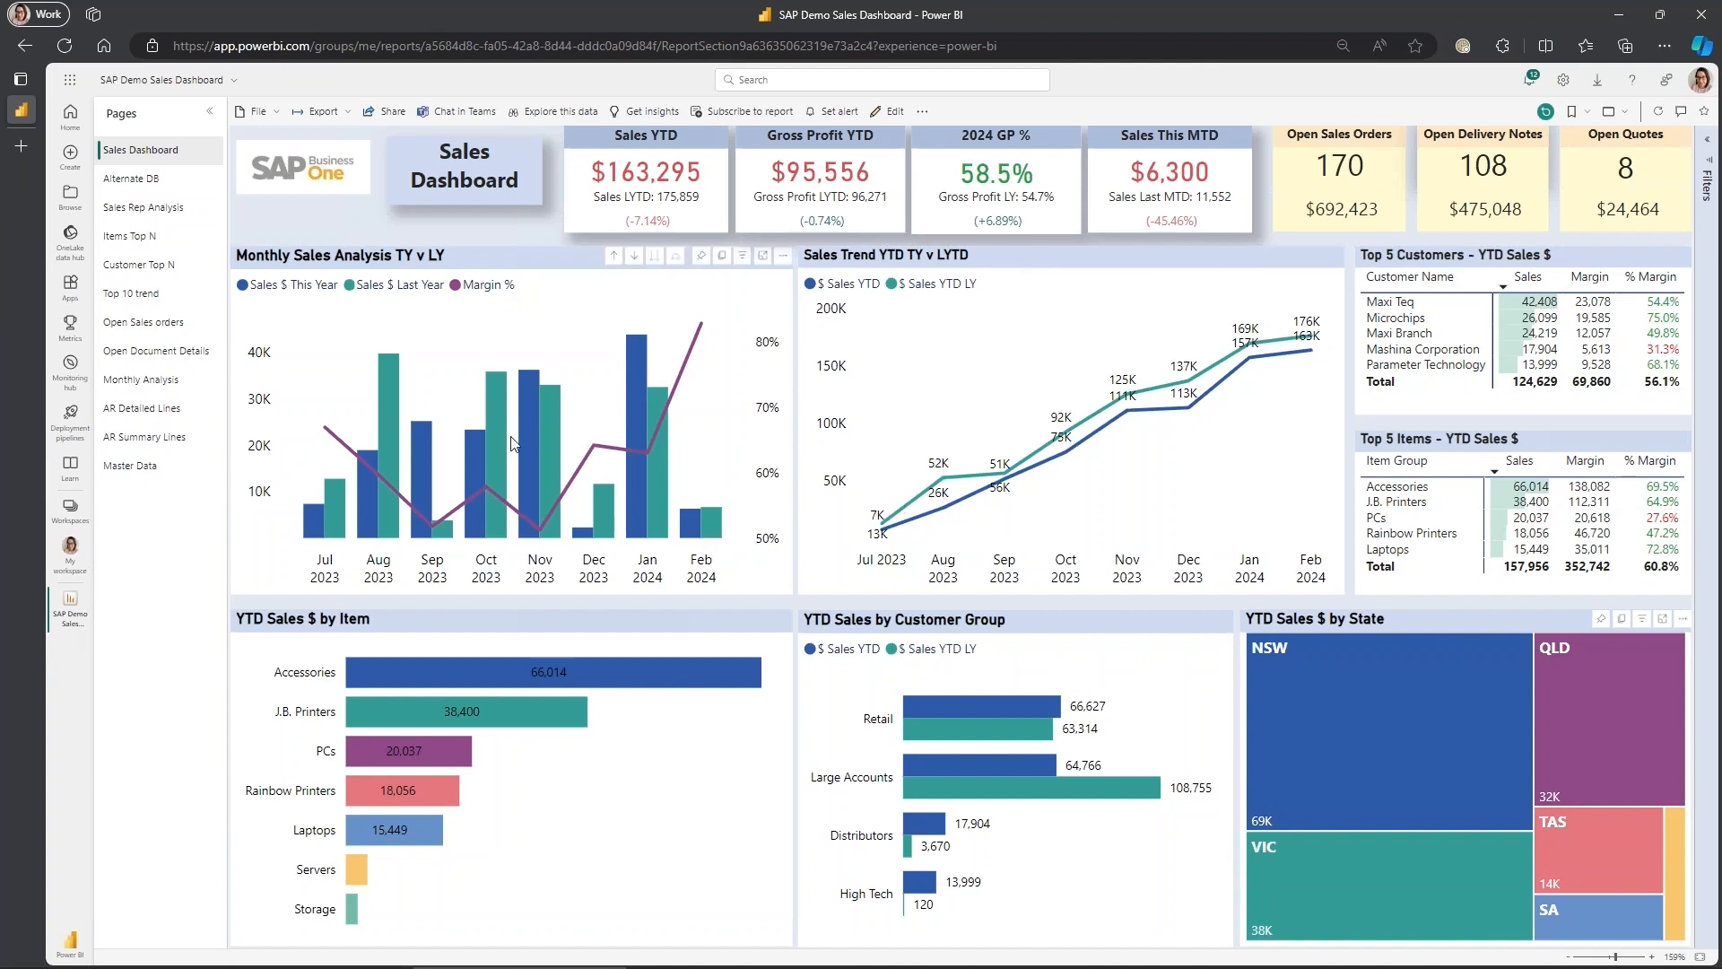
{"action": "mouse_move", "coordinate": [489, 440]}
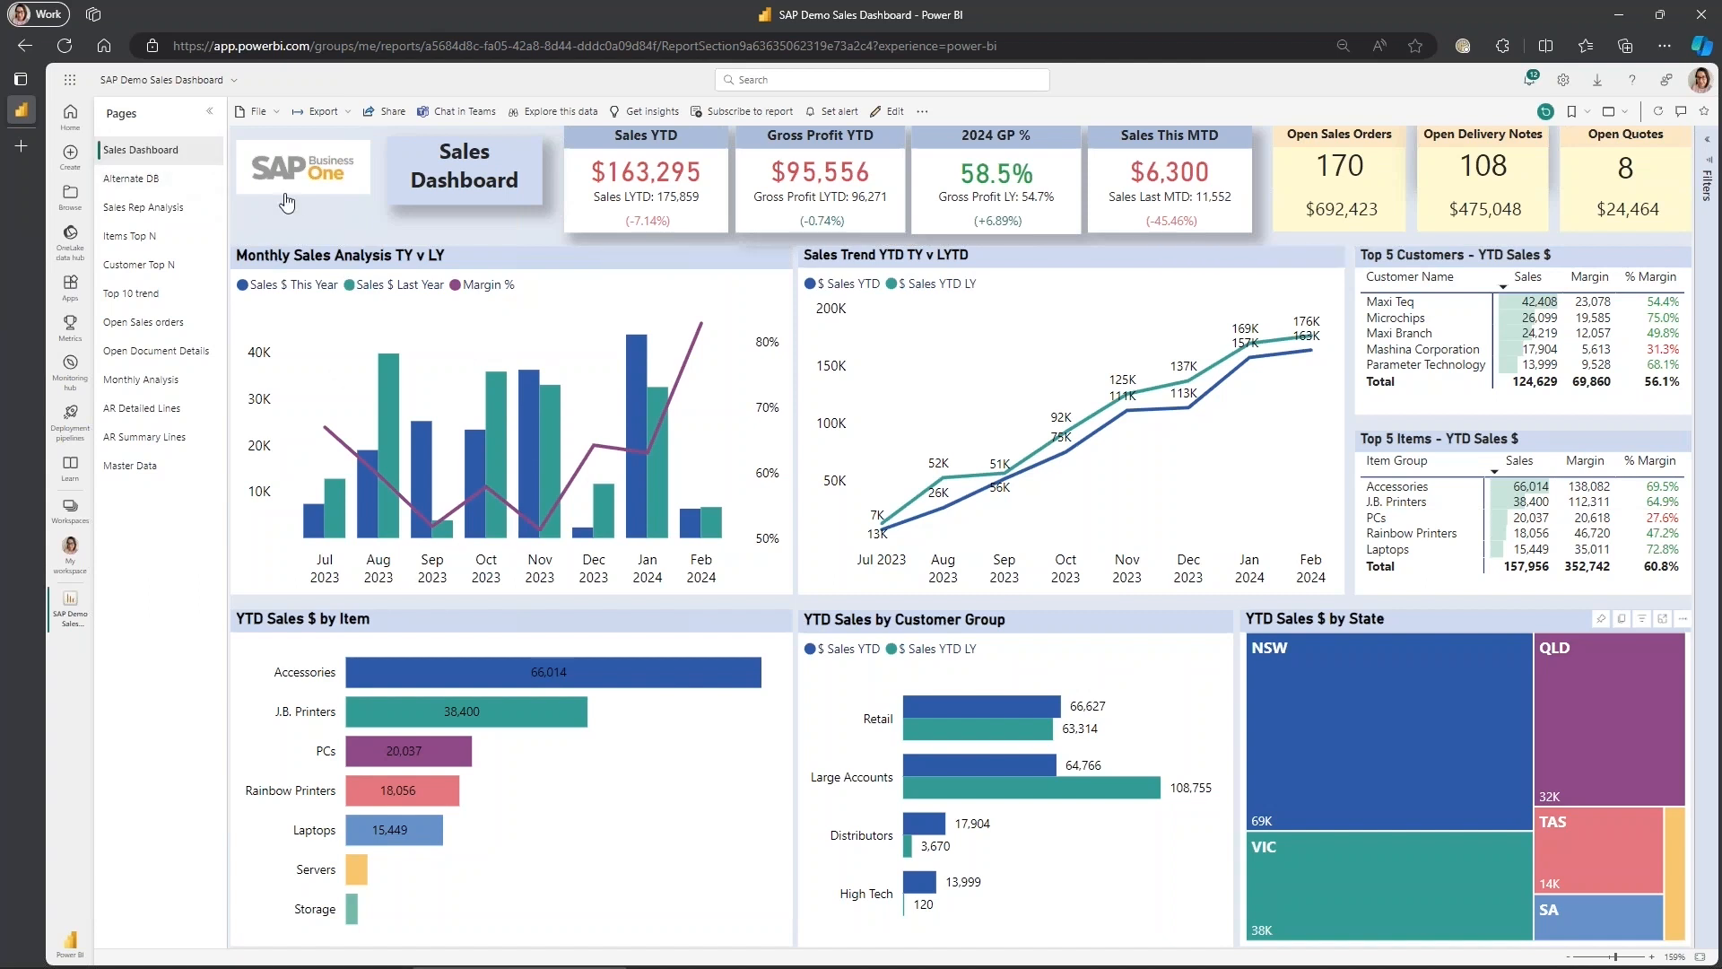
- Switch to the Alternate DB page, then to the Sales Rep Analysis page
{"action": "left_click", "coordinate": [131, 178]}
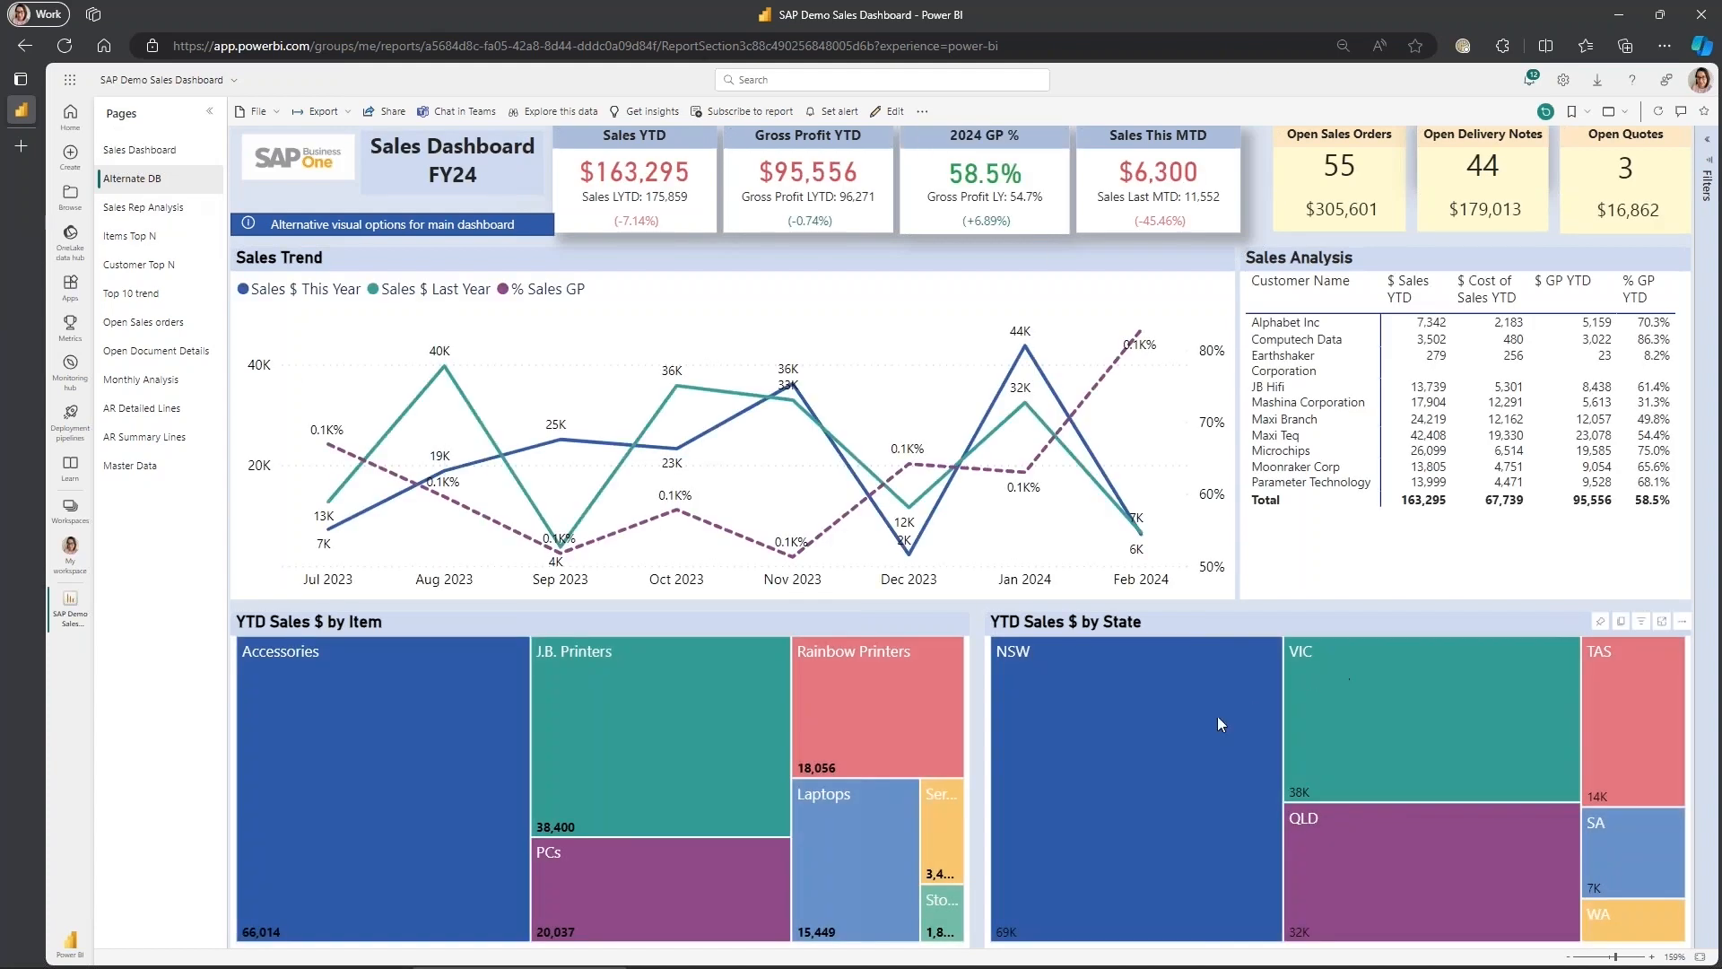
{"action": "mouse_move", "coordinate": [918, 374]}
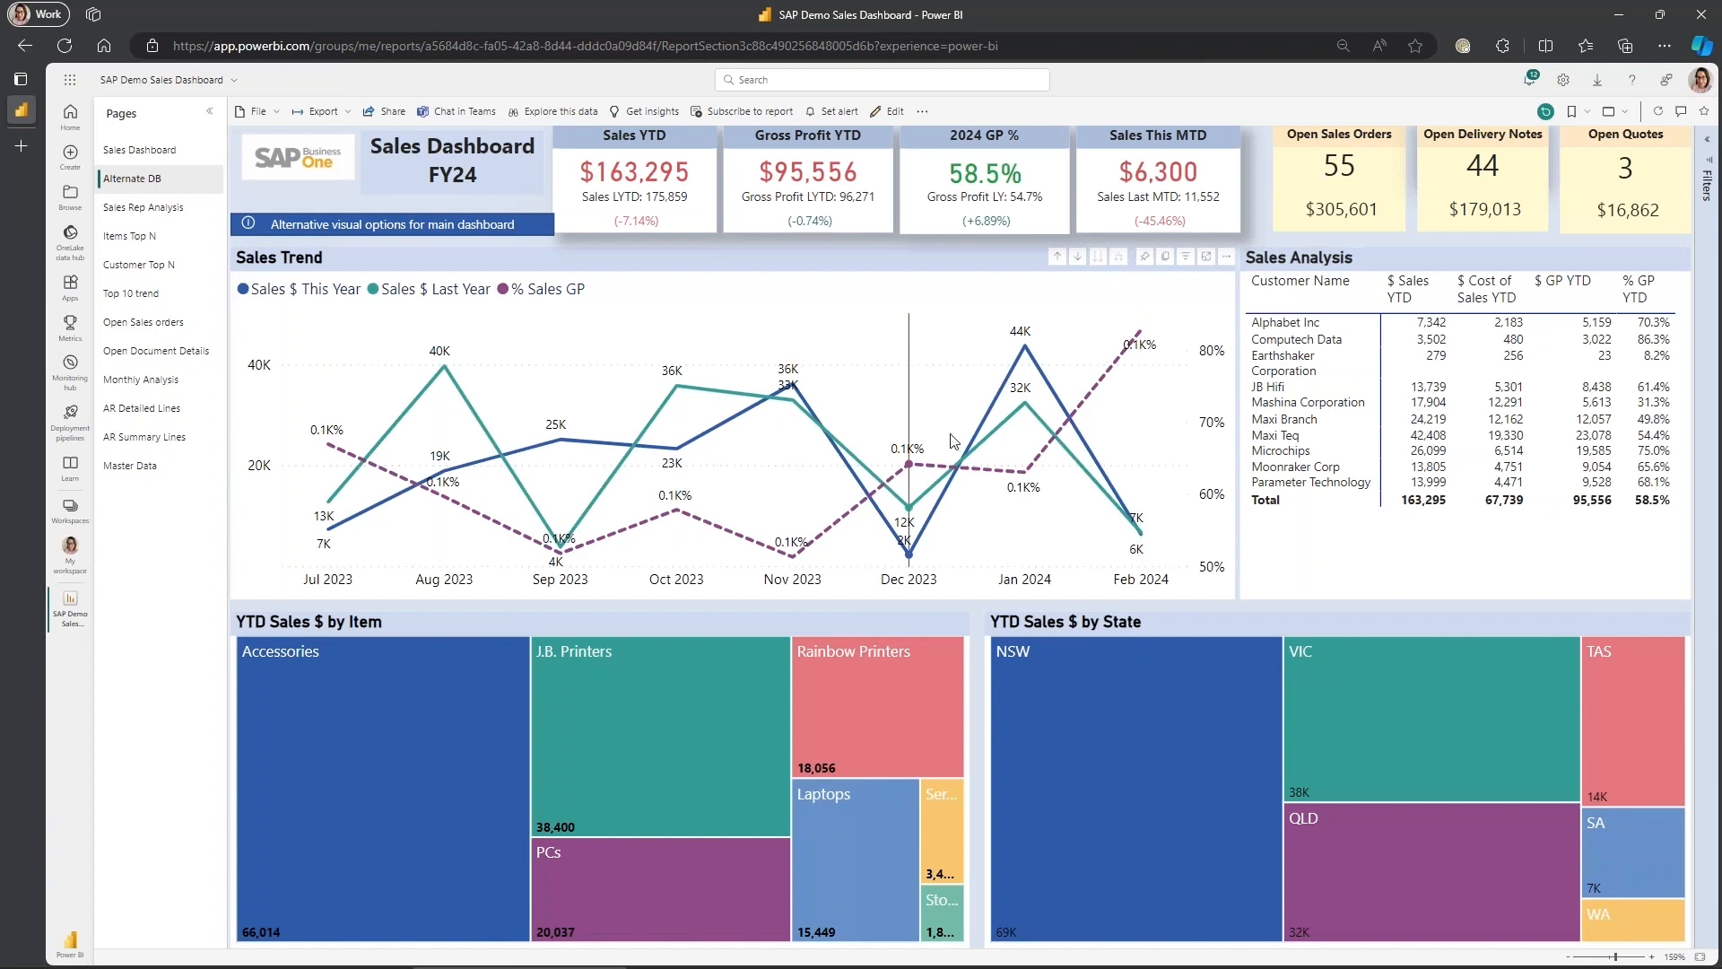
{"action": "mouse_move", "coordinate": [681, 338]}
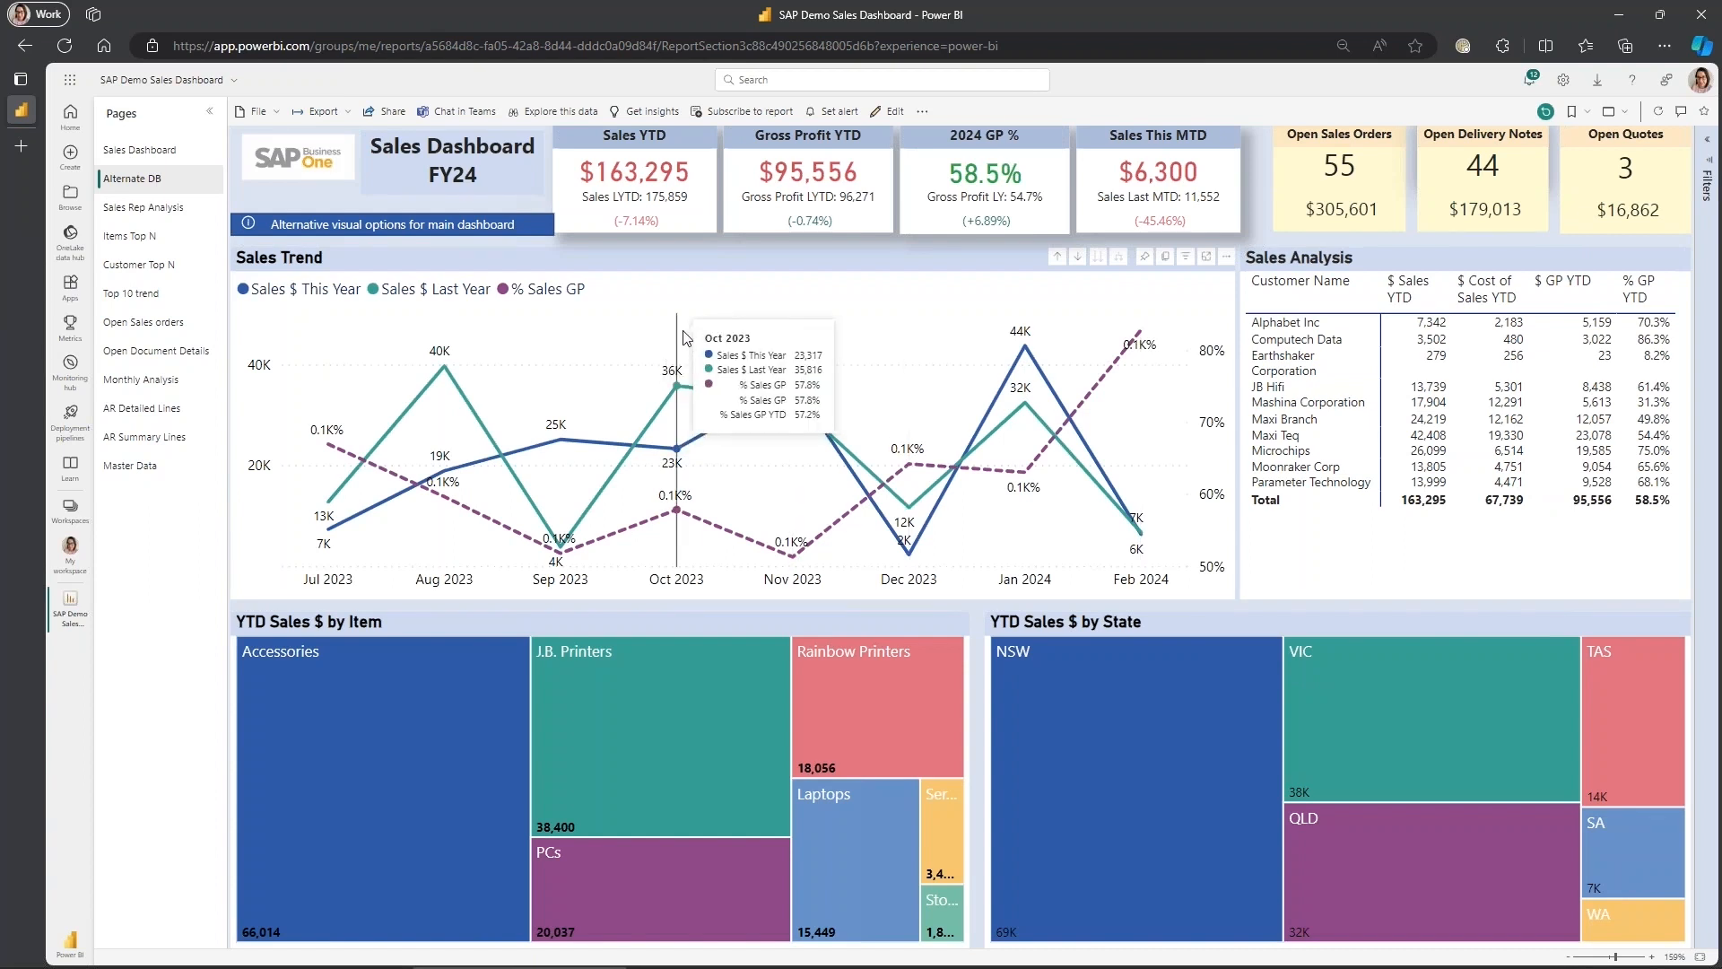
{"action": "mouse_move", "coordinate": [724, 448]}
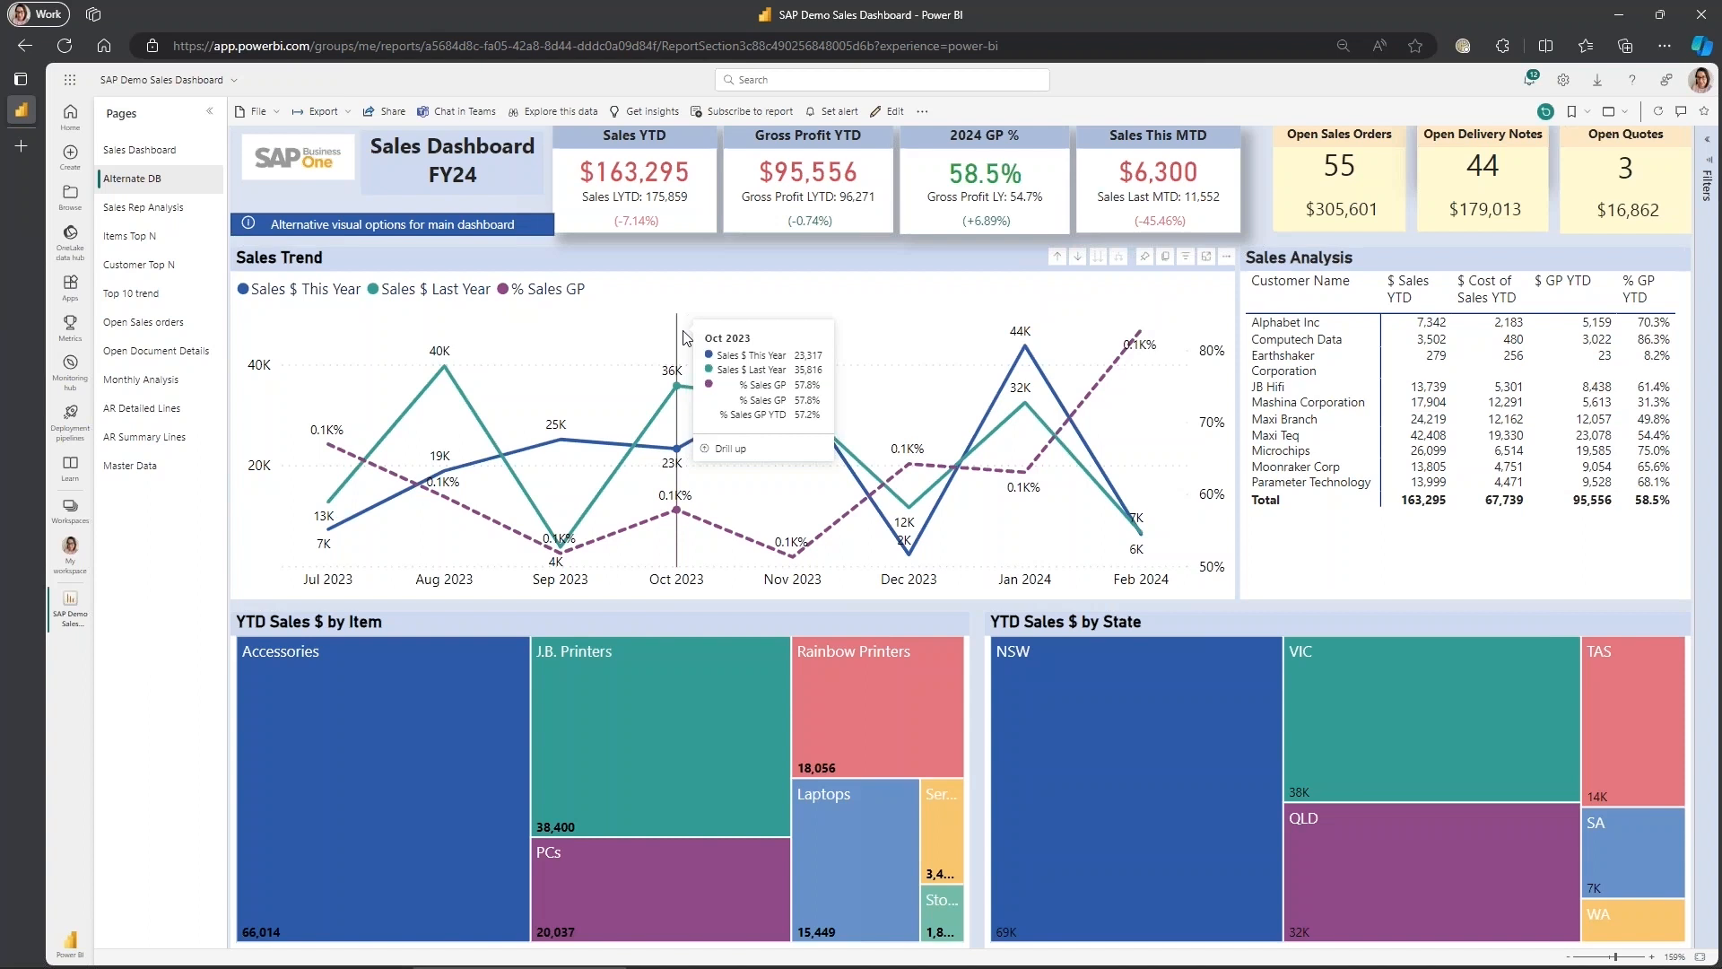
{"action": "mouse_move", "coordinate": [1527, 387]}
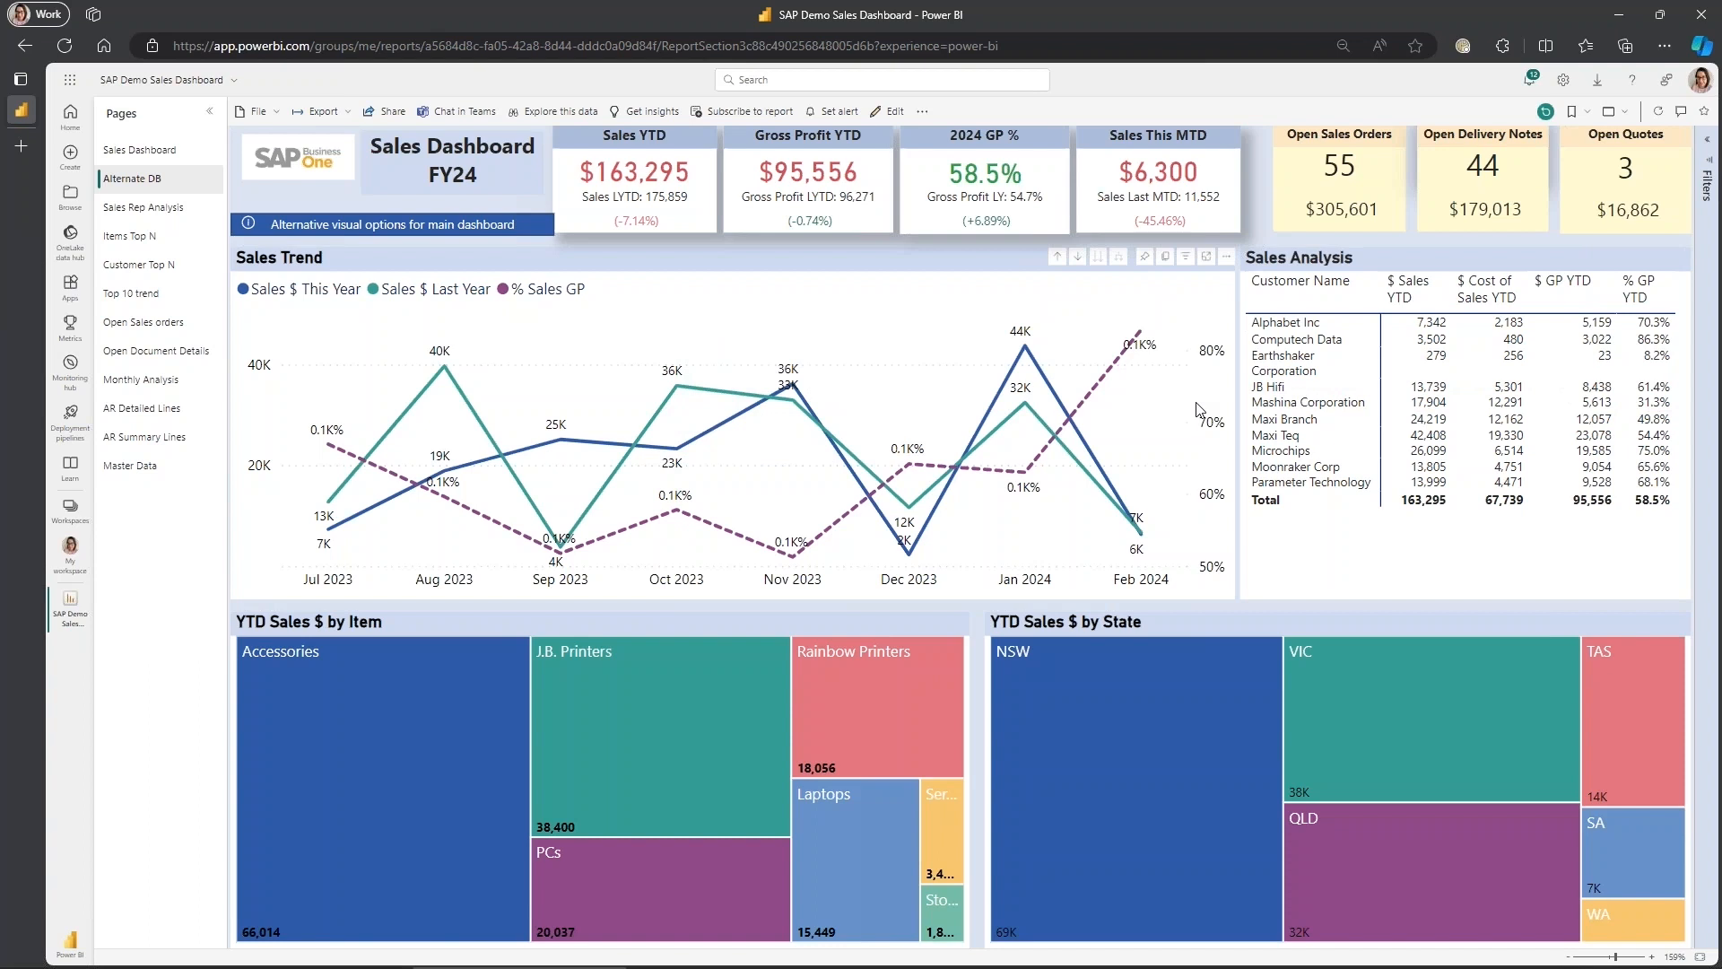
{"action": "mouse_move", "coordinate": [632, 302]}
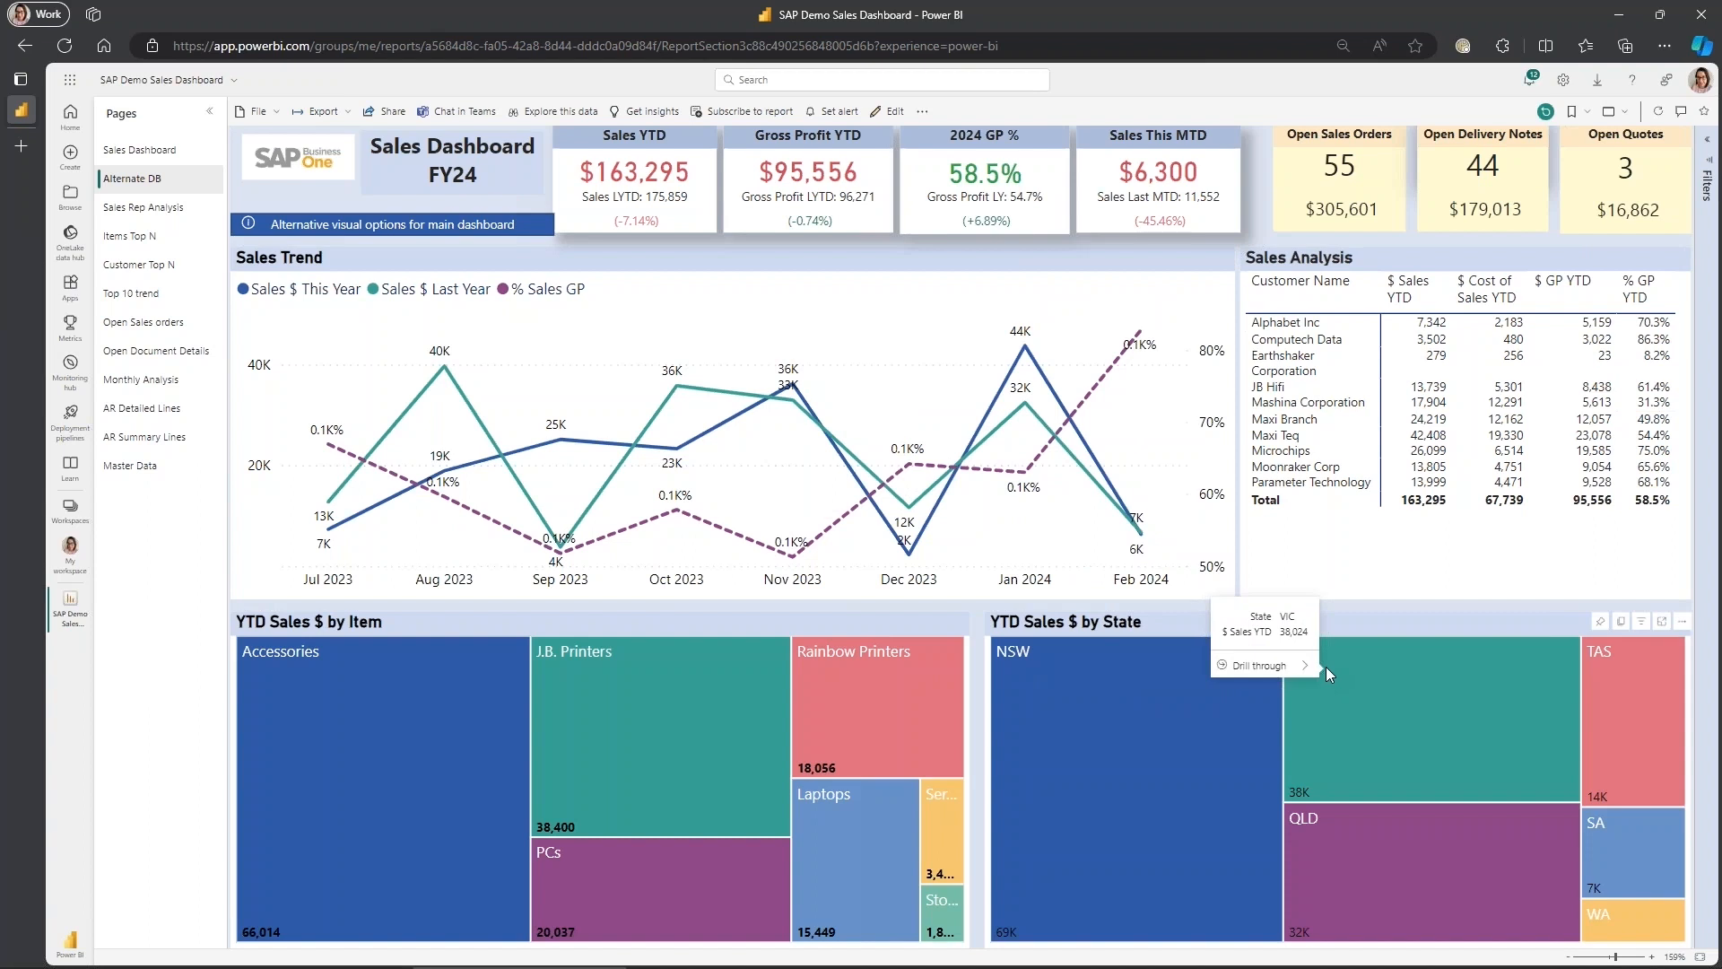
{"action": "mouse_move", "coordinate": [1134, 647]}
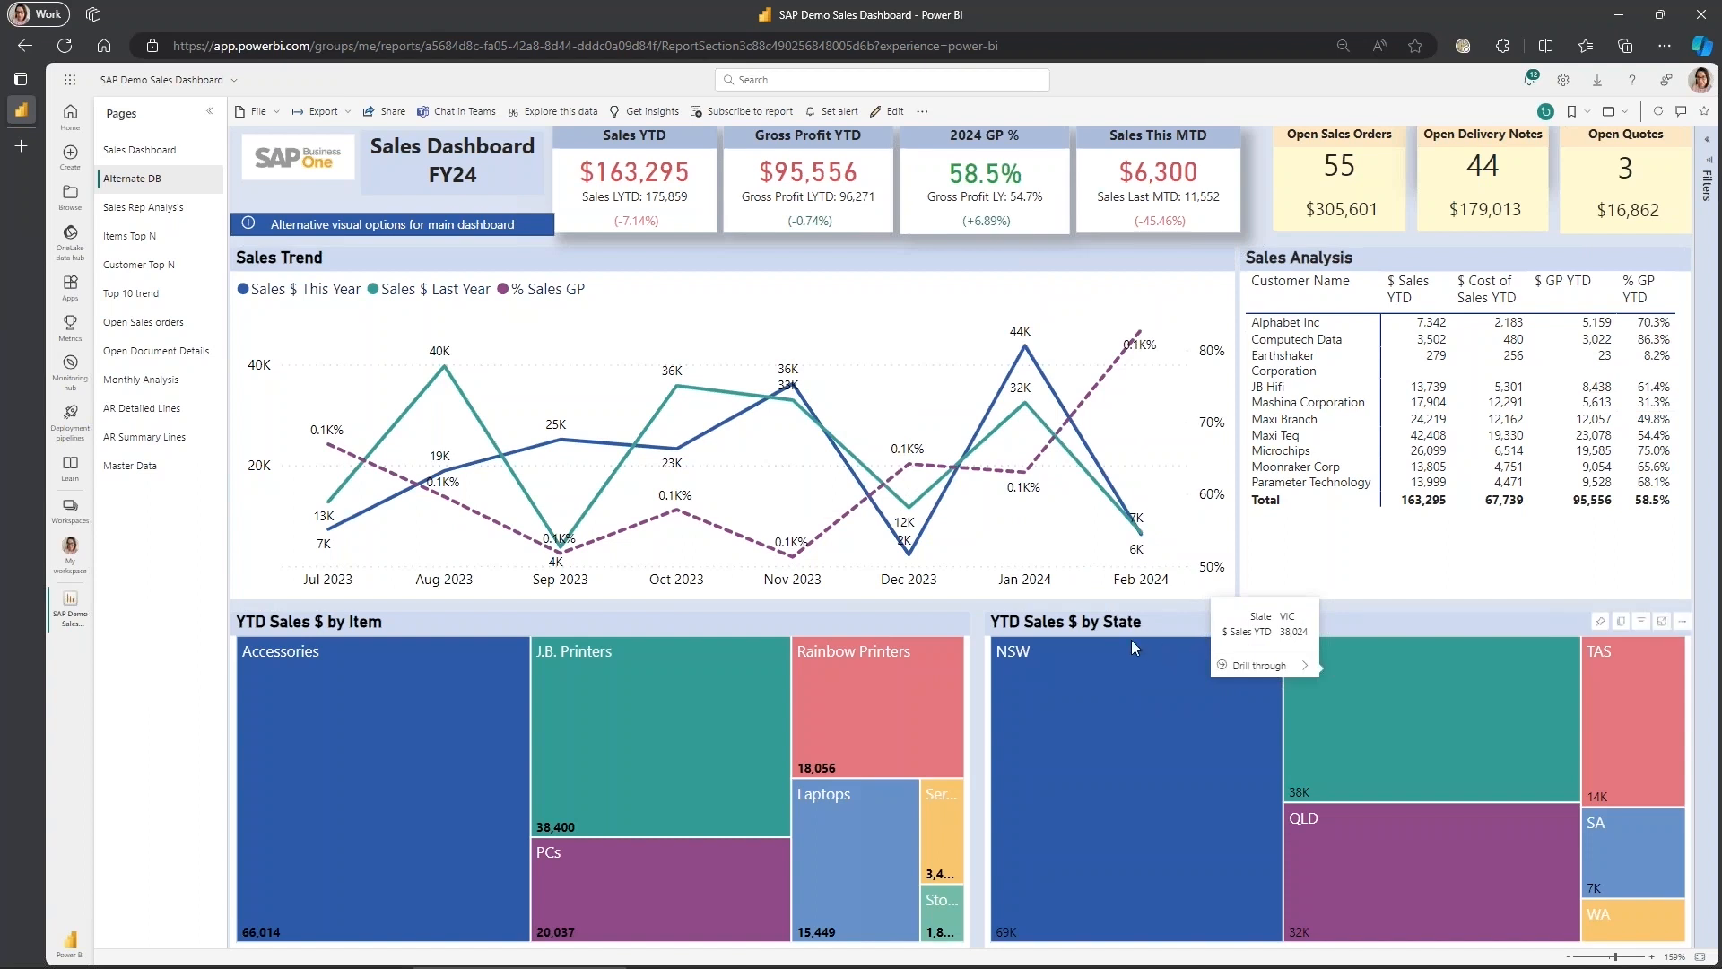
{"action": "mouse_move", "coordinate": [1107, 635]}
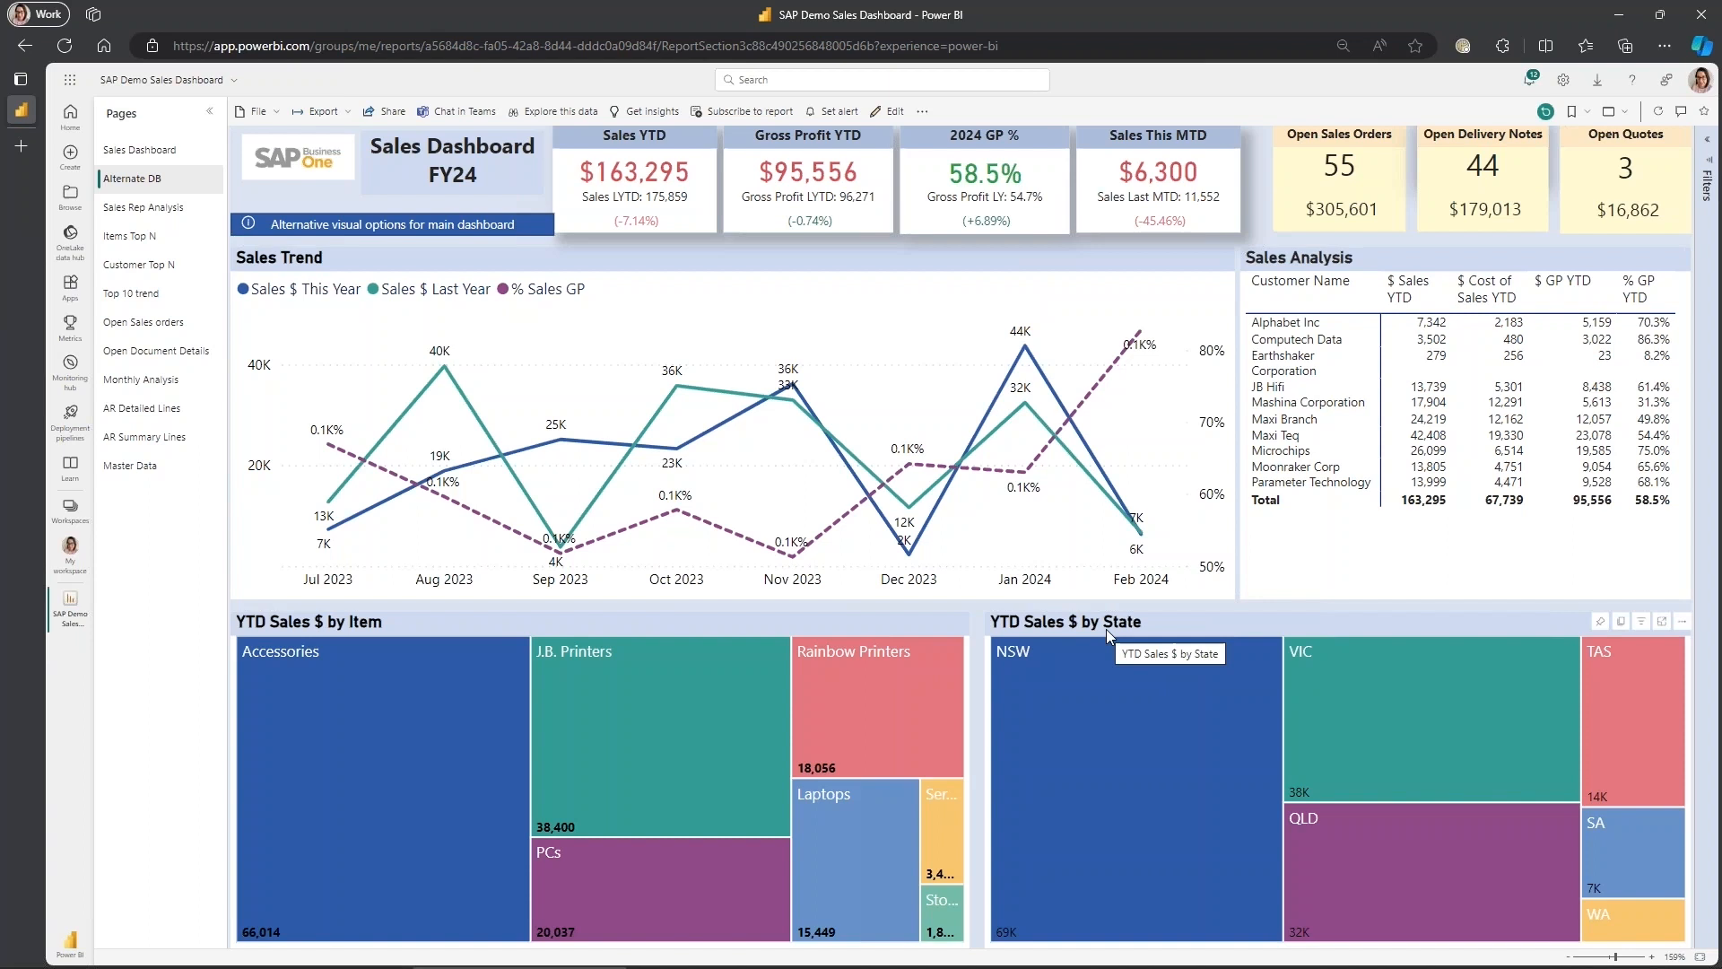
{"action": "mouse_move", "coordinate": [782, 593]}
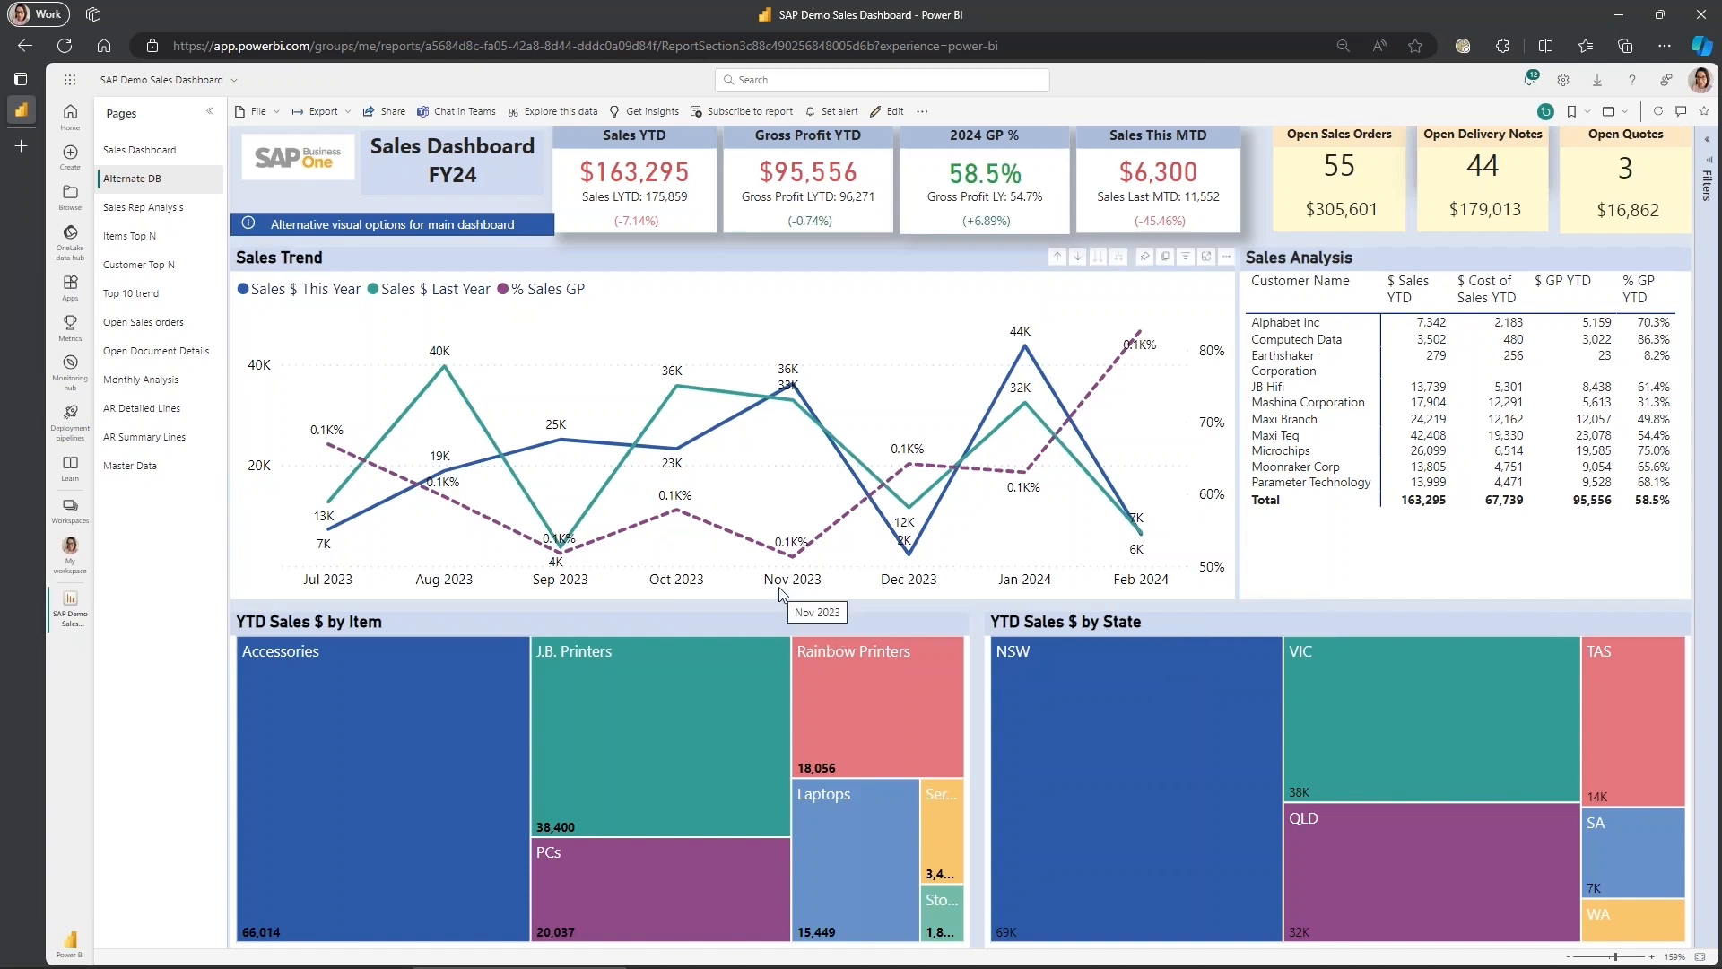
{"action": "mouse_move", "coordinate": [500, 444]}
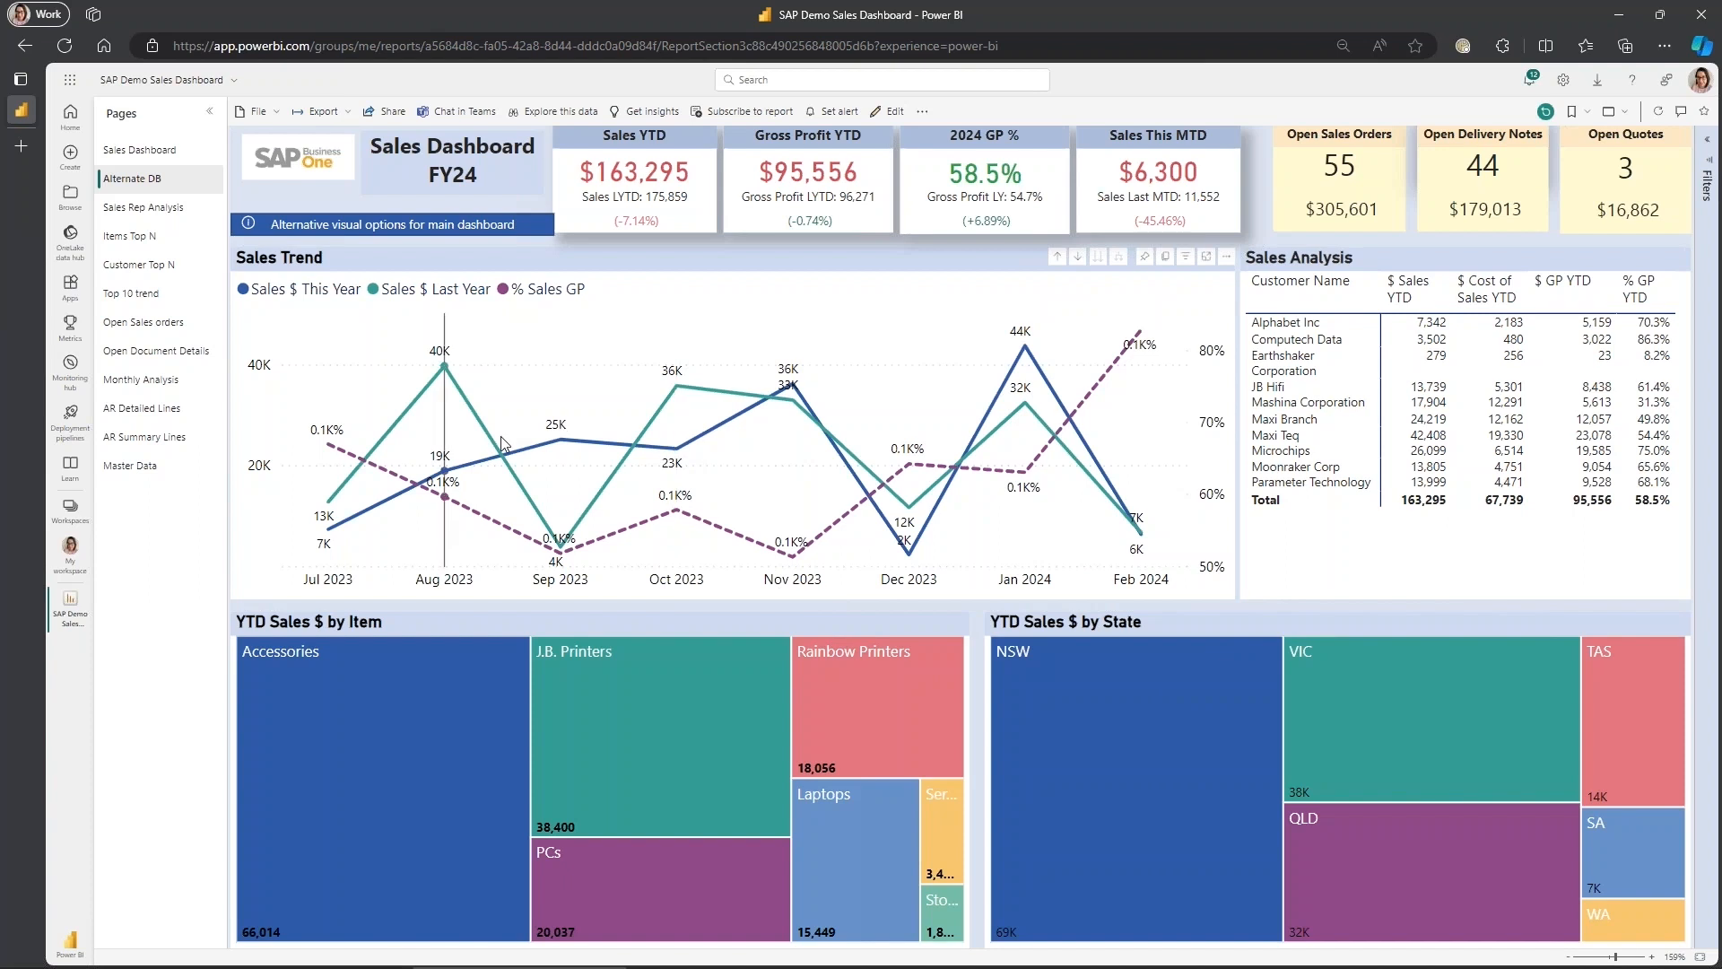
{"action": "mouse_move", "coordinate": [430, 170]}
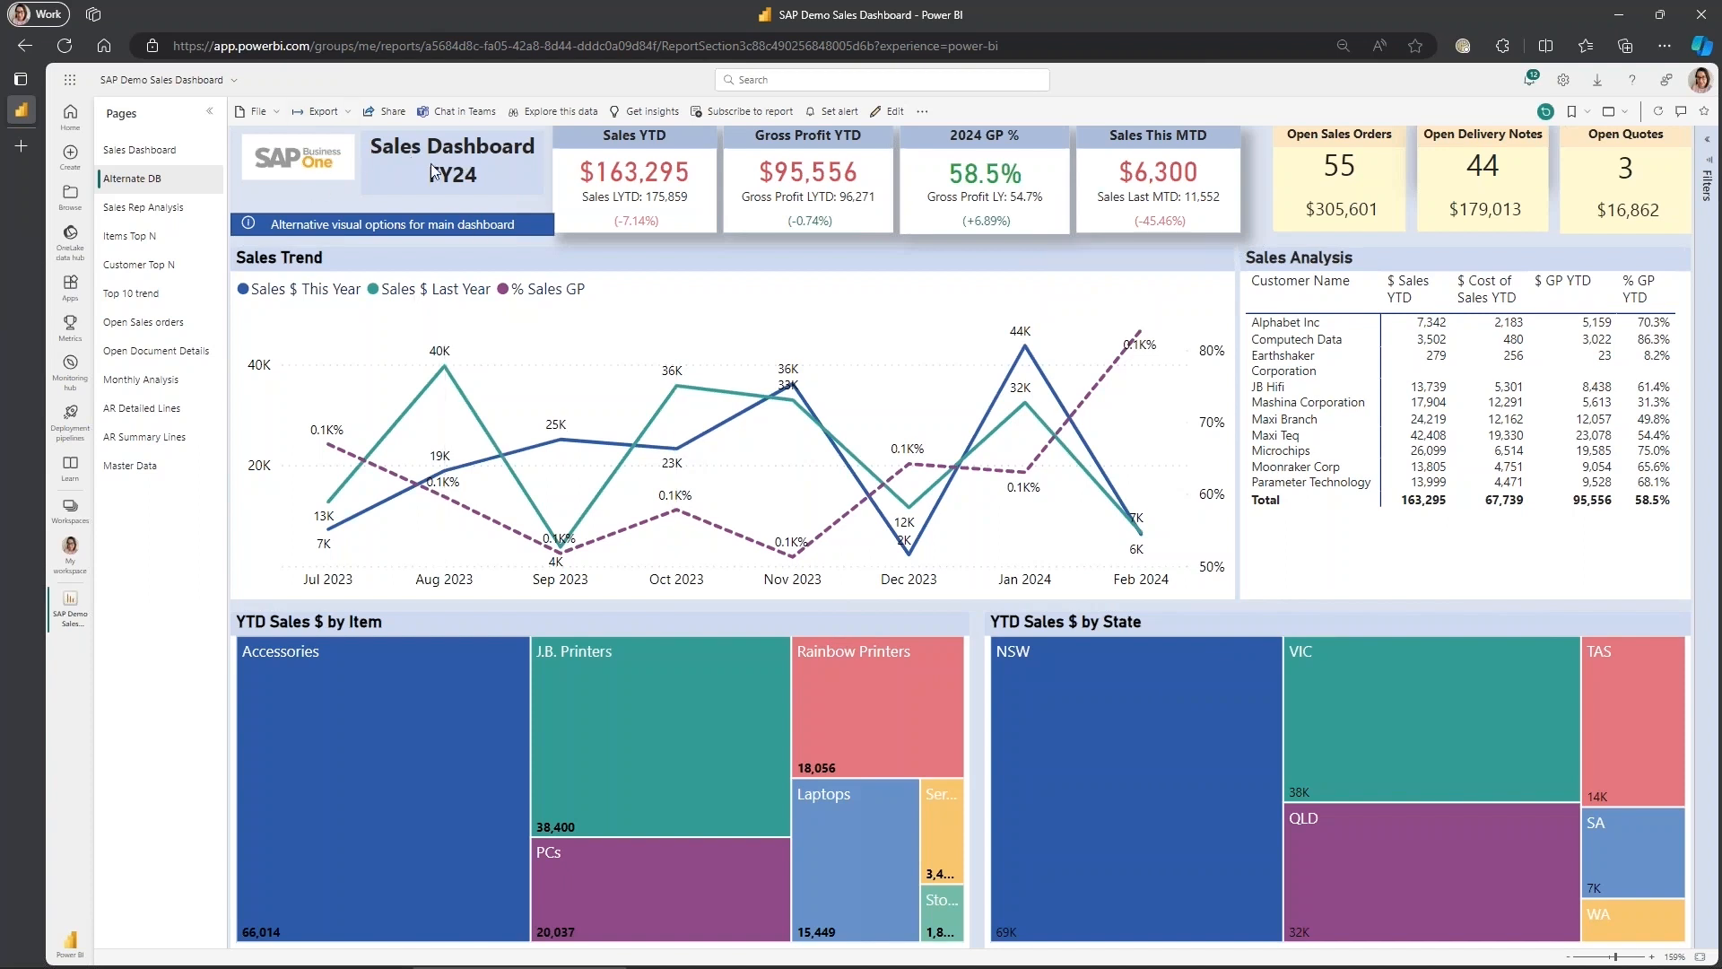
{"action": "mouse_move", "coordinate": [284, 158]}
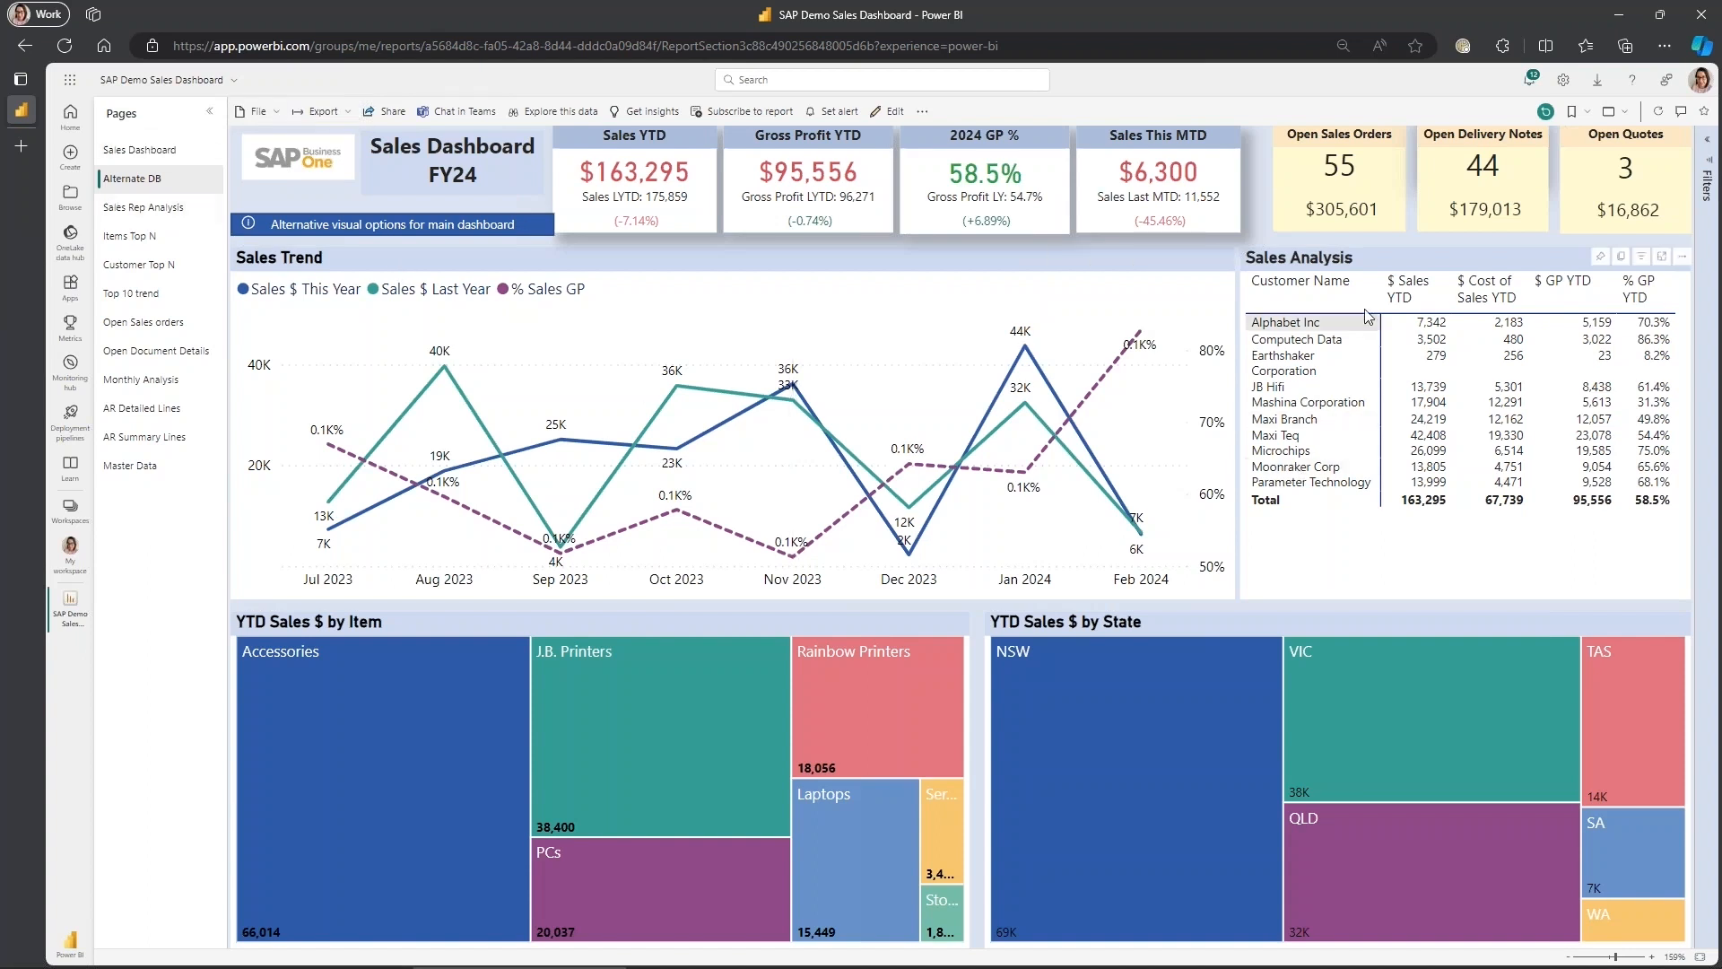
{"action": "left_click", "coordinate": [142, 206]}
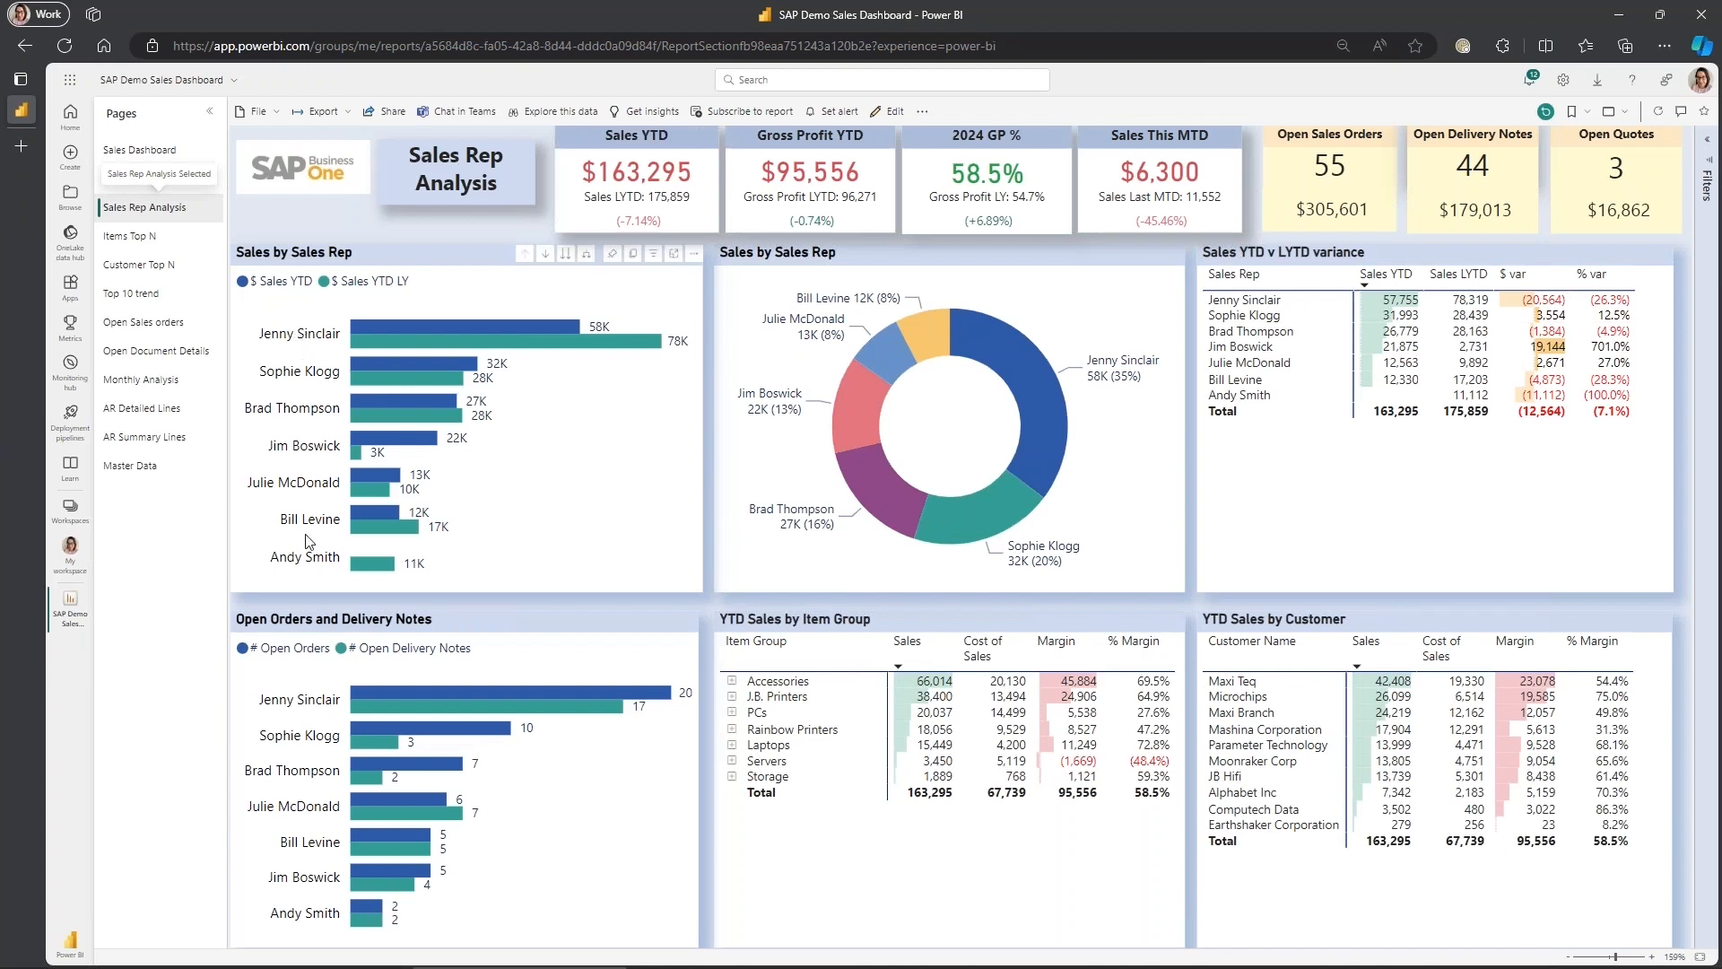
{"action": "mouse_move", "coordinate": [423, 494]}
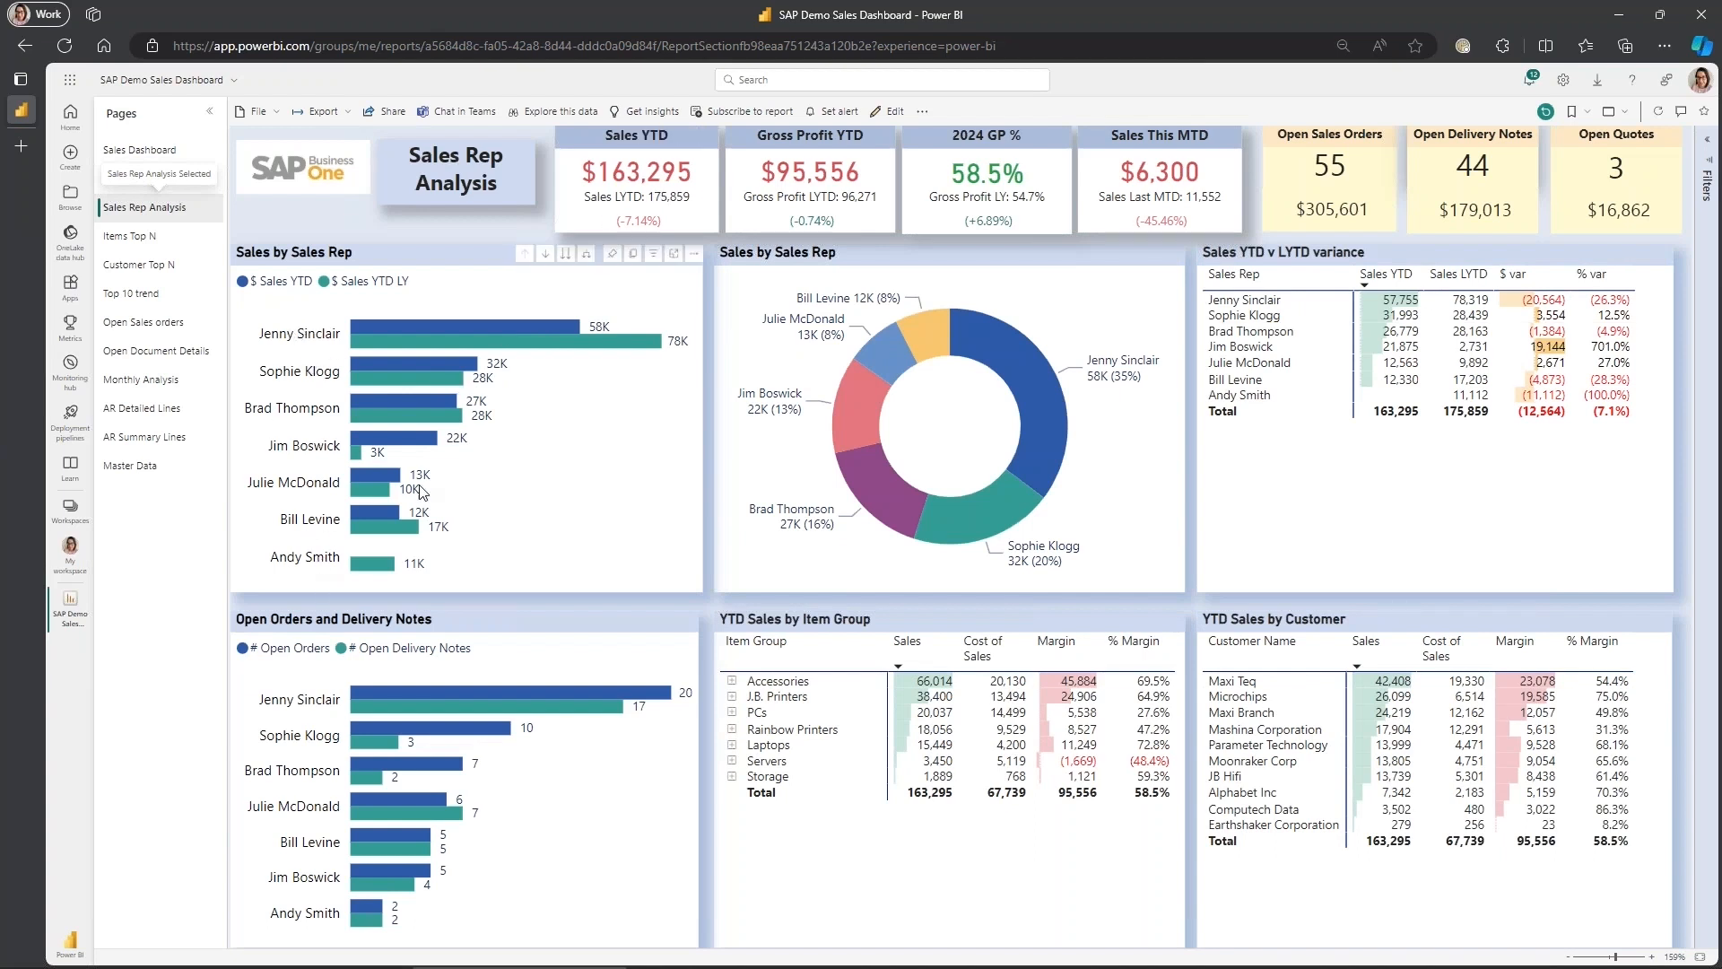
{"action": "mouse_move", "coordinate": [353, 308]}
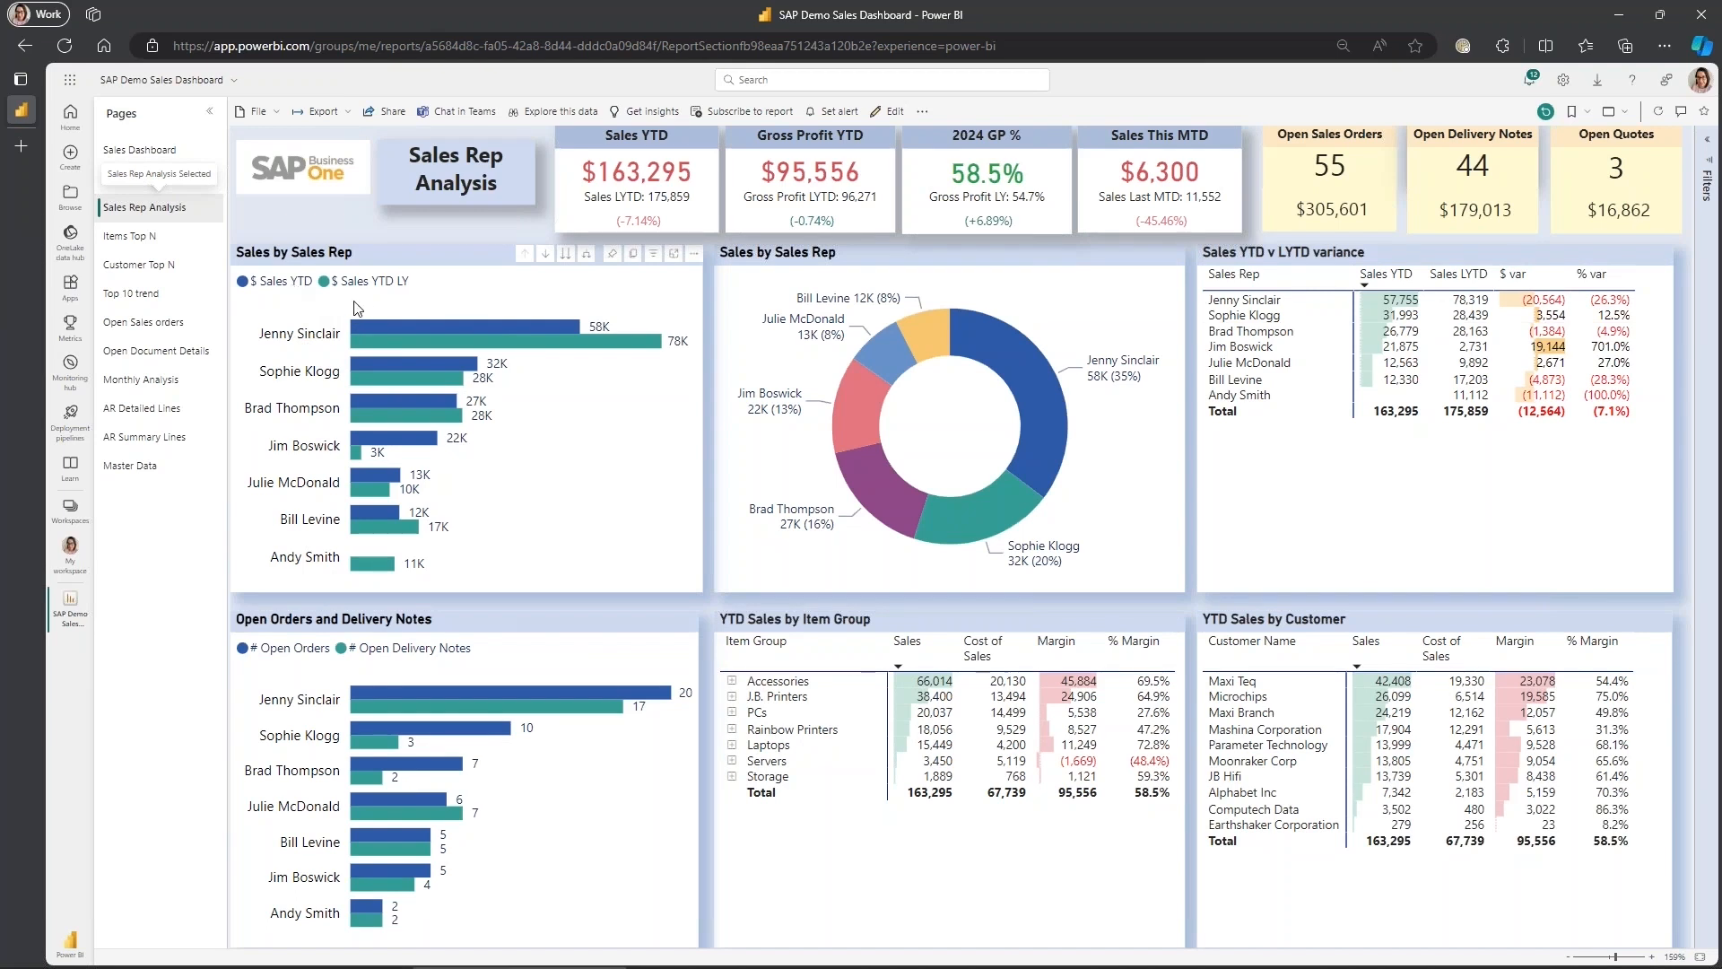
{"action": "mouse_move", "coordinate": [524, 401]}
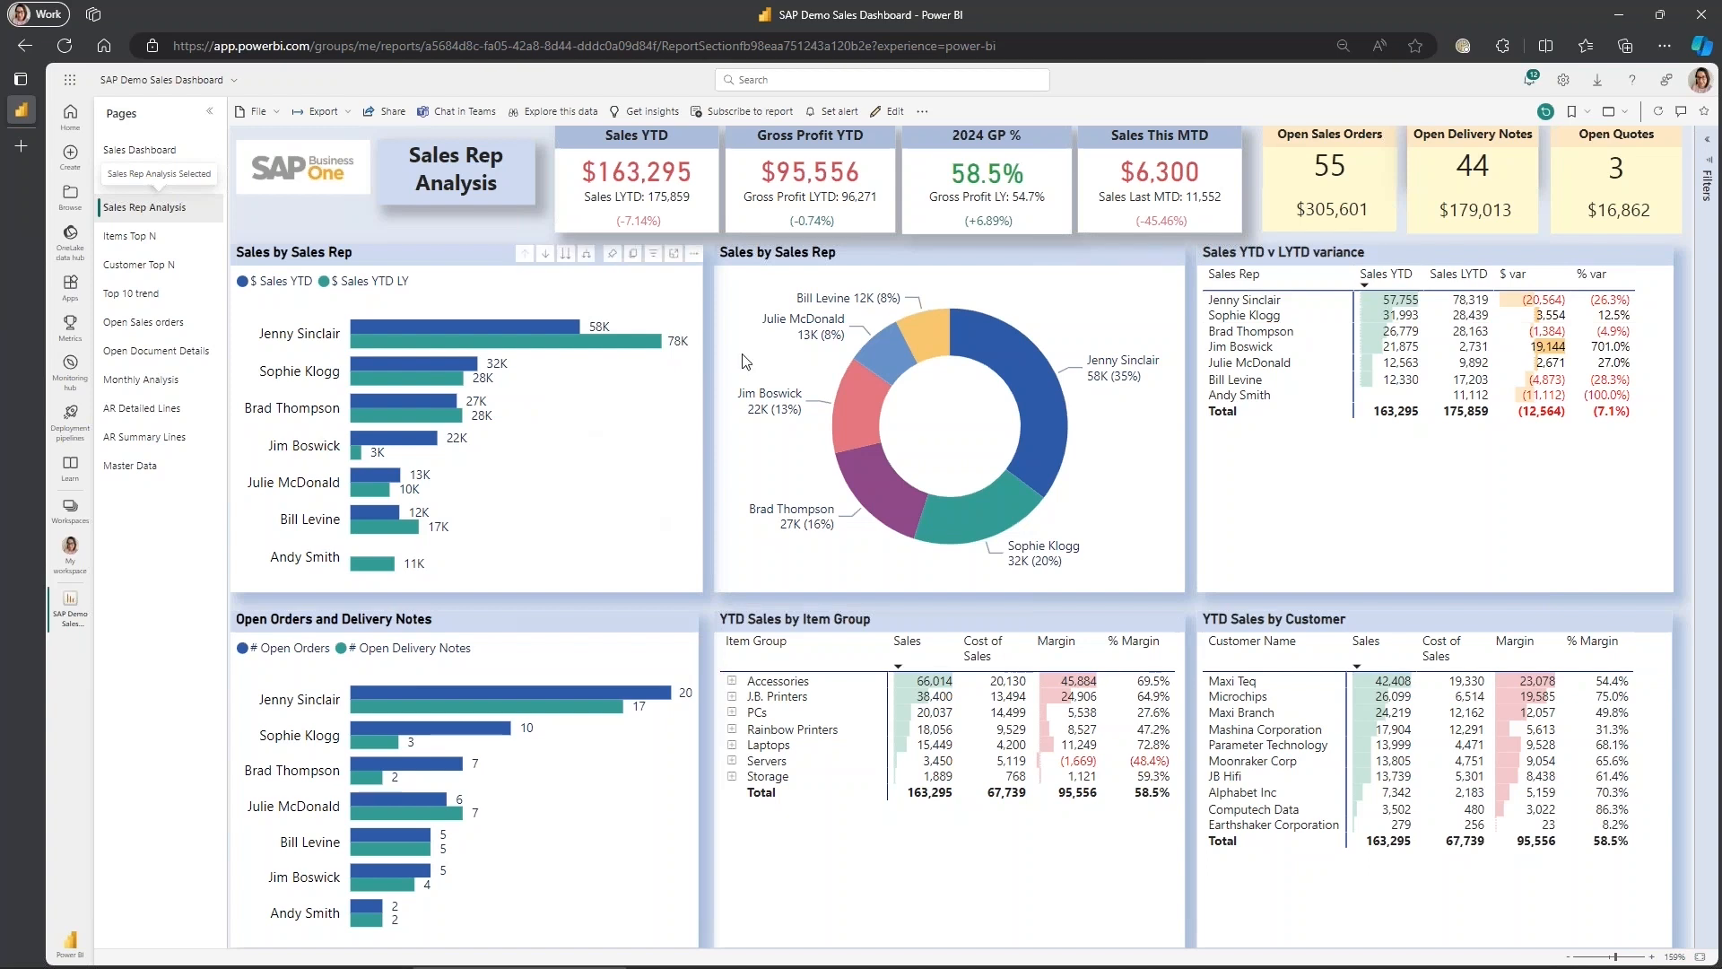
{"action": "mouse_move", "coordinate": [410, 493]}
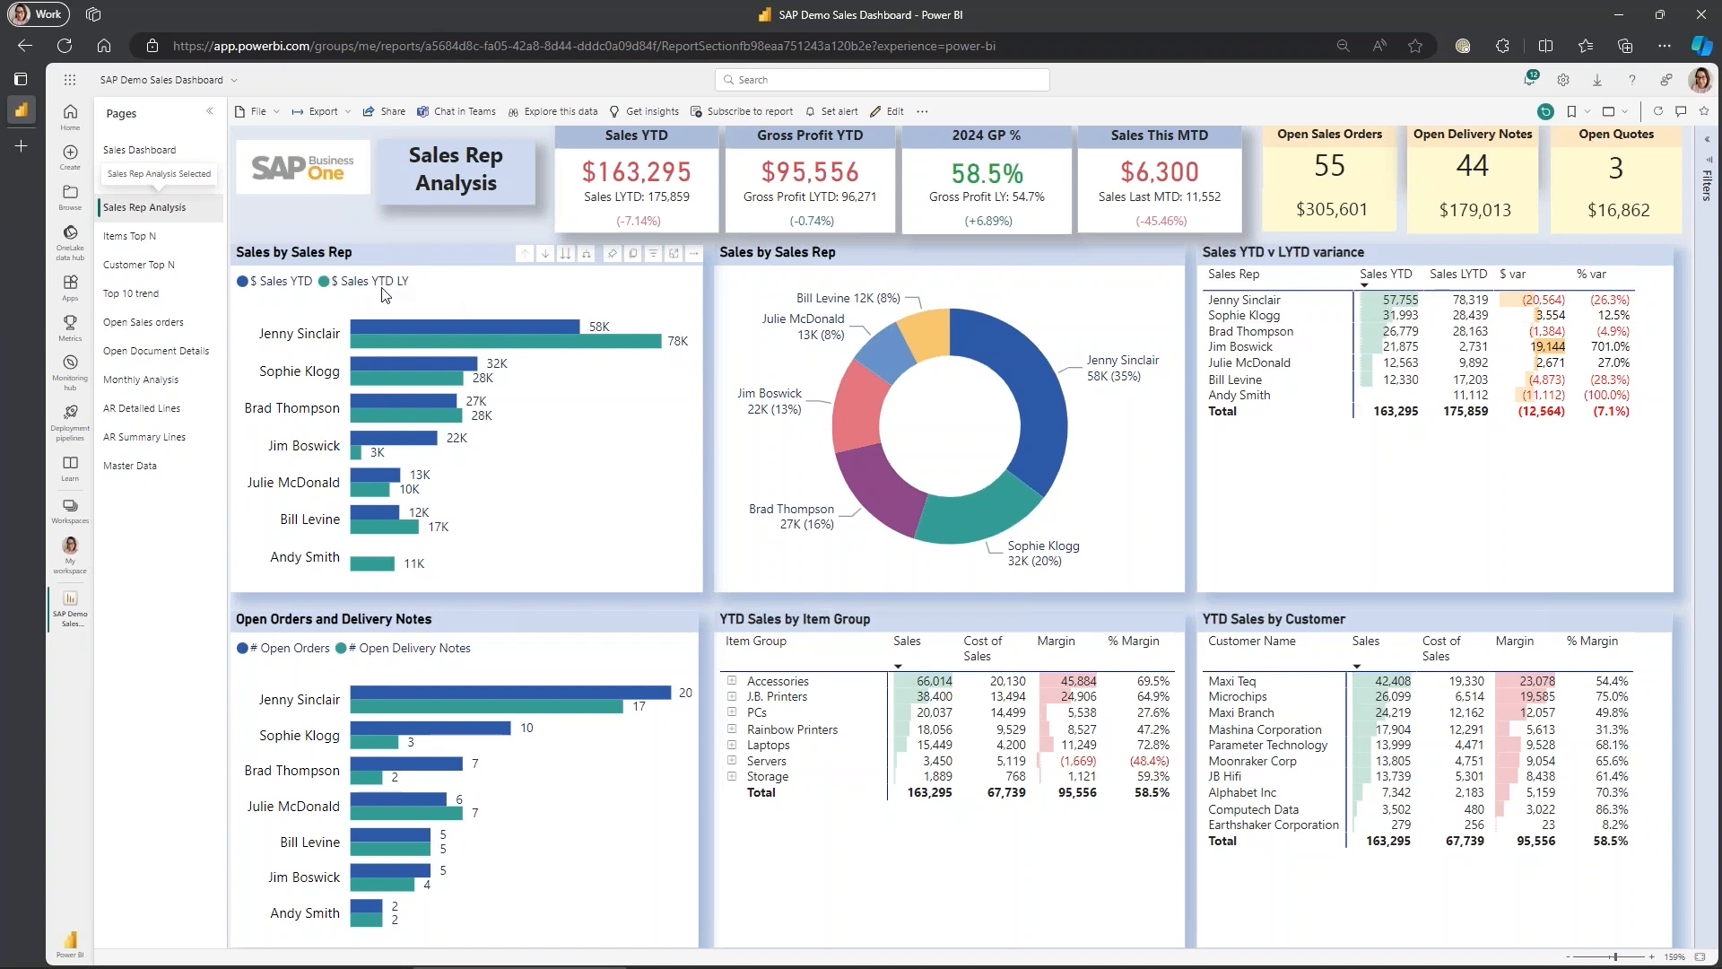
{"action": "mouse_move", "coordinate": [440, 330]}
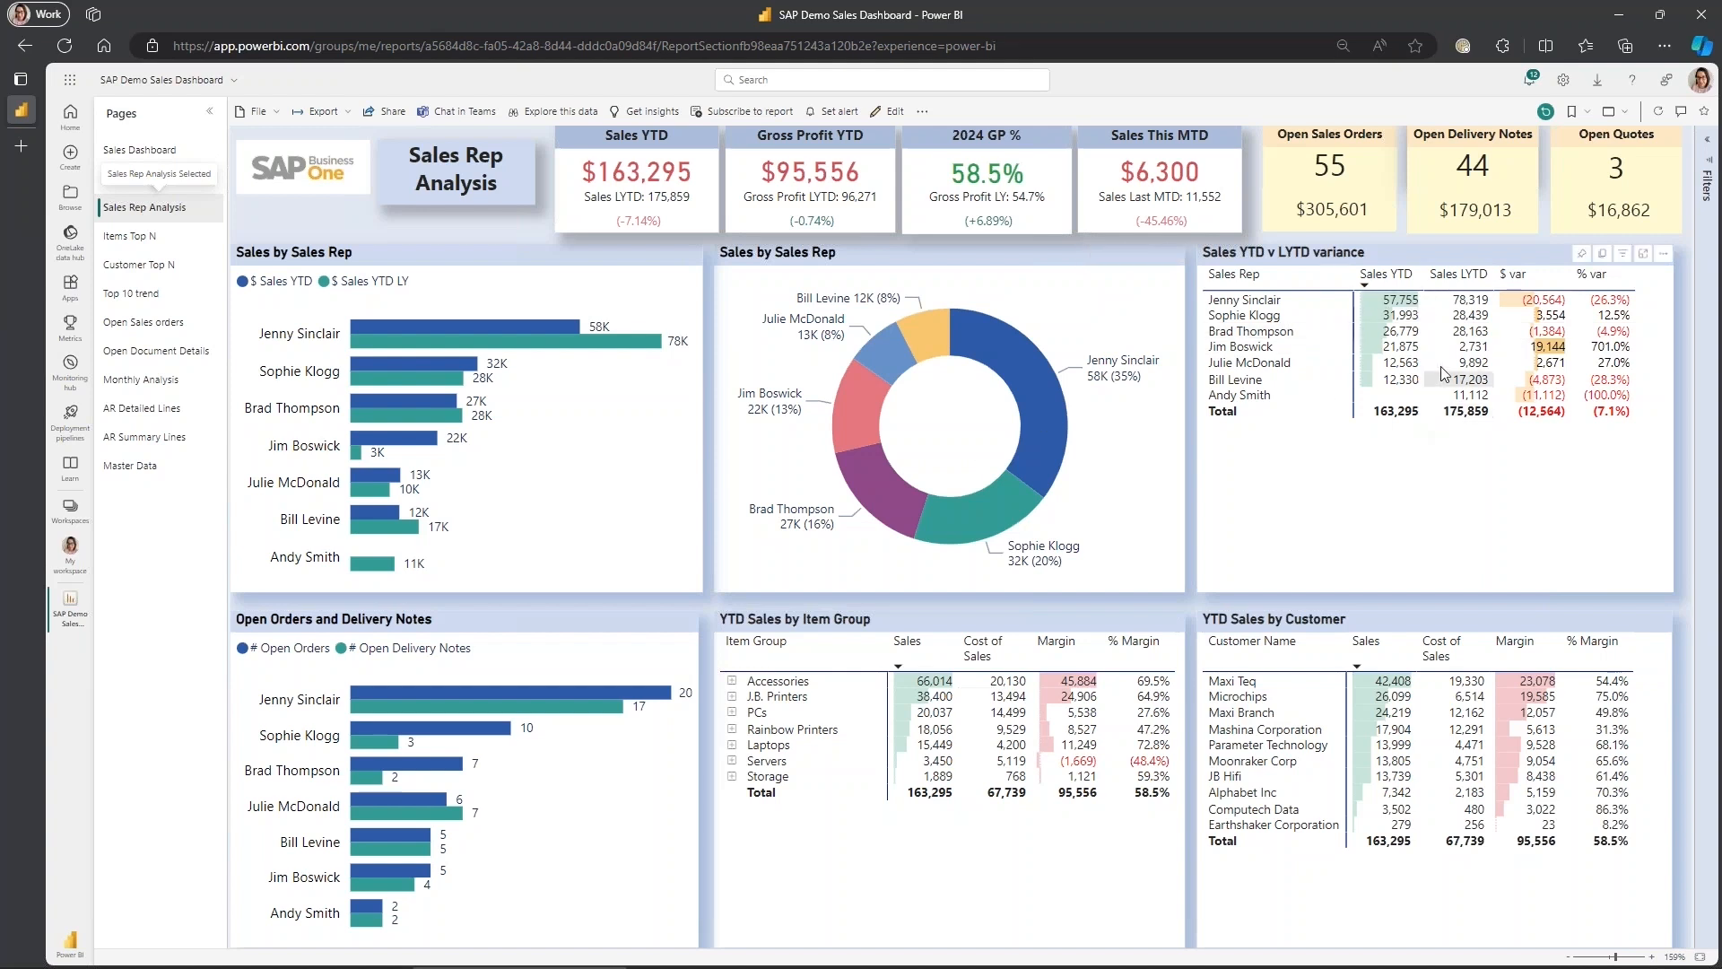
{"action": "mouse_move", "coordinate": [1386, 397]}
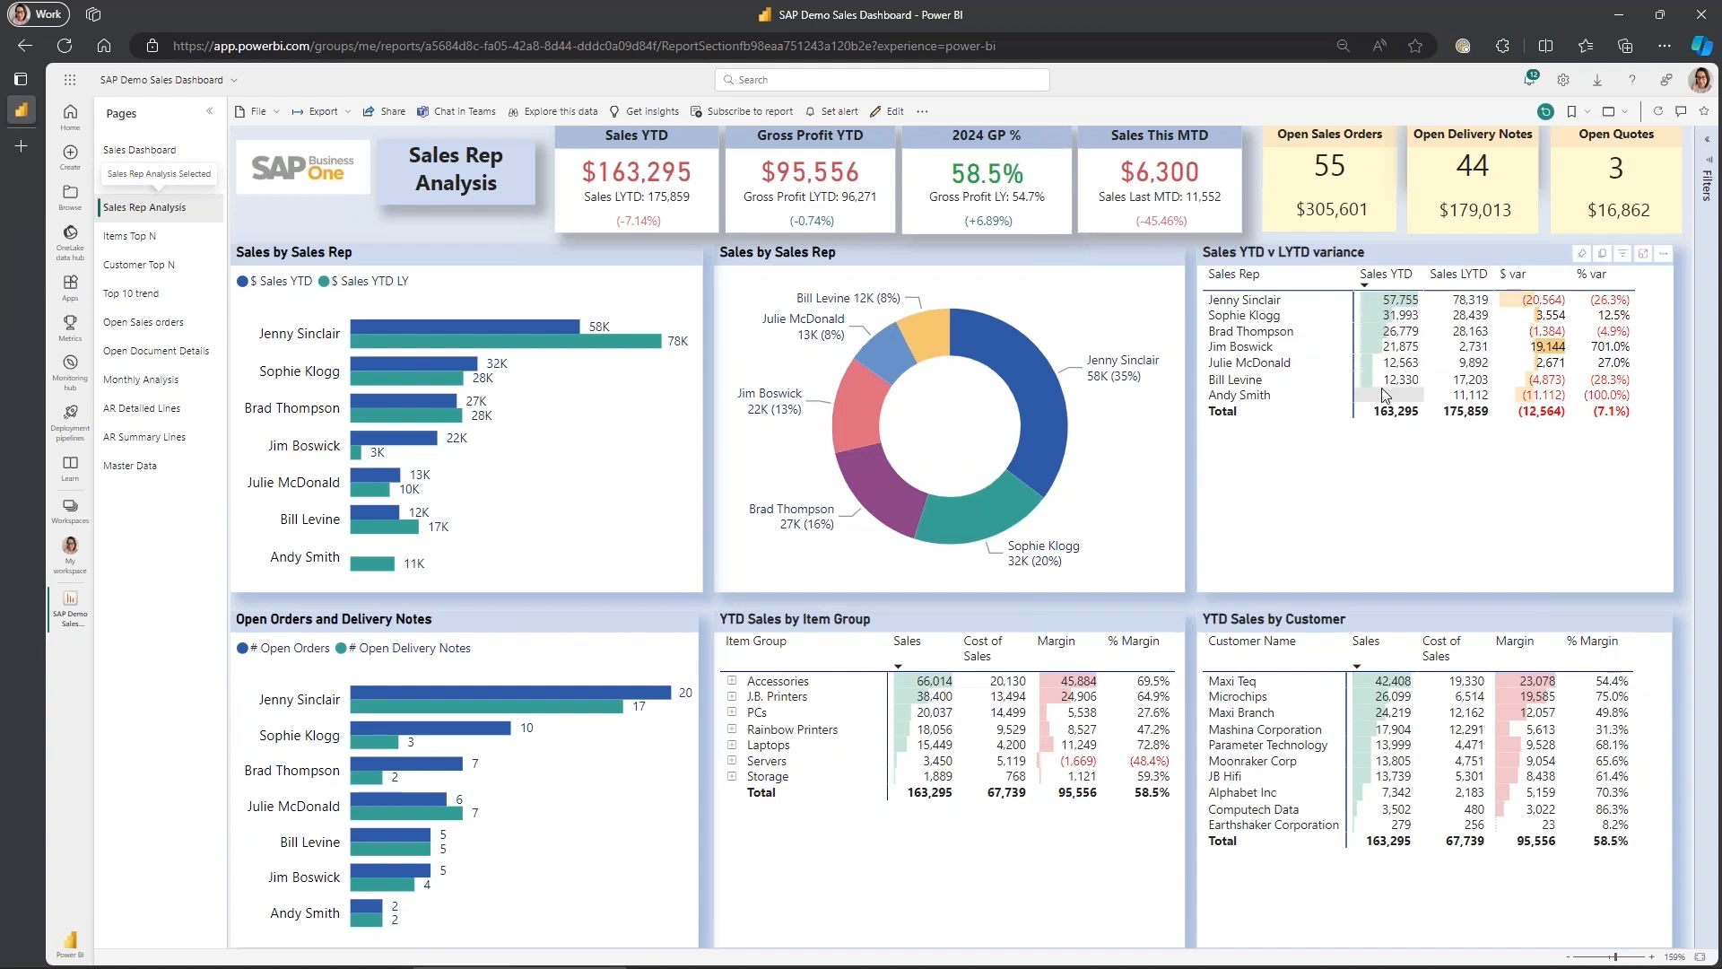
{"action": "mouse_move", "coordinate": [867, 406]}
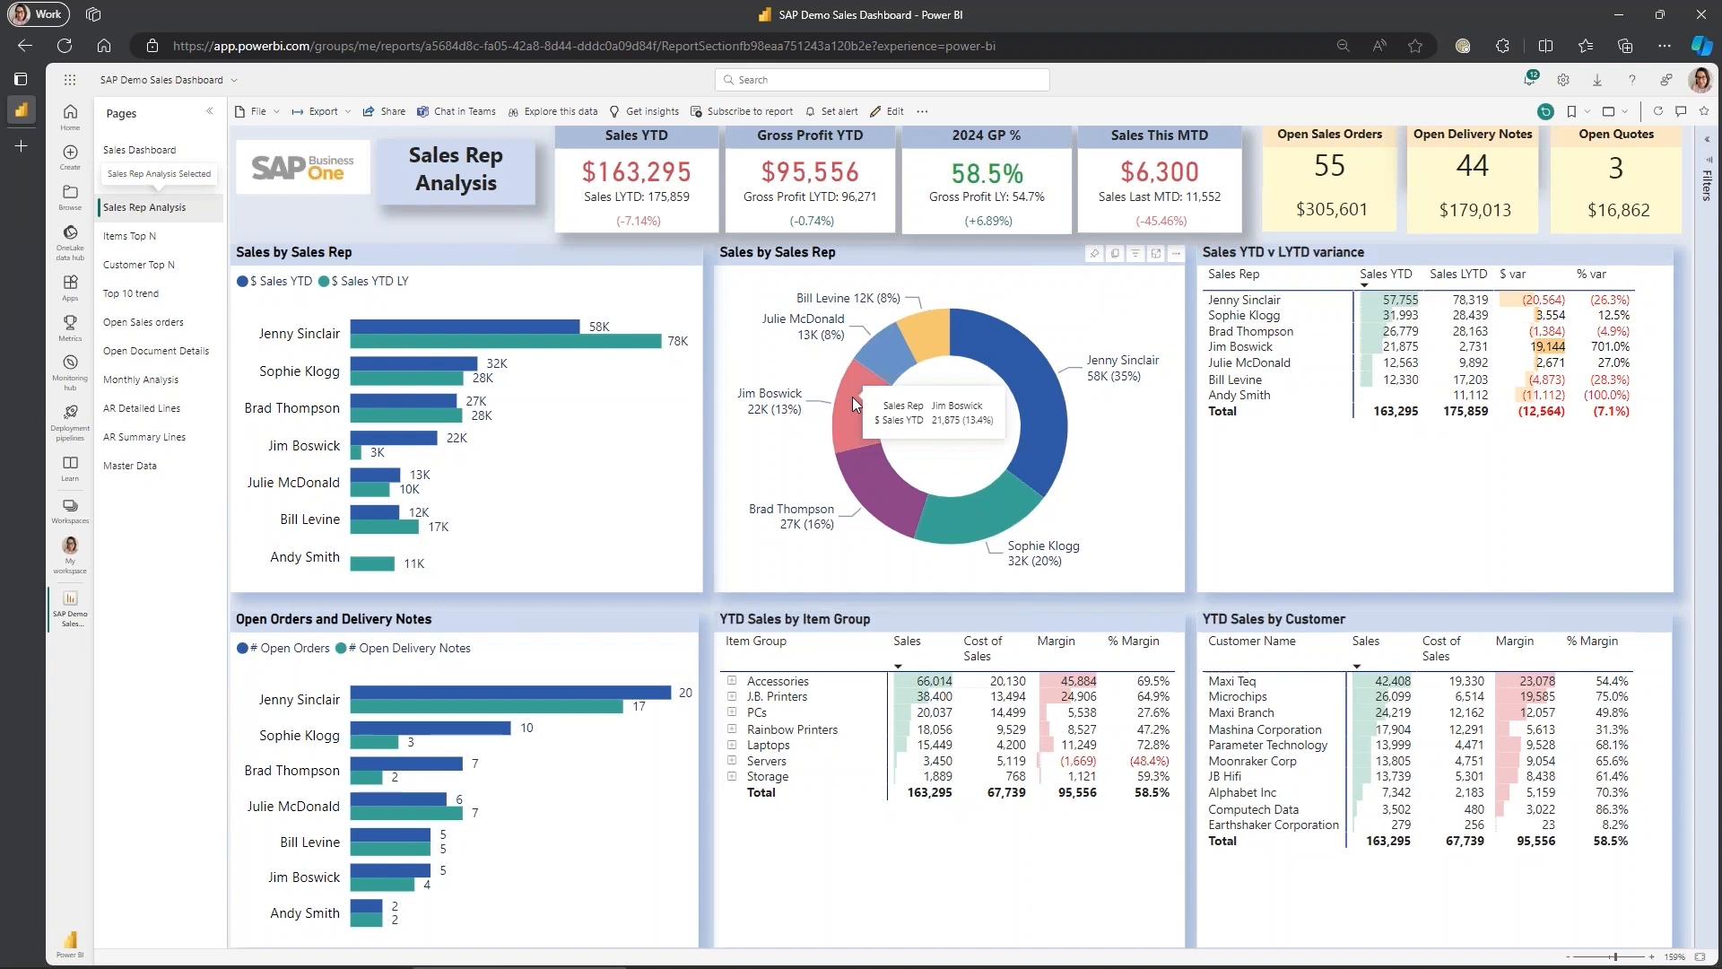
{"action": "left_click", "coordinate": [859, 403]}
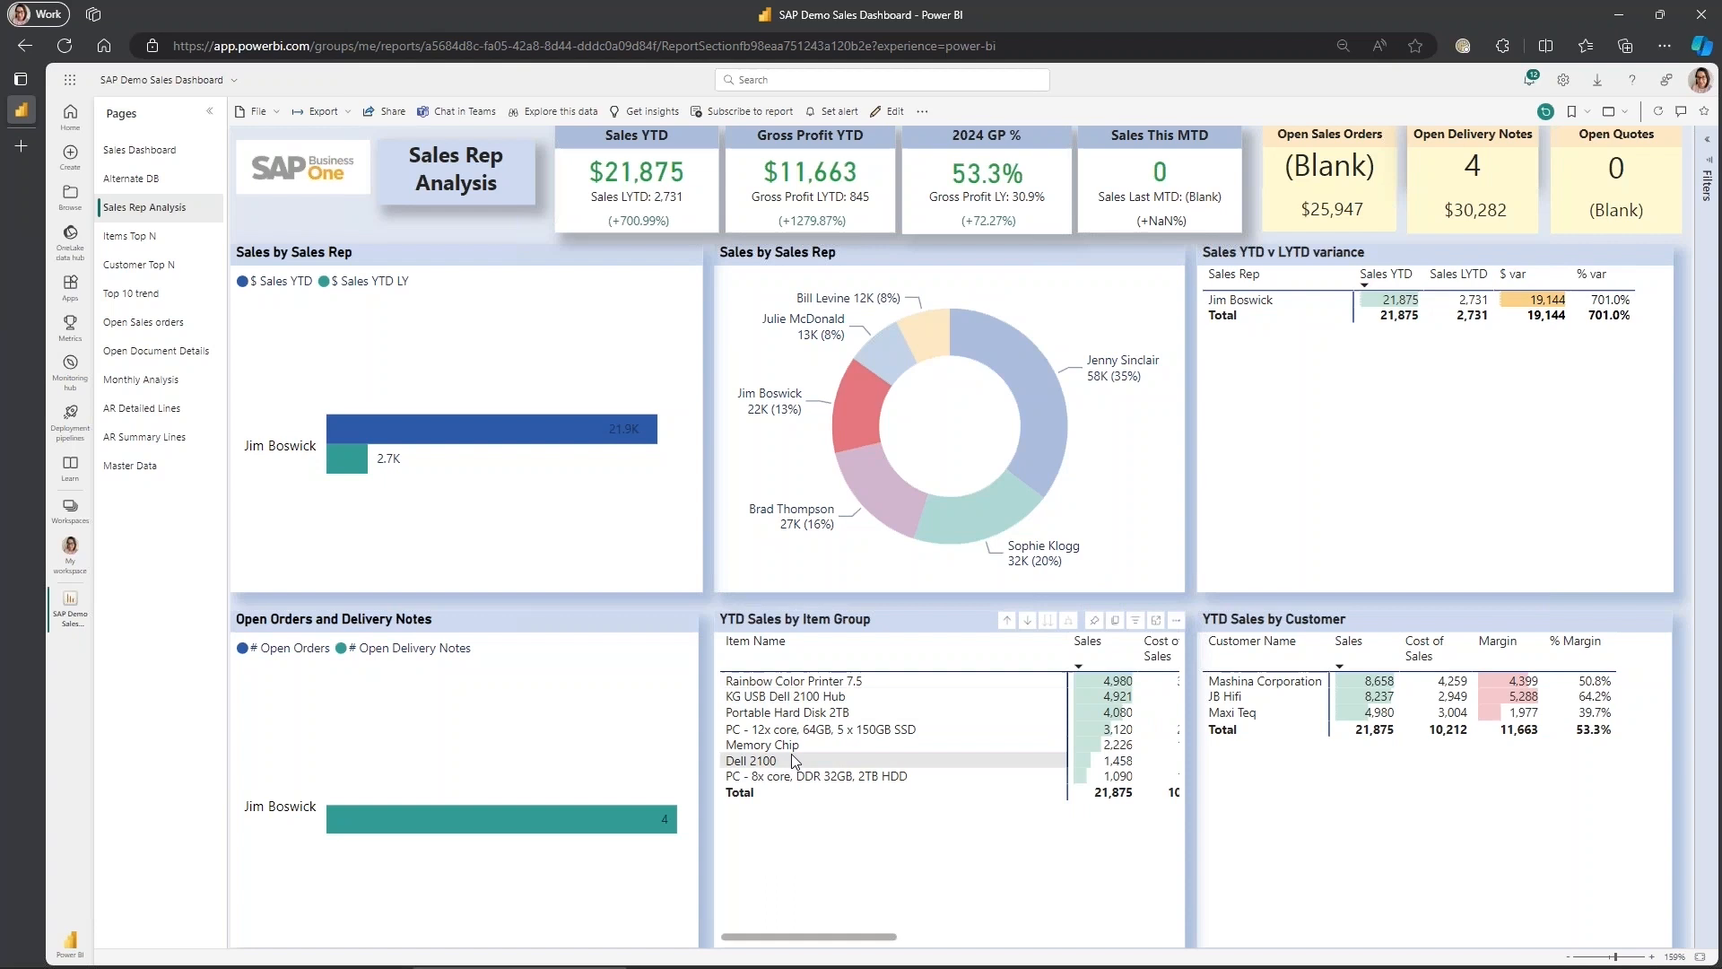
- Drill the YTD Sales by Item Group table back up from items to item-group totals
{"action": "left_click", "coordinate": [1070, 620]}
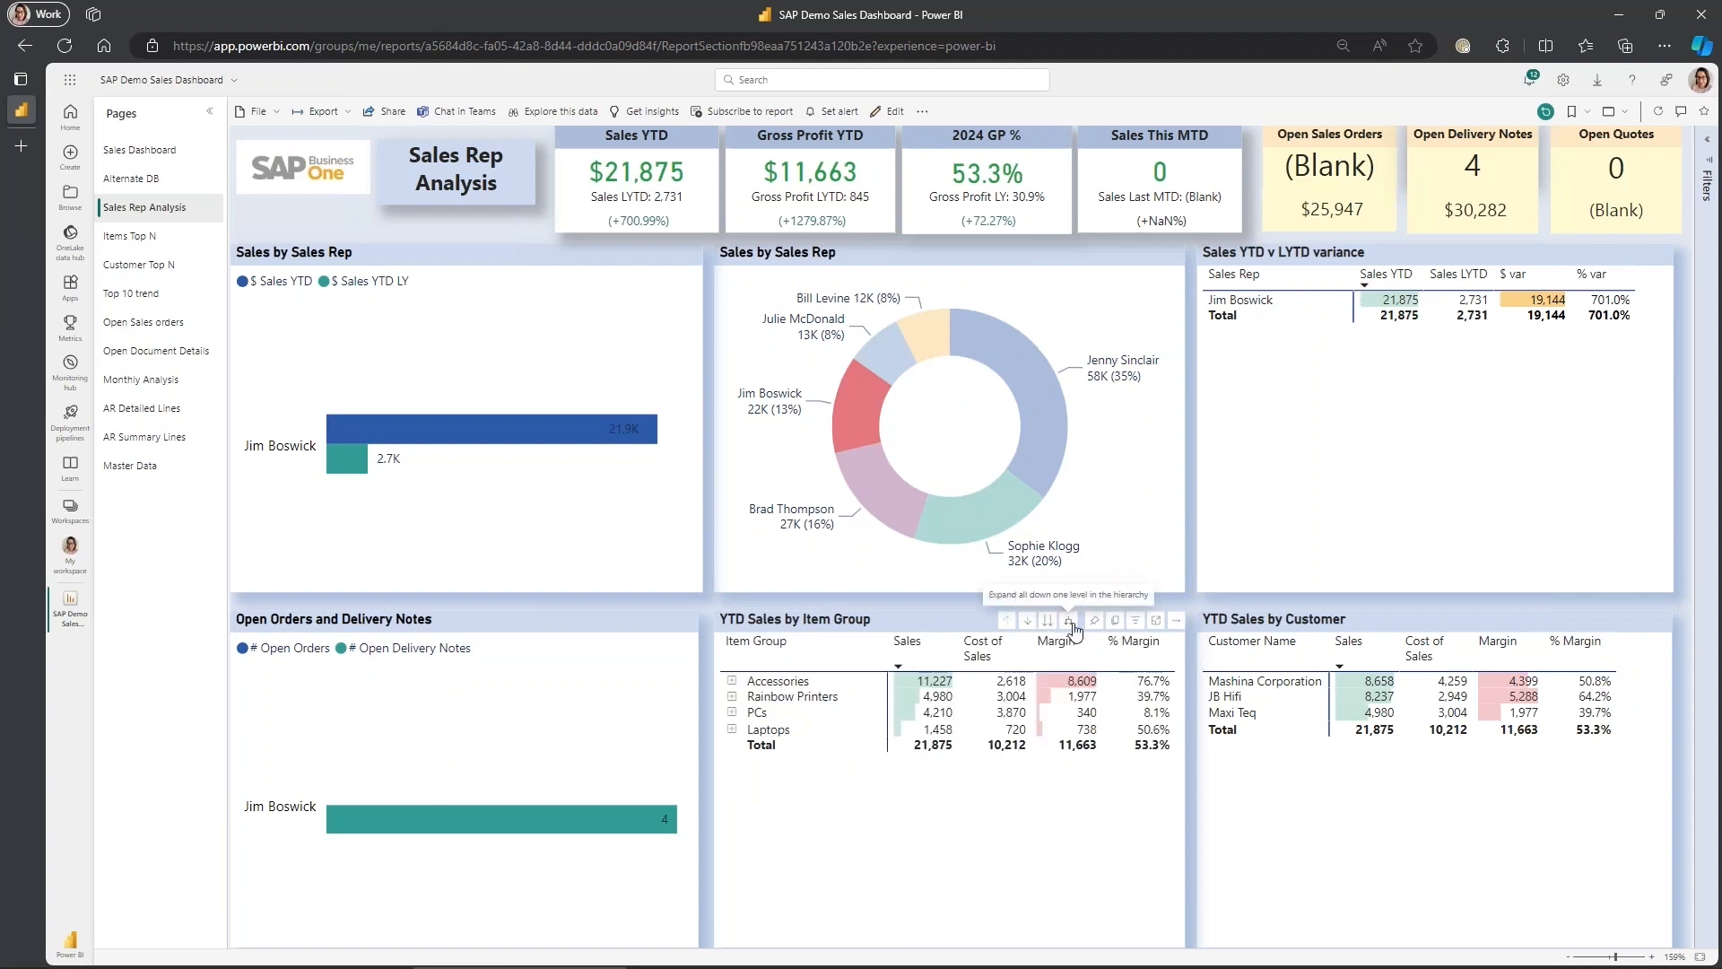
{"action": "left_click", "coordinate": [1071, 621]}
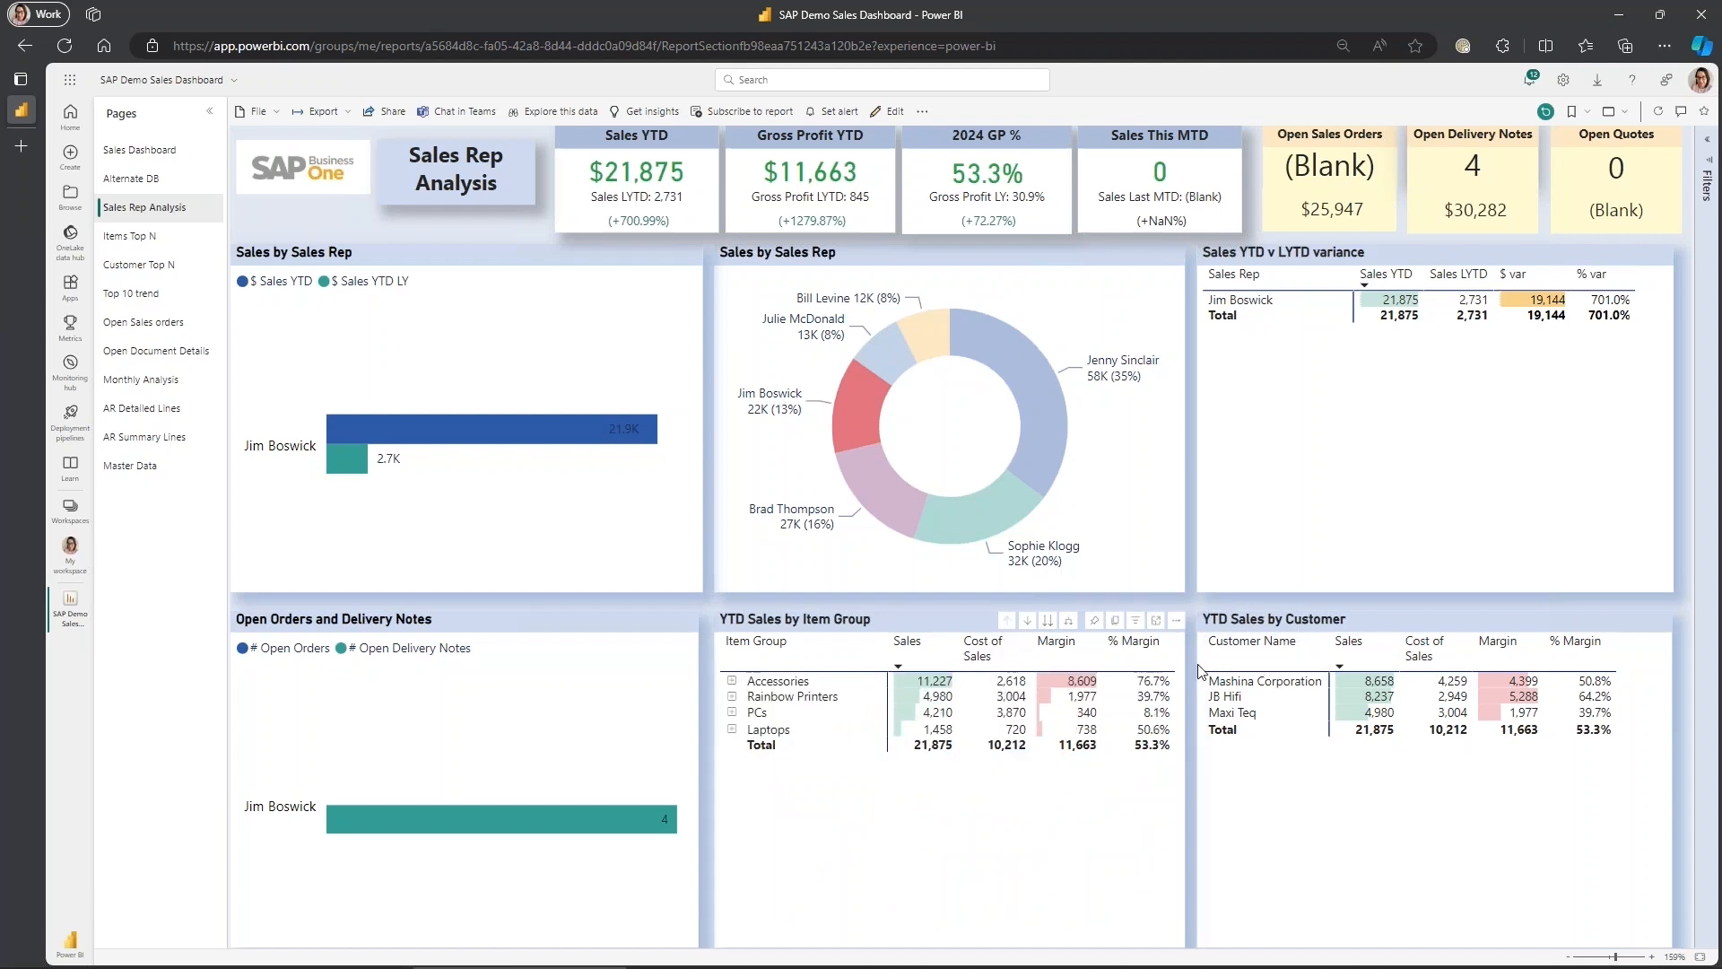
{"action": "mouse_move", "coordinate": [958, 386]}
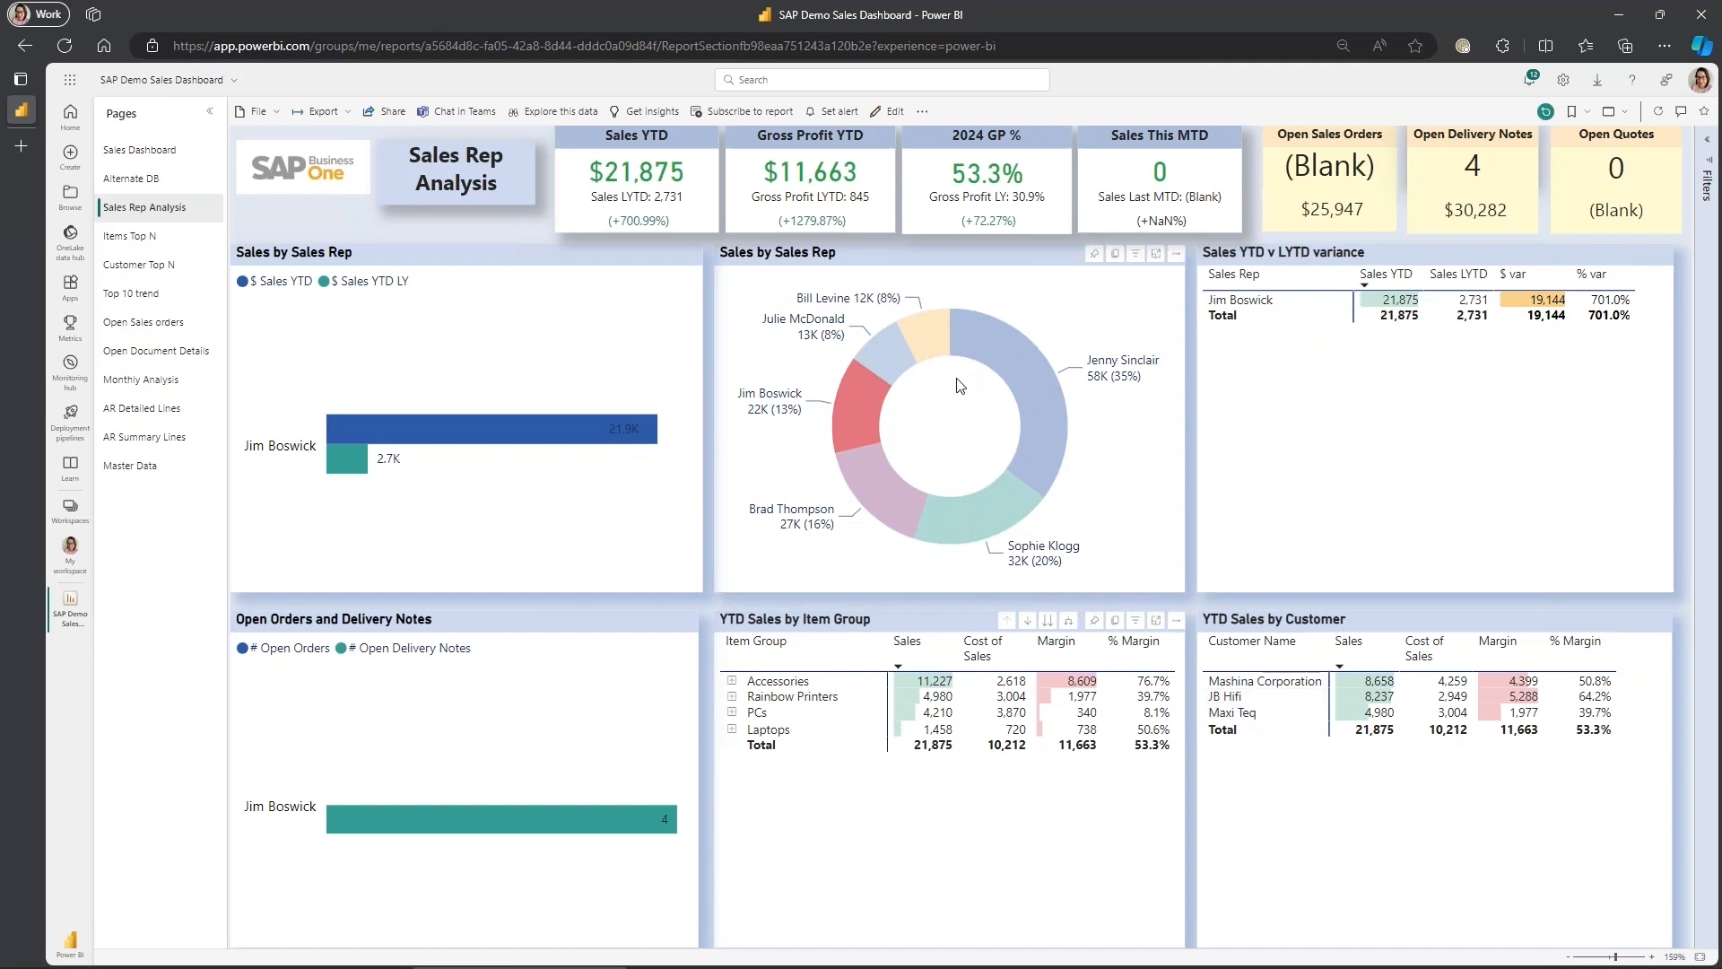
{"action": "mouse_move", "coordinate": [896, 456]}
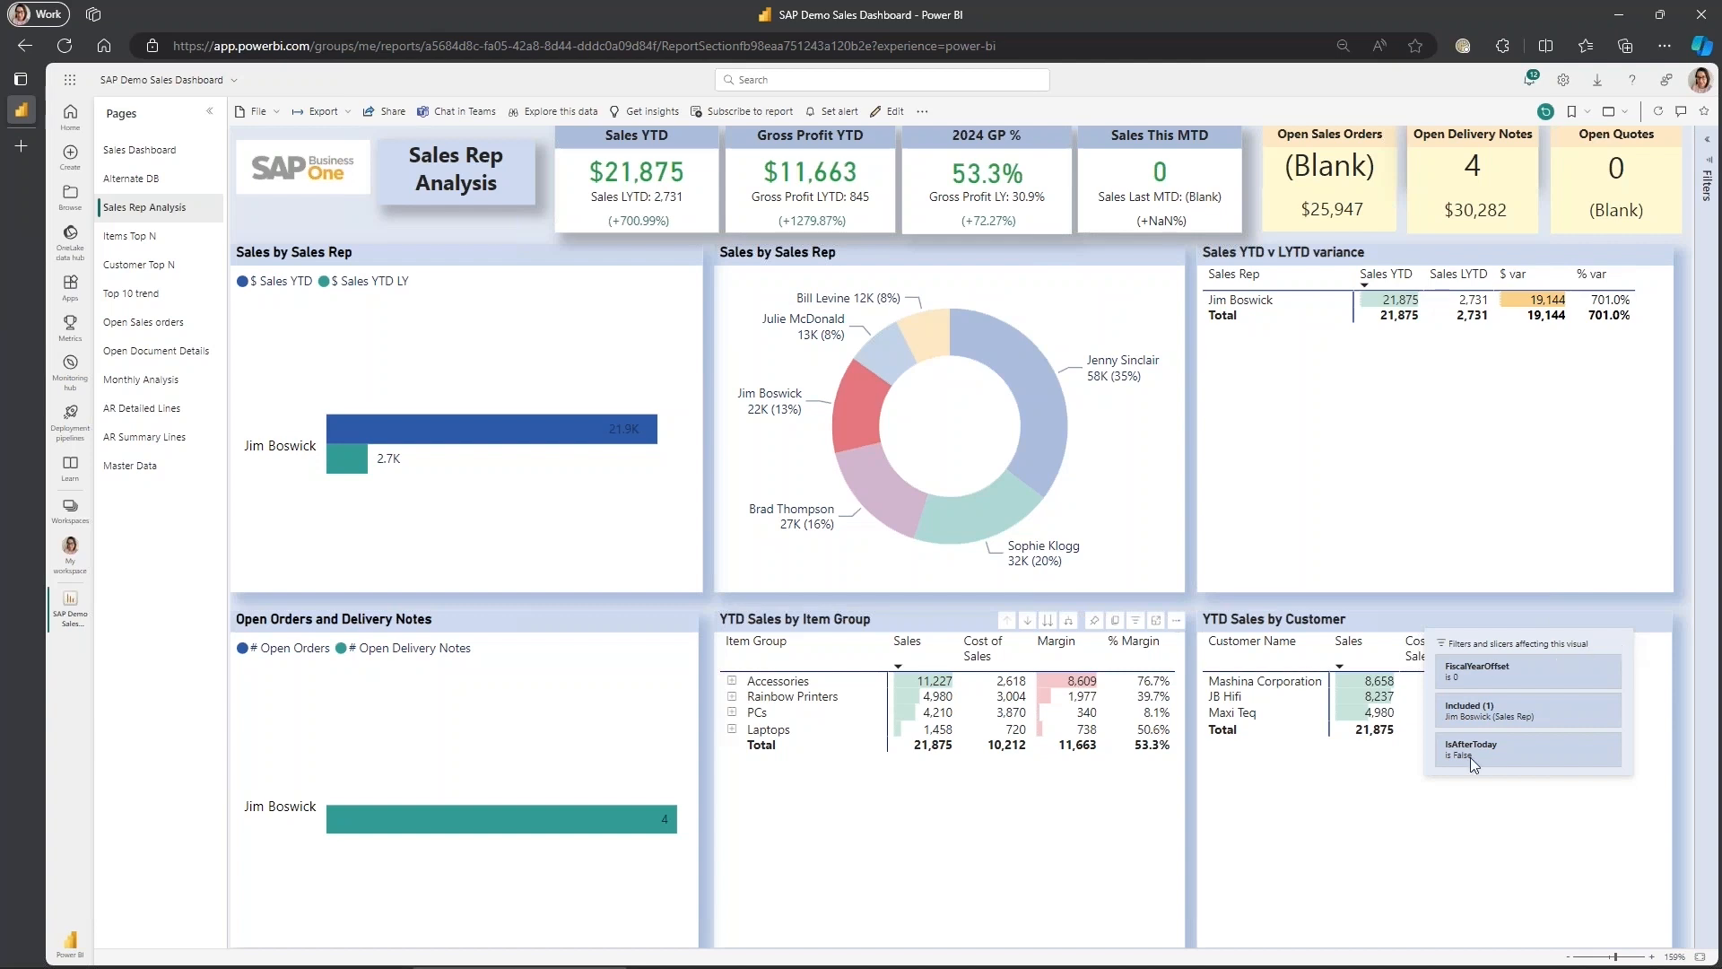
{"action": "mouse_move", "coordinate": [1590, 692]}
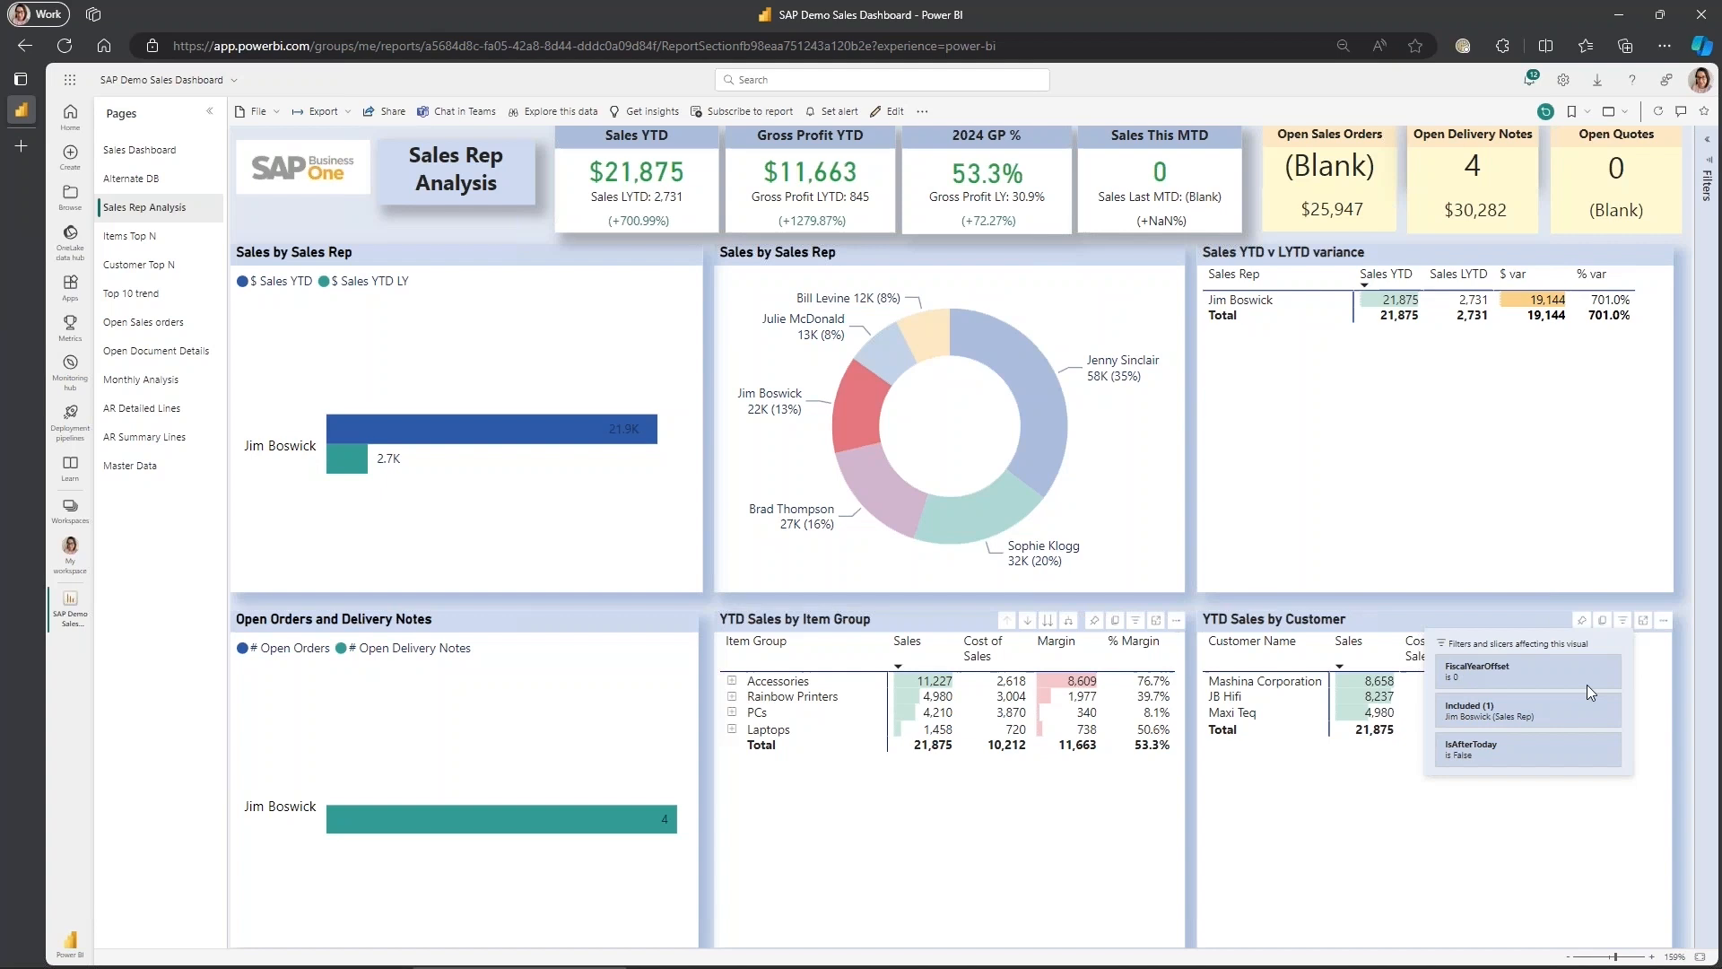
{"action": "mouse_move", "coordinate": [549, 379]}
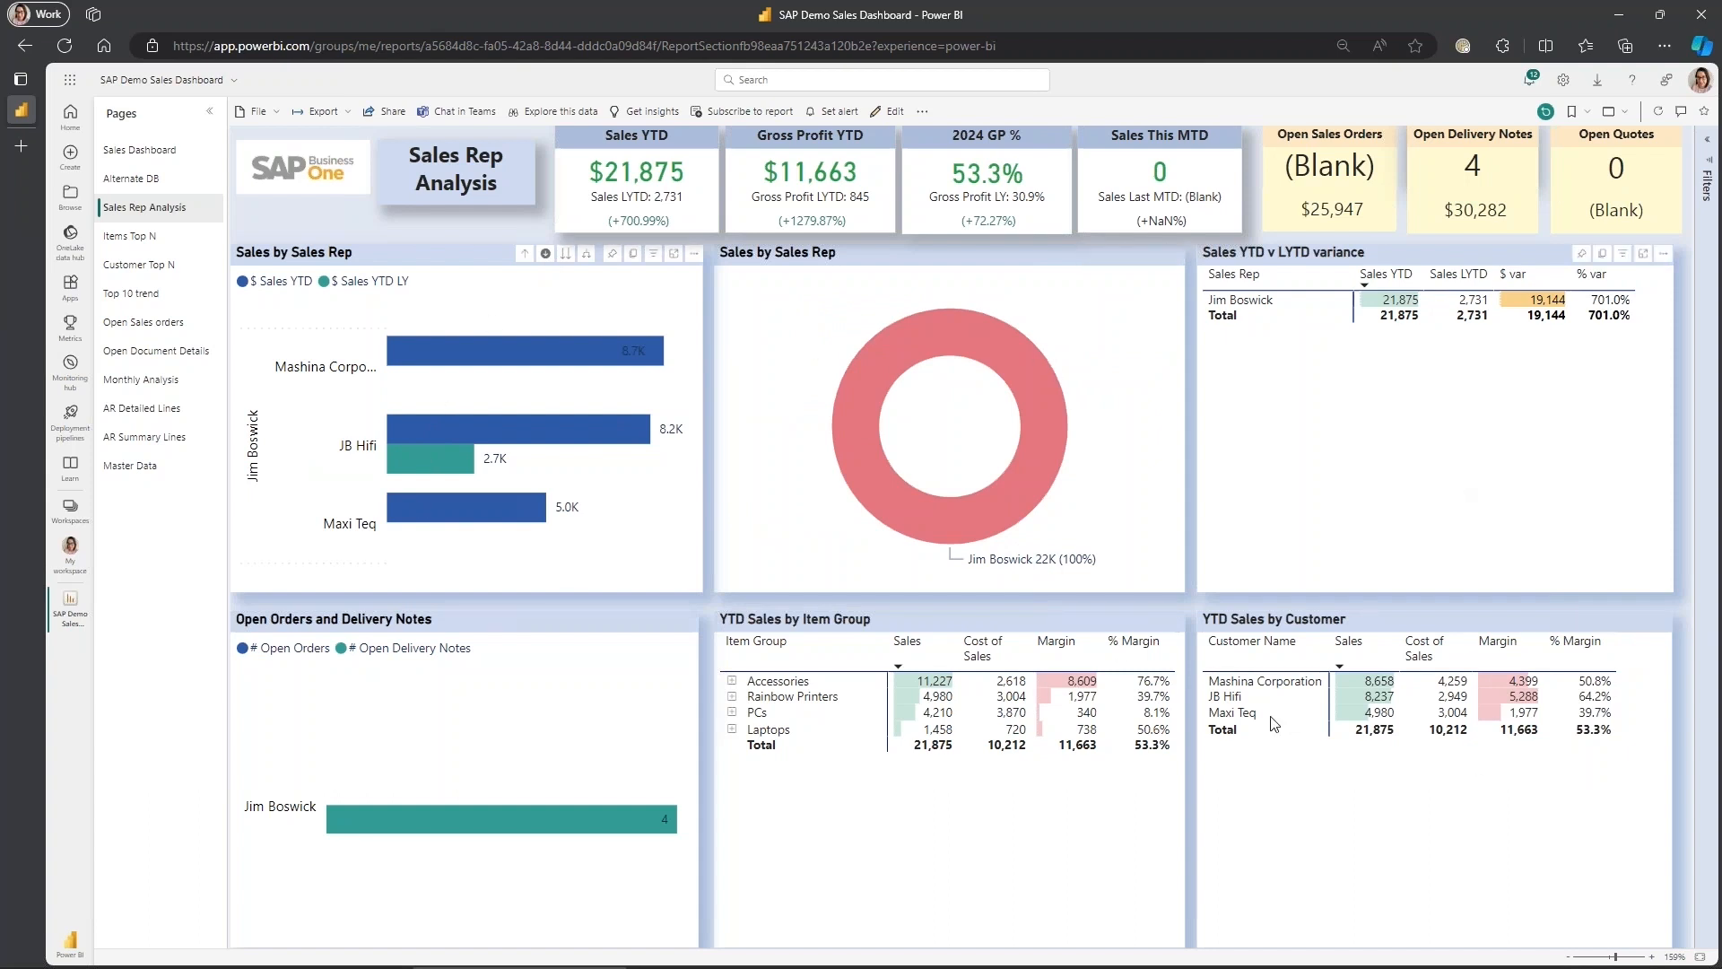
{"action": "mouse_move", "coordinate": [654, 349]}
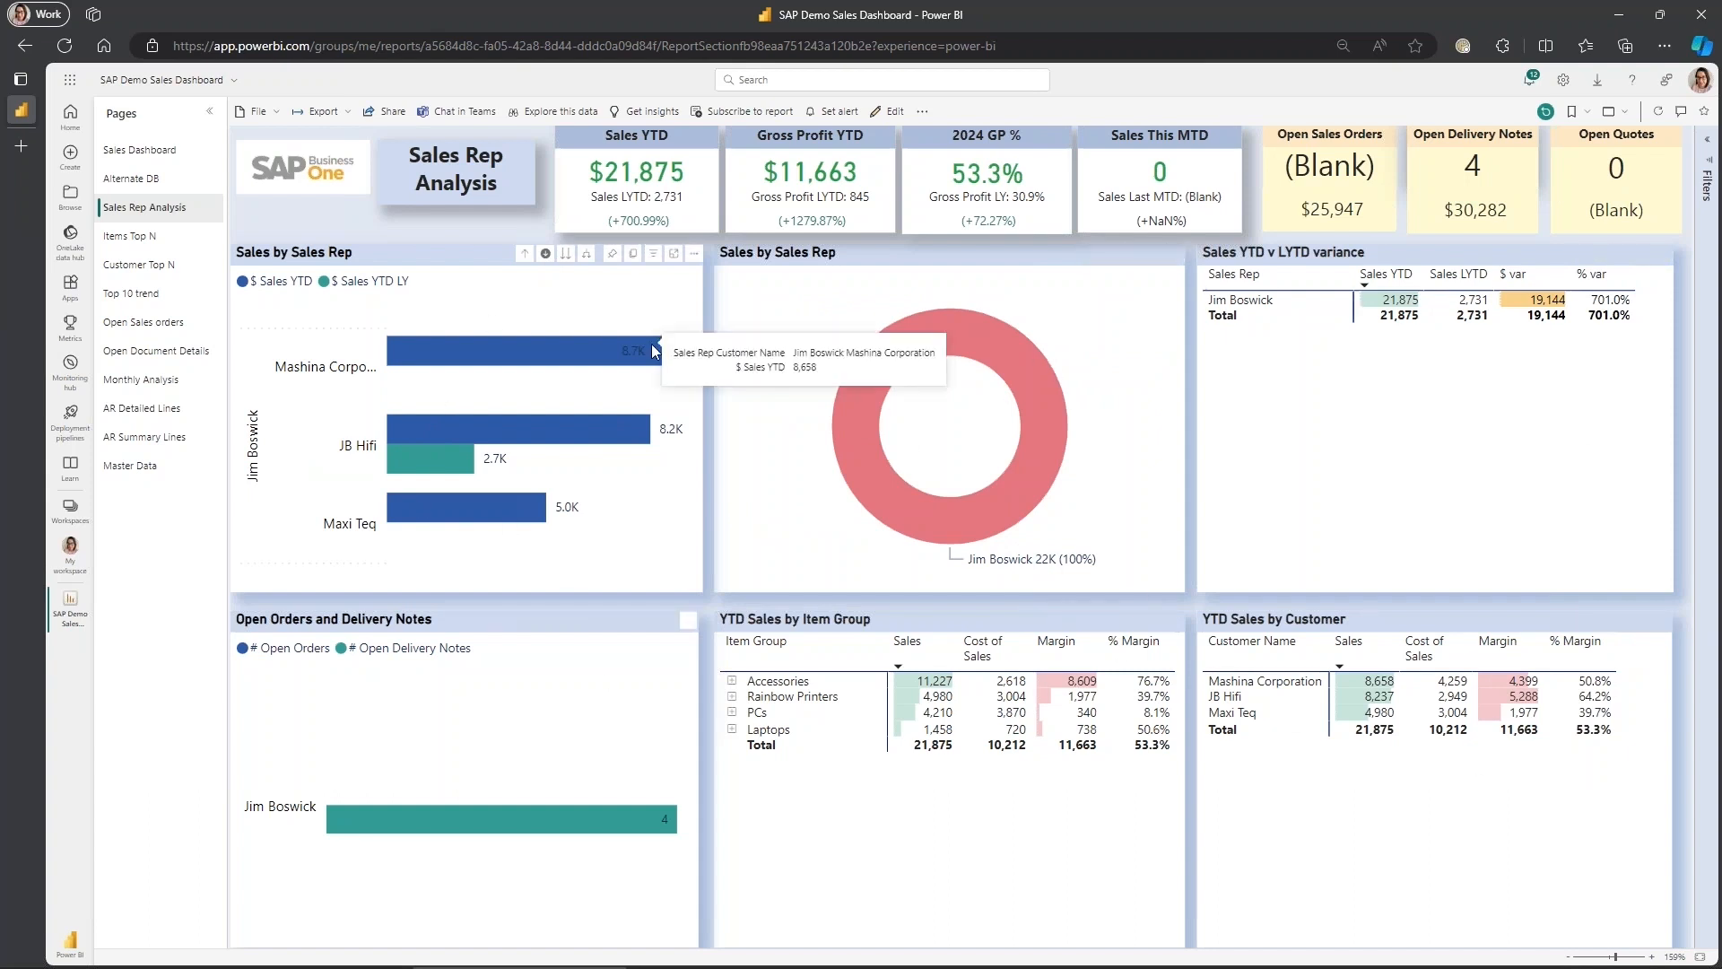
{"action": "right_click", "coordinate": [637, 349]}
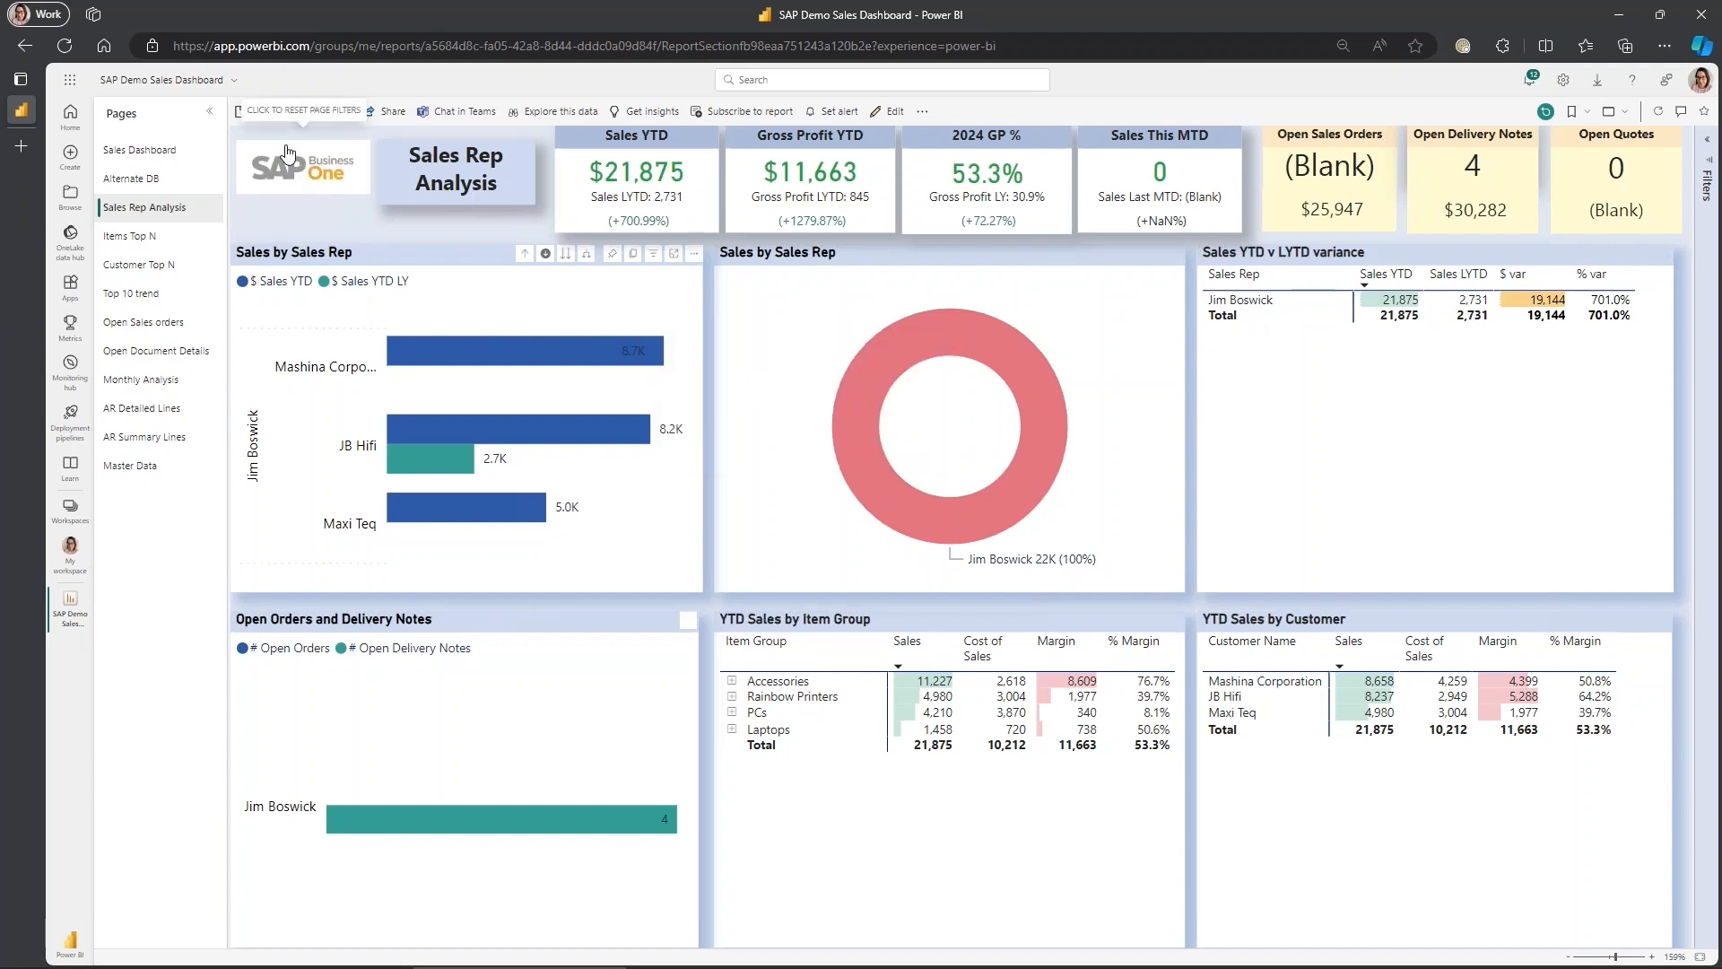
- Reset all page filters via the SAP logo, then switch to the Items Top N page
{"action": "left_click", "coordinate": [302, 109]}
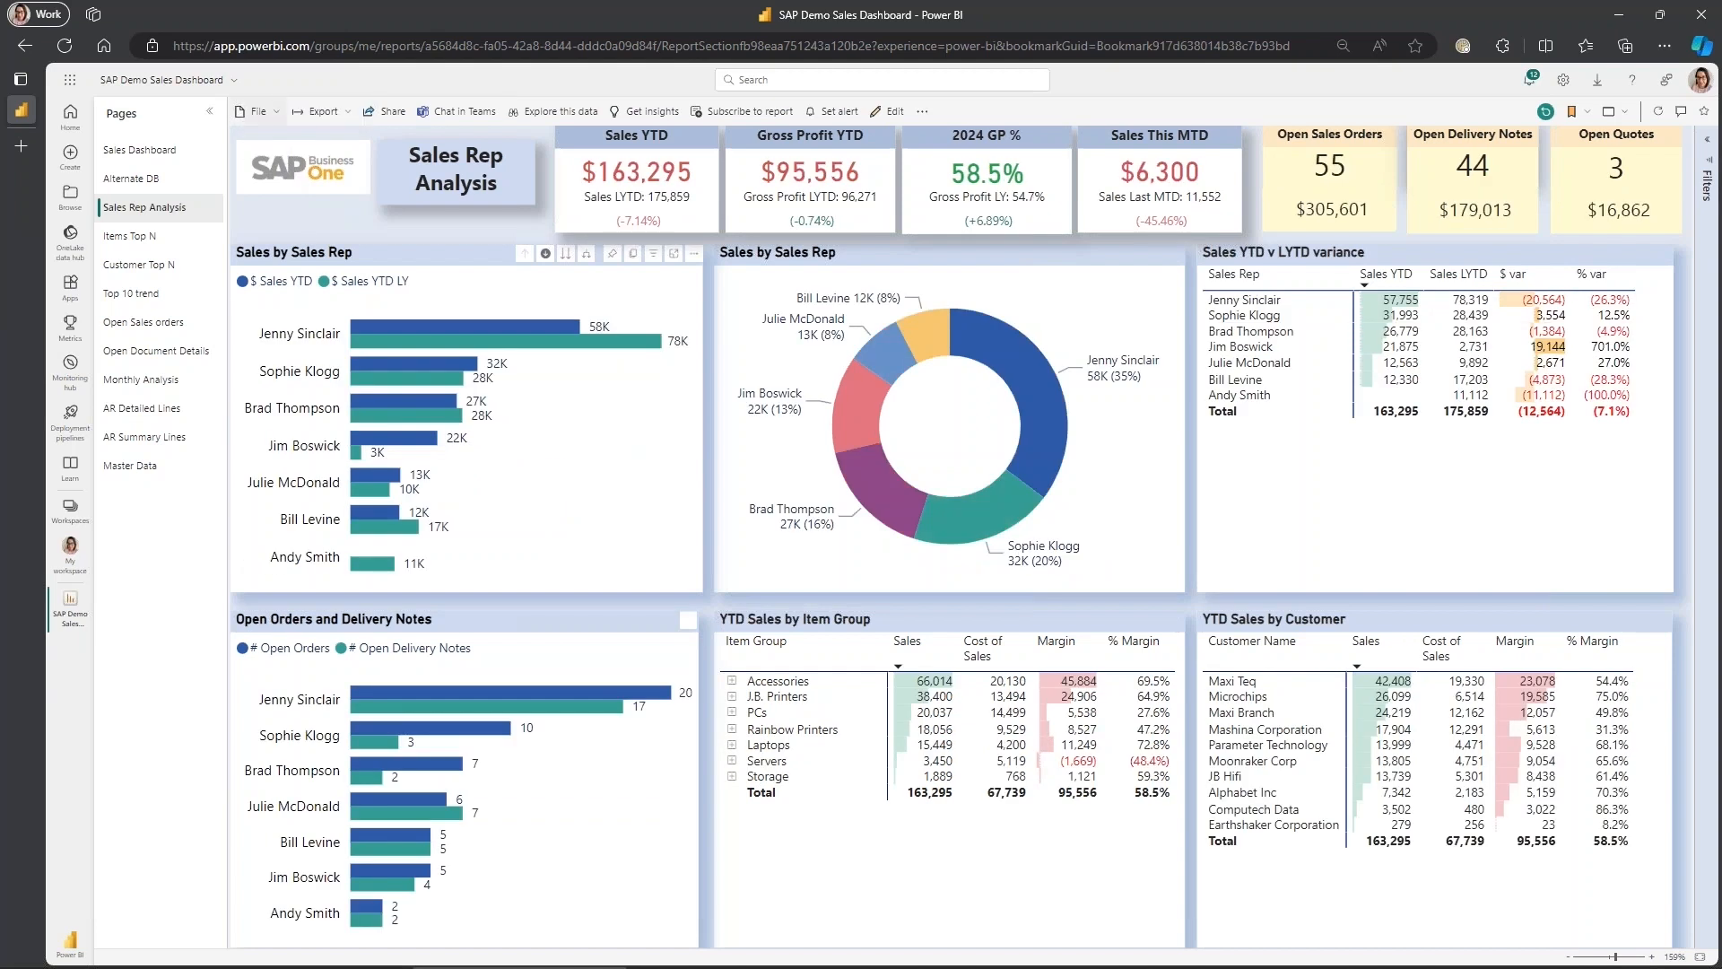
{"action": "mouse_move", "coordinate": [270, 163]}
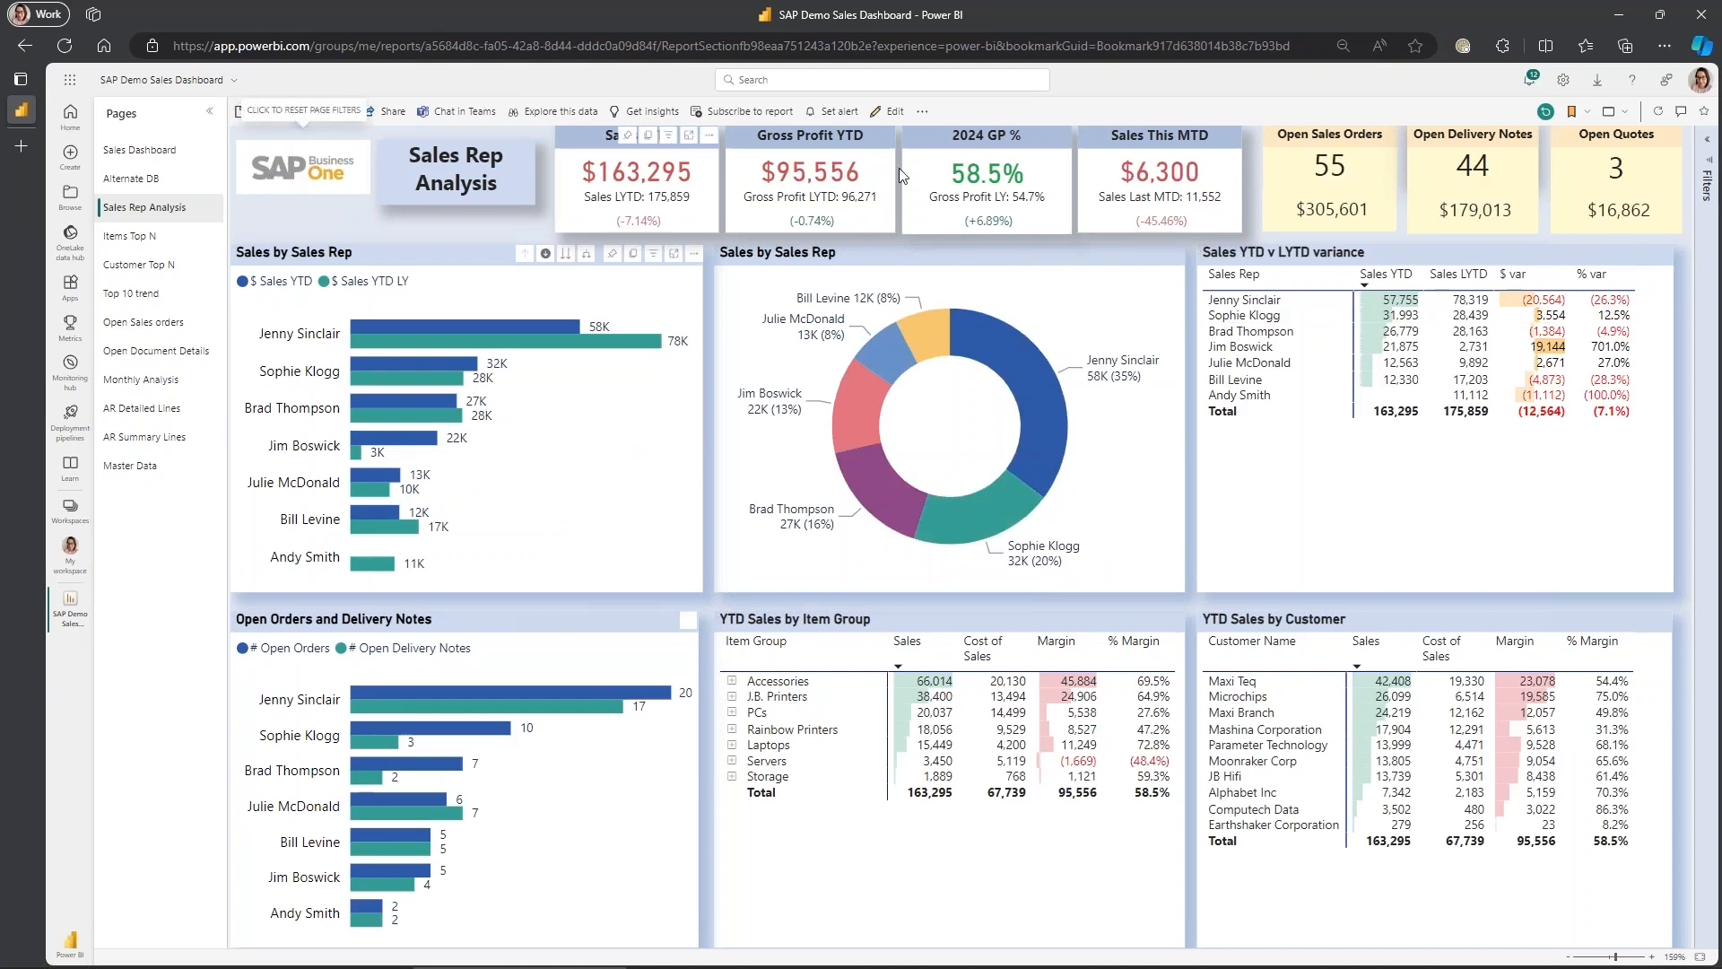
{"action": "mouse_move", "coordinate": [1541, 112]}
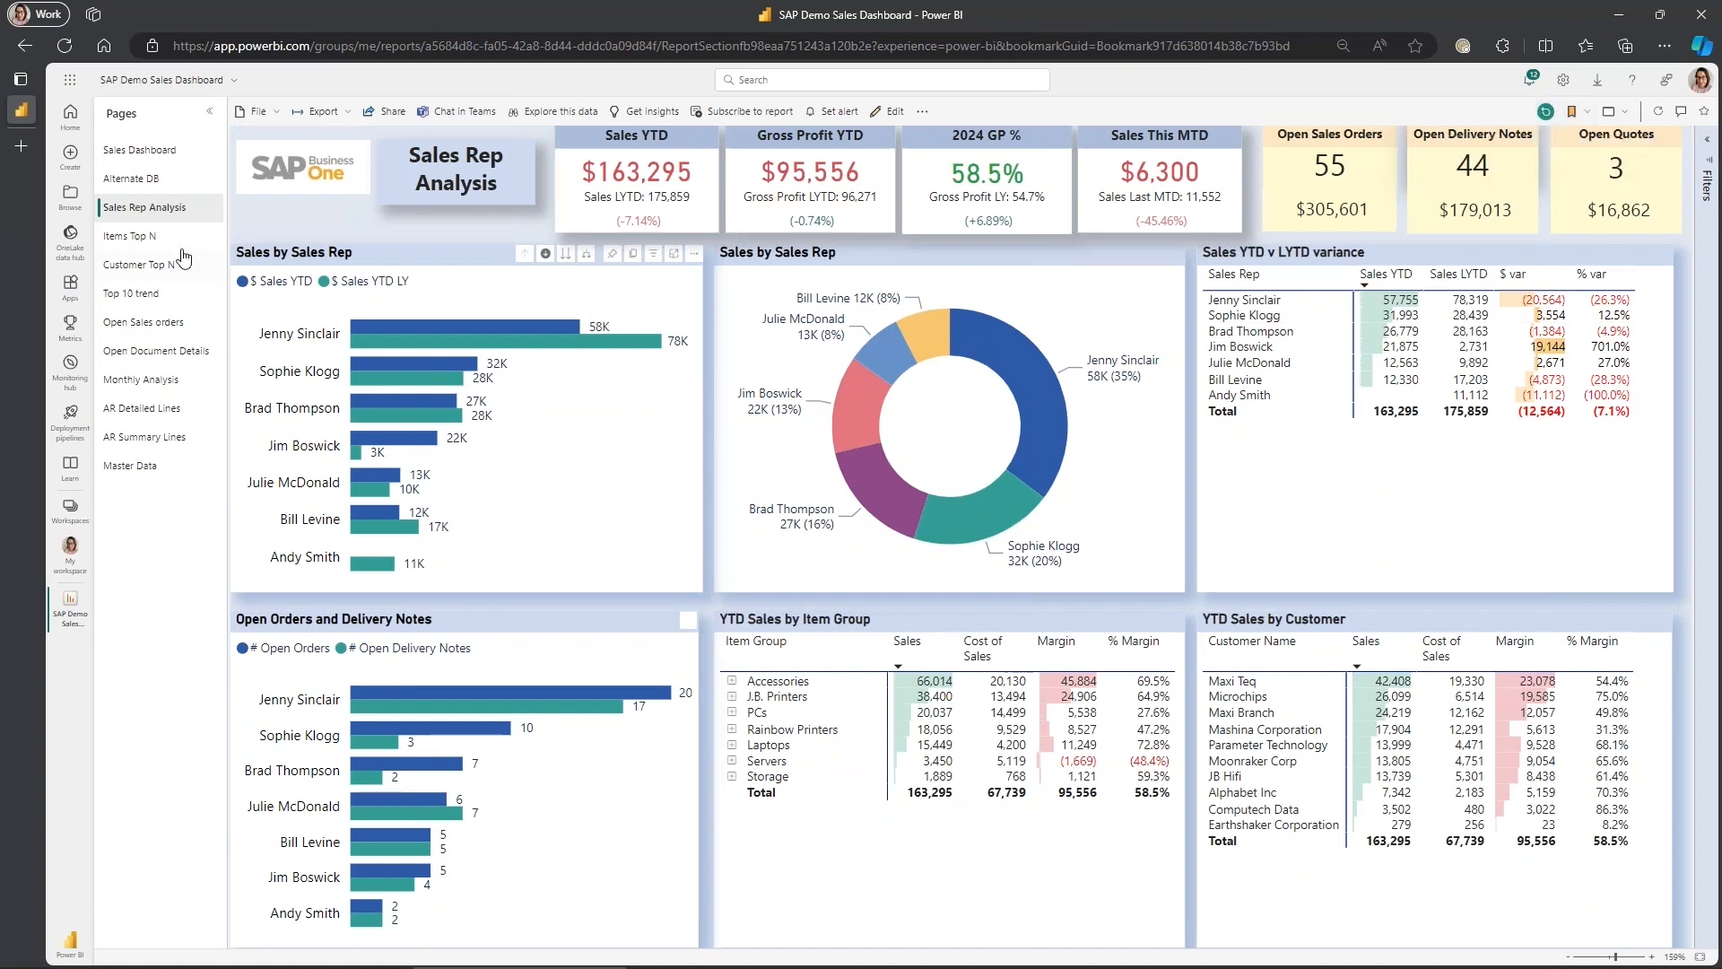
{"action": "left_click", "coordinate": [129, 235]}
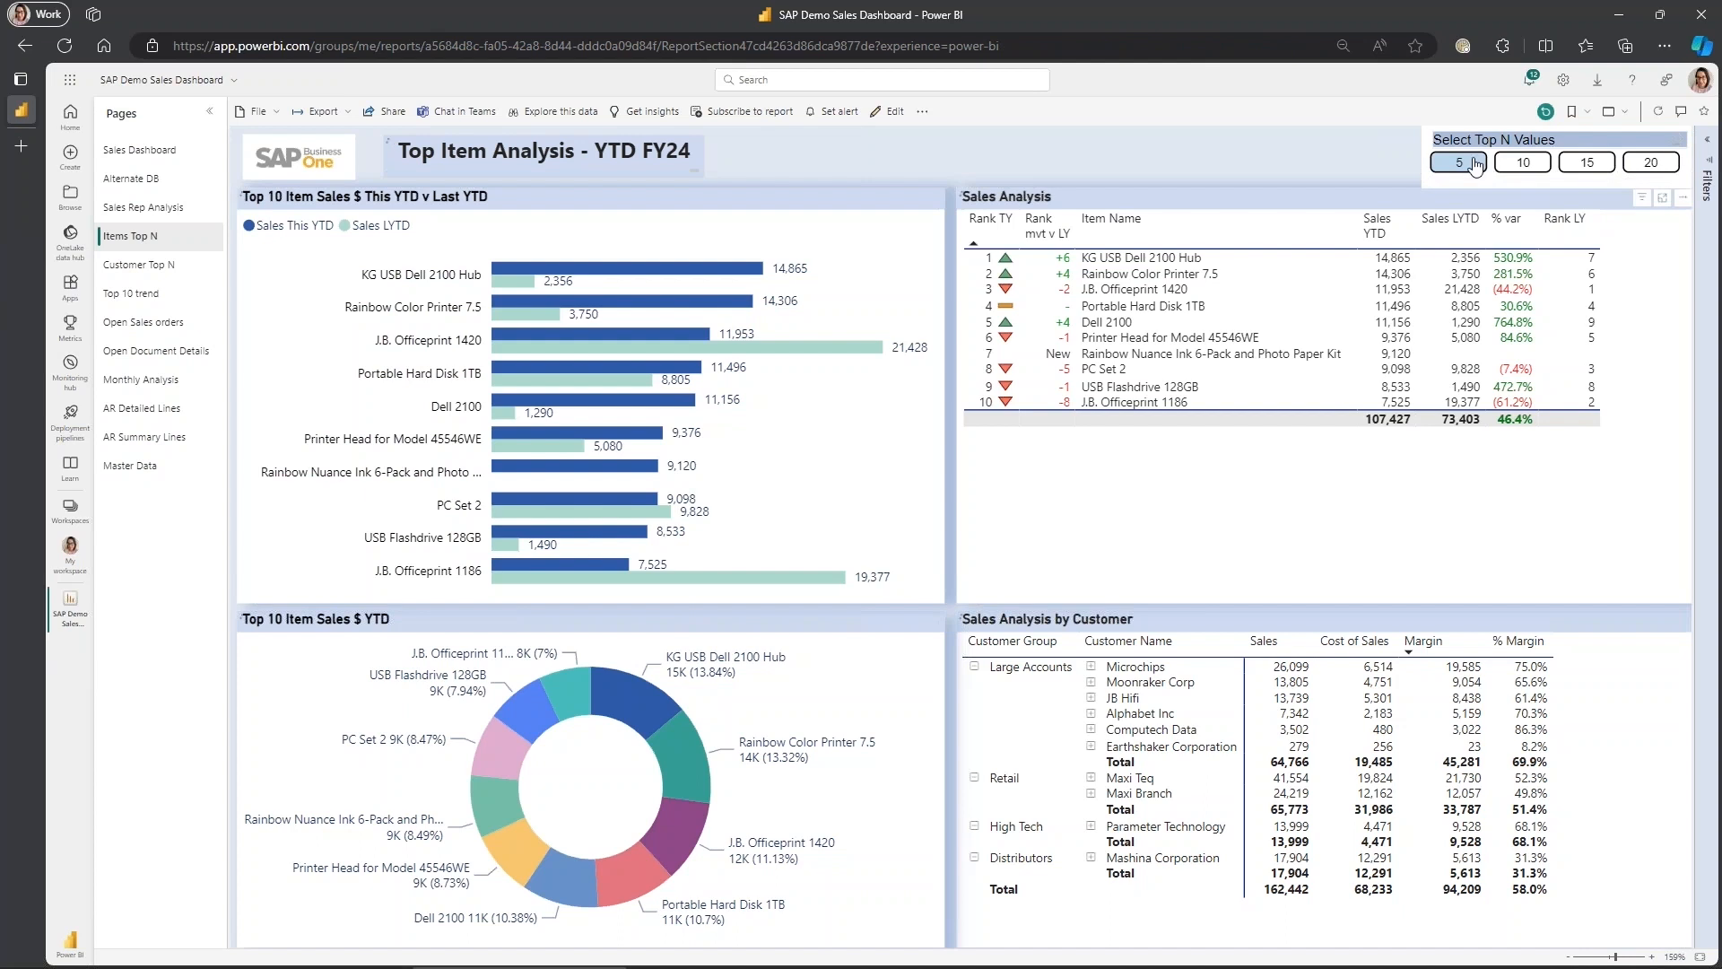
{"action": "left_click", "coordinate": [1459, 162]}
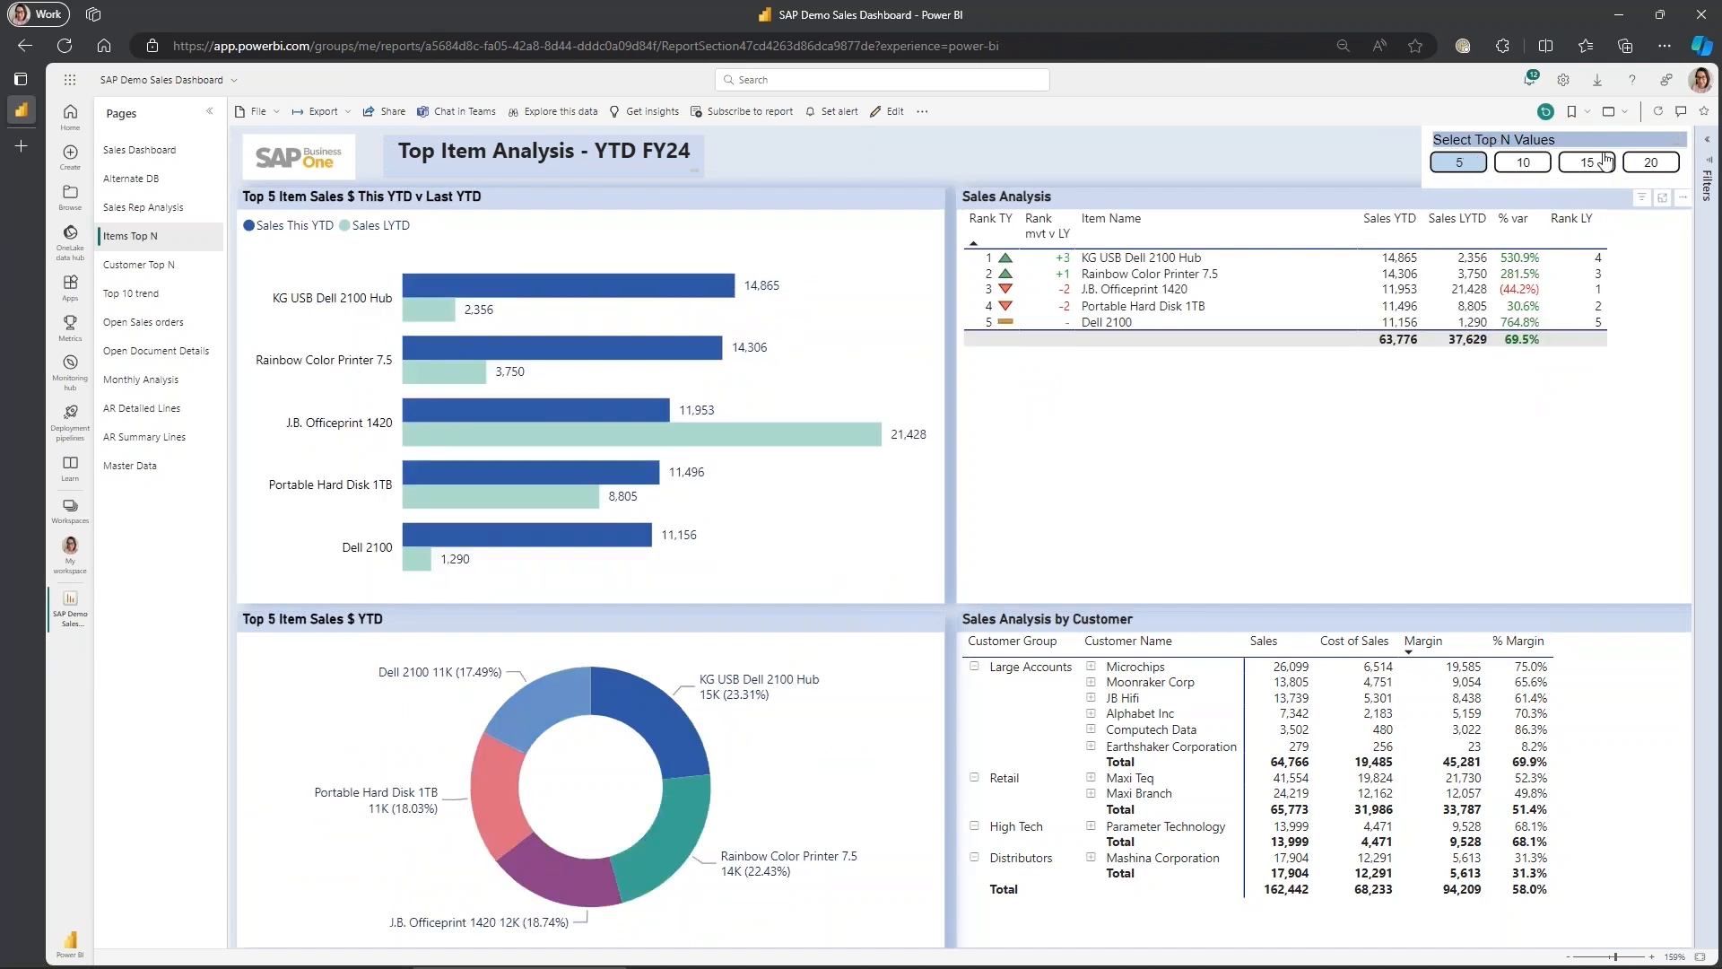
{"action": "left_click", "coordinate": [1651, 162]}
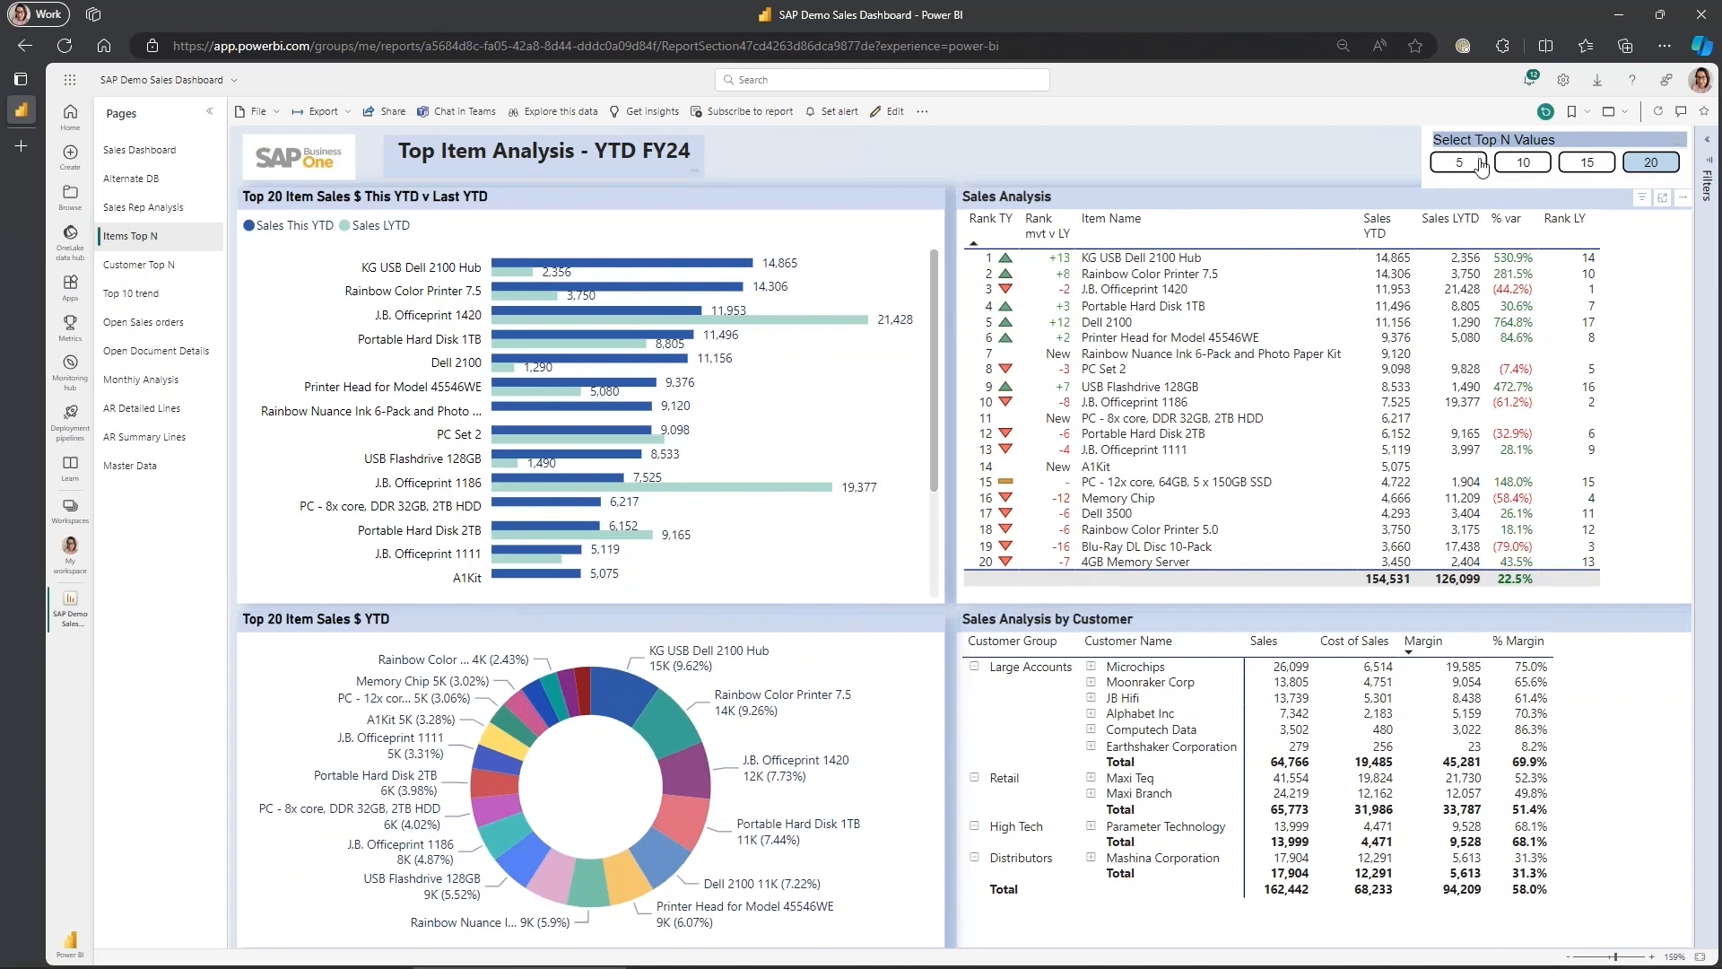
{"action": "left_click", "coordinate": [1458, 162]}
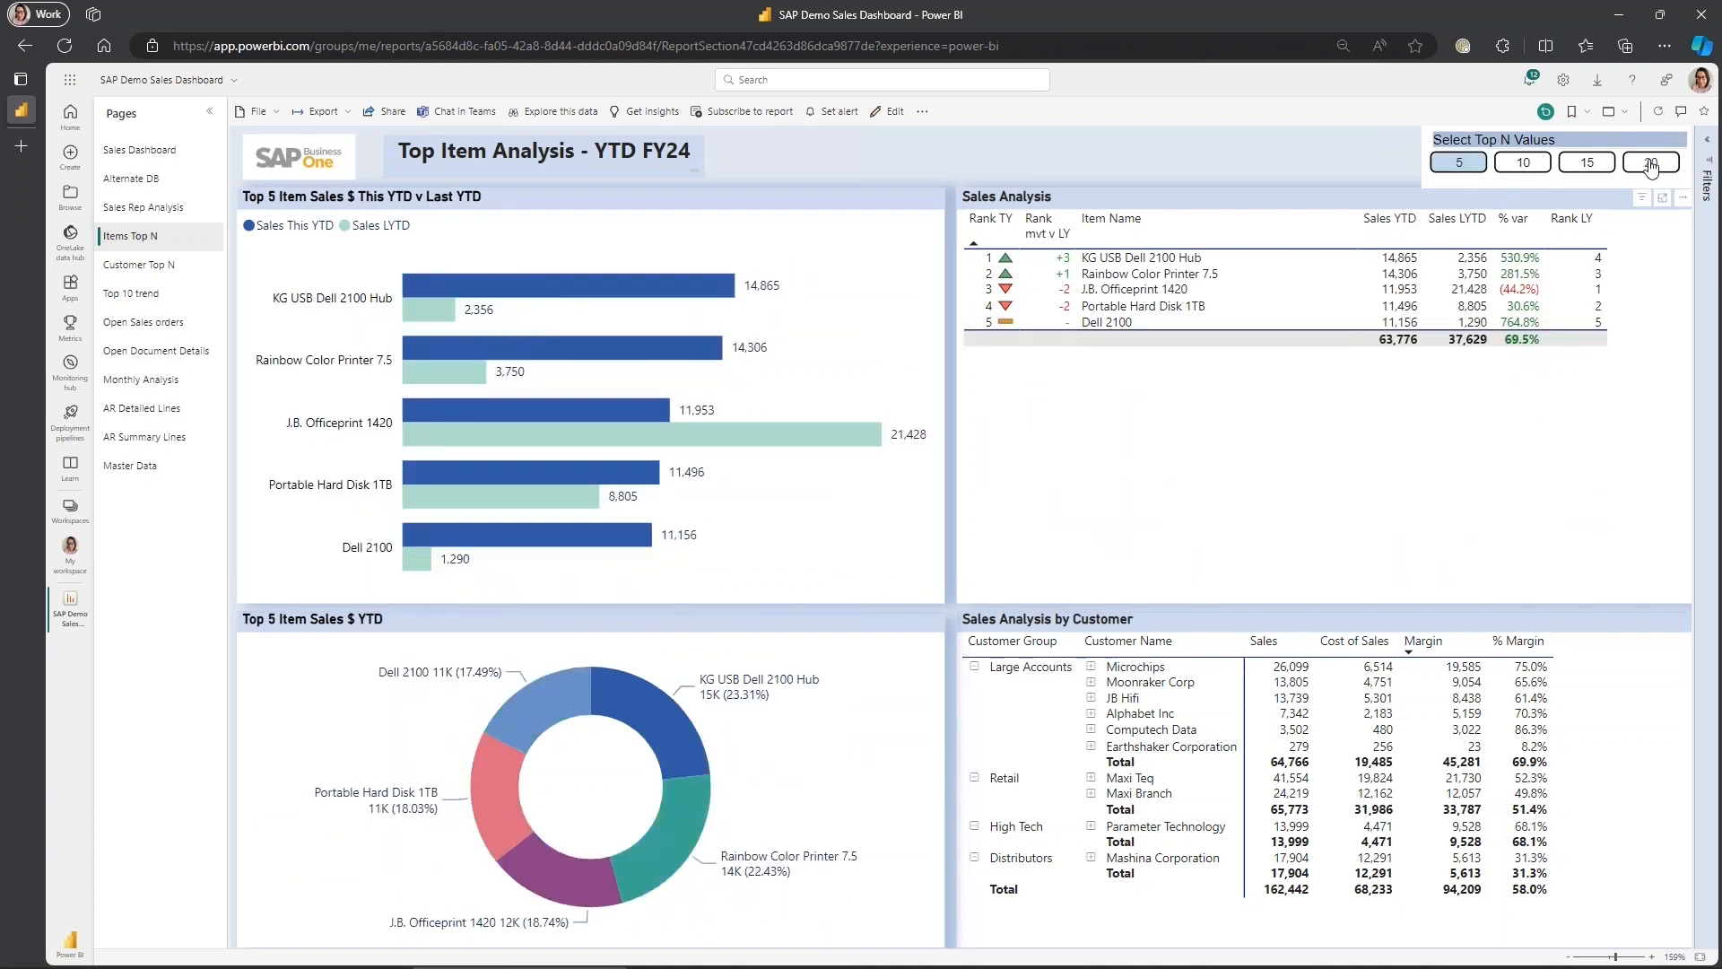
{"action": "left_click", "coordinate": [1650, 161]}
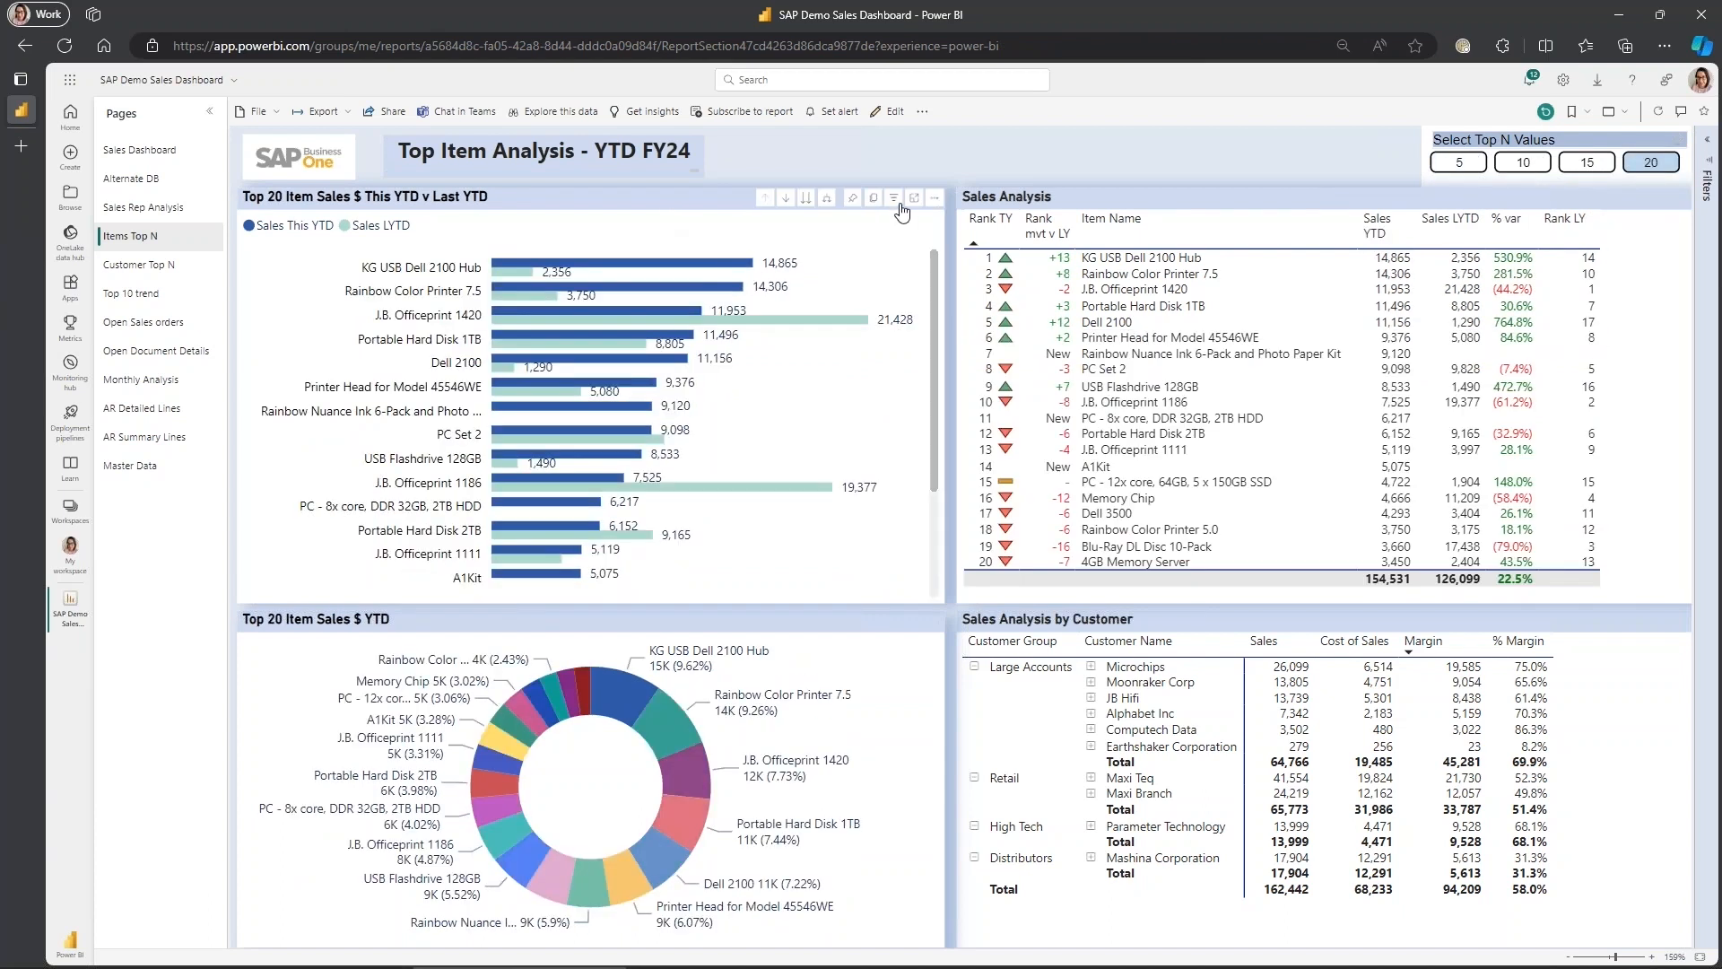
{"action": "left_click", "coordinate": [872, 196]}
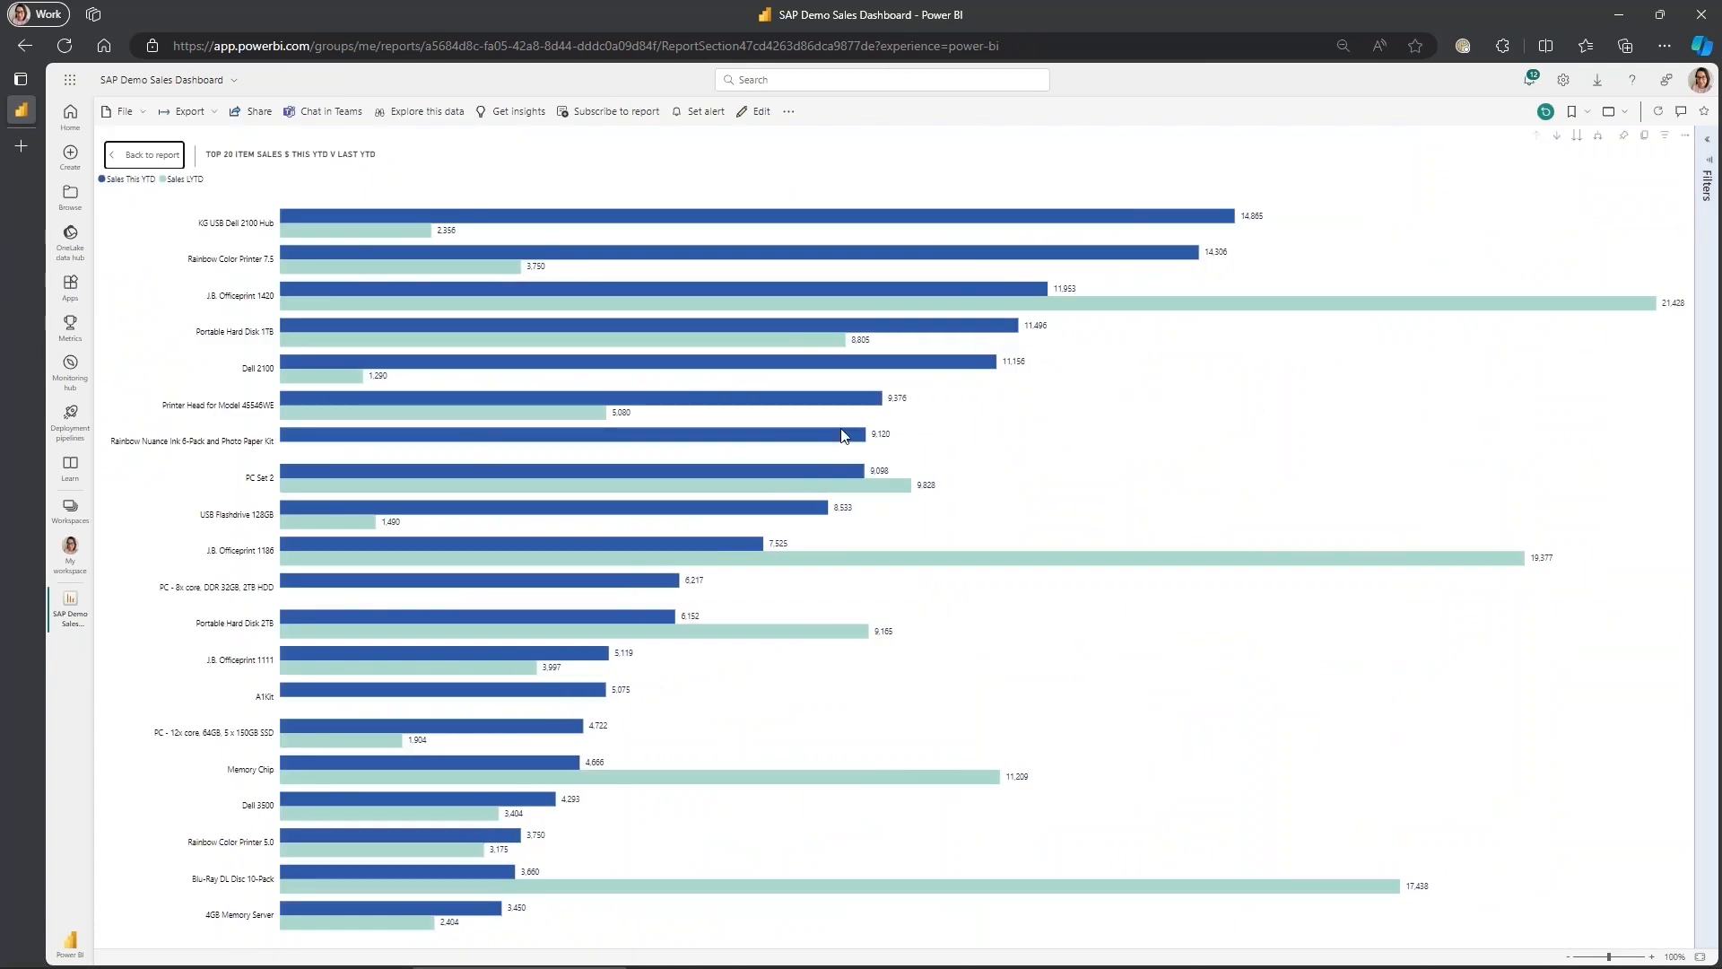
{"action": "mouse_move", "coordinate": [490, 633]}
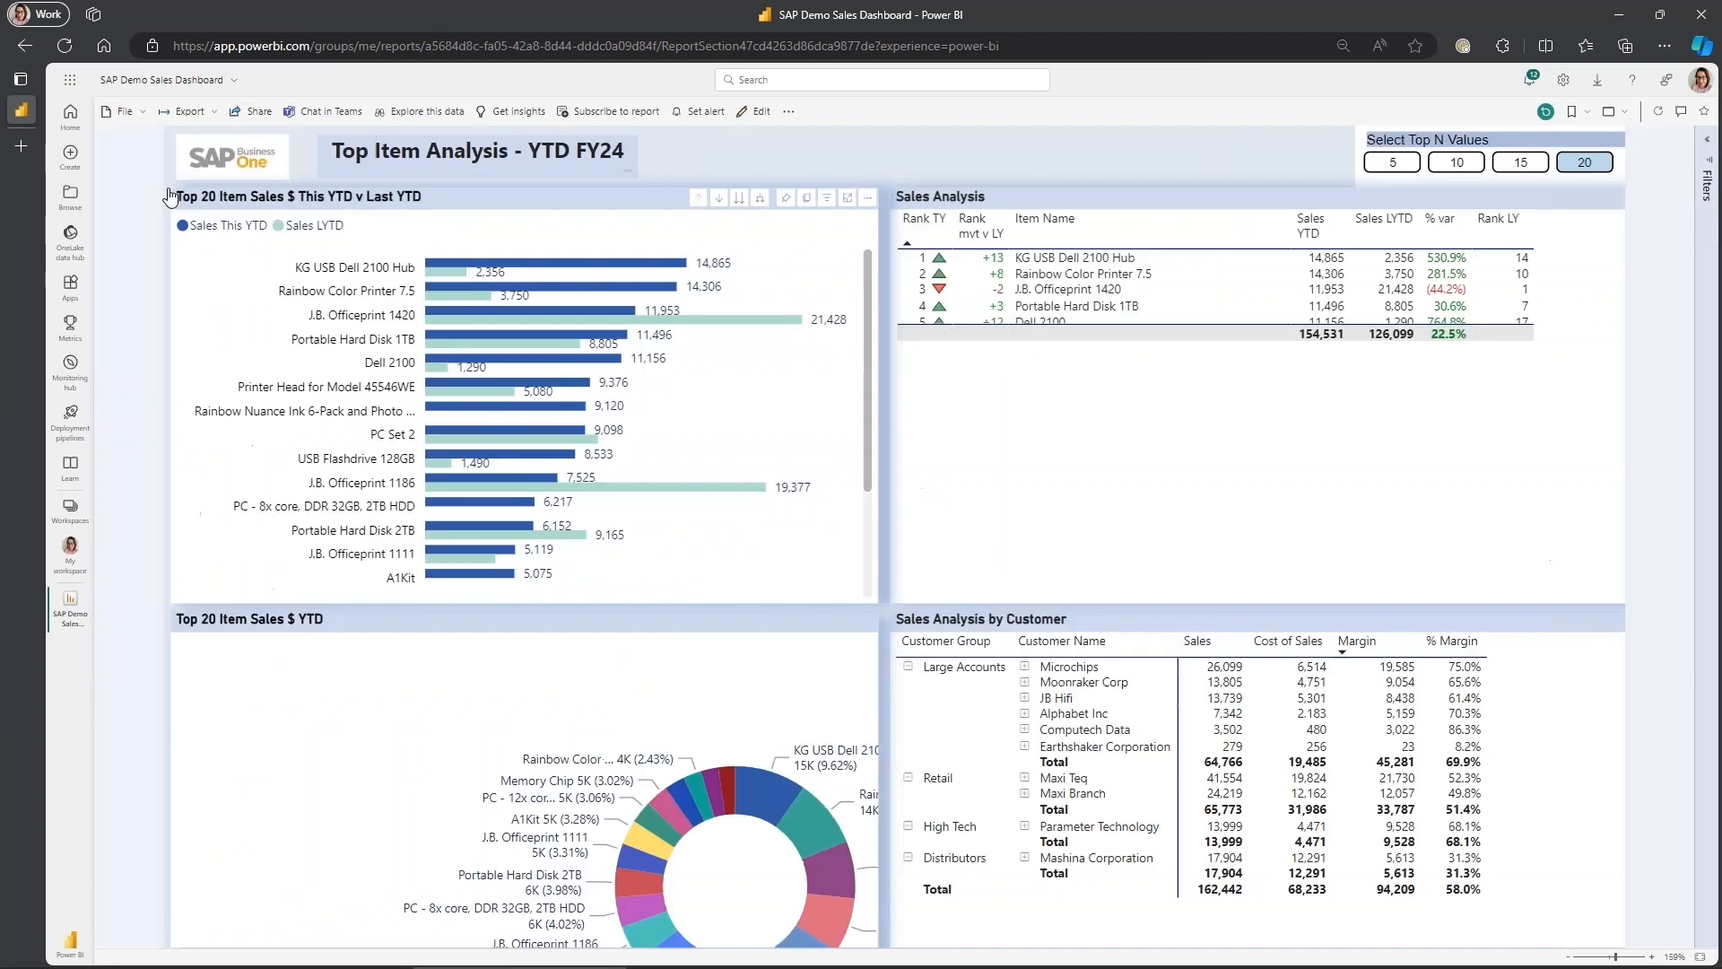
{"action": "left_click", "coordinate": [68, 79]}
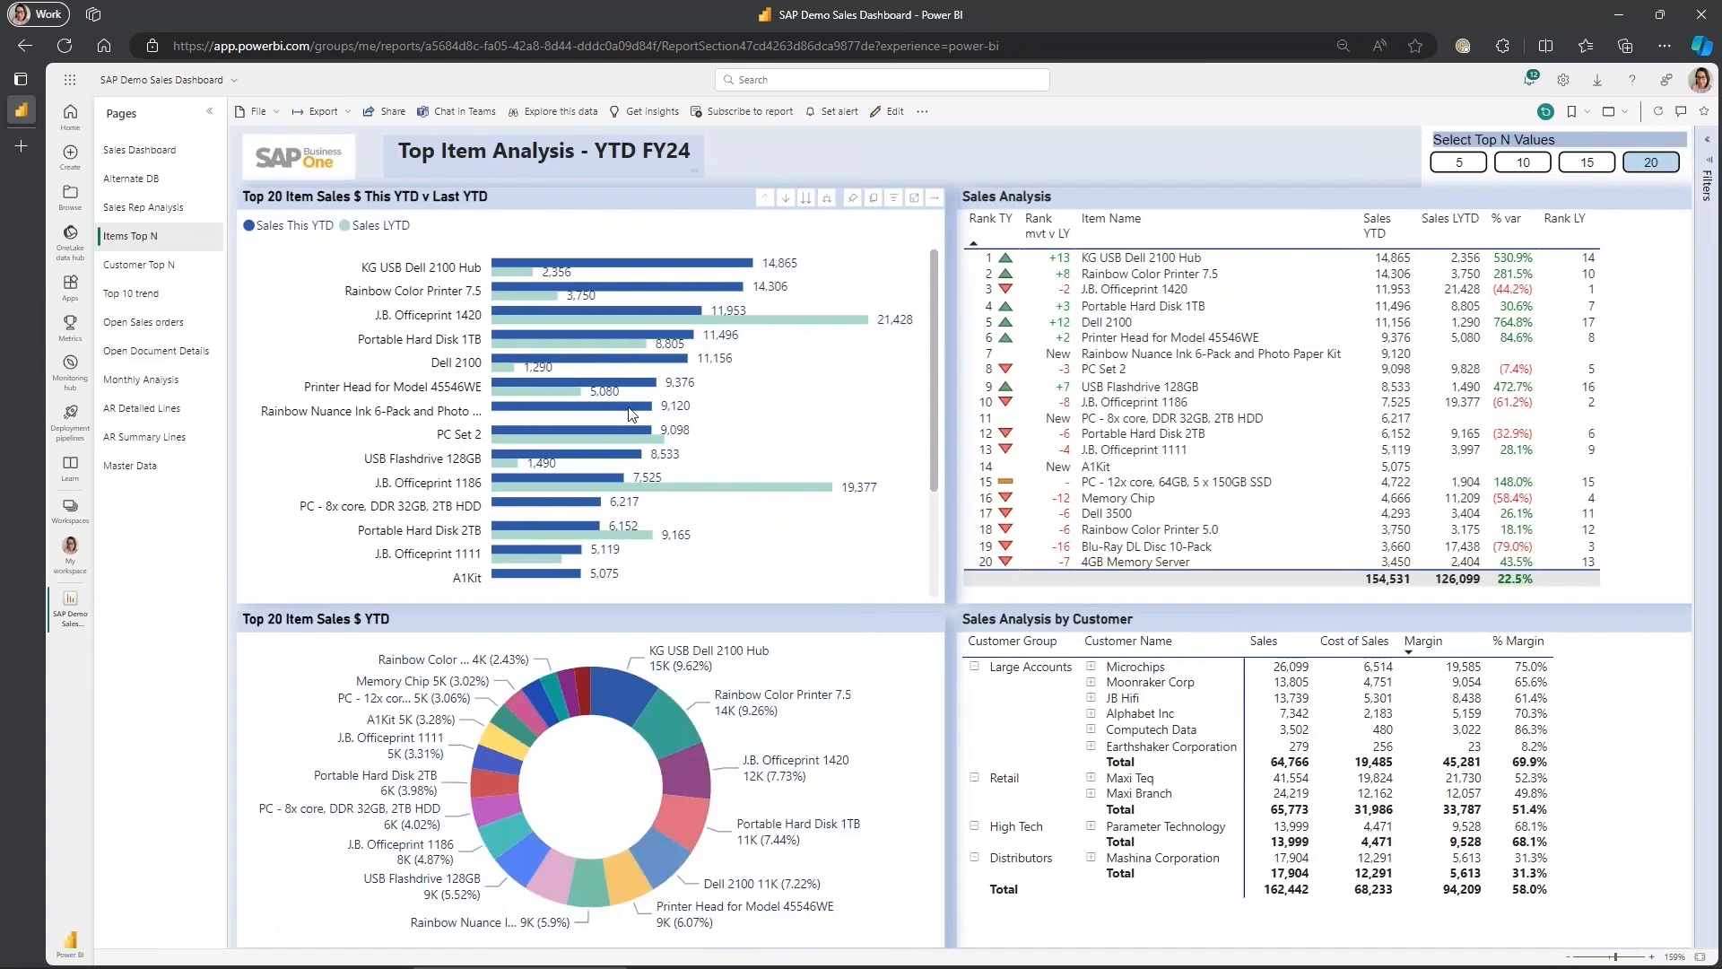
{"action": "mouse_move", "coordinate": [617, 299]}
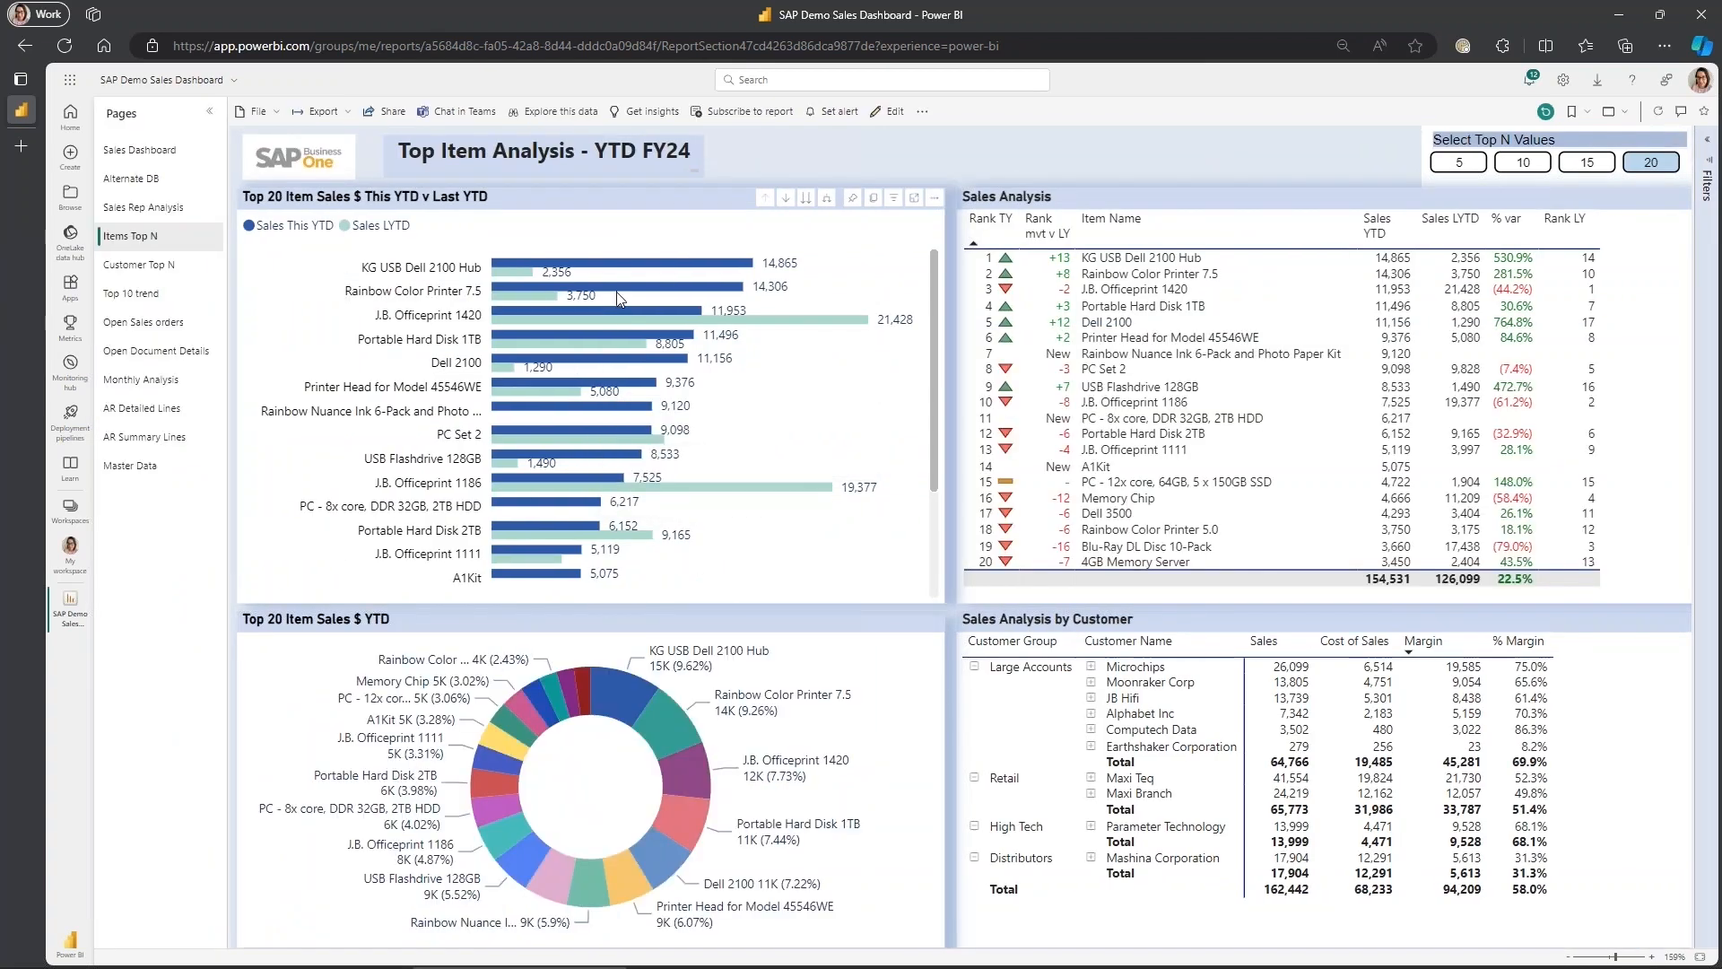
{"action": "mouse_move", "coordinate": [569, 426]}
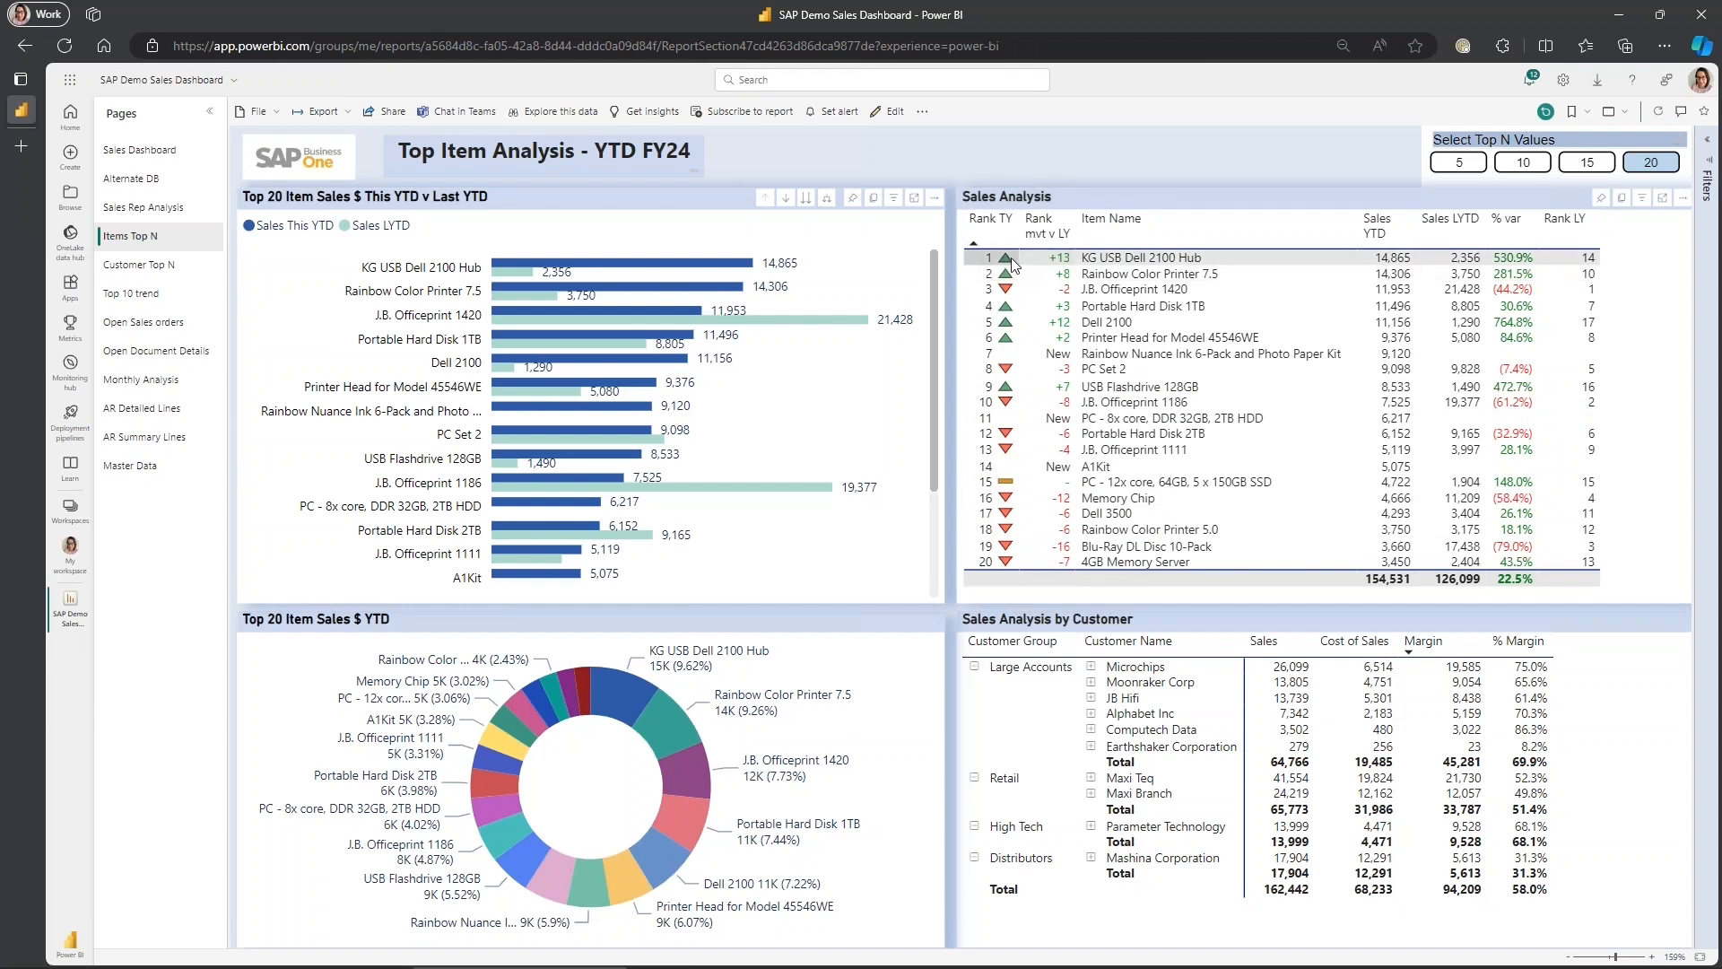
{"action": "mouse_move", "coordinate": [1537, 269]}
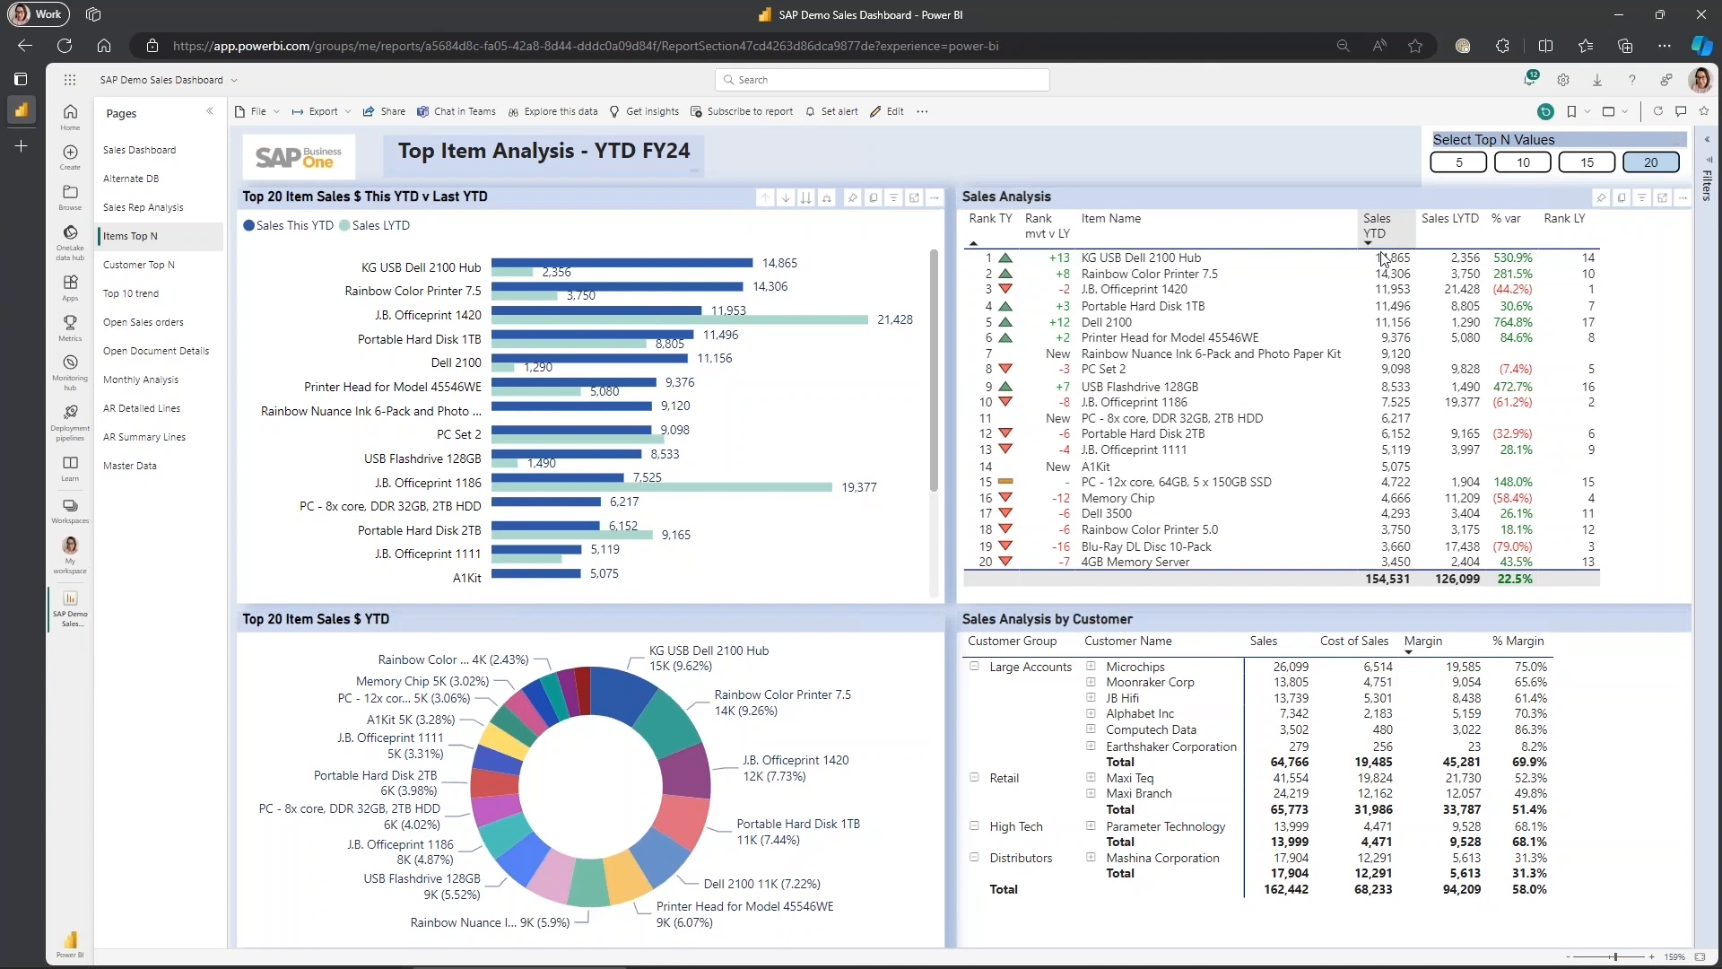
{"action": "mouse_move", "coordinate": [1431, 239]}
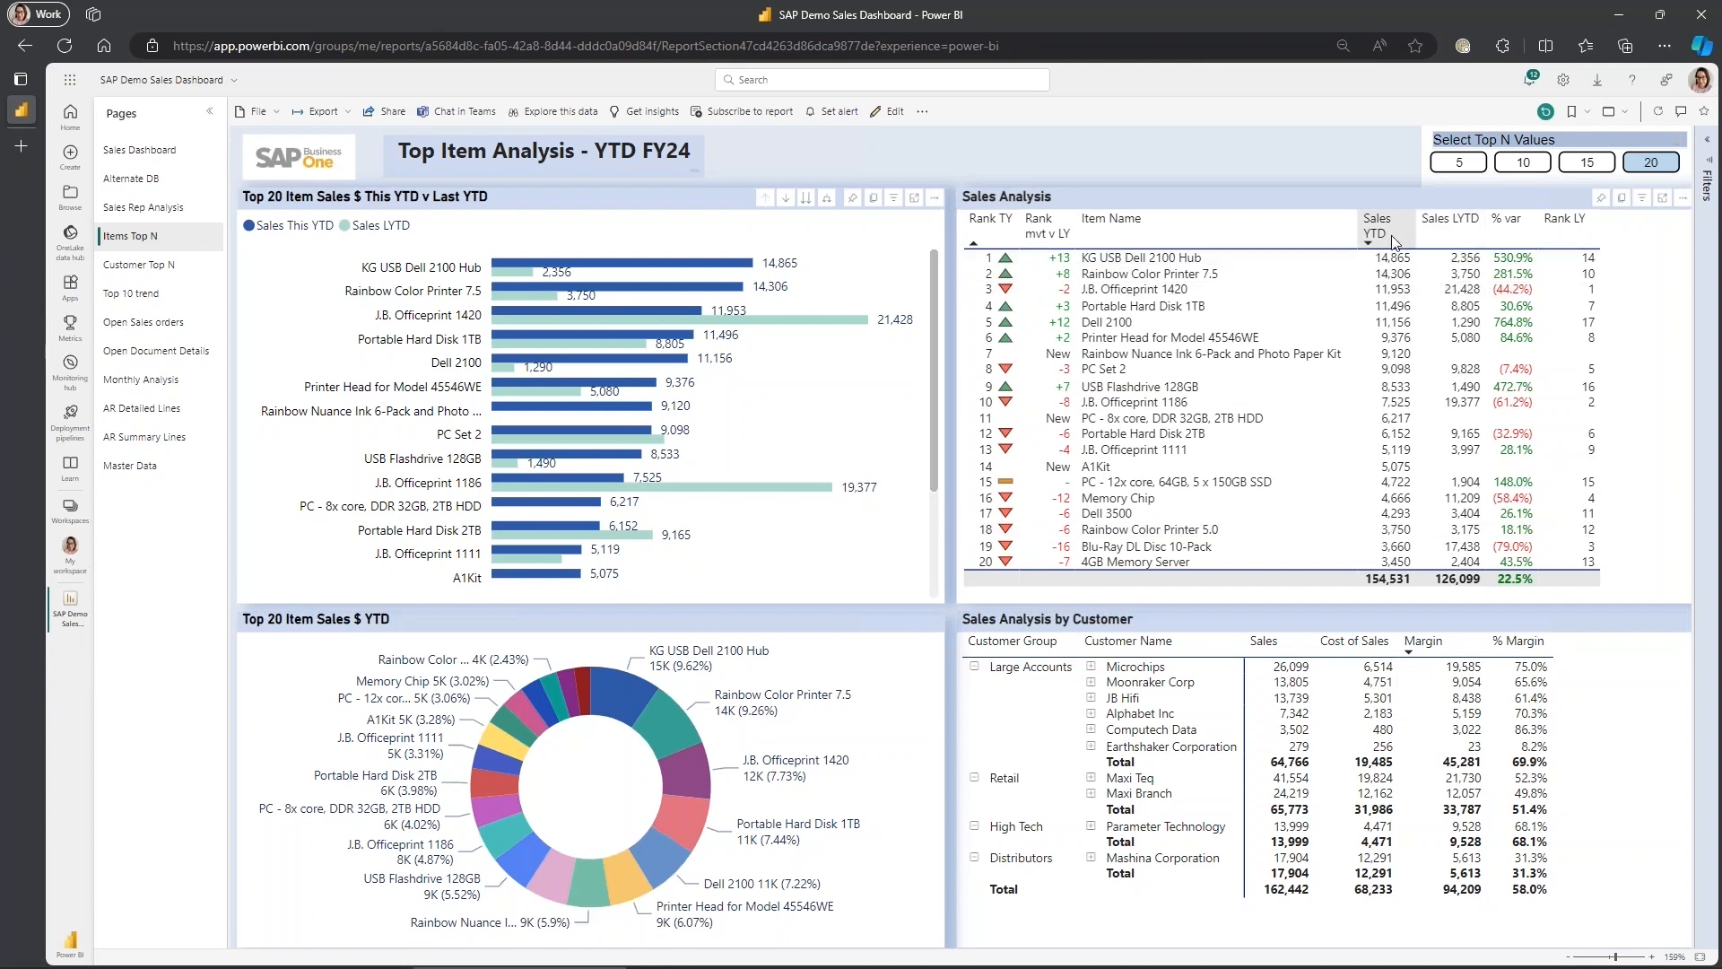
{"action": "mouse_move", "coordinate": [1362, 305]}
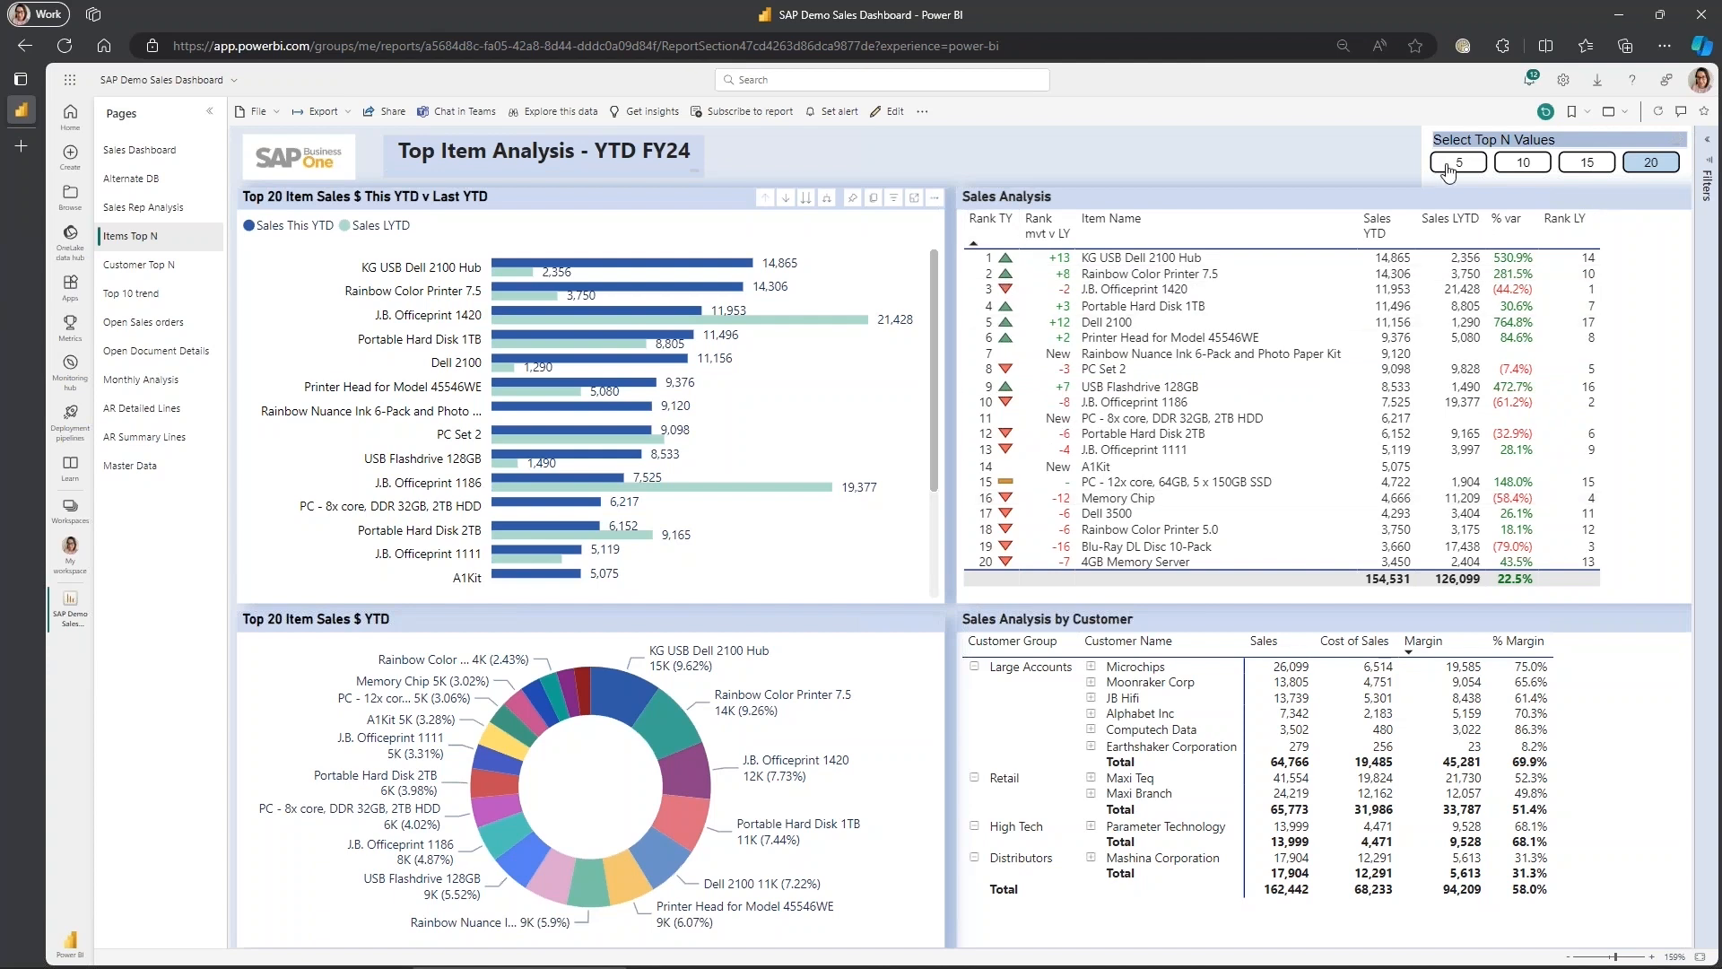
- Set the Select Top N Values slicer to 5 so only the top 5 items show
{"action": "left_click", "coordinate": [1459, 162]}
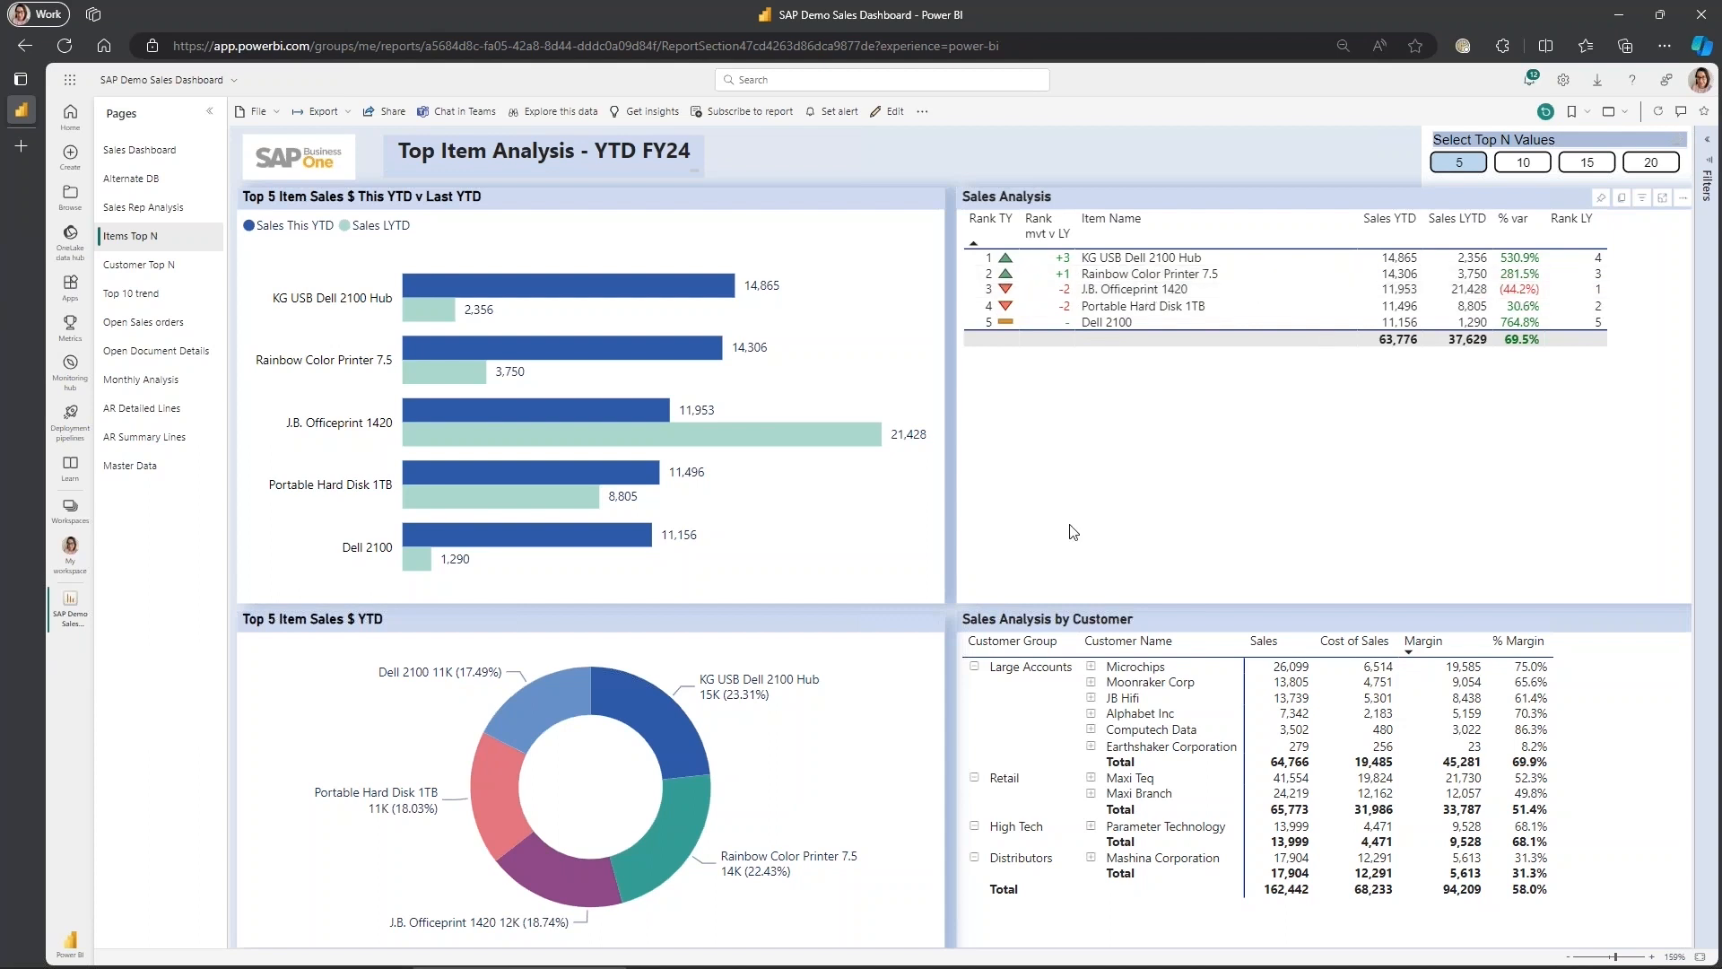
{"action": "mouse_move", "coordinate": [1017, 436]}
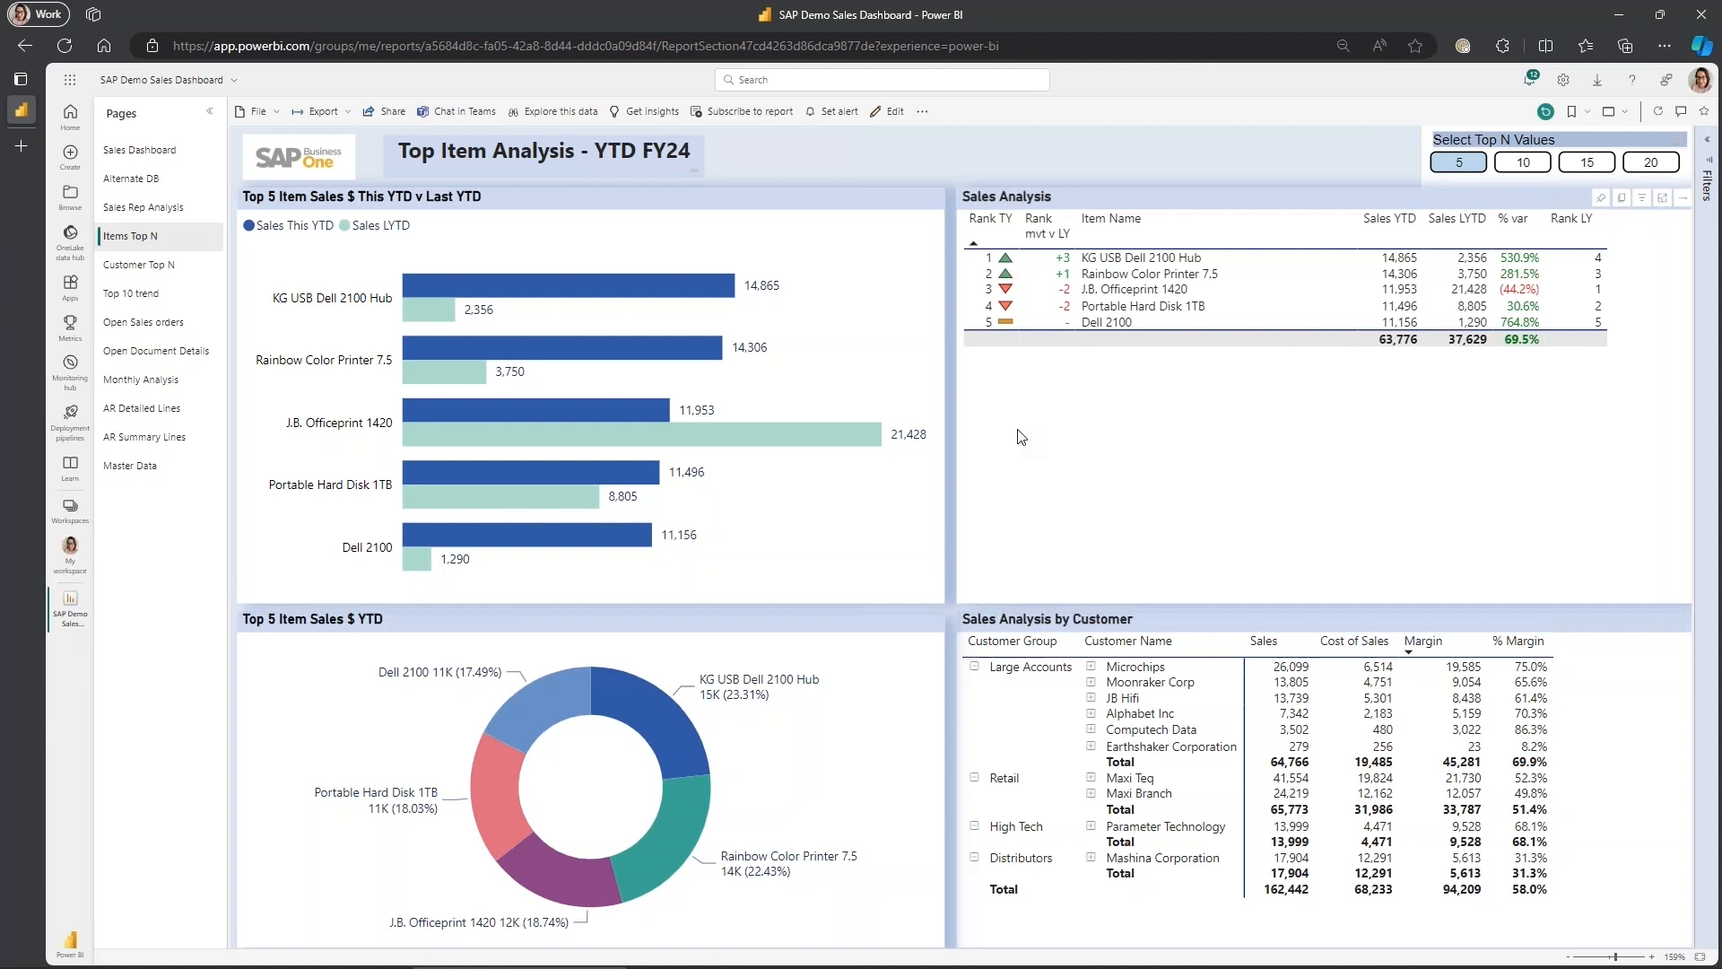
{"action": "mouse_move", "coordinate": [1186, 205]}
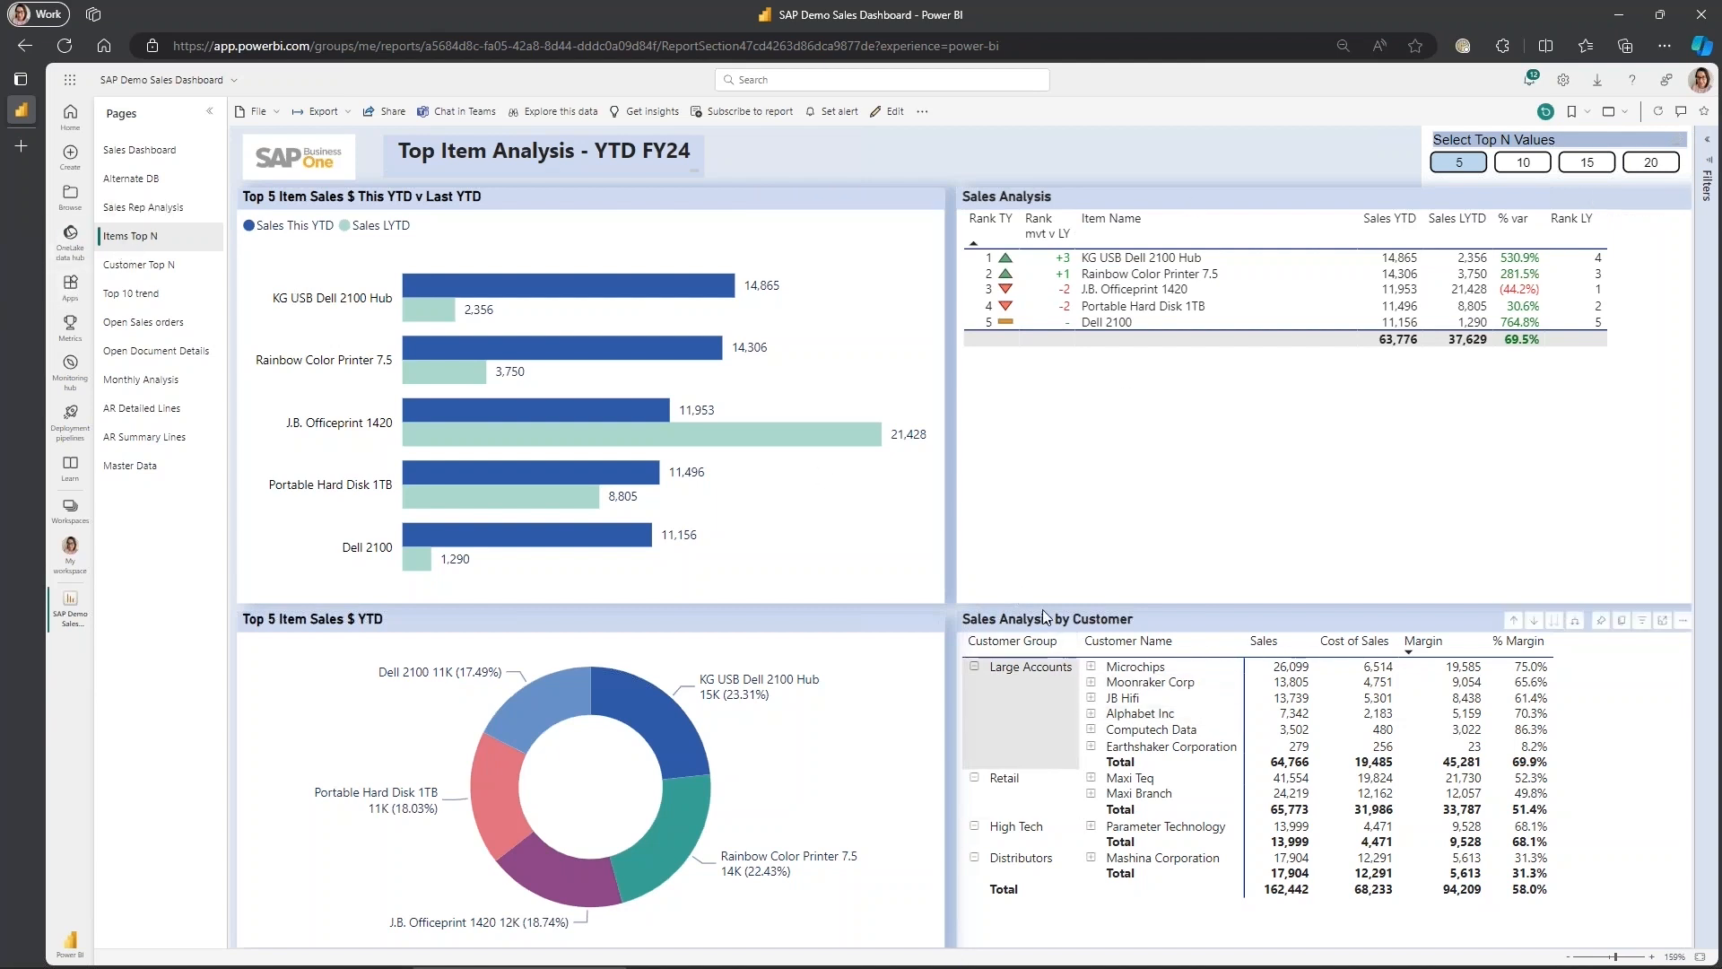
{"action": "mouse_move", "coordinate": [133, 265]}
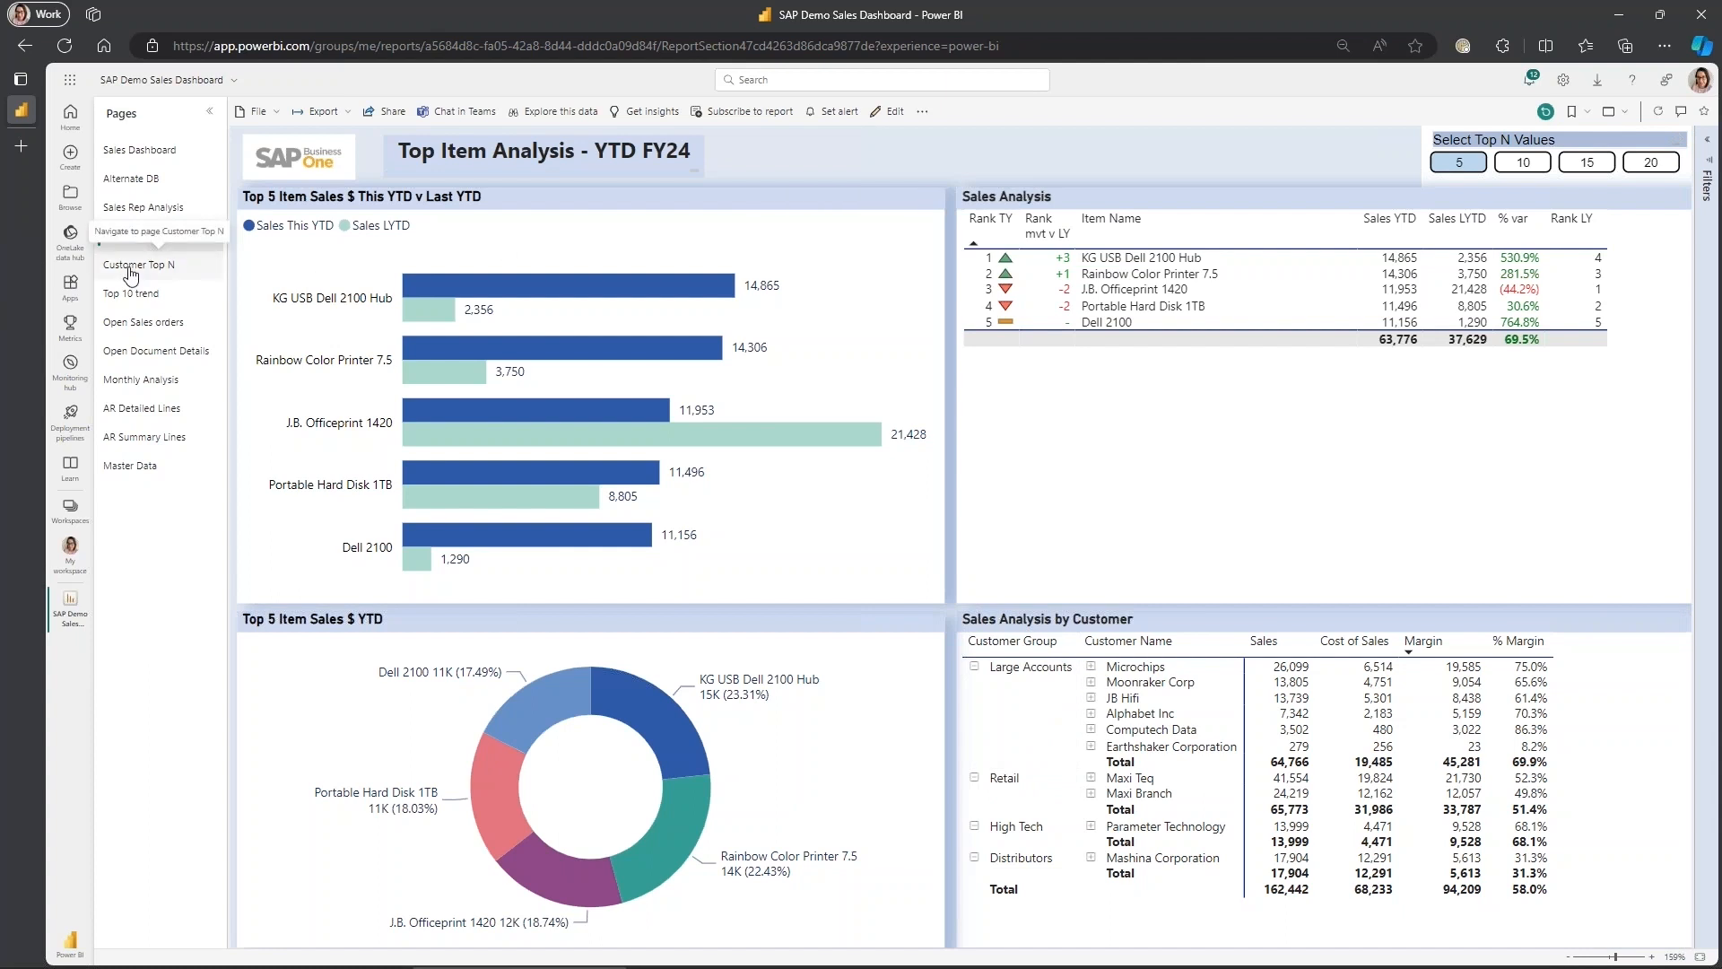
- Switch to the Customer Top N page and explore the top-10 customer visuals
{"action": "left_click", "coordinate": [138, 264]}
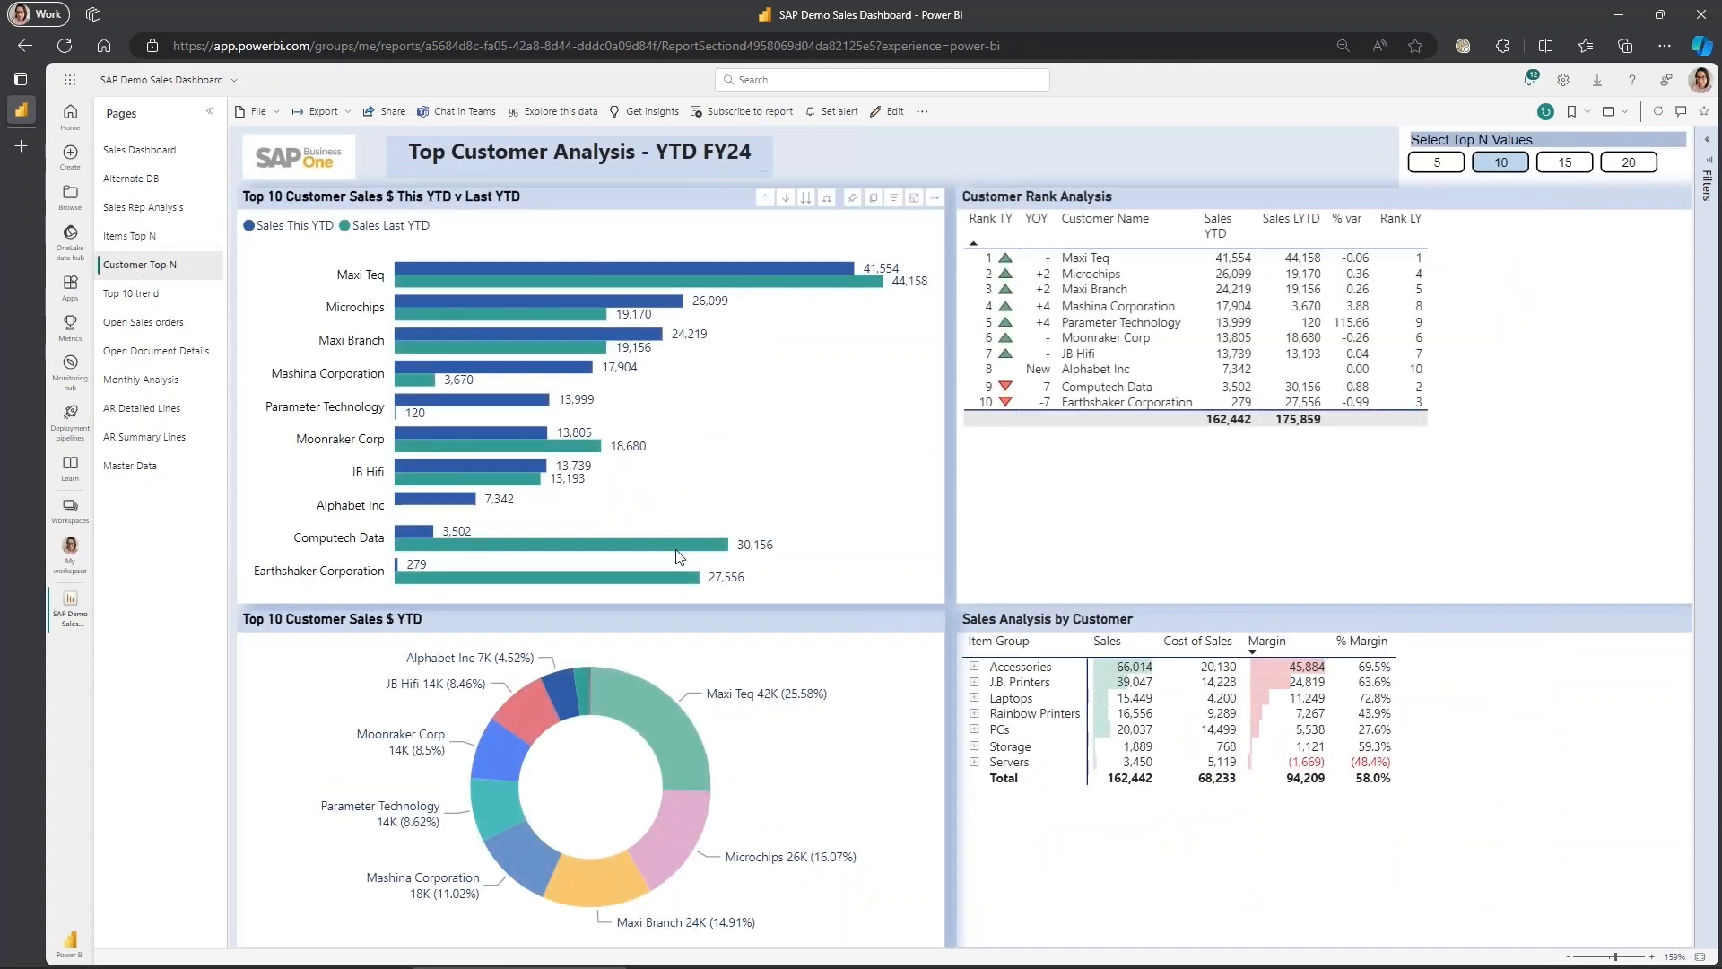
{"action": "left_click", "coordinate": [1107, 386]}
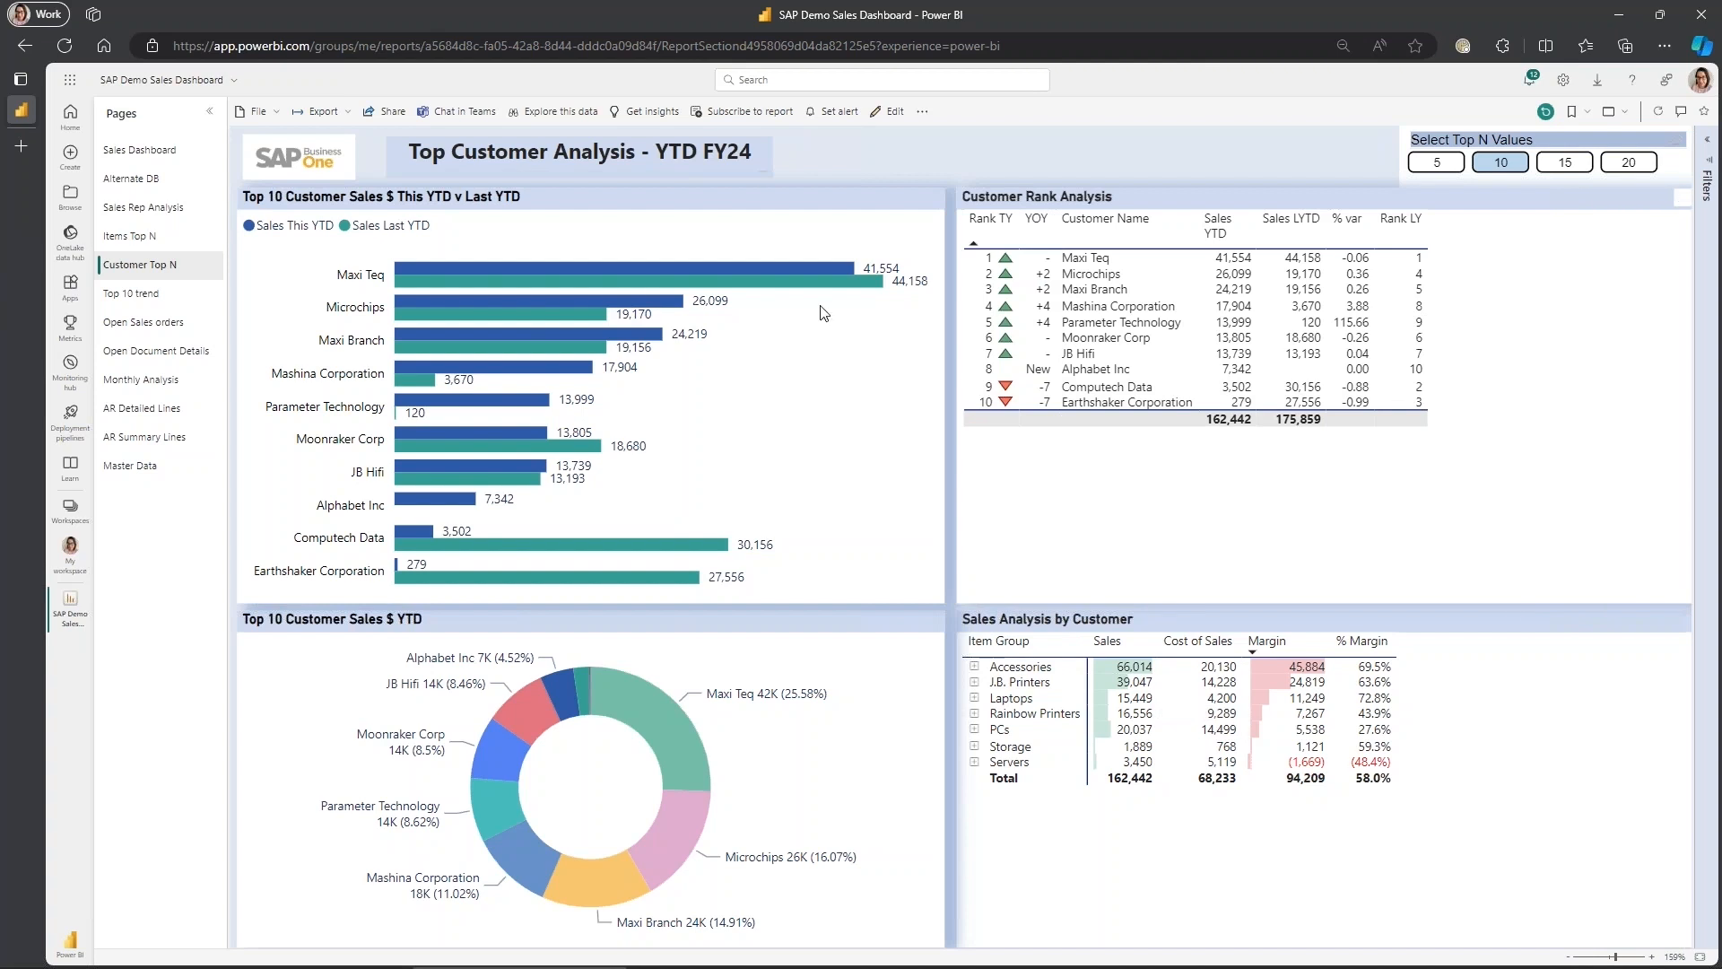
{"action": "mouse_move", "coordinate": [656, 720]}
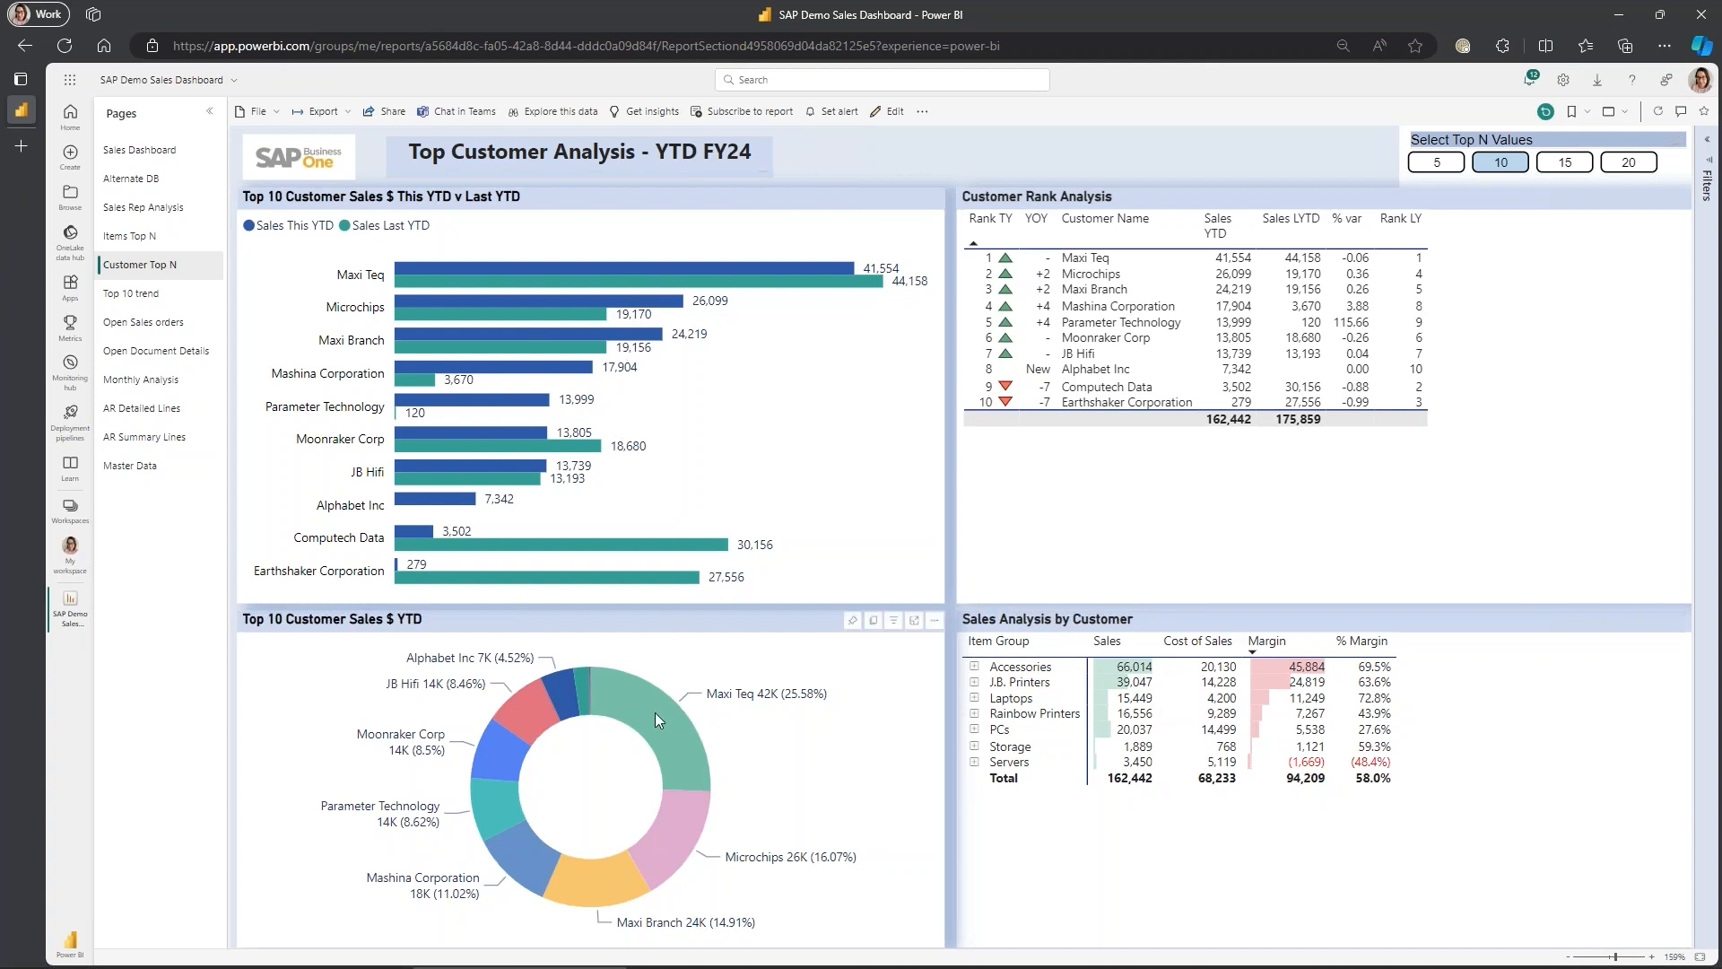
{"action": "left_click", "coordinate": [659, 720]}
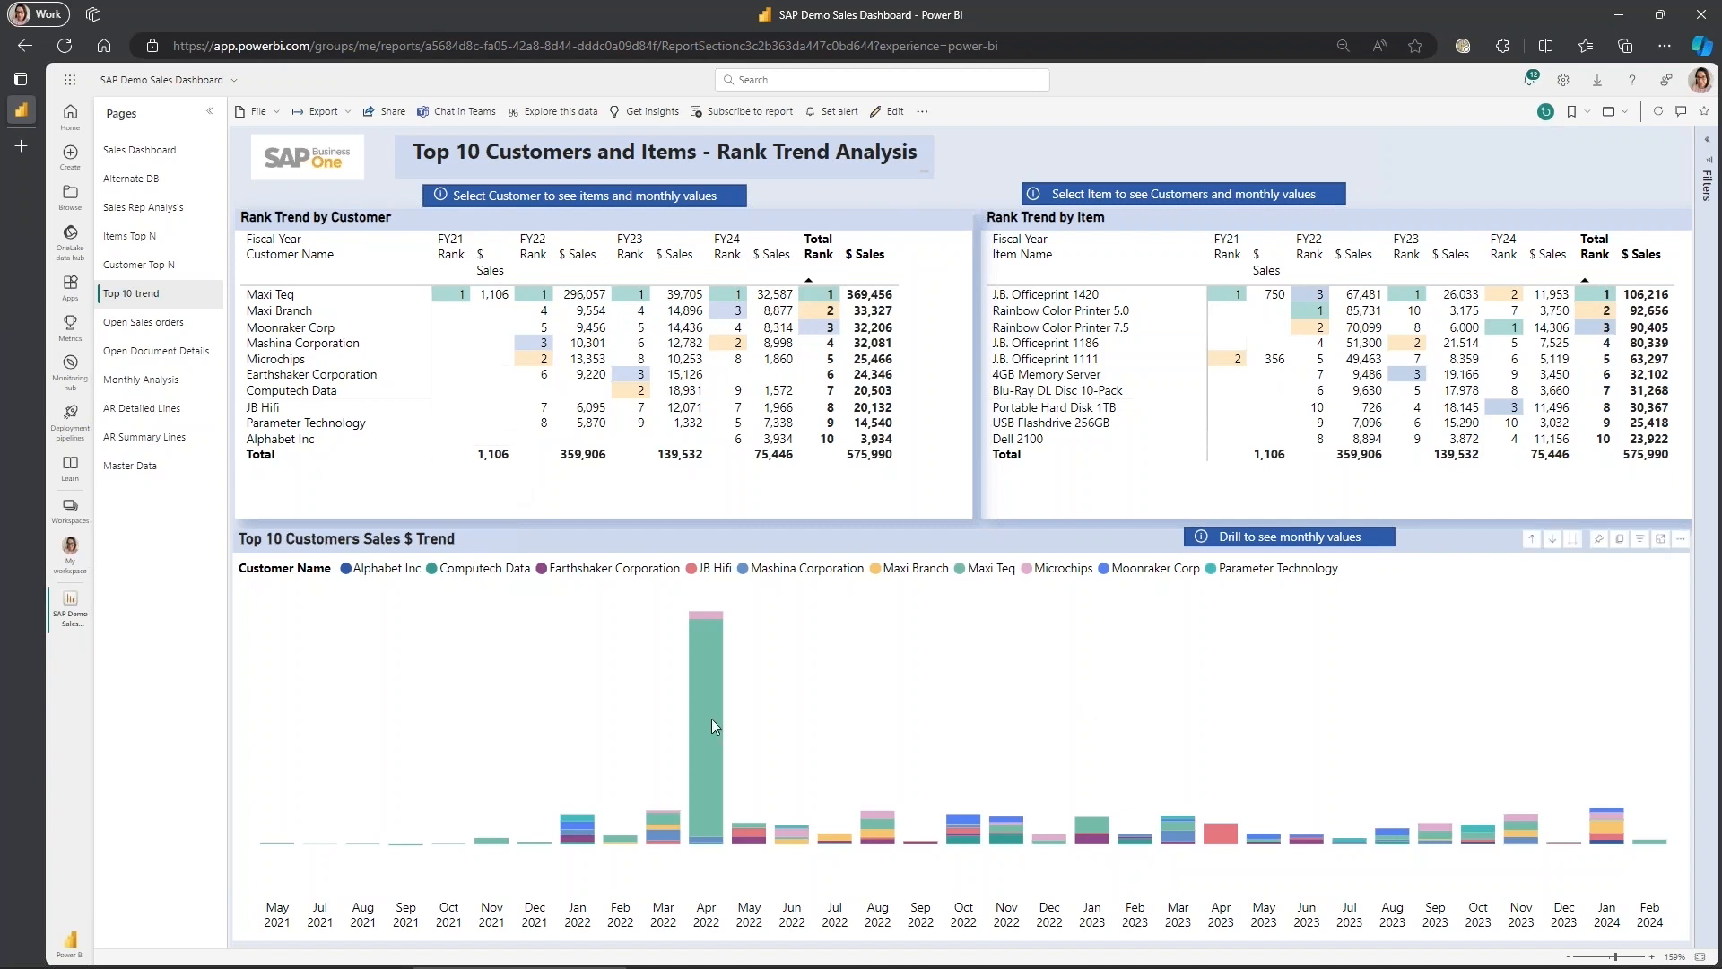
{"action": "mouse_move", "coordinate": [1052, 412]}
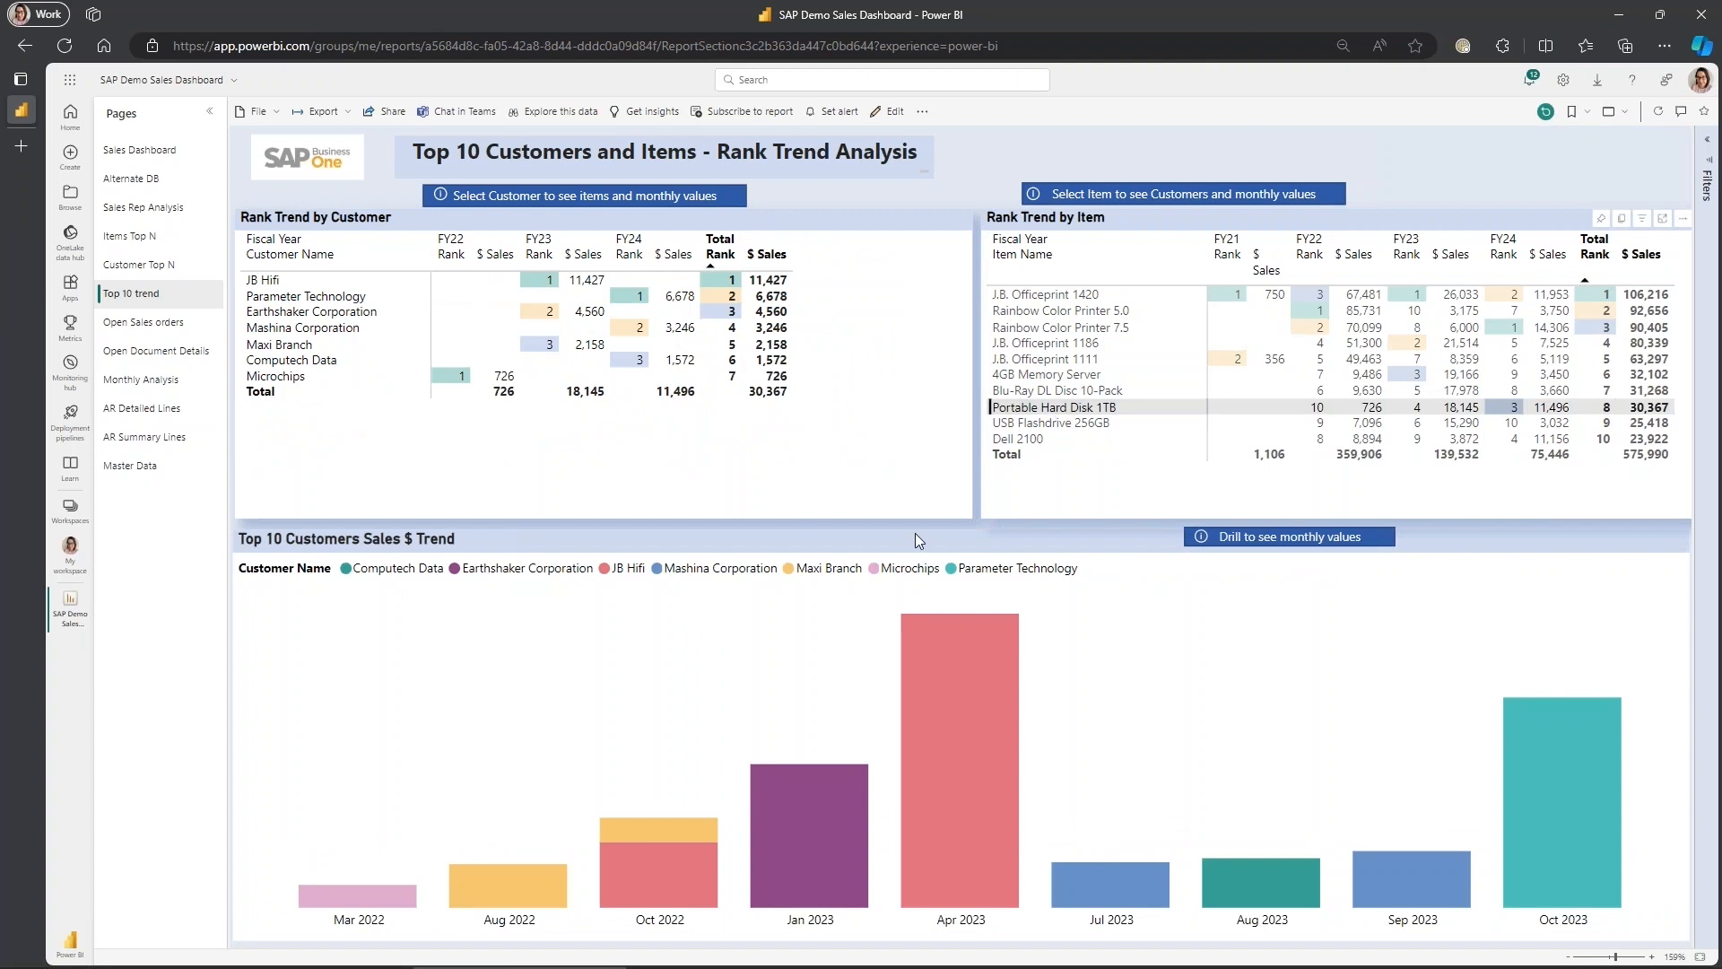
{"action": "mouse_move", "coordinate": [926, 667]}
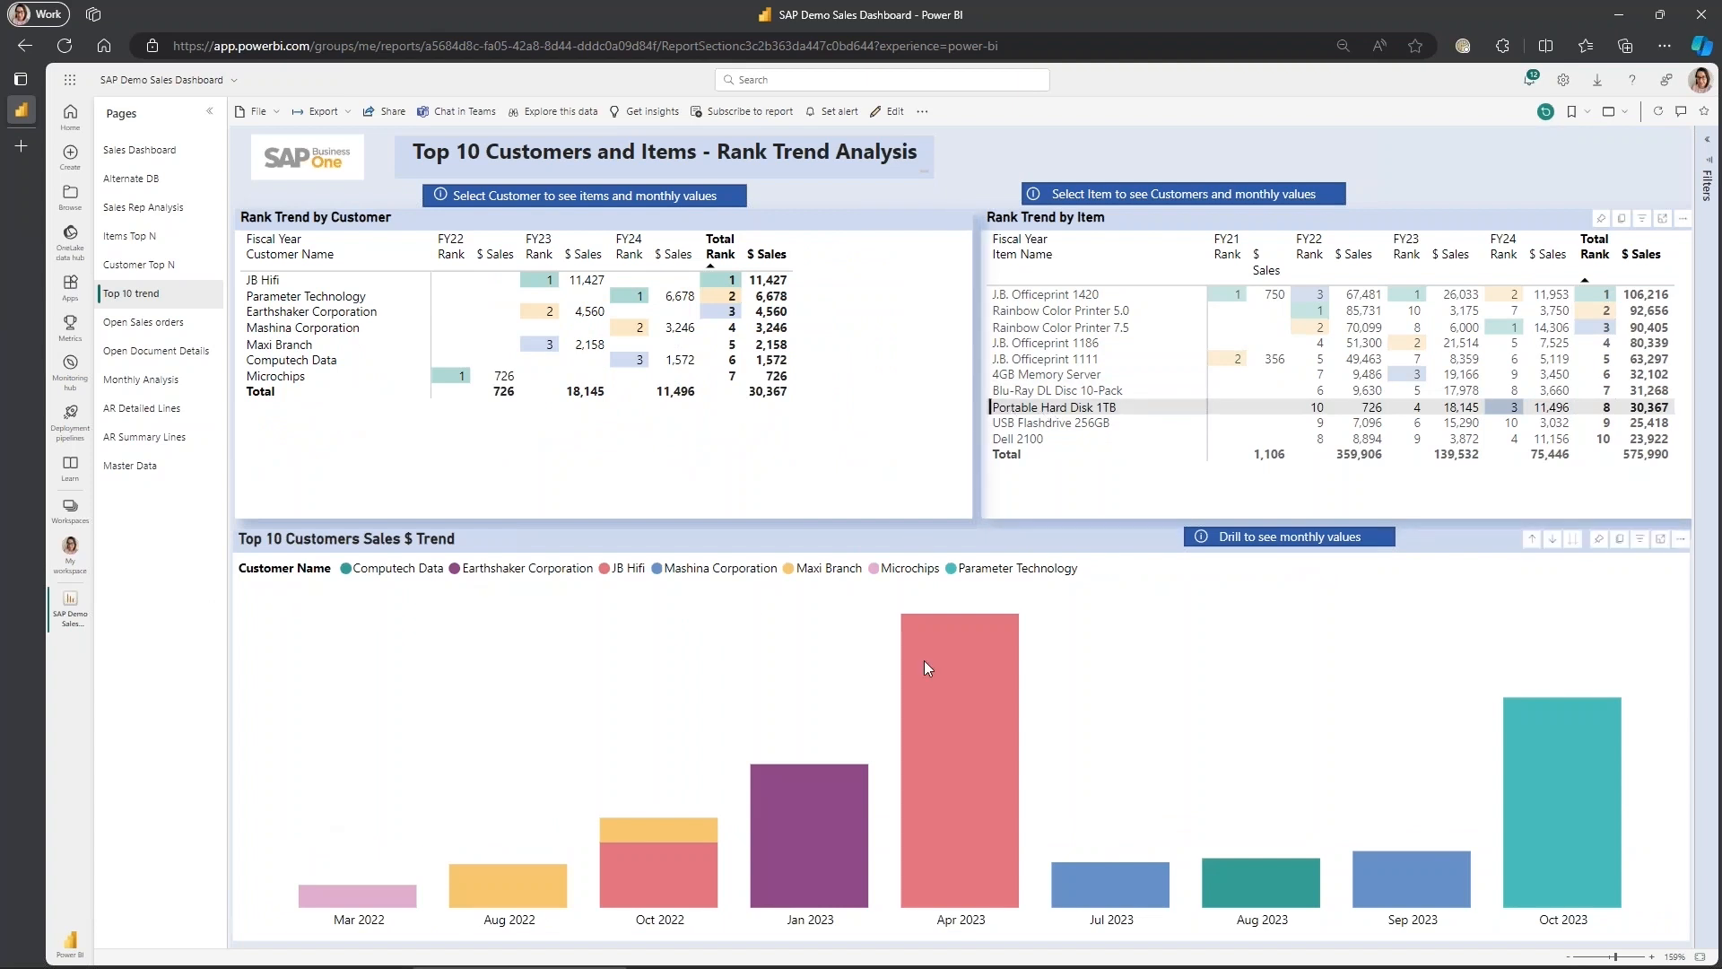
{"action": "mouse_move", "coordinate": [465, 840]}
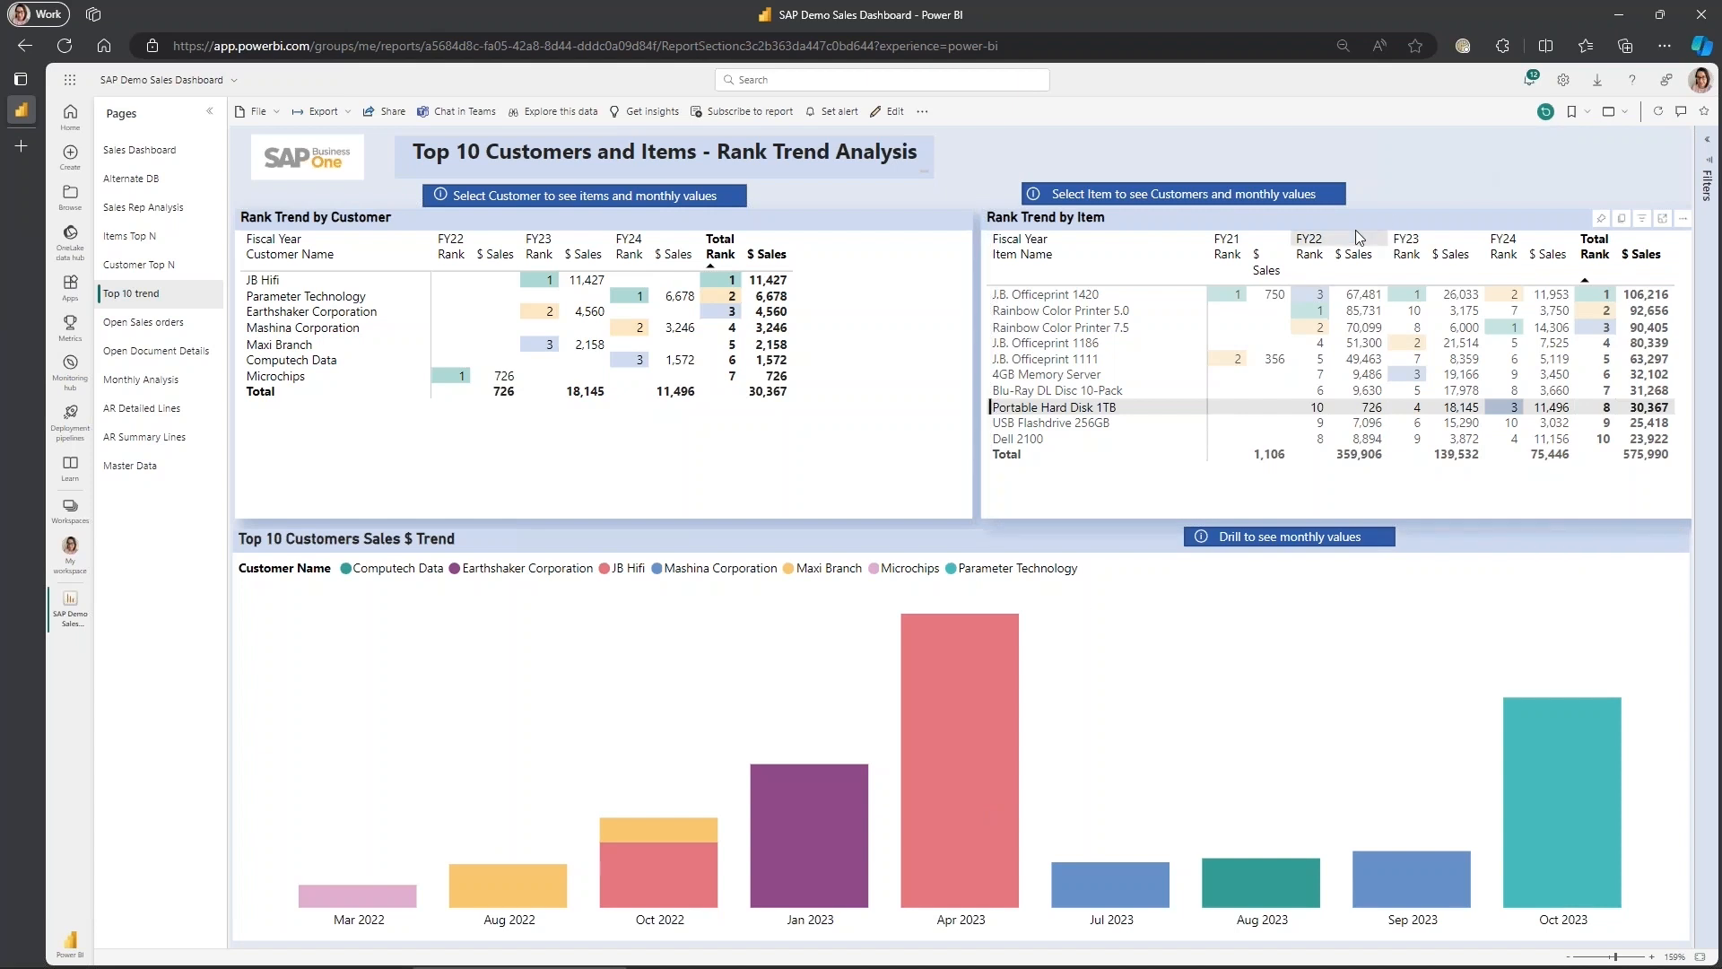
{"action": "mouse_move", "coordinate": [1590, 566]}
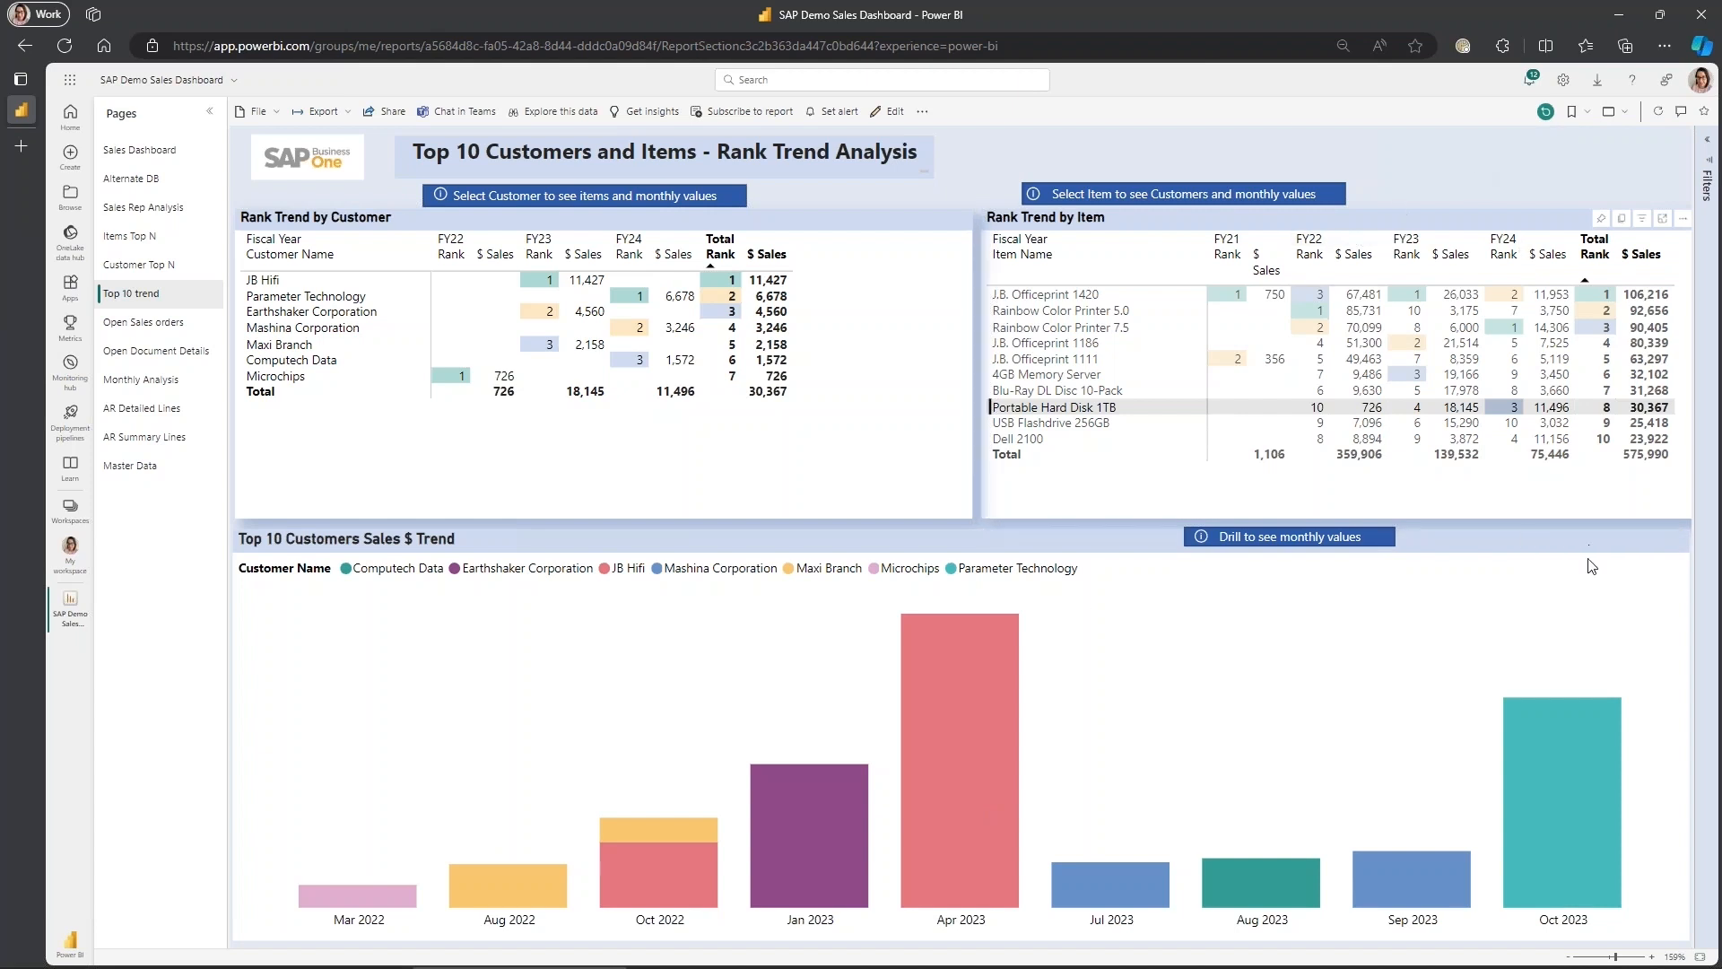
{"action": "mouse_move", "coordinate": [1254, 547]}
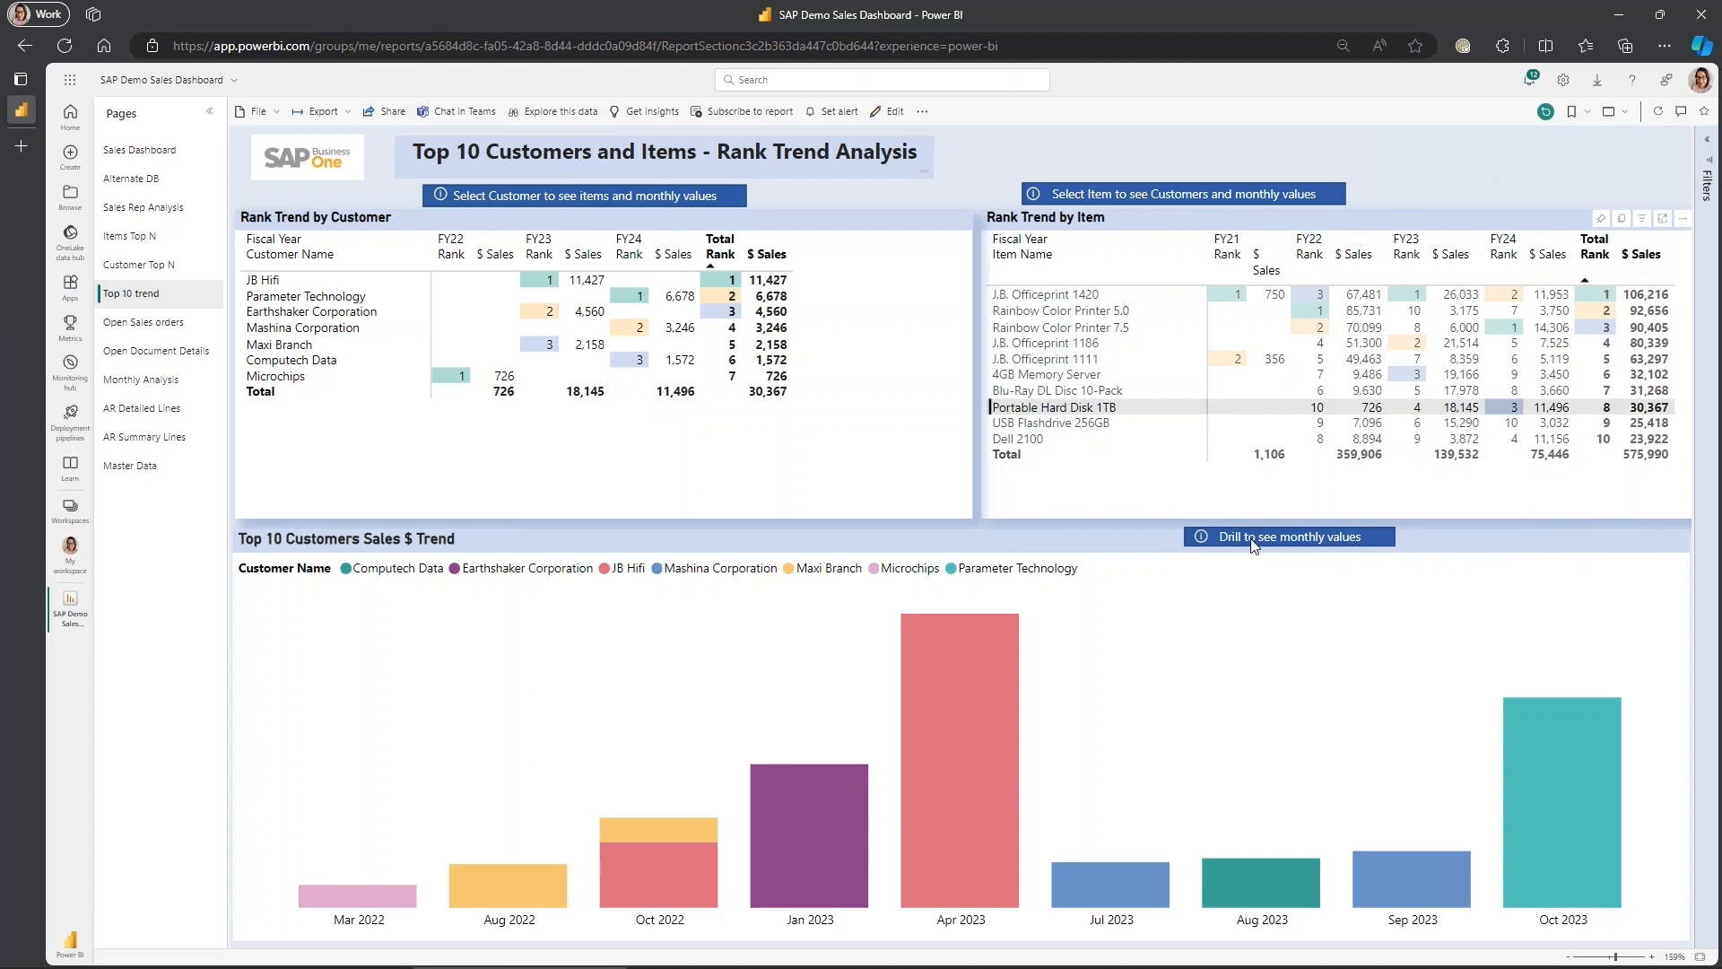
{"action": "mouse_move", "coordinate": [1545, 552]}
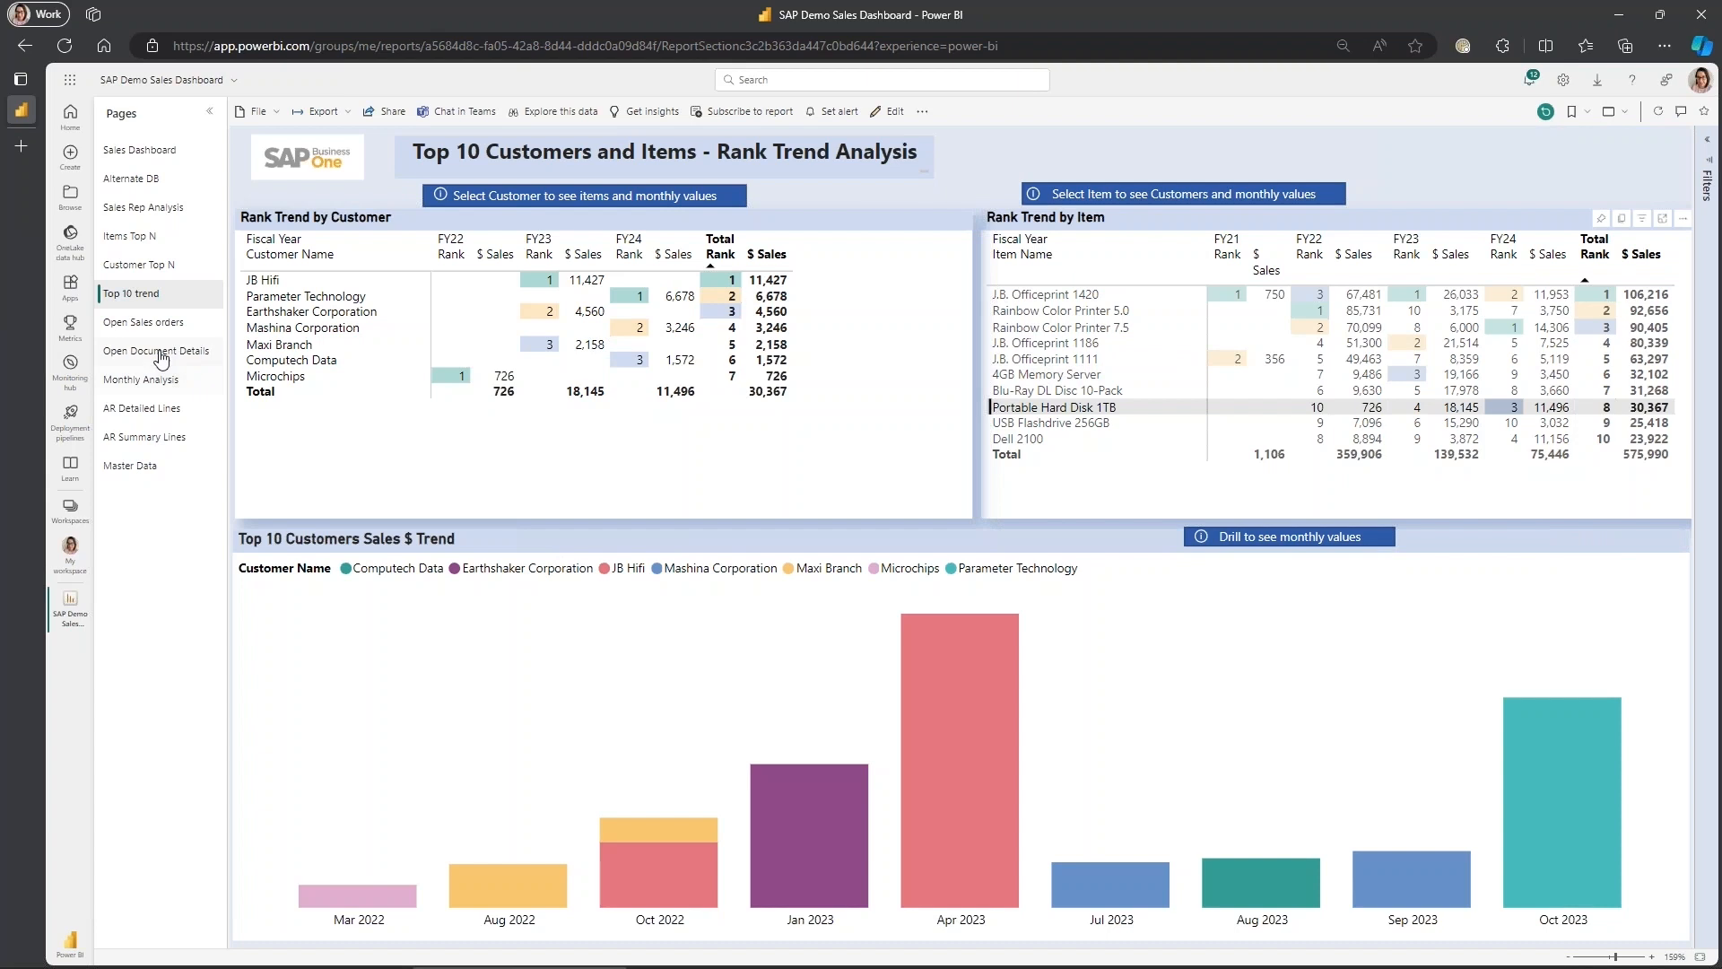
{"action": "left_click", "coordinate": [143, 322]}
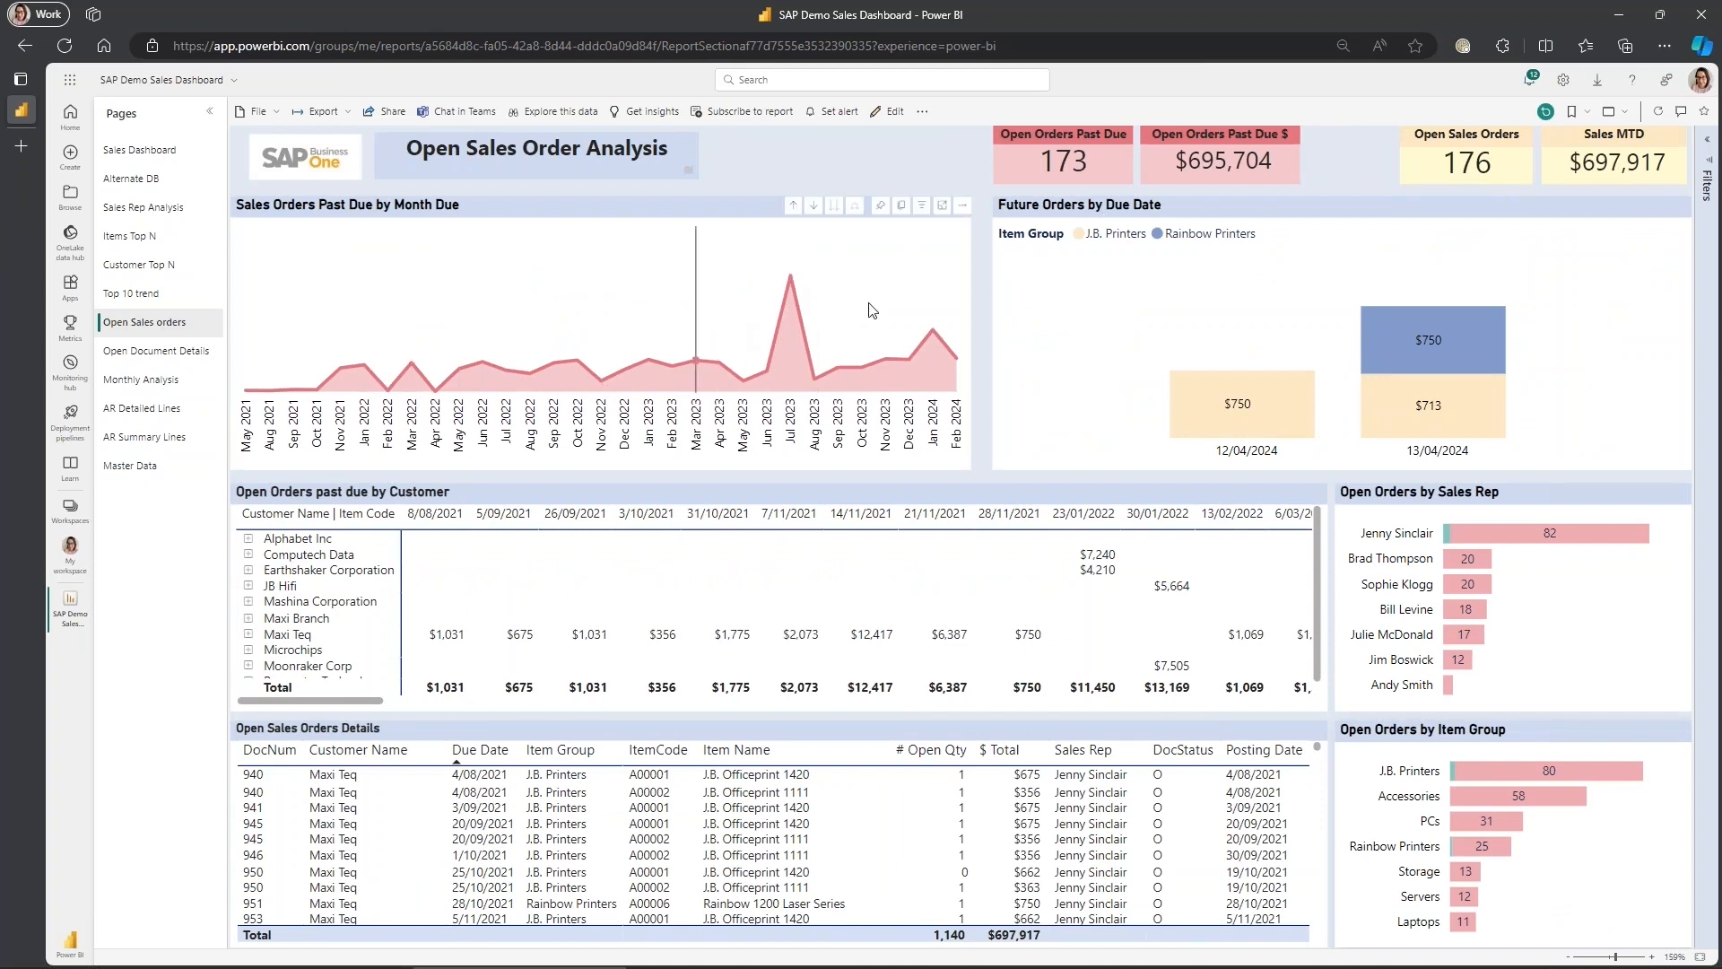
{"action": "mouse_move", "coordinate": [345, 711]}
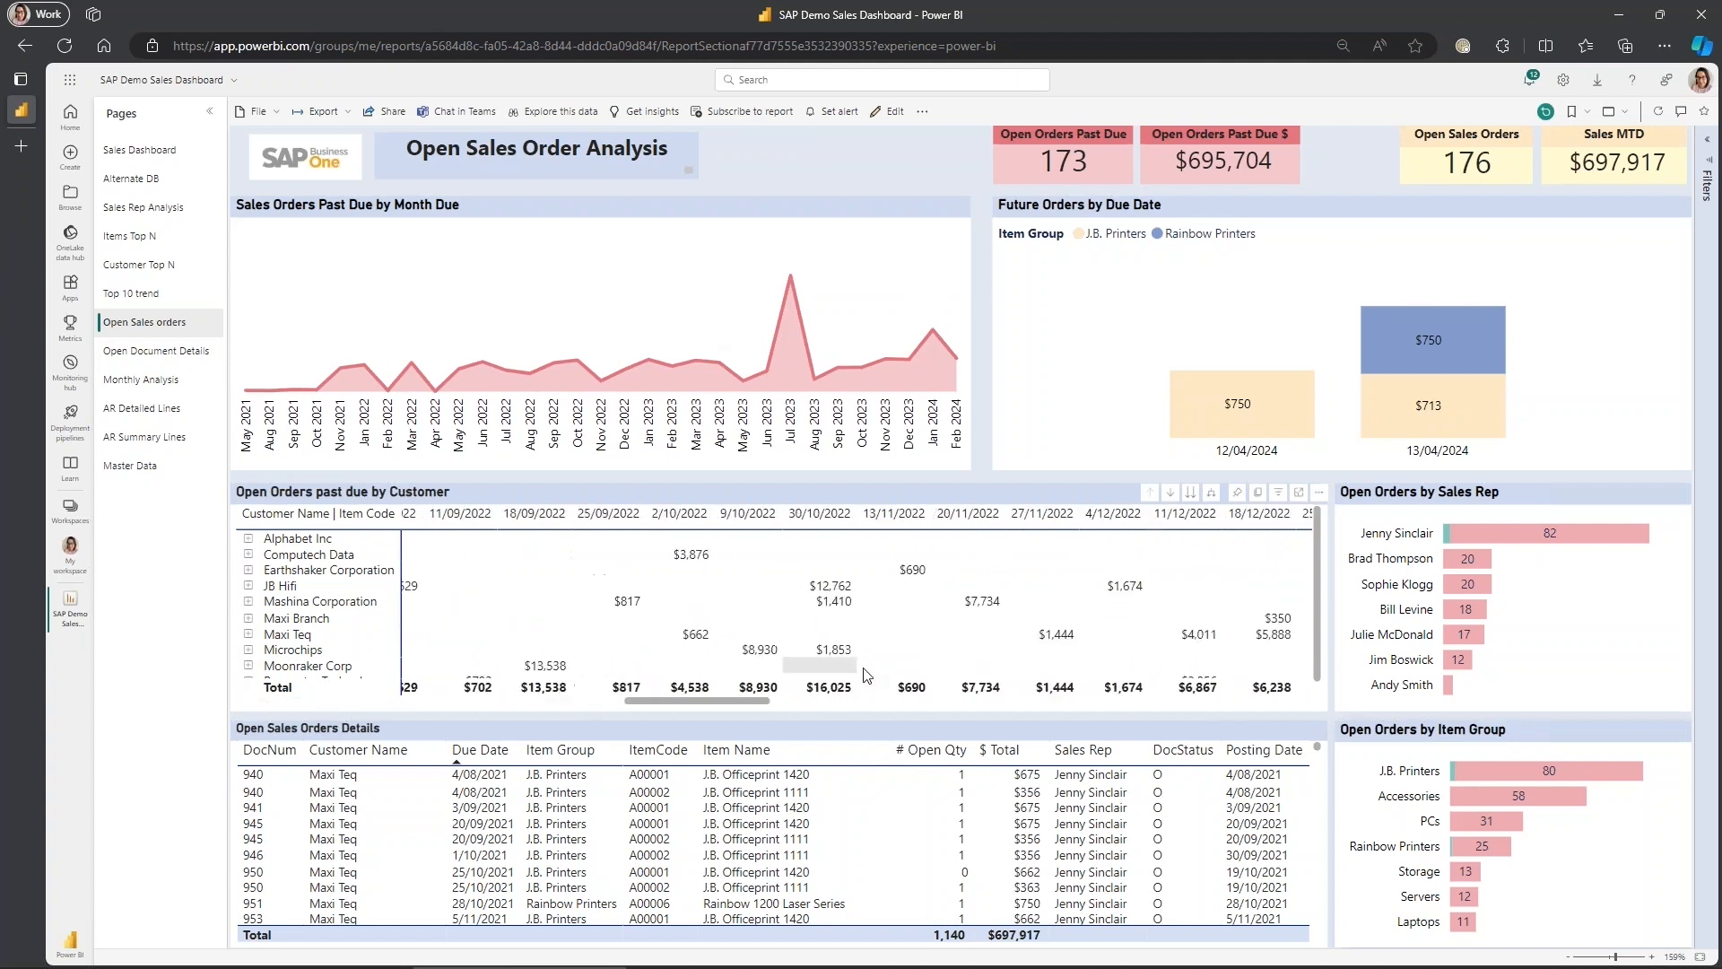
{"action": "left_click", "coordinate": [1188, 493]}
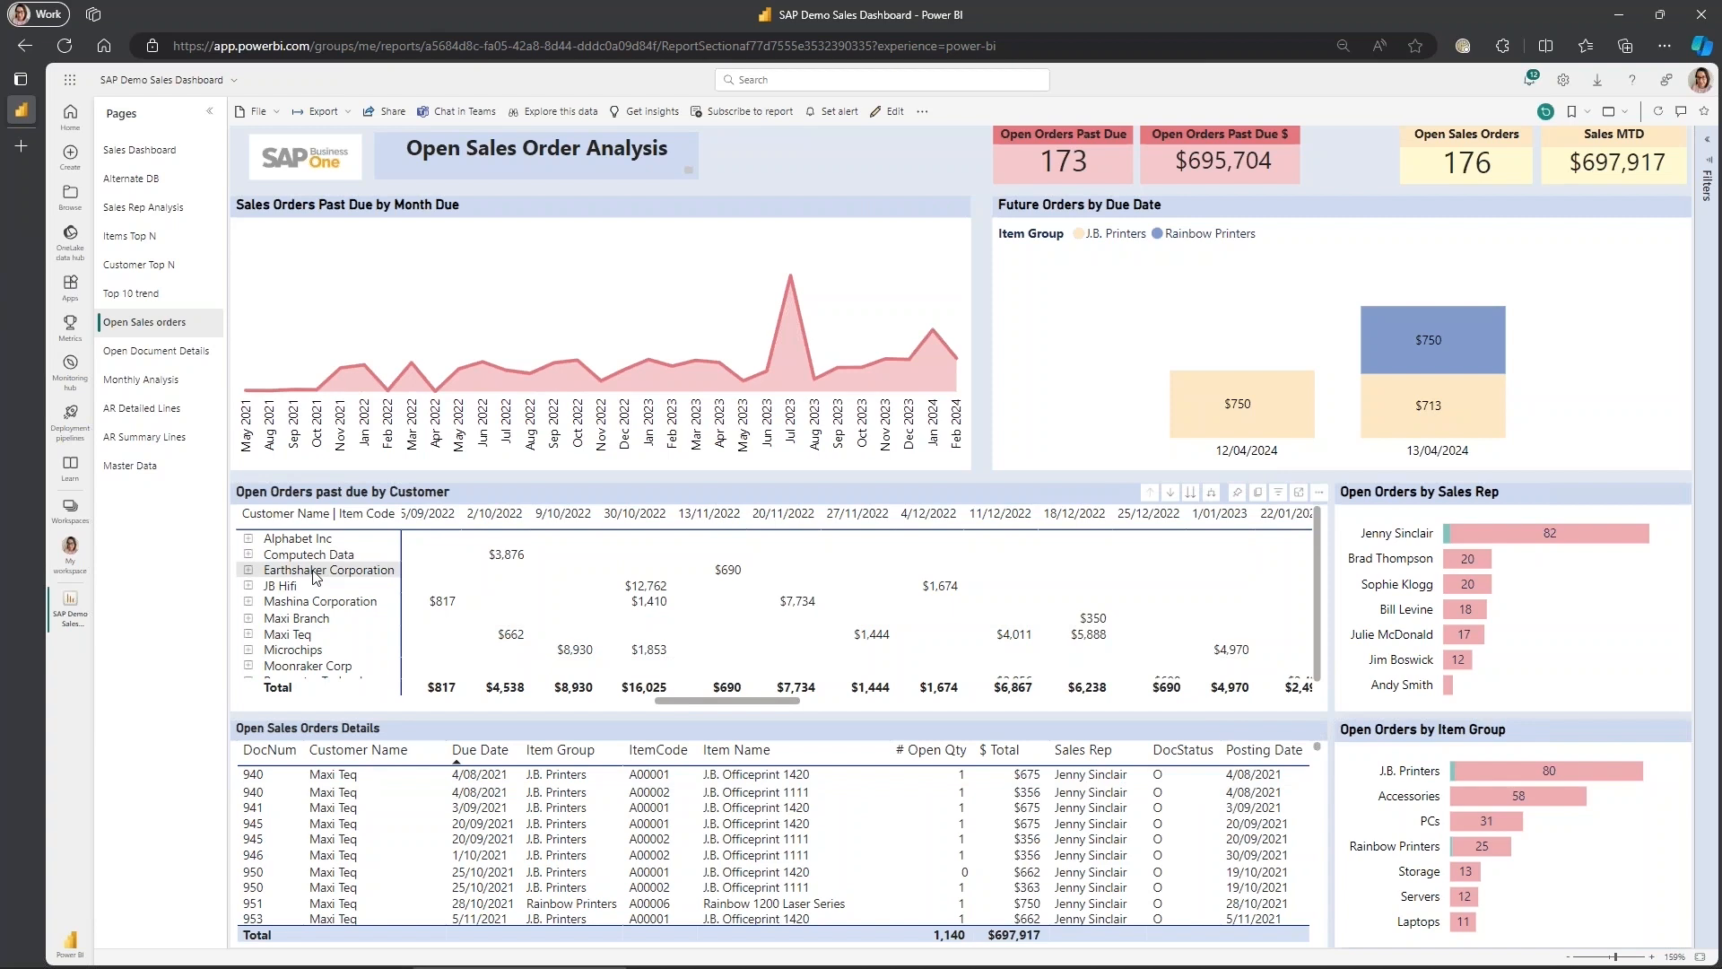
{"action": "left_click", "coordinate": [328, 568]}
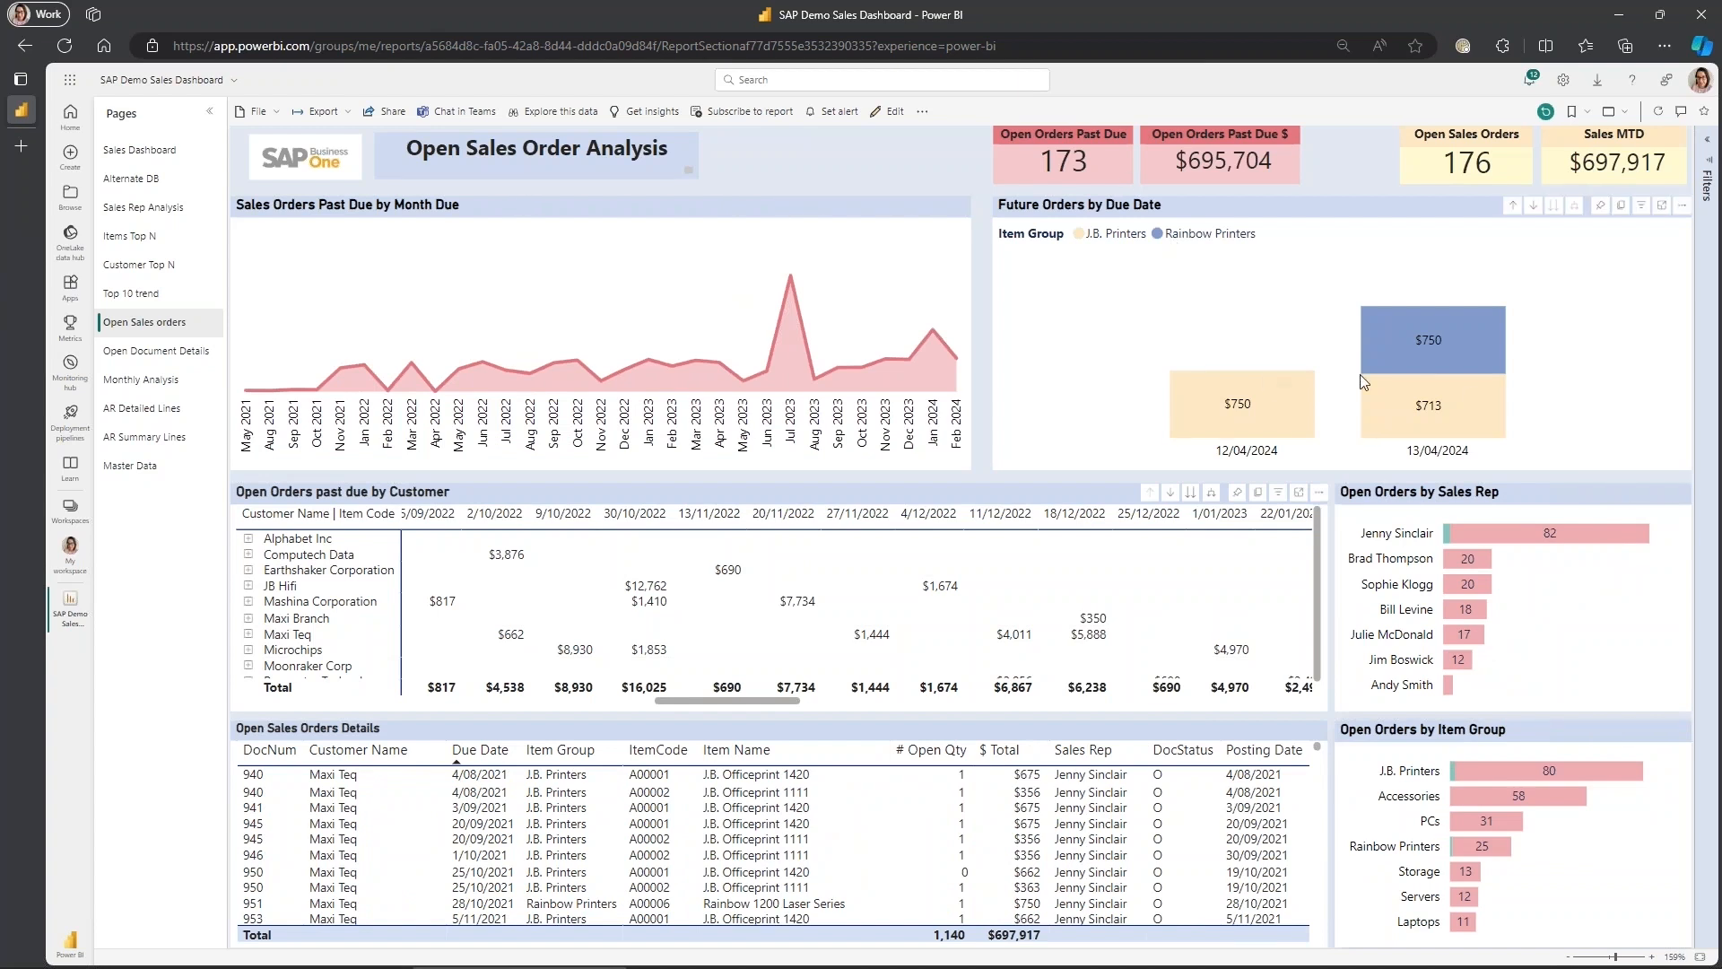
{"action": "mouse_move", "coordinate": [1439, 365]}
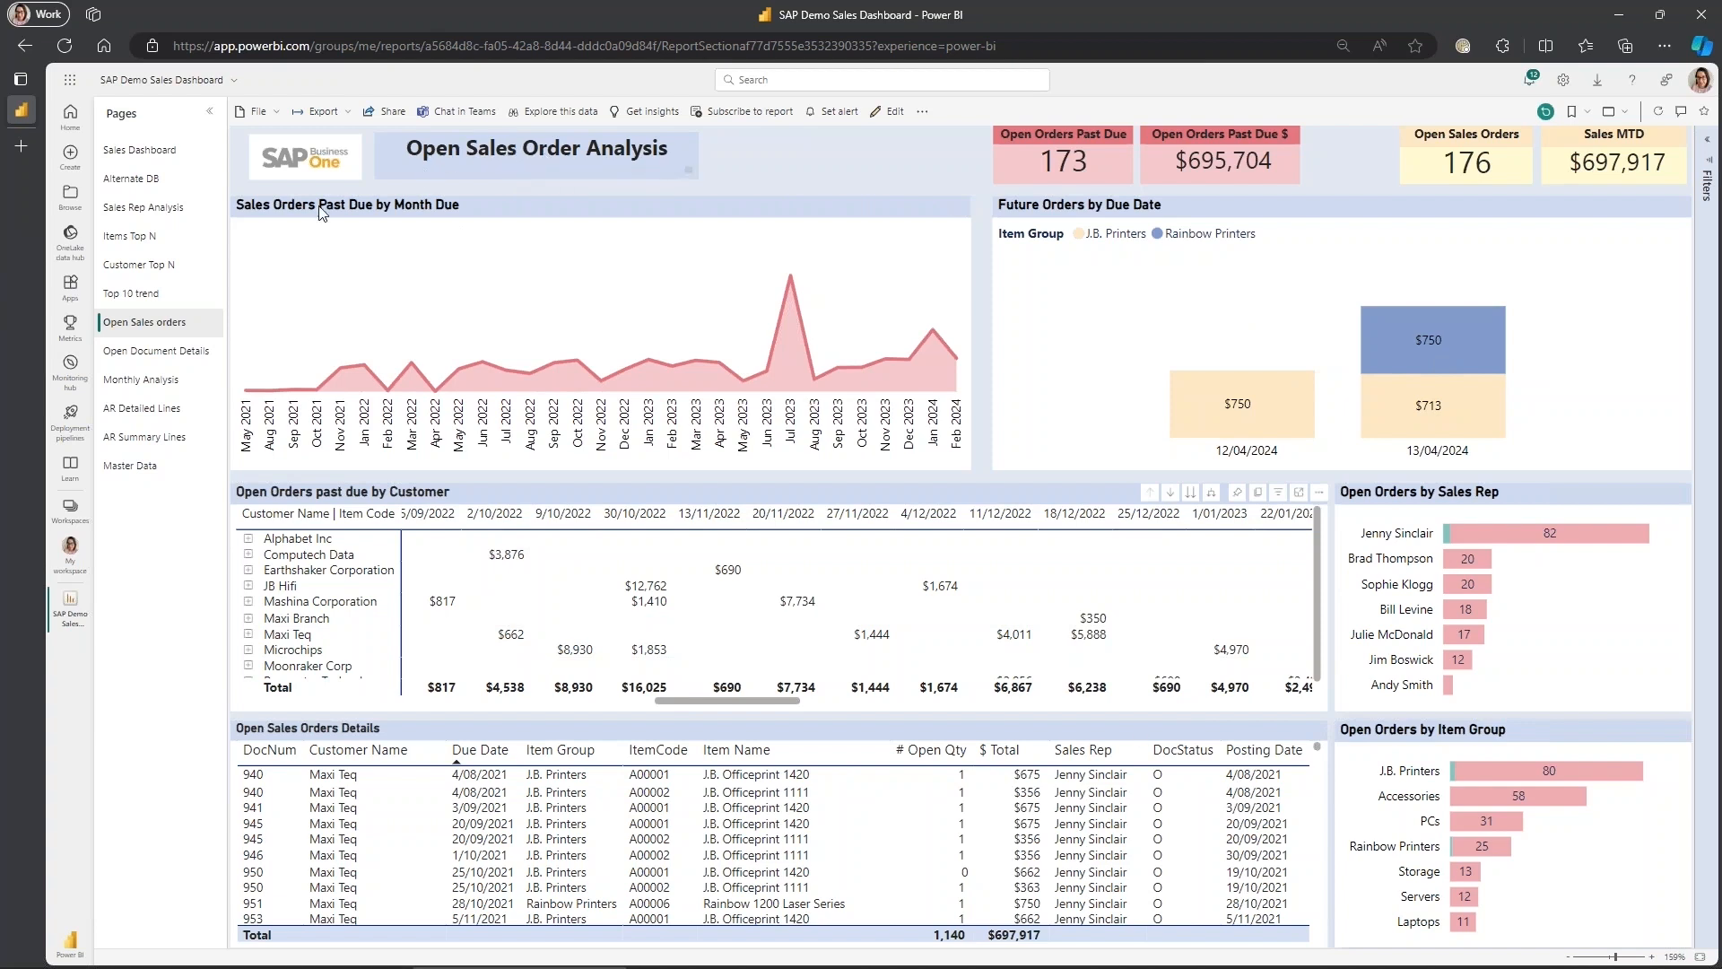
{"action": "mouse_move", "coordinate": [349, 287]}
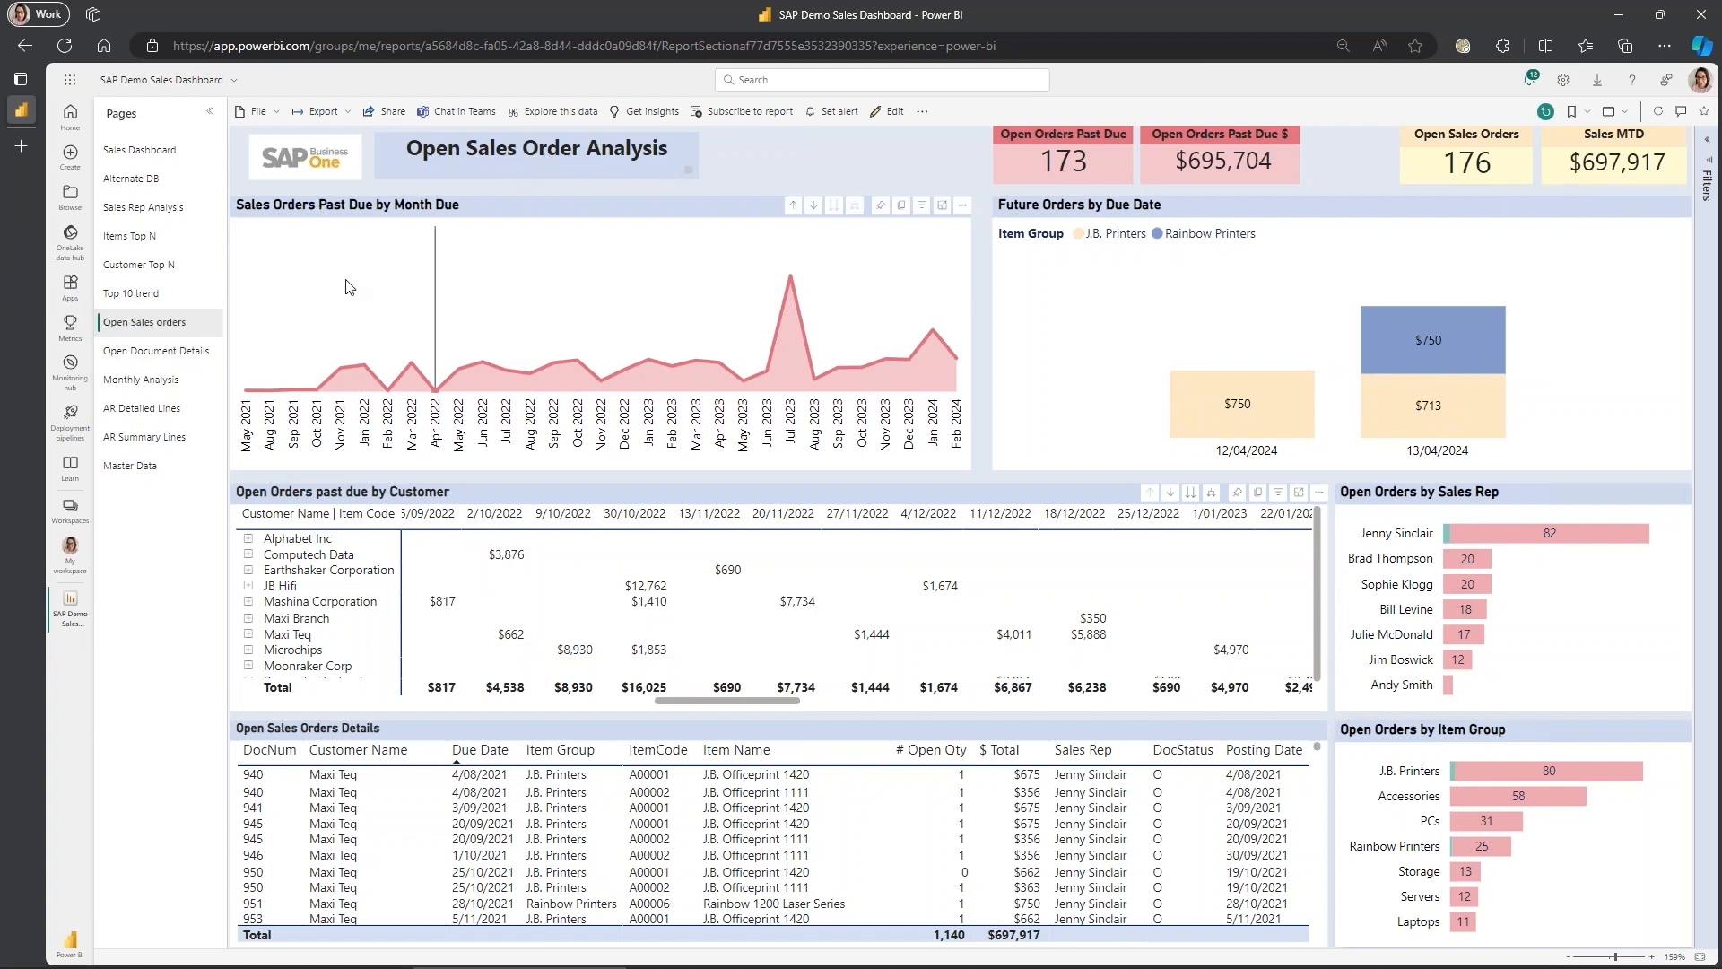
- Switch to Open Document Details and filter the documents to customer JB Hifi
{"action": "left_click", "coordinate": [157, 351]}
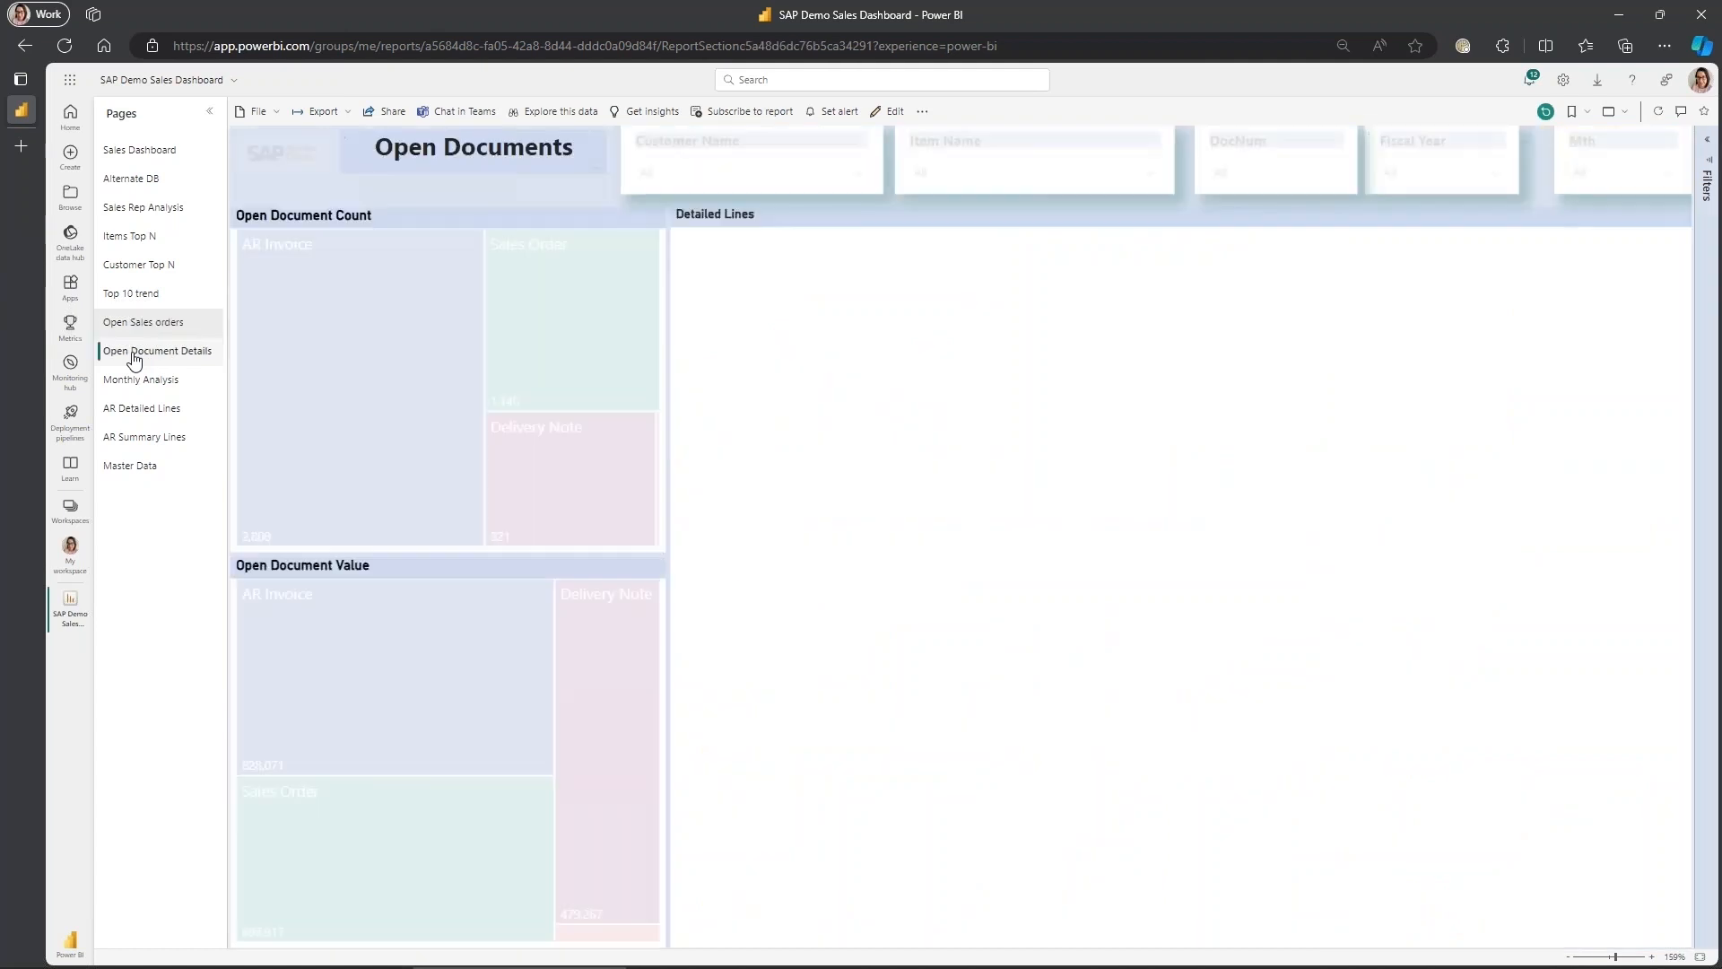
{"action": "left_click", "coordinate": [157, 351]}
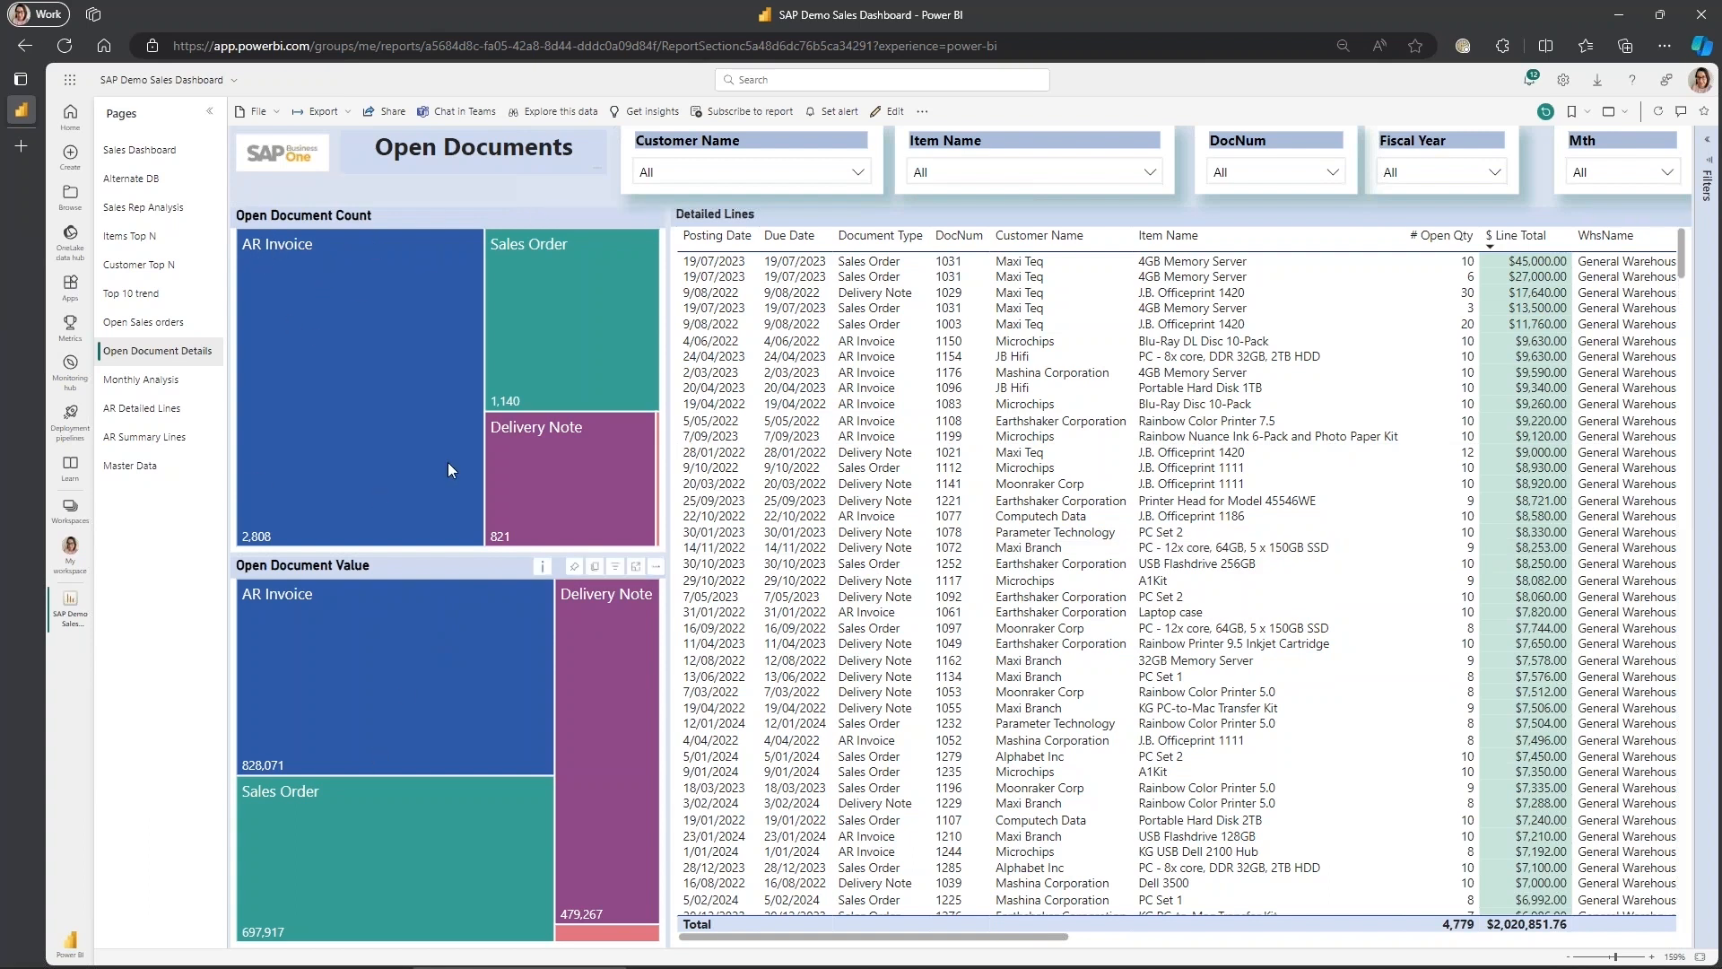
{"action": "mouse_move", "coordinate": [446, 640]}
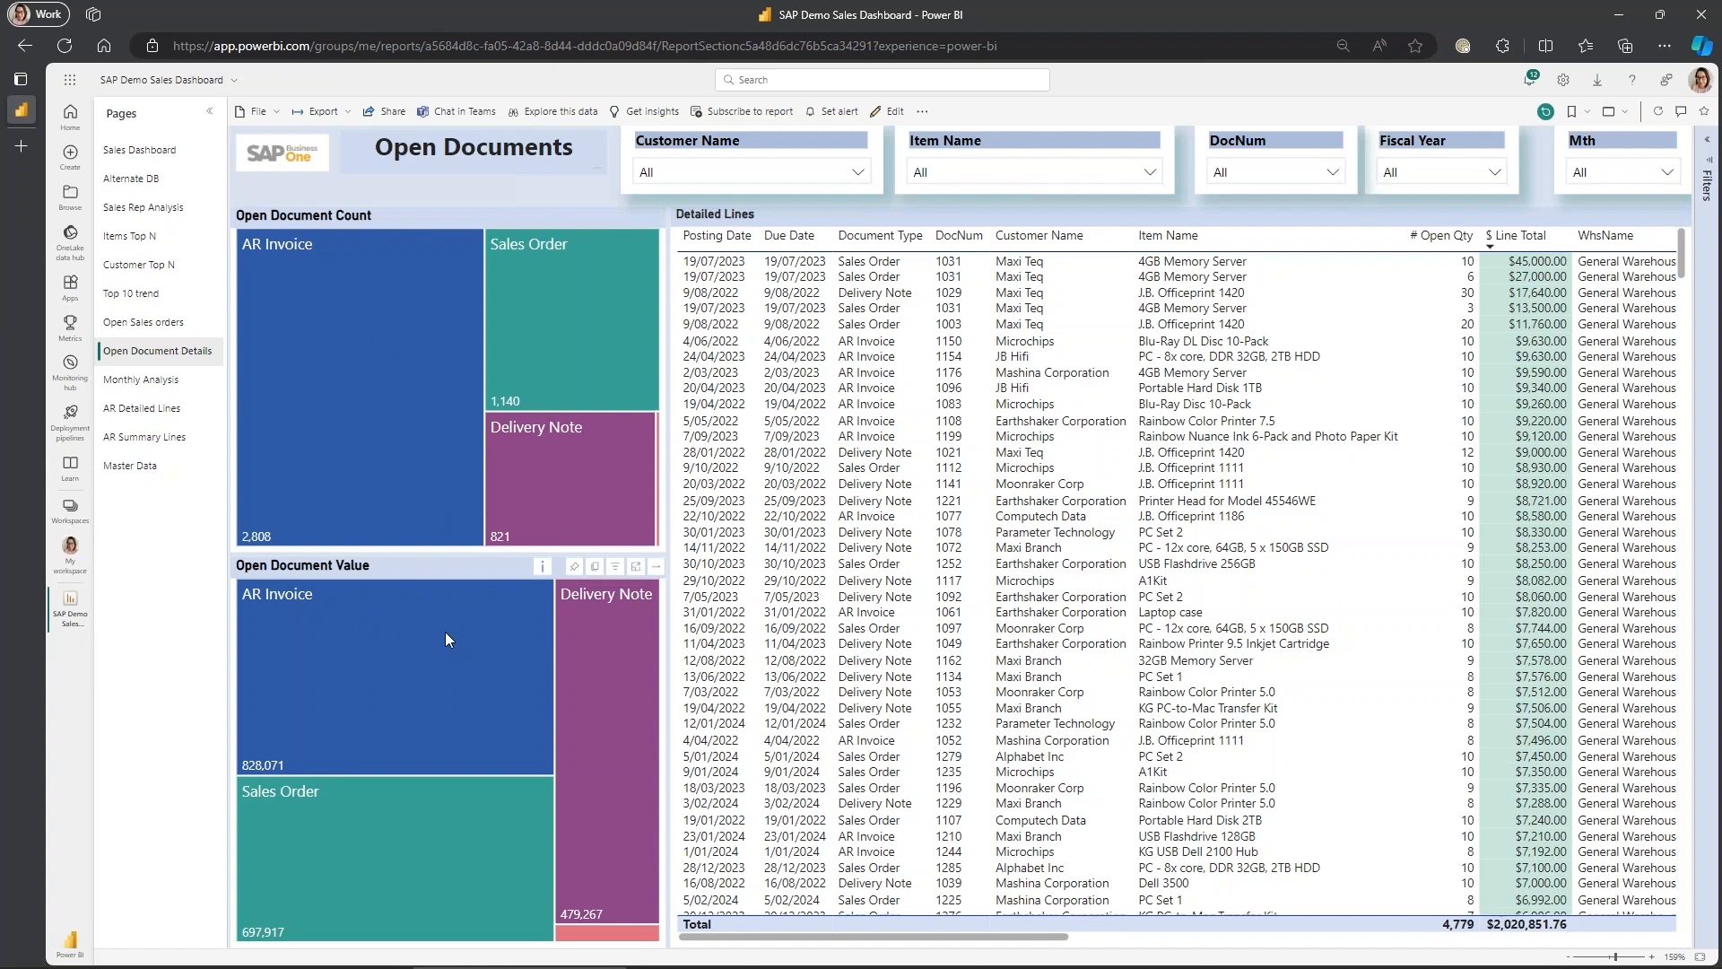
{"action": "mouse_move", "coordinate": [431, 832]}
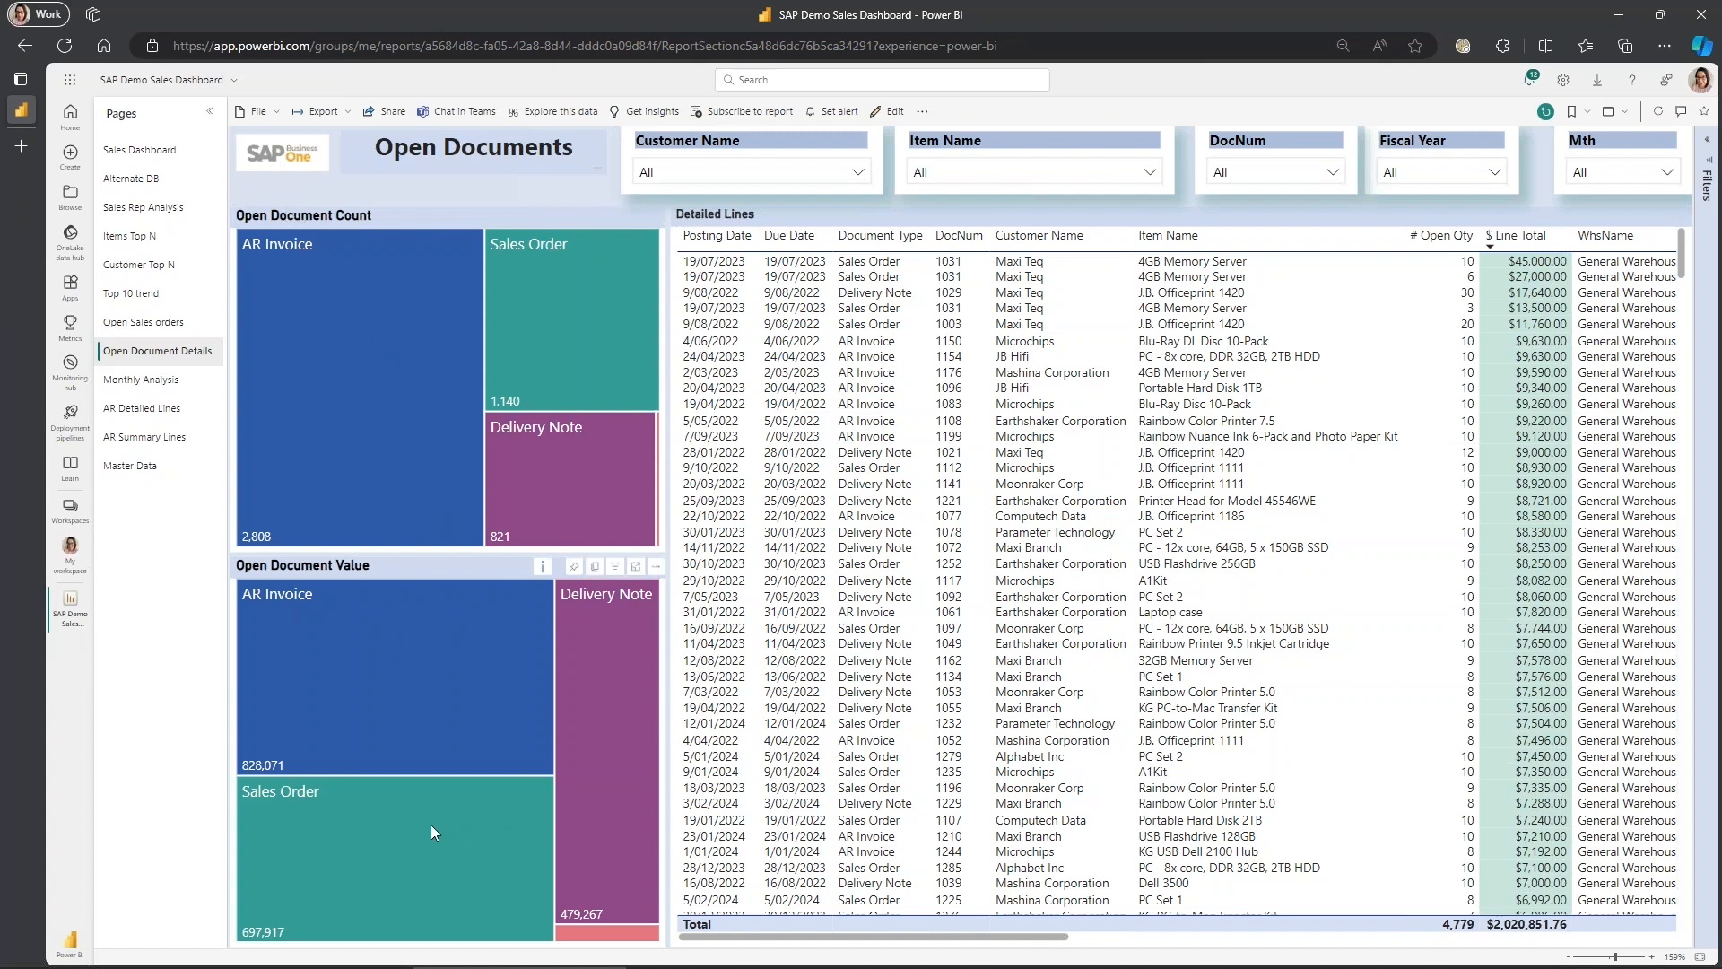
{"action": "mouse_move", "coordinate": [454, 695]}
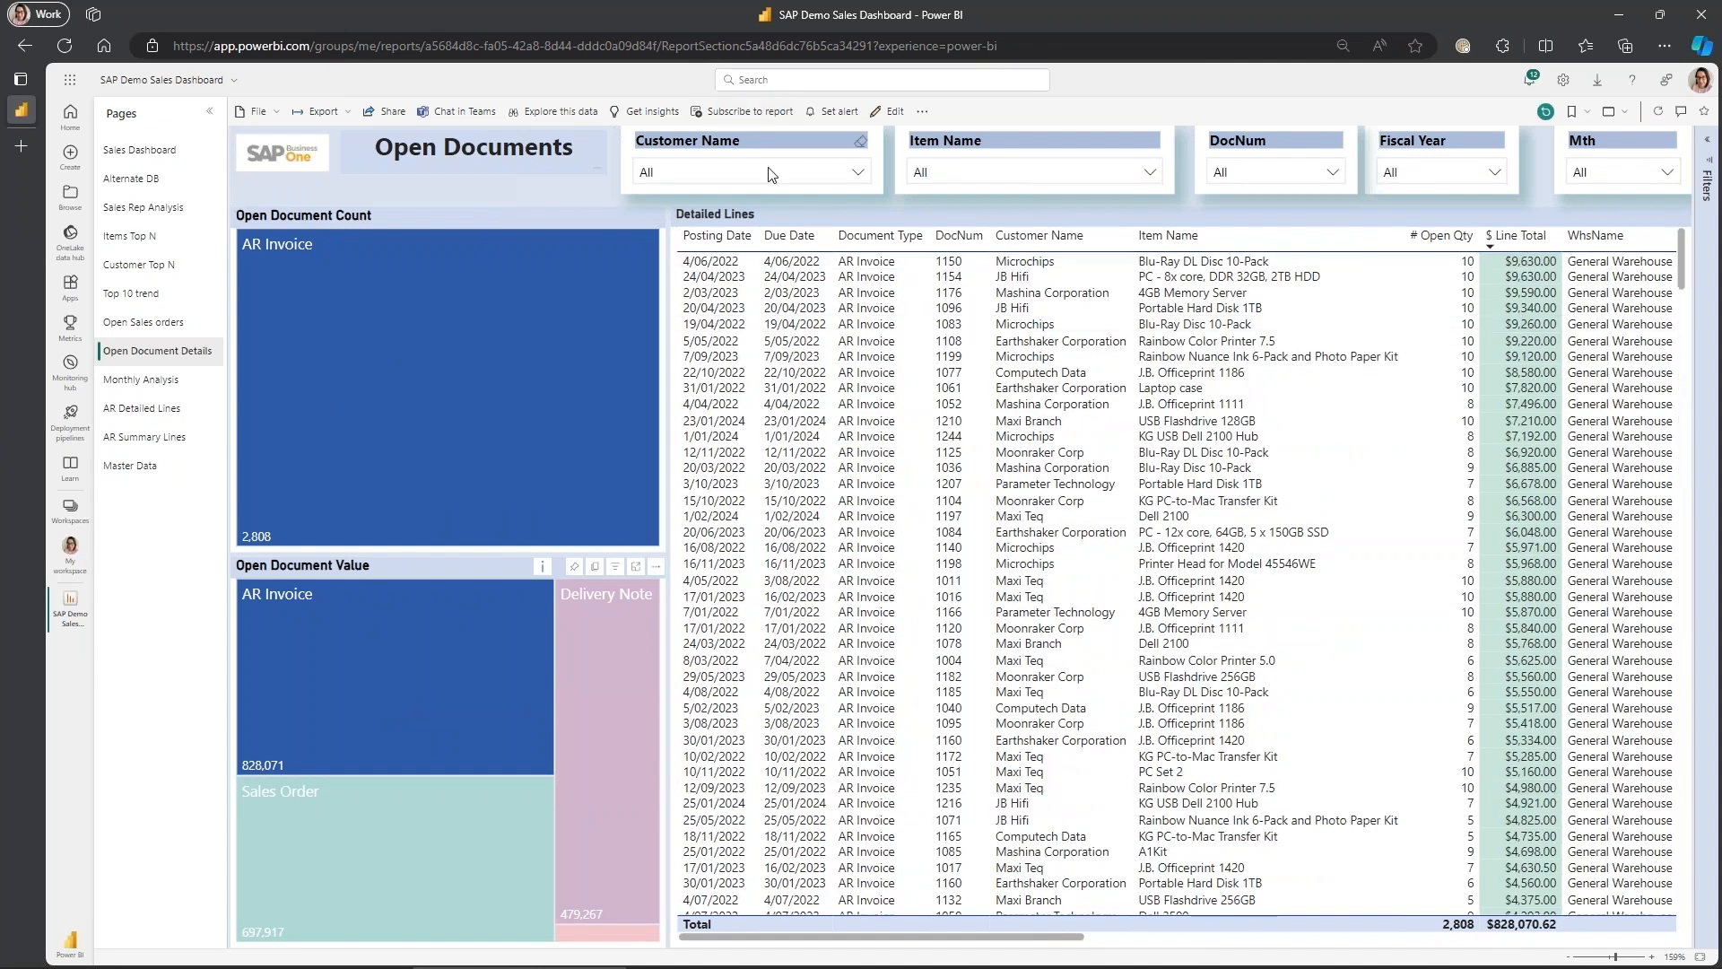
{"action": "left_click", "coordinate": [750, 172]}
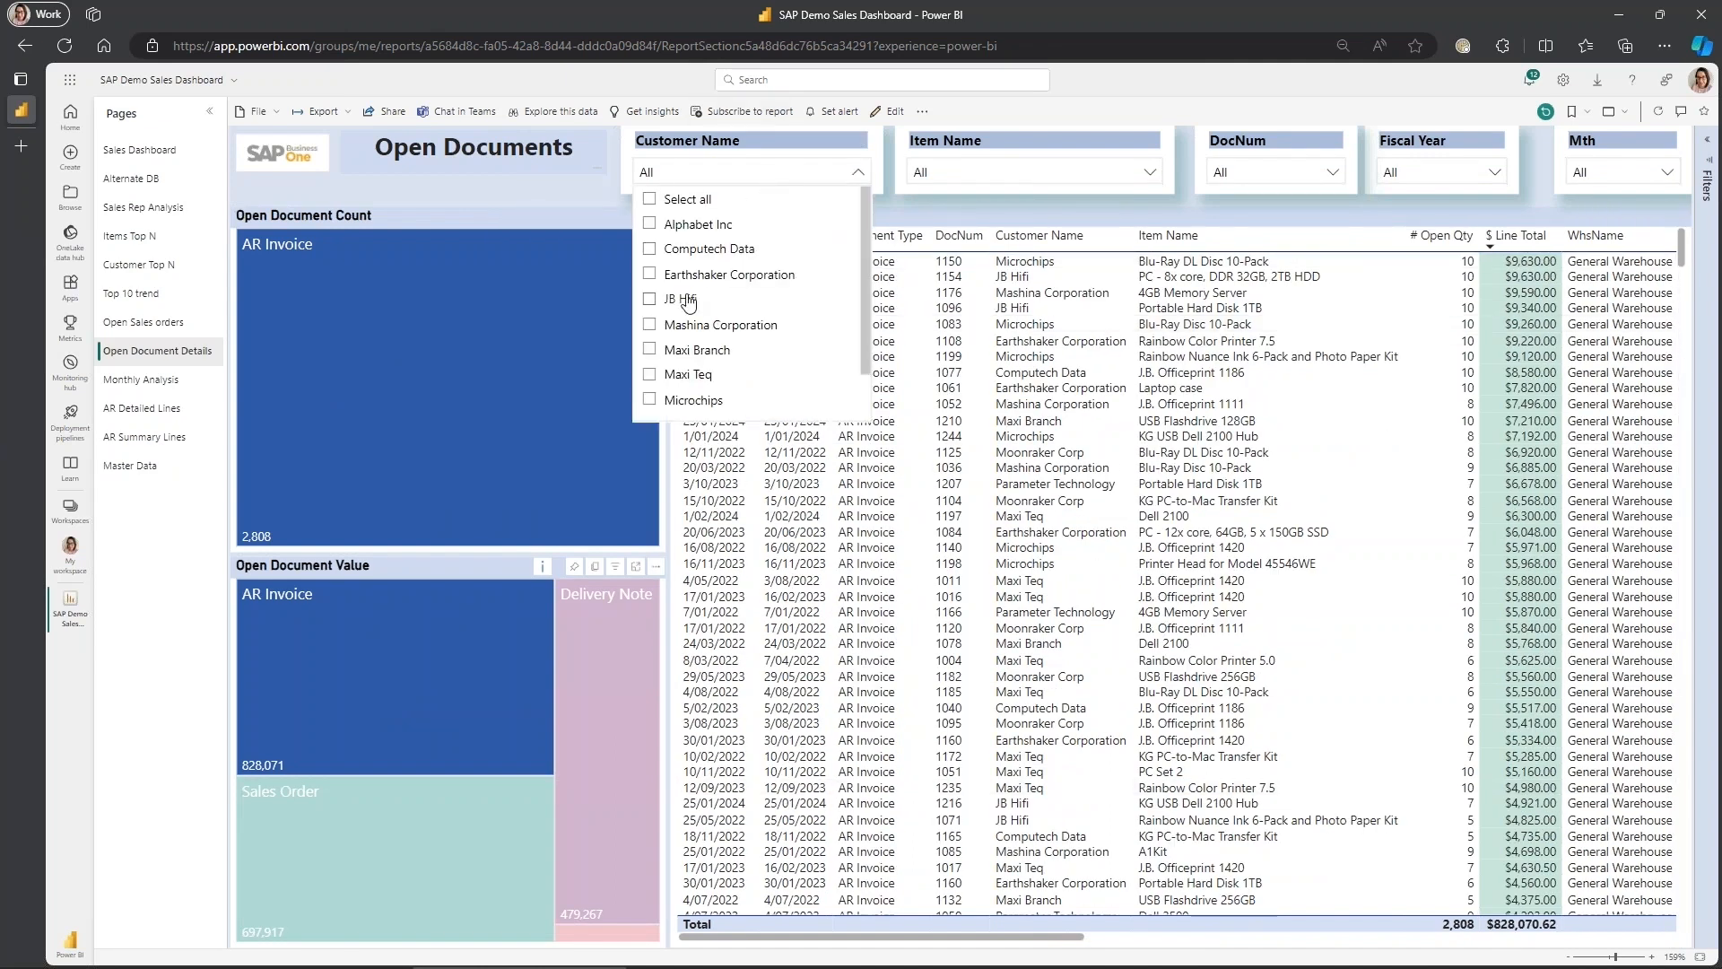
{"action": "left_click", "coordinate": [680, 297]}
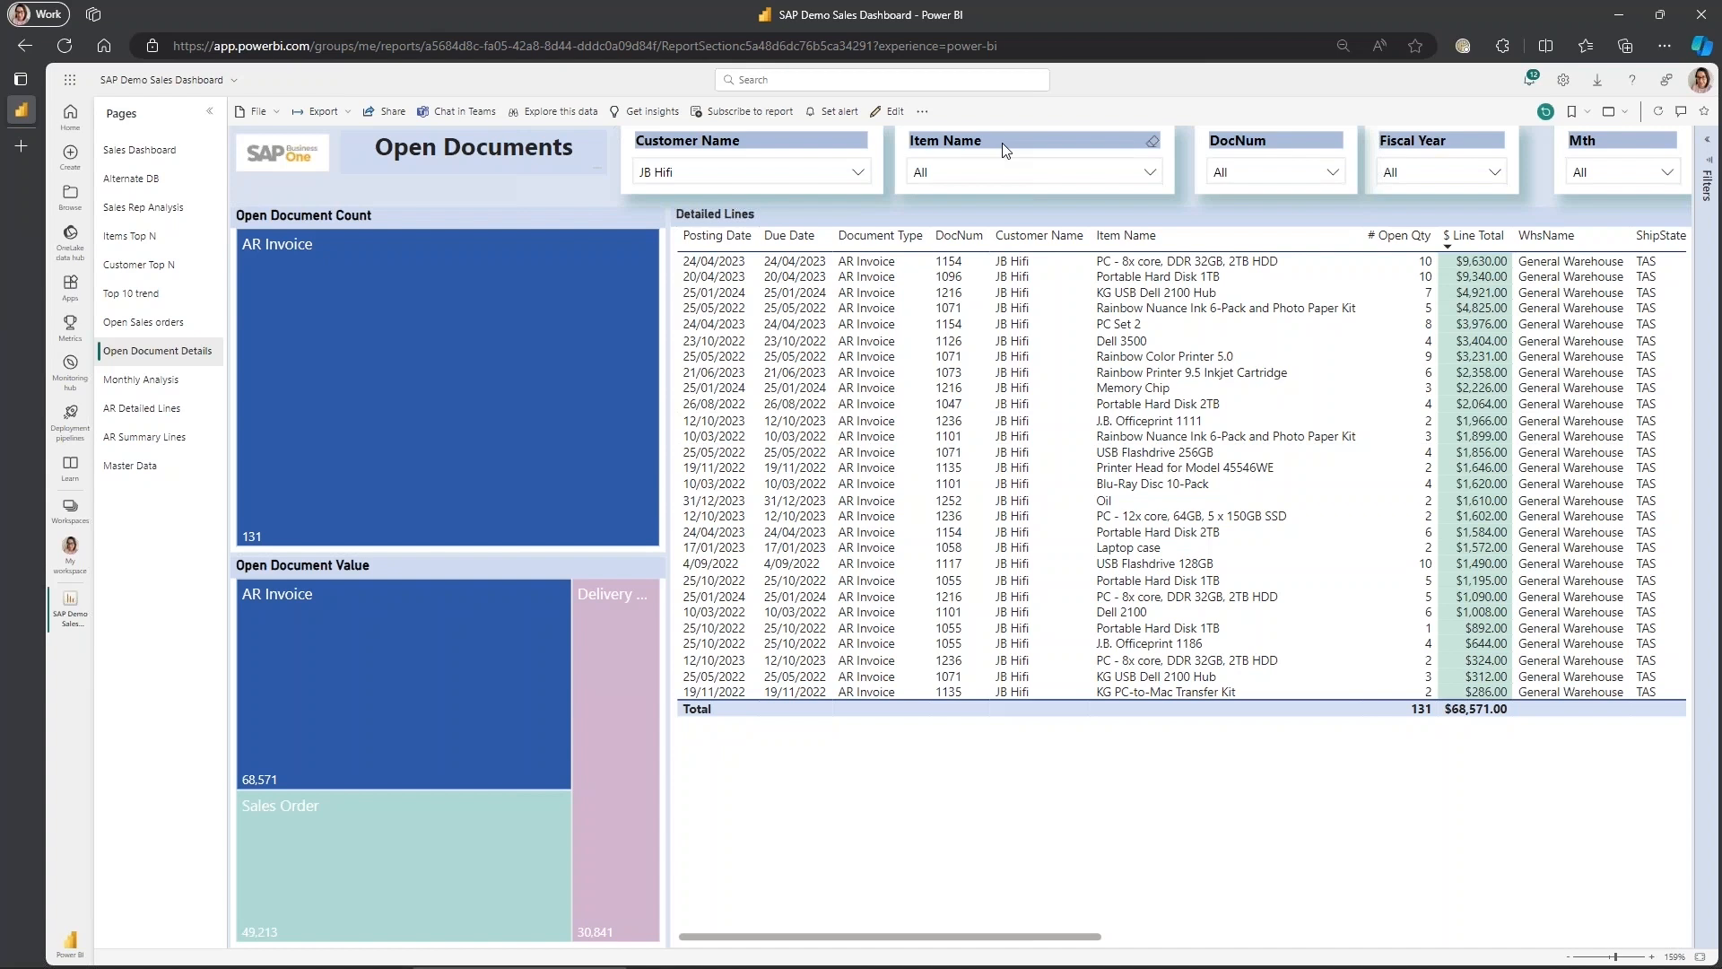
{"action": "mouse_move", "coordinate": [710, 175]}
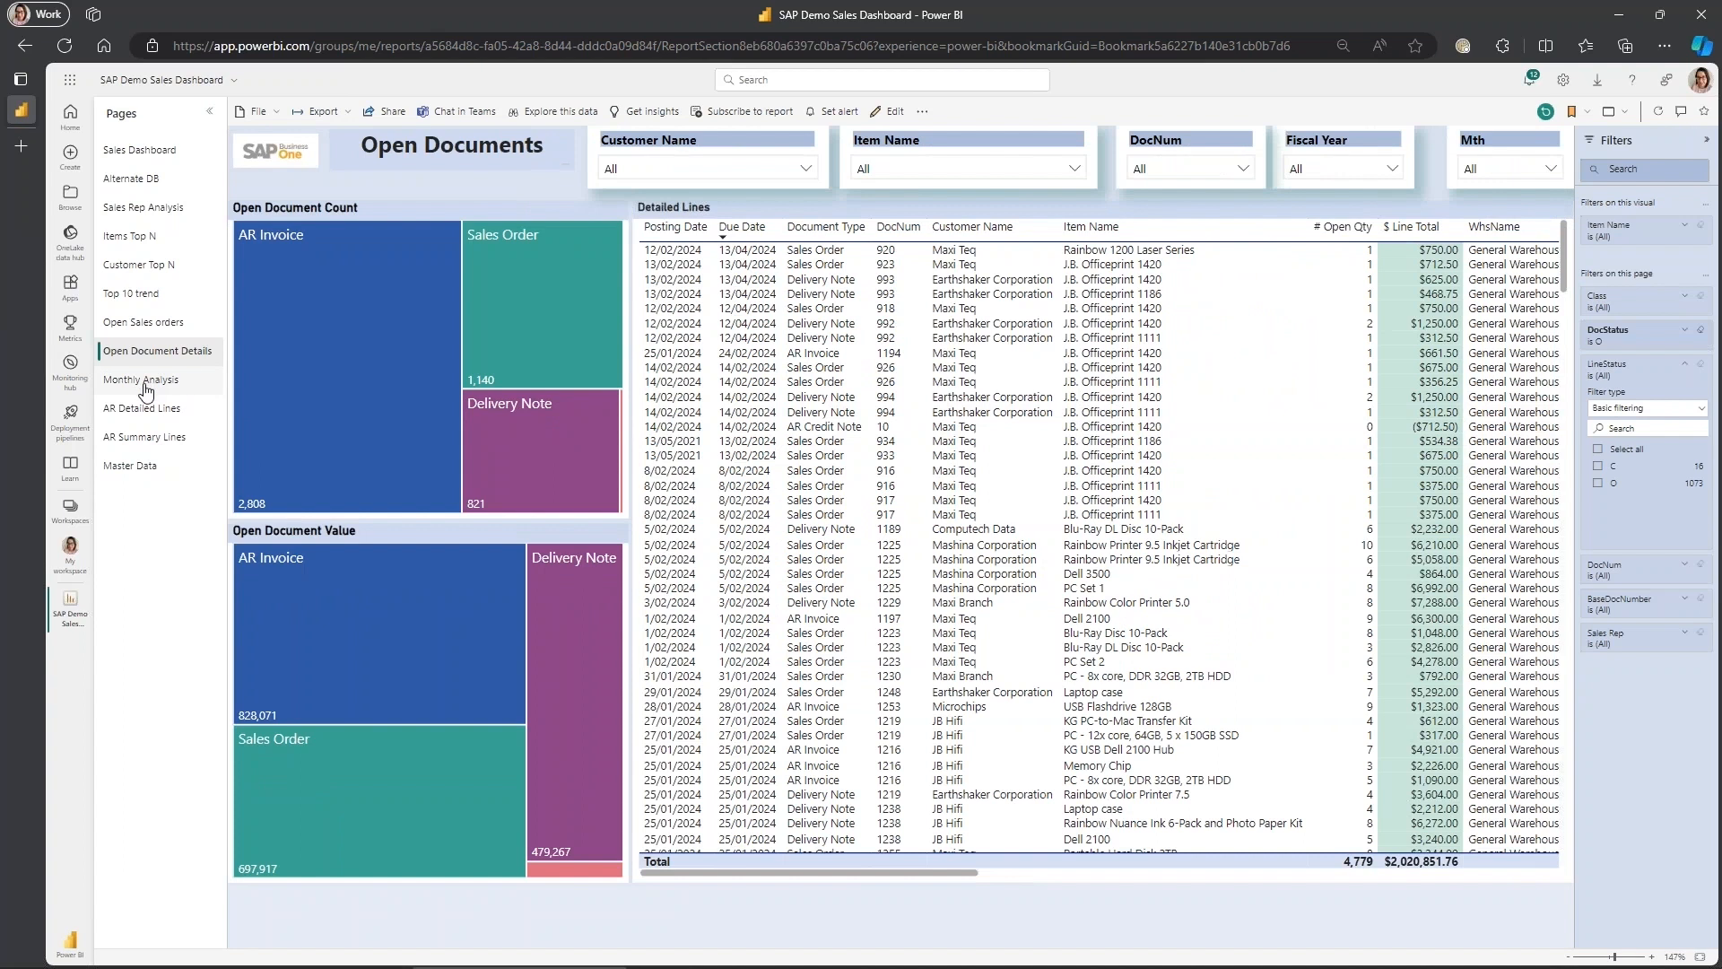
- Switch to the Monthly Analysis year-to-date page
{"action": "left_click", "coordinate": [142, 379]}
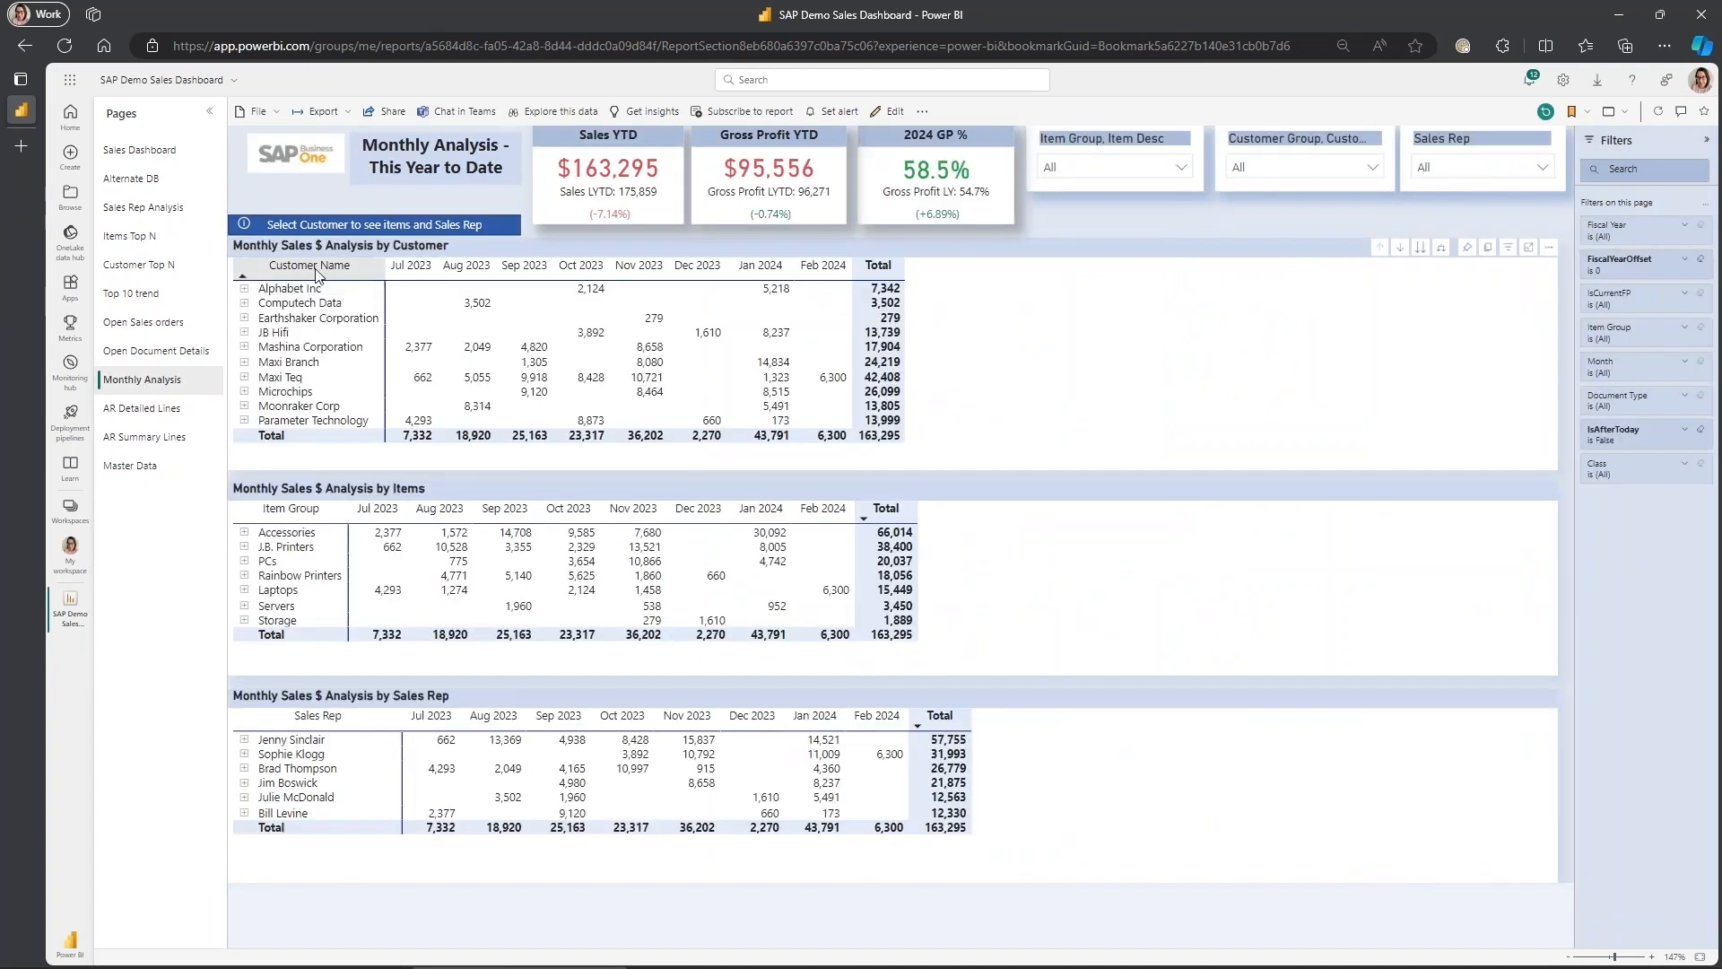
{"action": "mouse_move", "coordinate": [236, 325]}
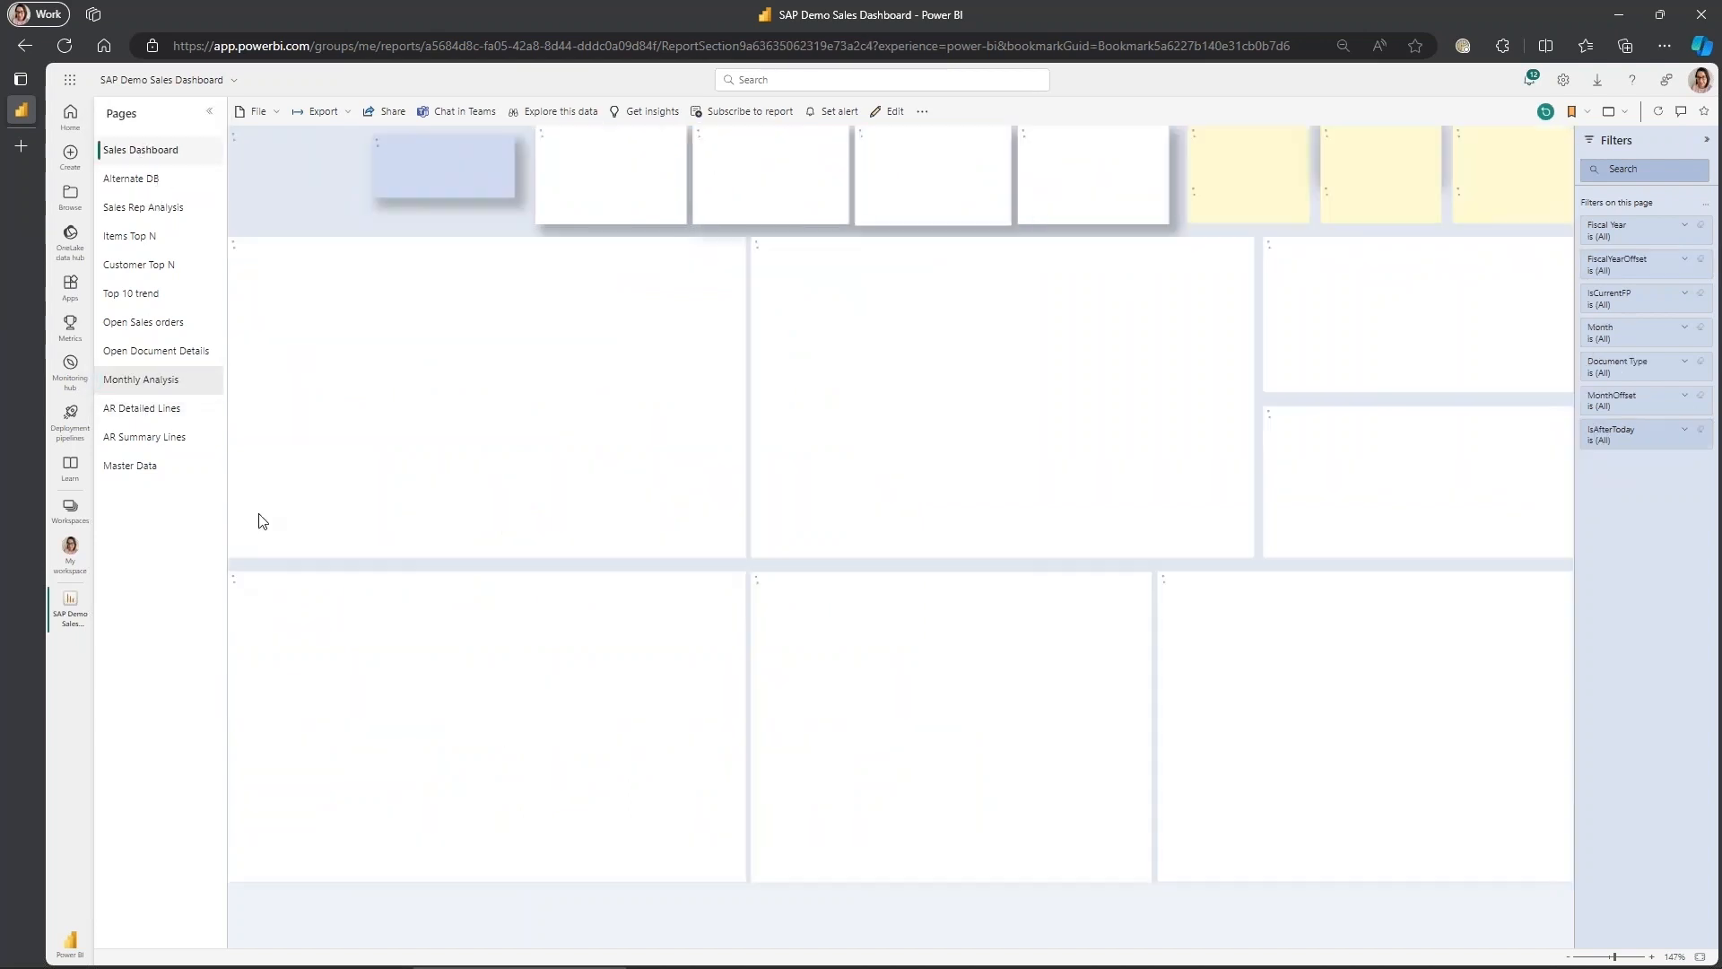
- On the Sales Dashboard, drill through the PCs bar into the AR Detailed Lines page
{"action": "left_click", "coordinate": [140, 150]}
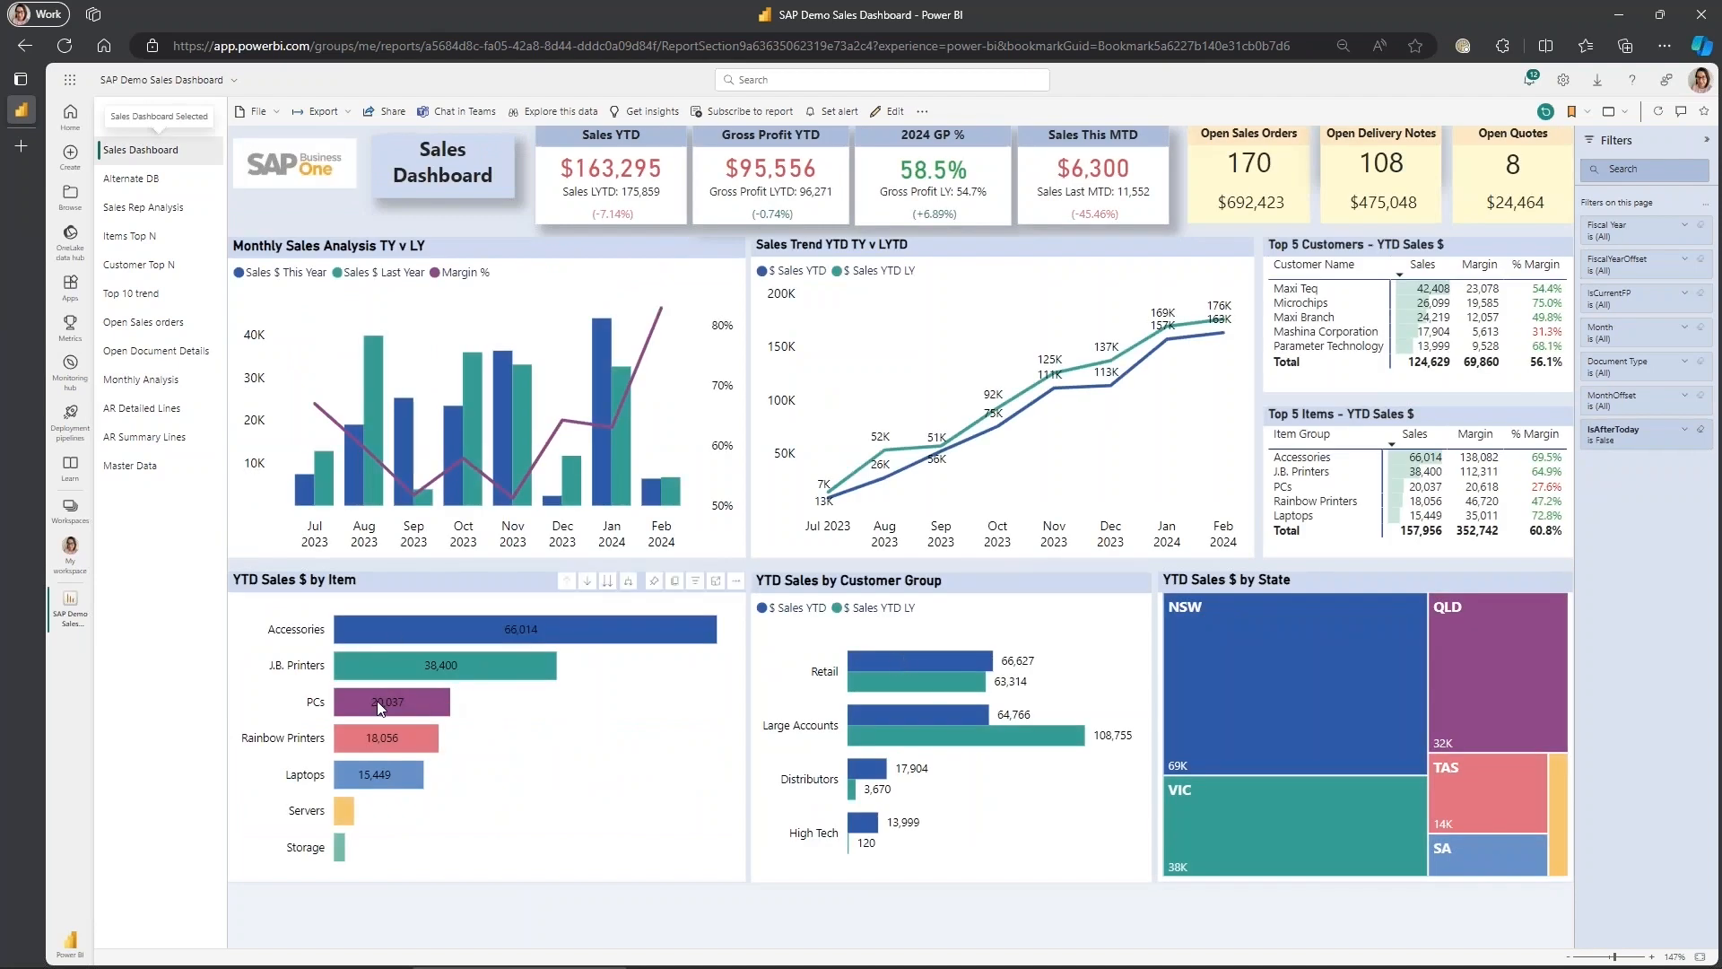
{"action": "right_click", "coordinate": [378, 701]}
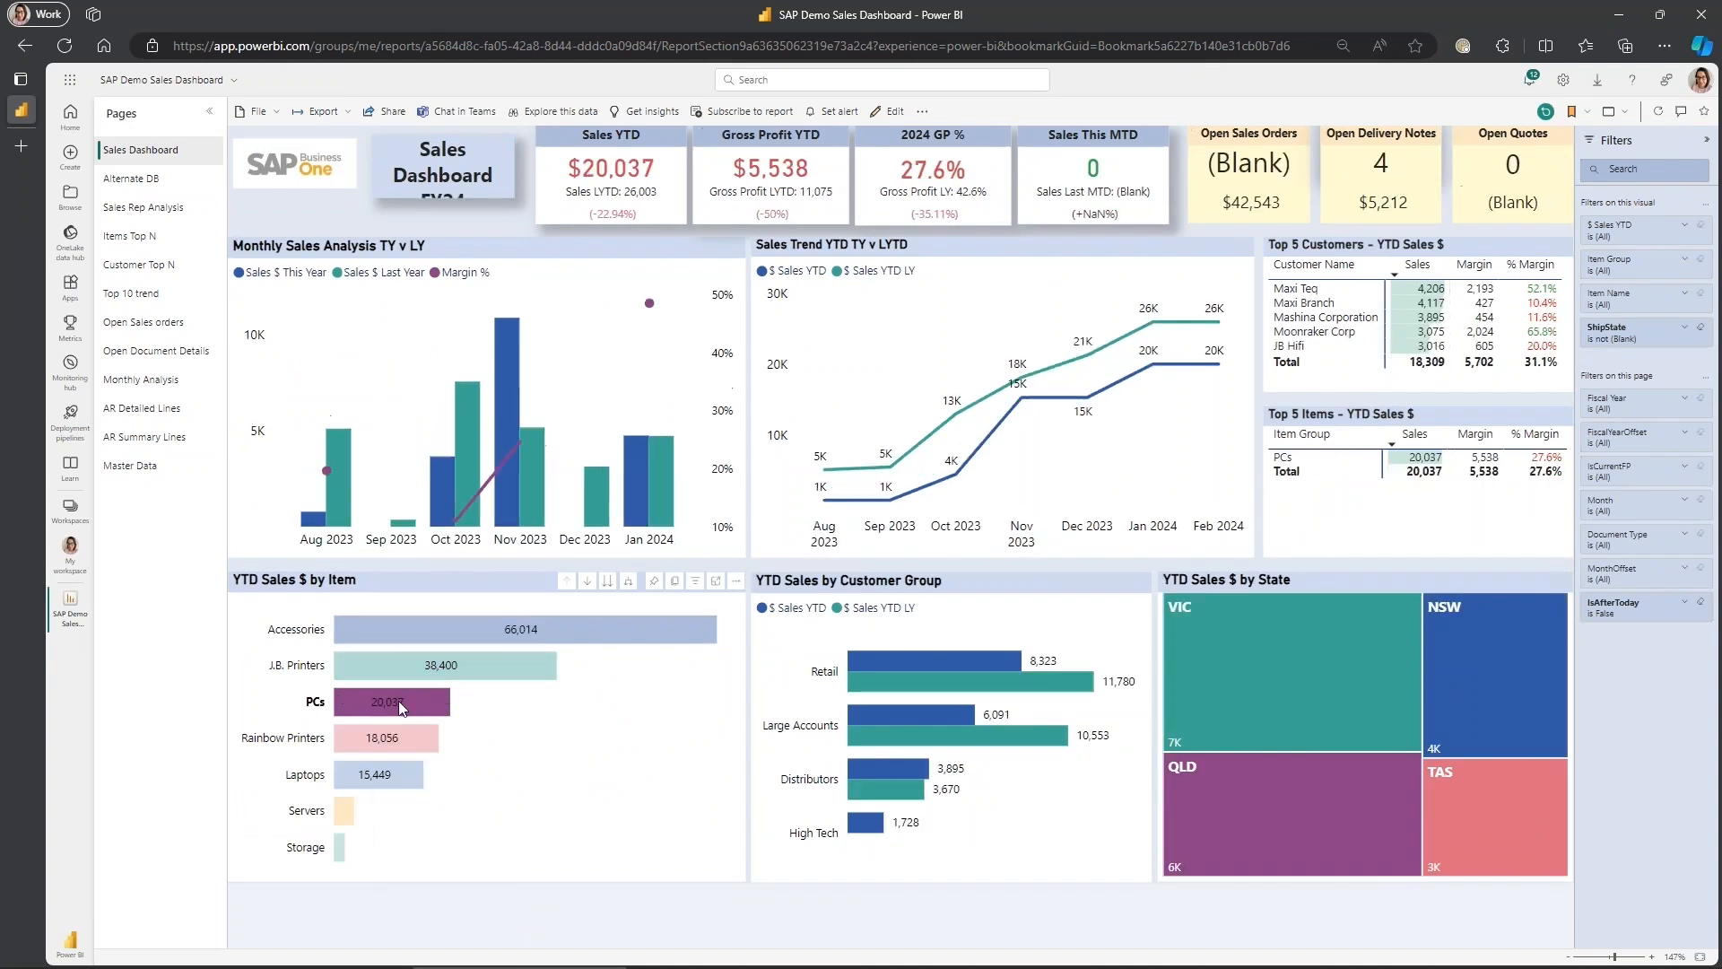
{"action": "right_click", "coordinate": [392, 702]}
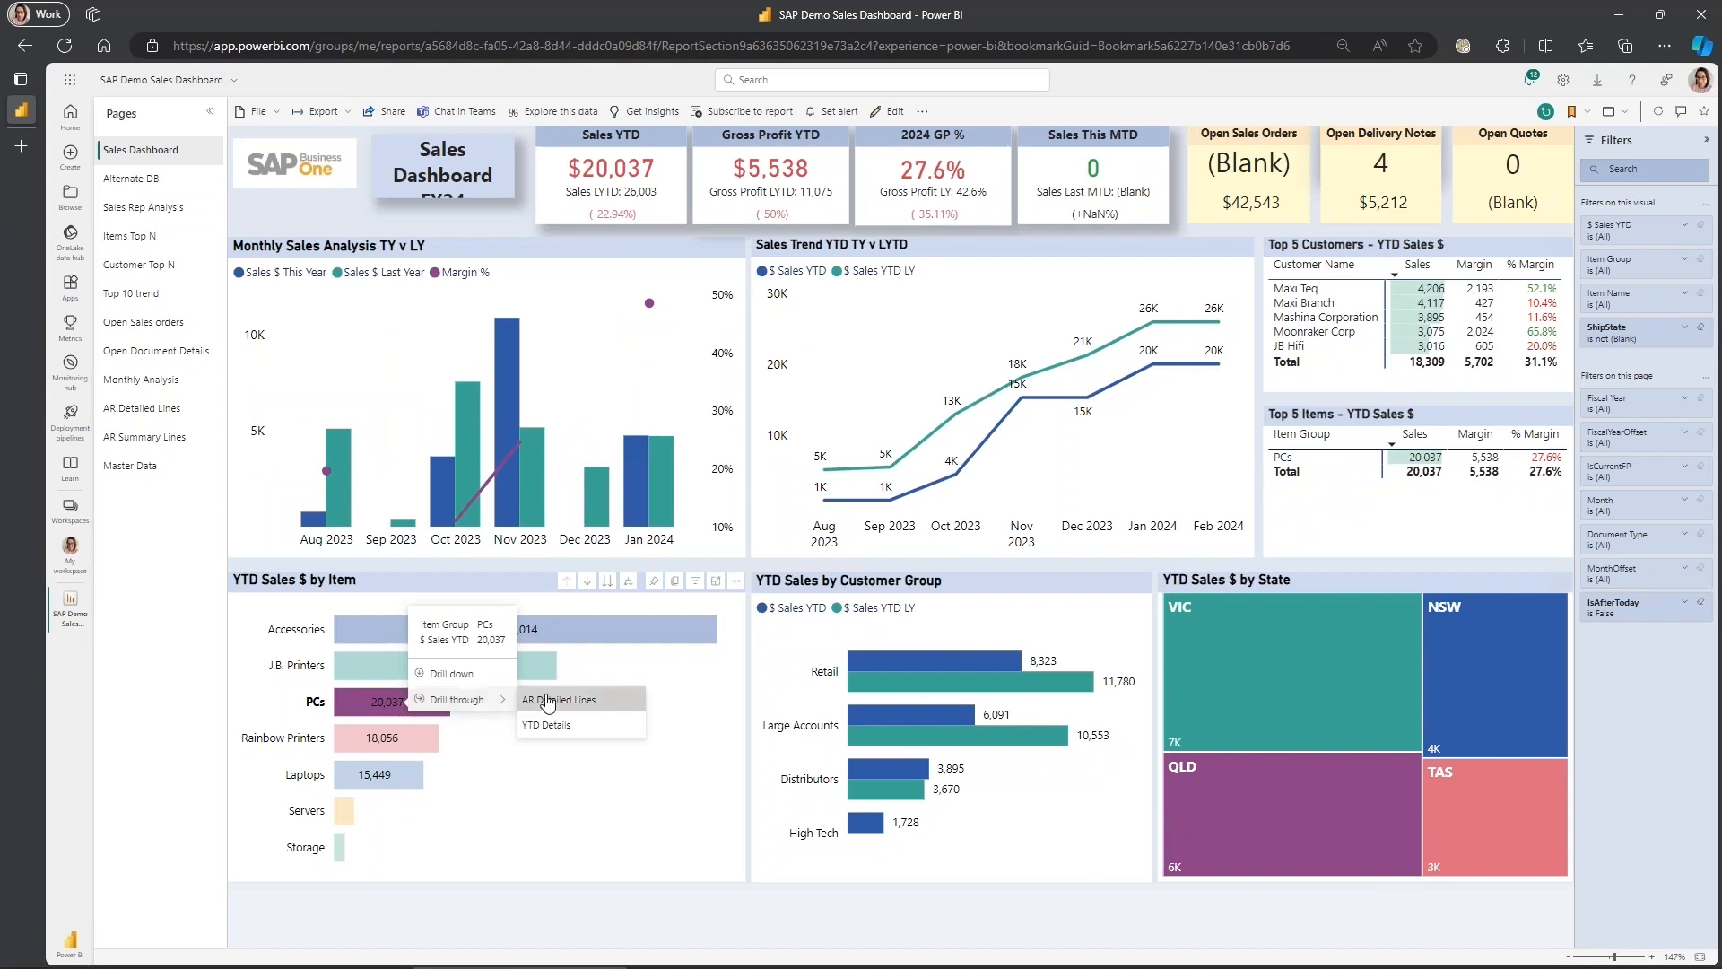
{"action": "mouse_move", "coordinate": [560, 699]}
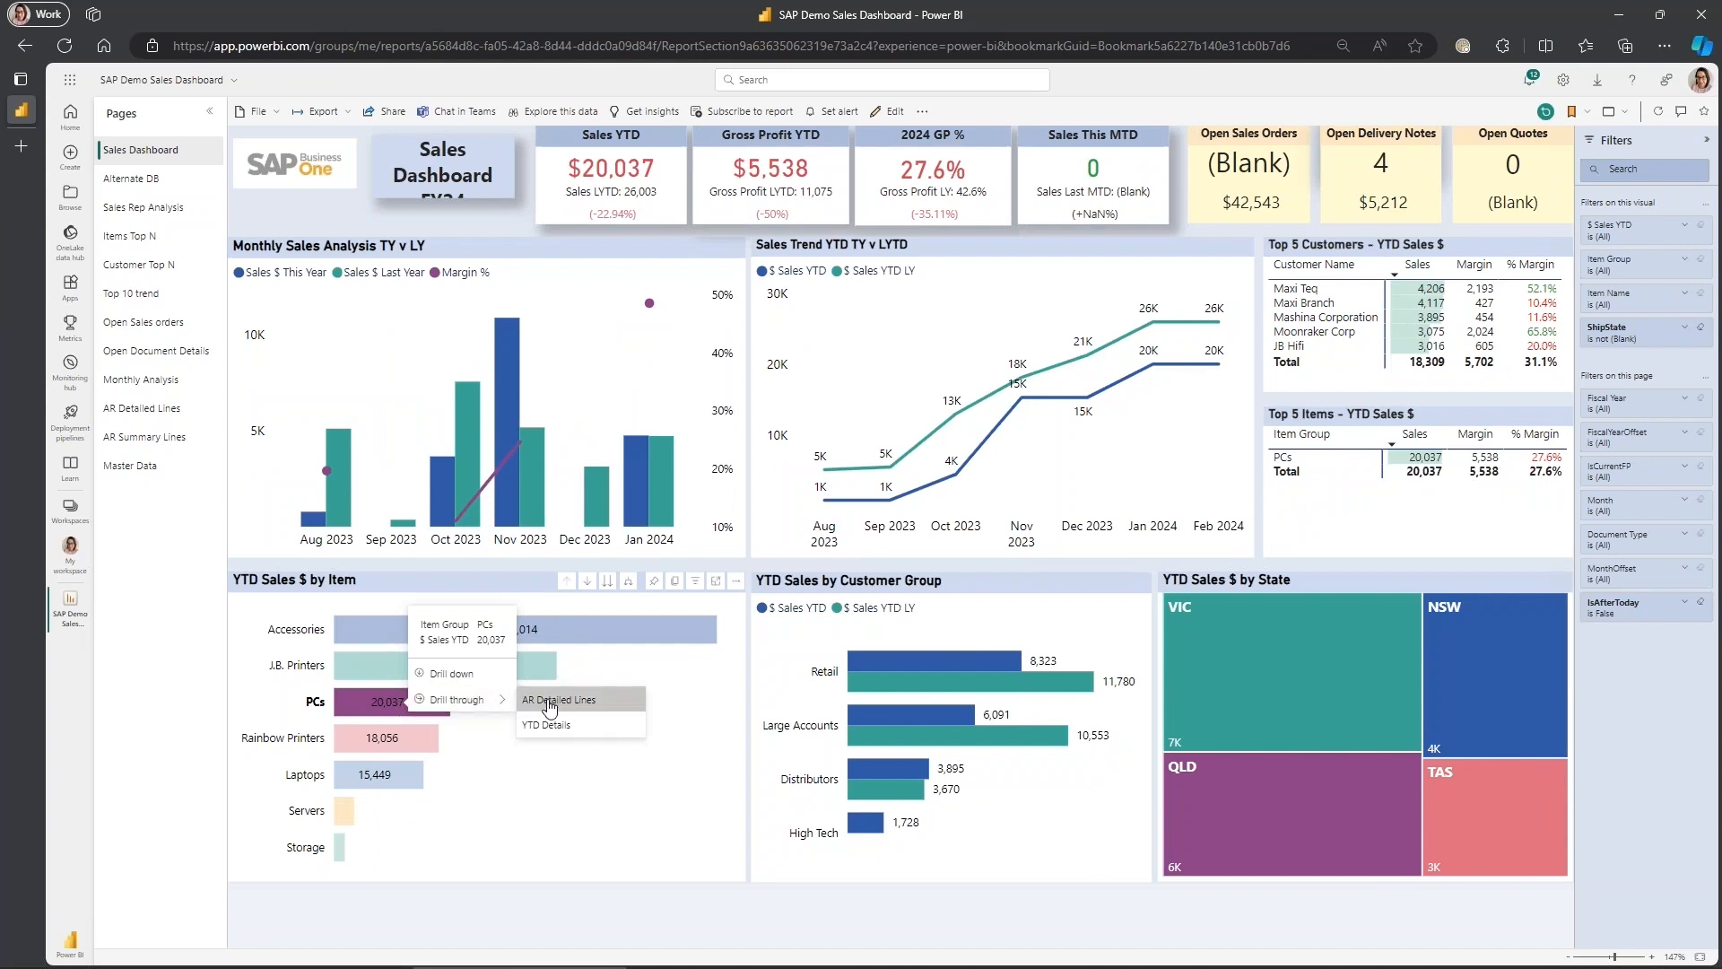
{"action": "left_click", "coordinate": [558, 700]}
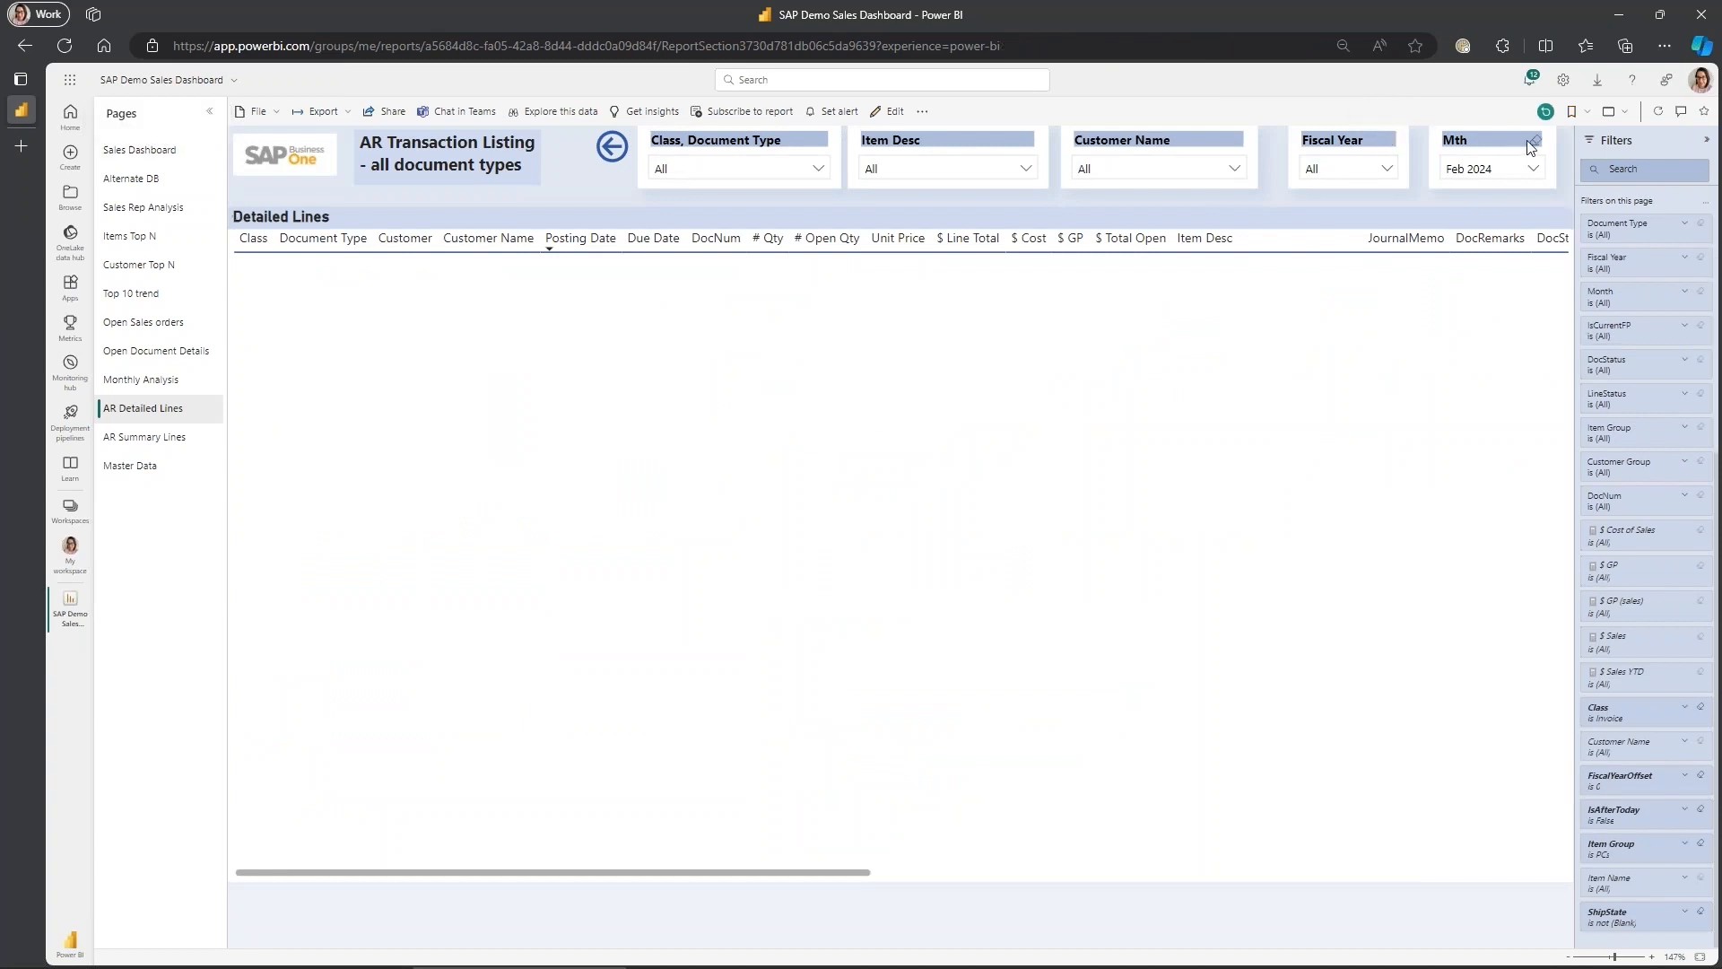
- Clear the Feb 2024 month slicer so the PCs invoice lines total $20,037, and scan the Detailed Lines columns
{"action": "left_click", "coordinate": [1528, 146]}
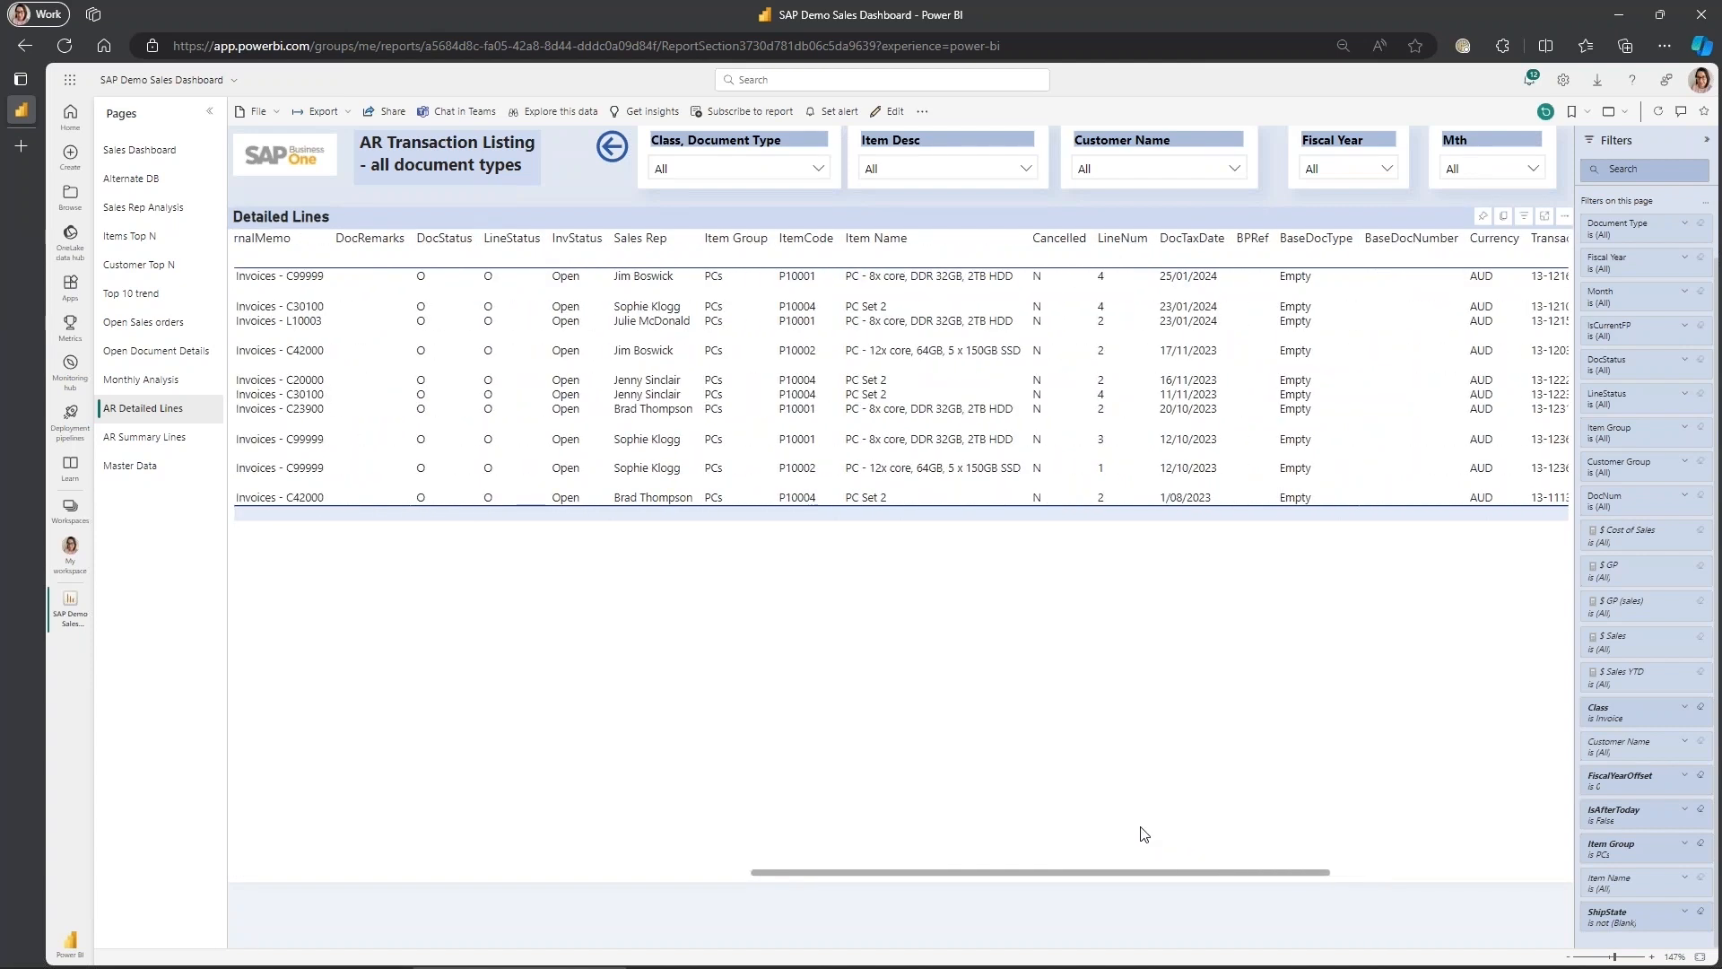
{"action": "scroll", "scroll_direction": "right", "scroll_amount": 3}
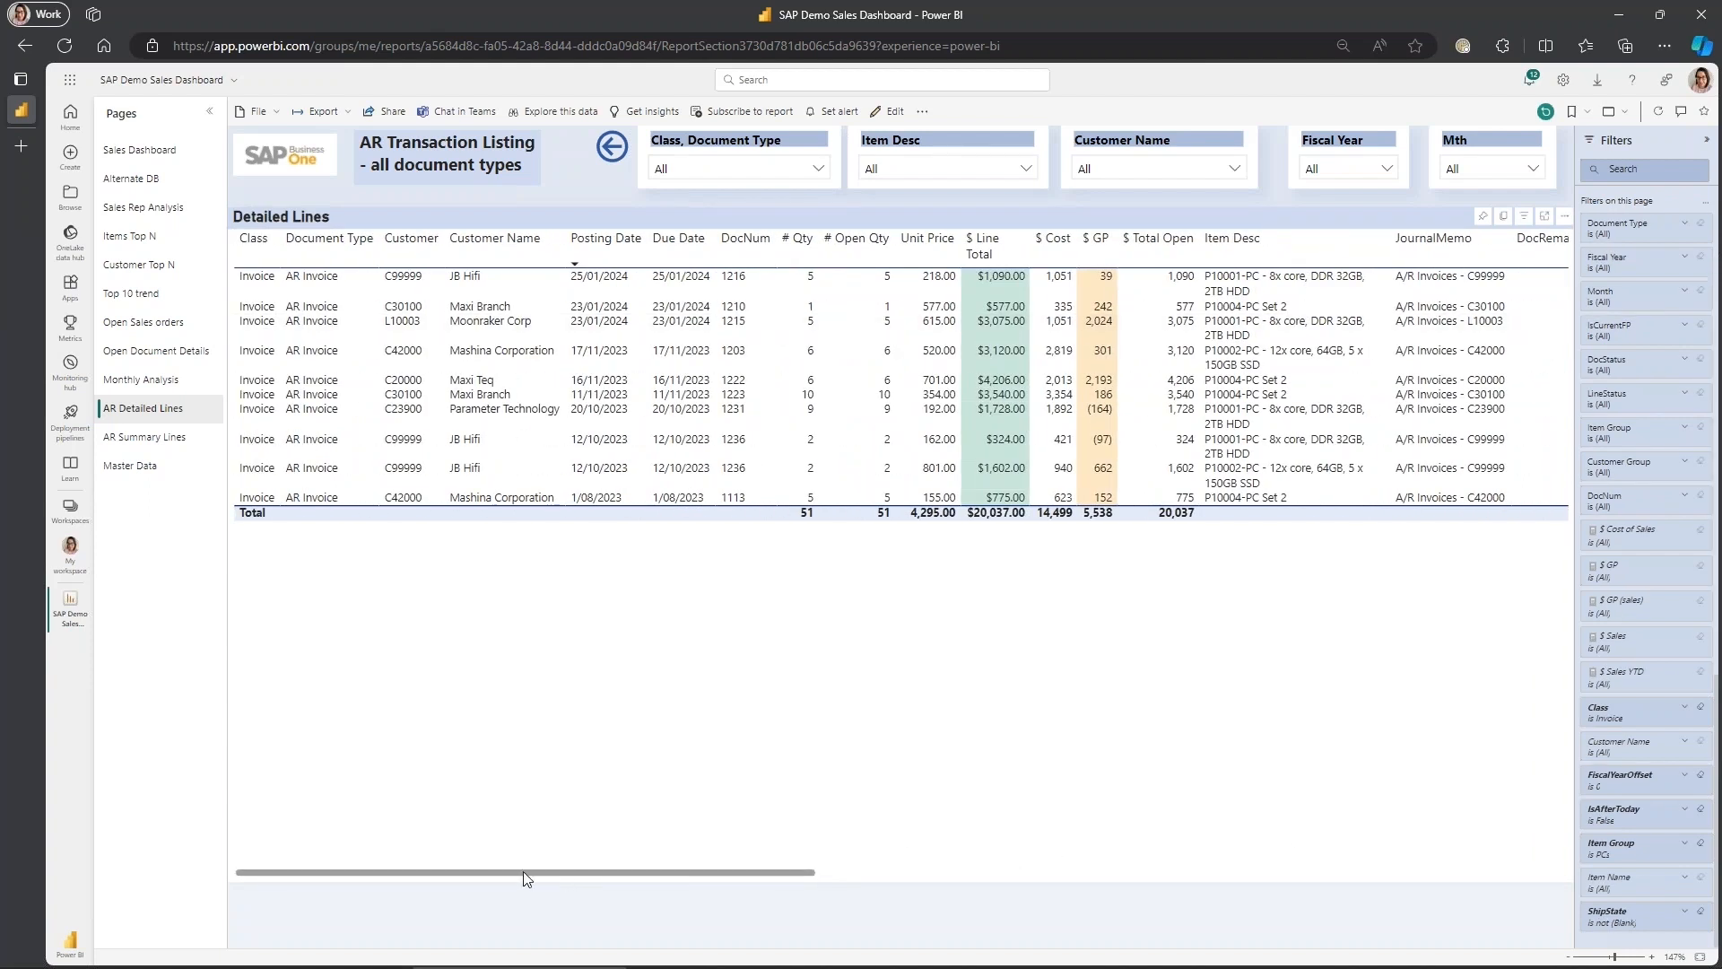
{"action": "mouse_move", "coordinate": [523, 856]}
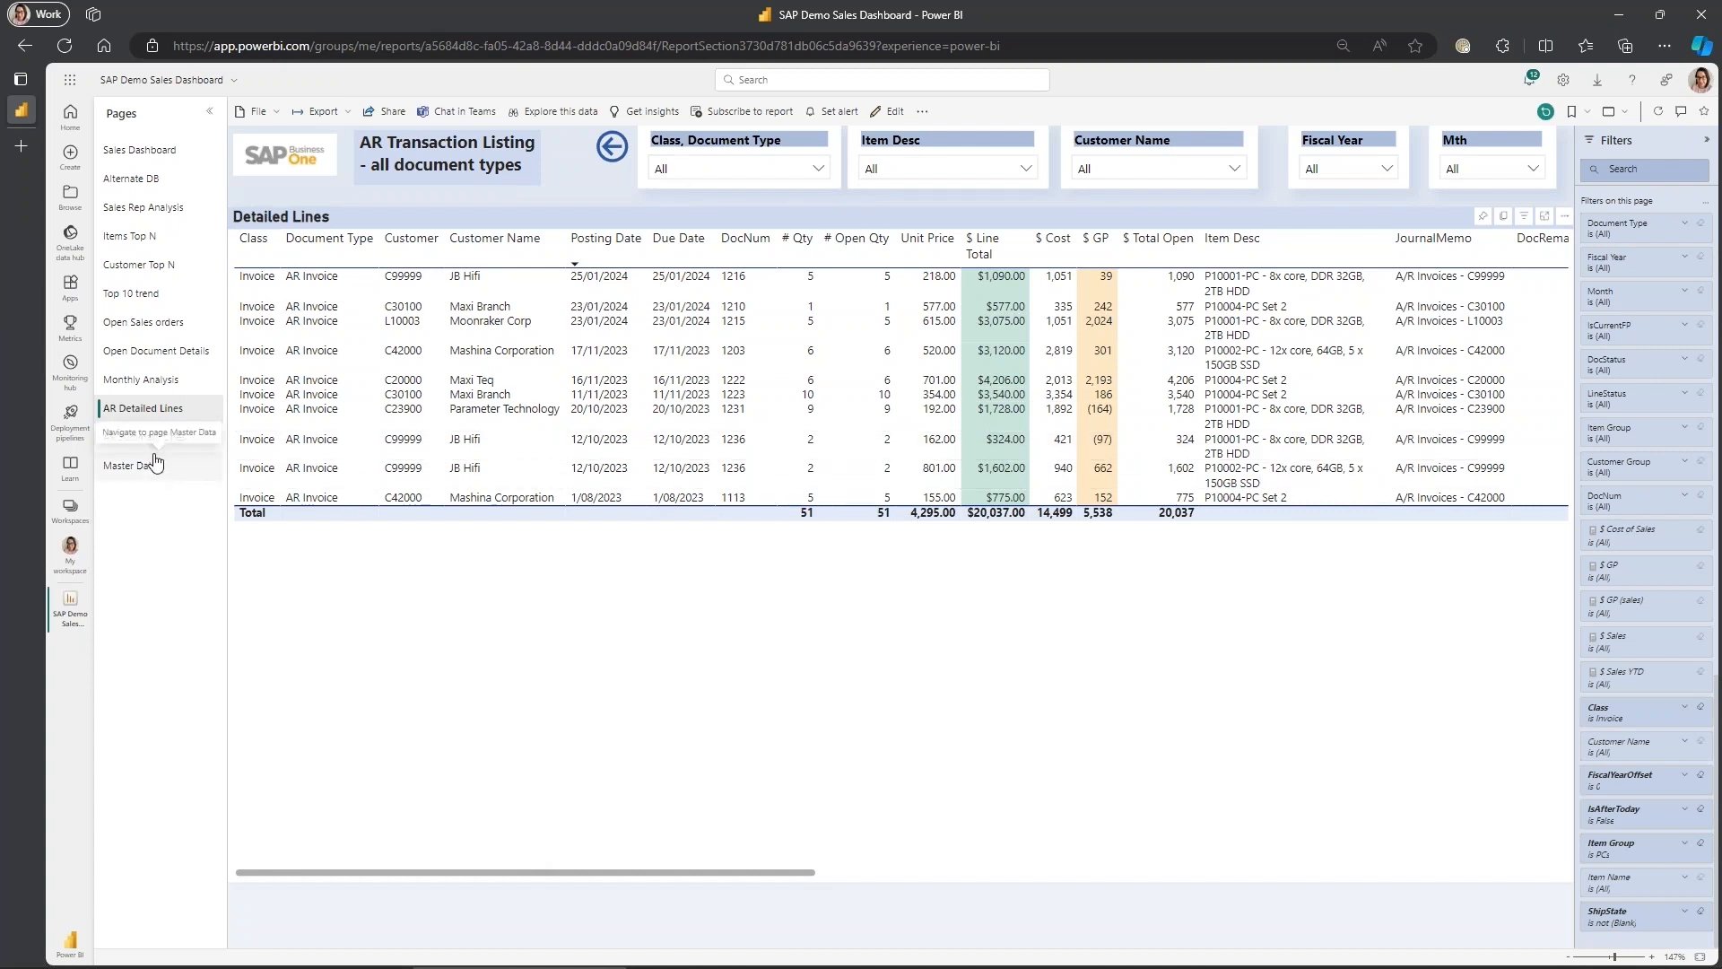
- Visit the Master Data page, then return to the unfiltered Sales Dashboard showing $163,295 sales YTD
{"action": "left_click", "coordinate": [132, 465]}
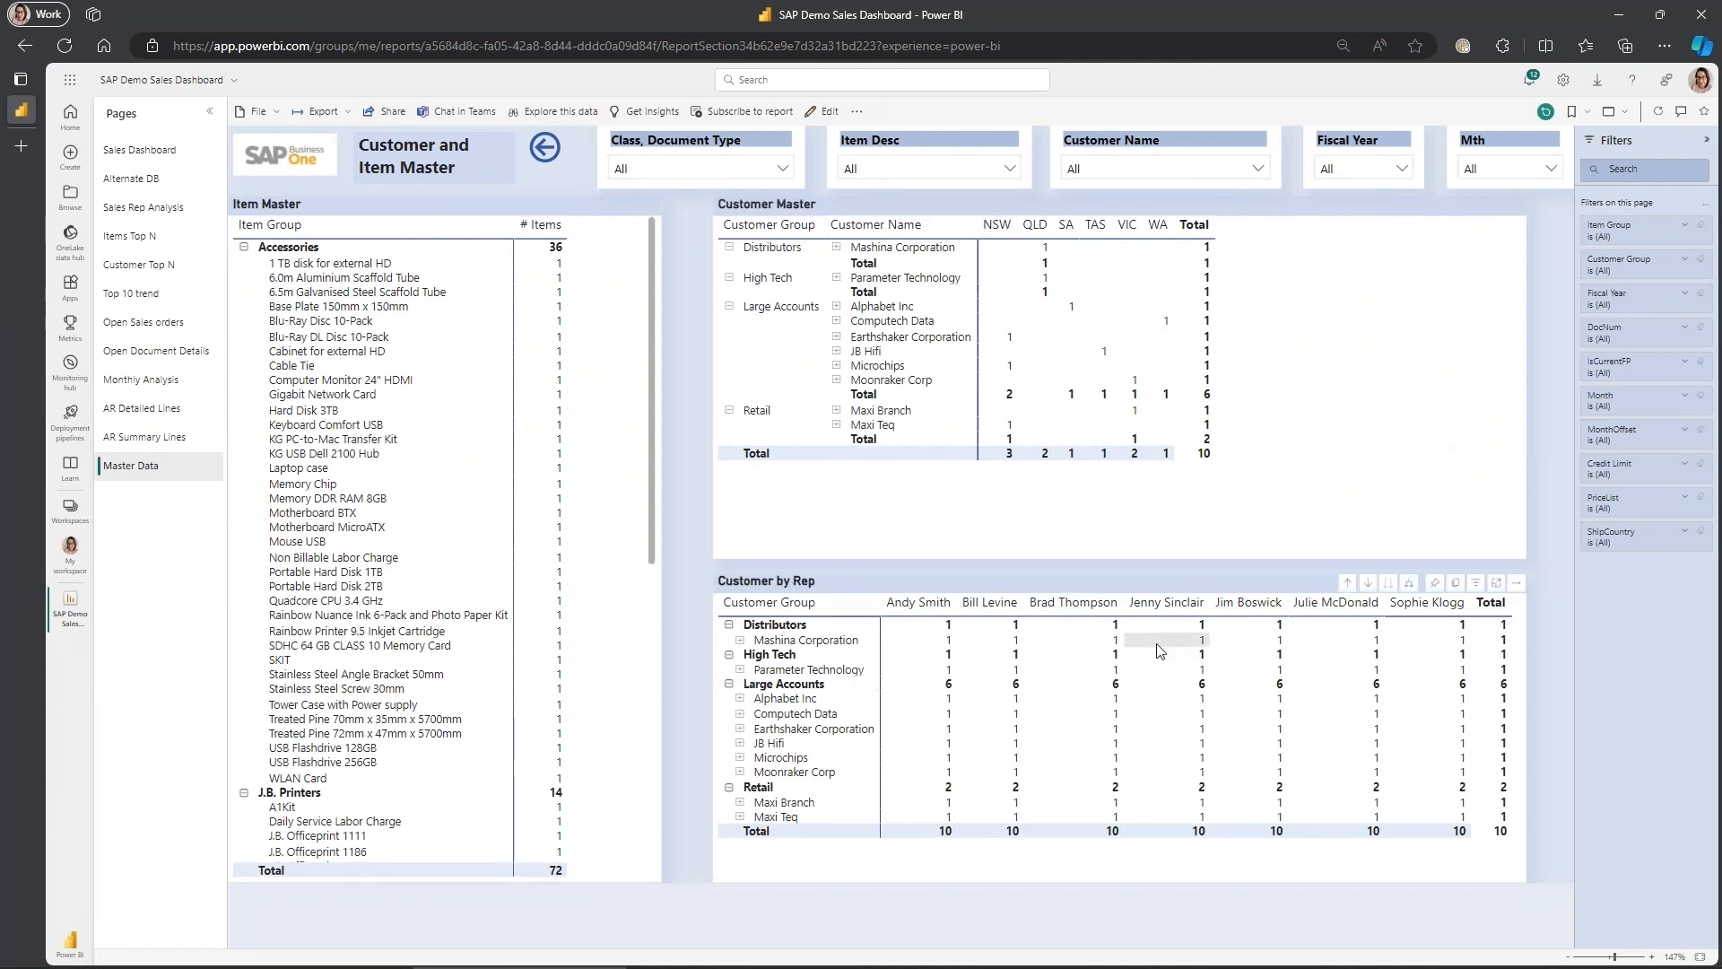
{"action": "mouse_move", "coordinate": [454, 216]}
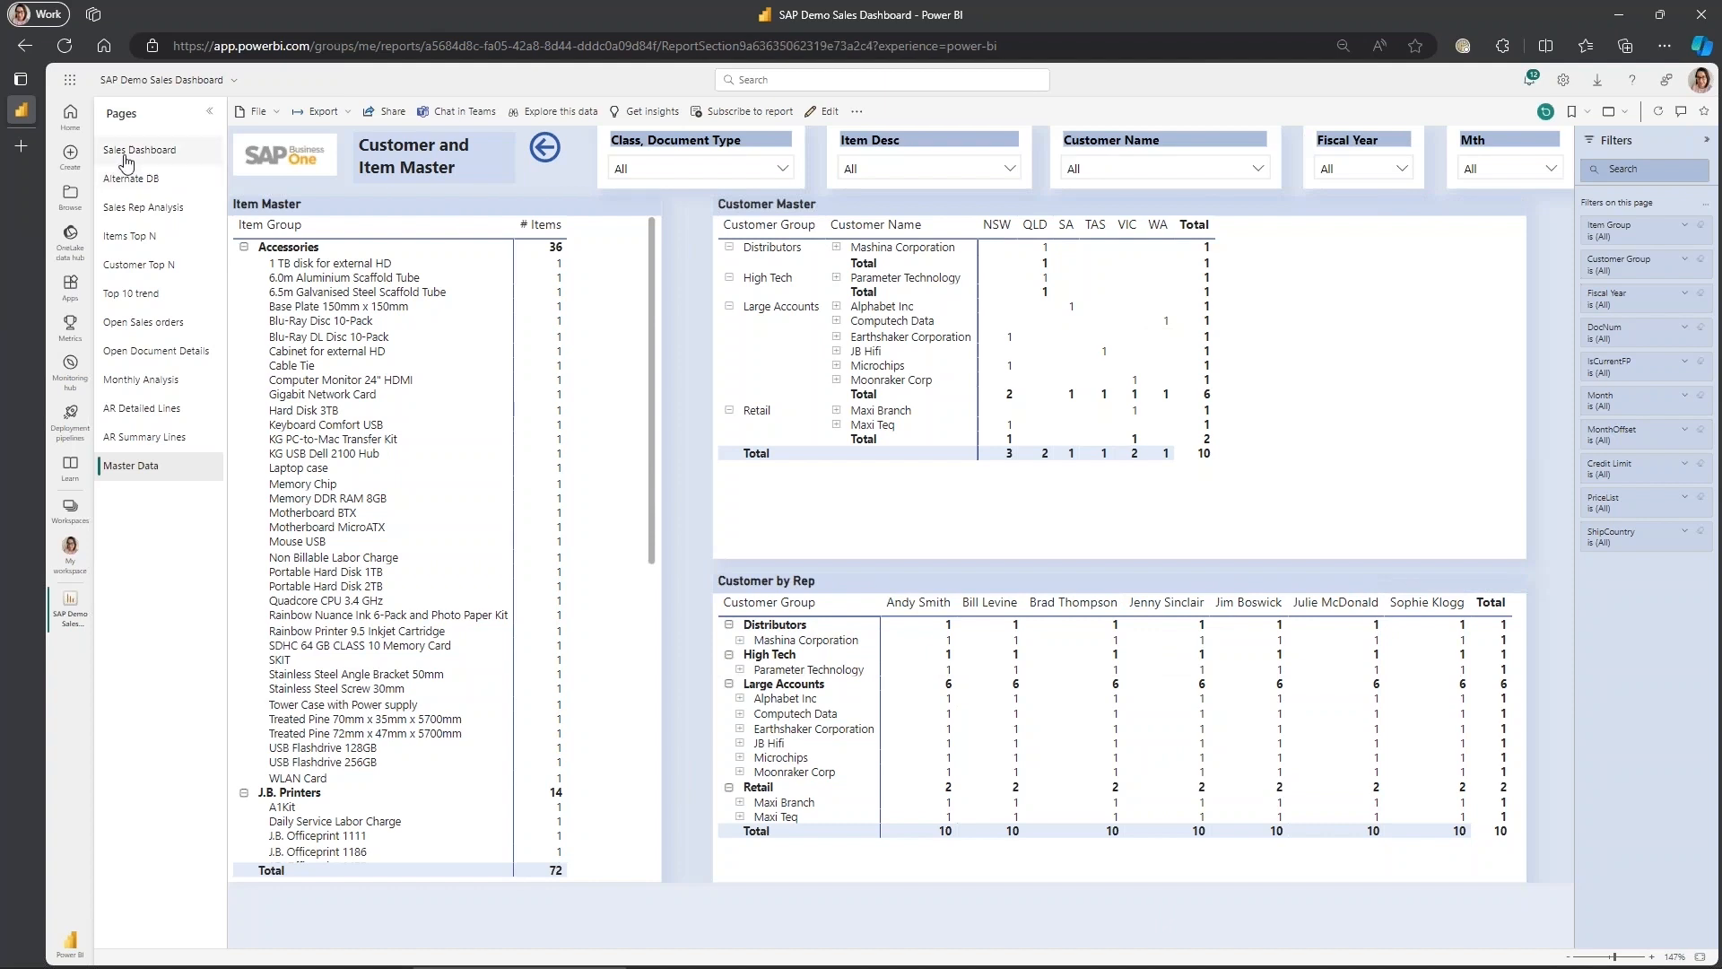
{"action": "left_click", "coordinate": [140, 150]}
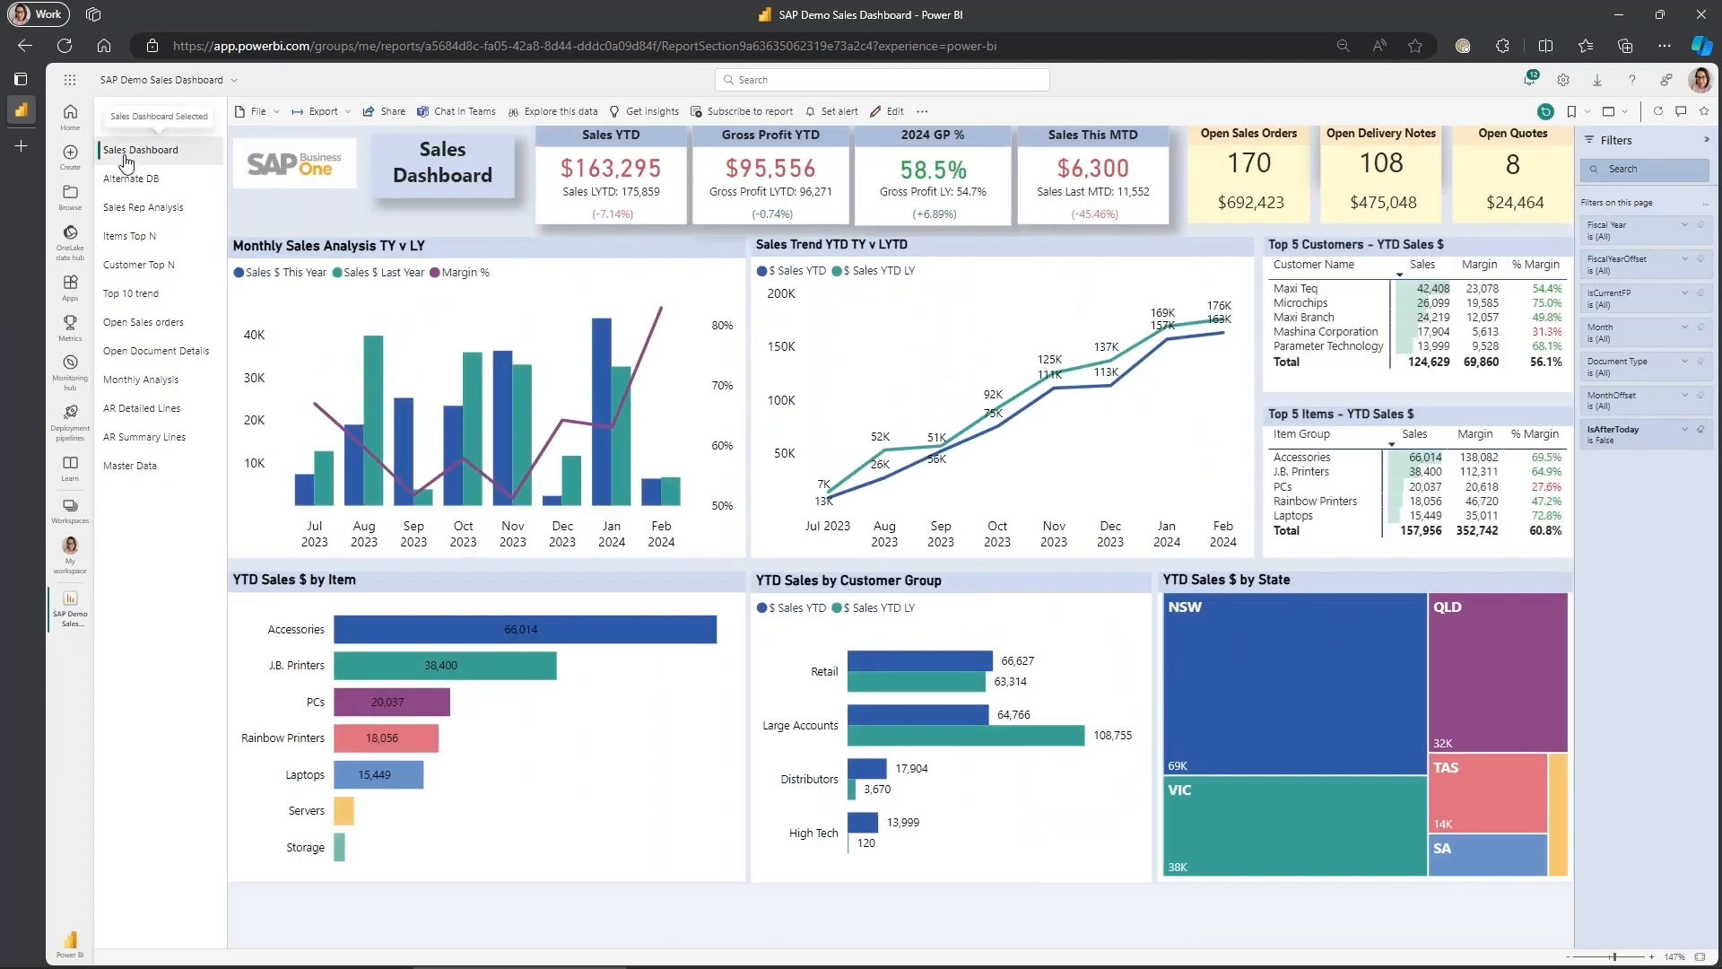